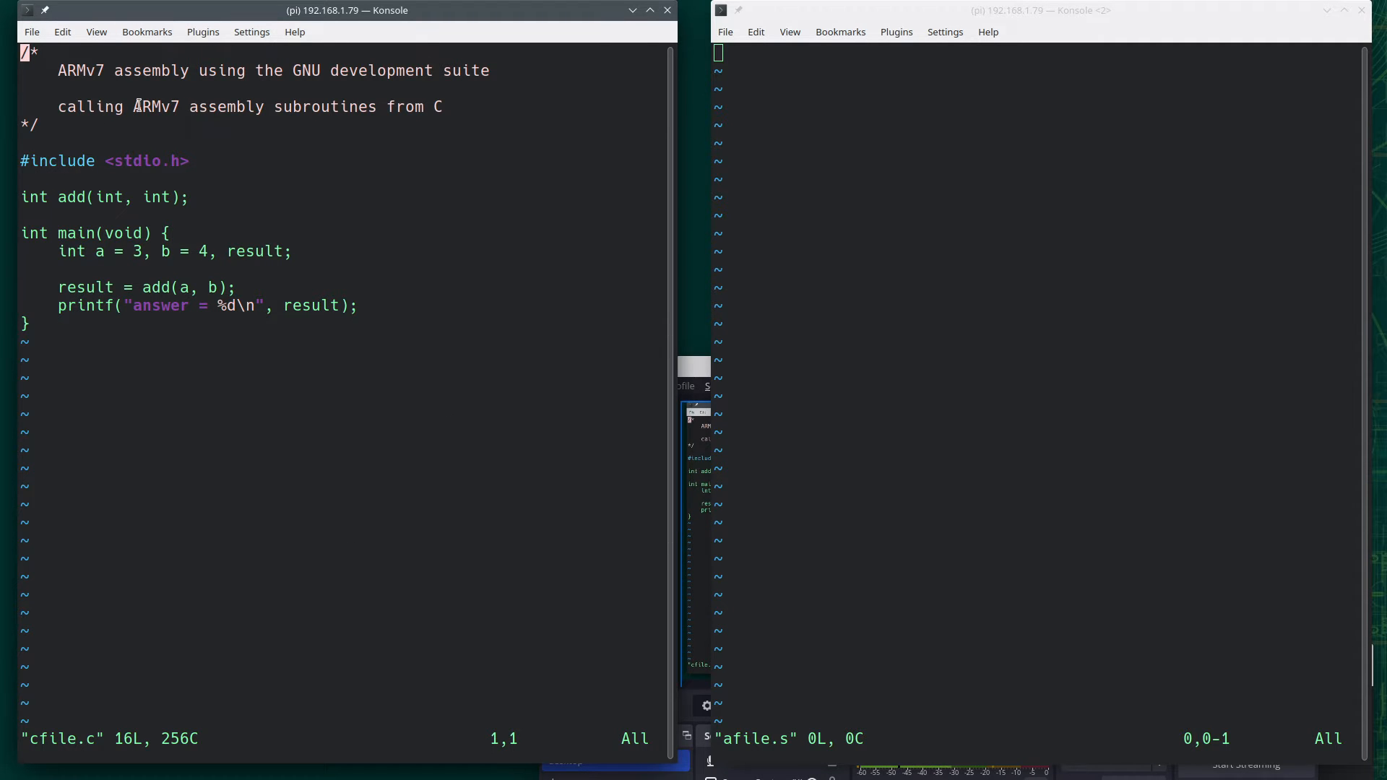
mouse_move(454, 142)
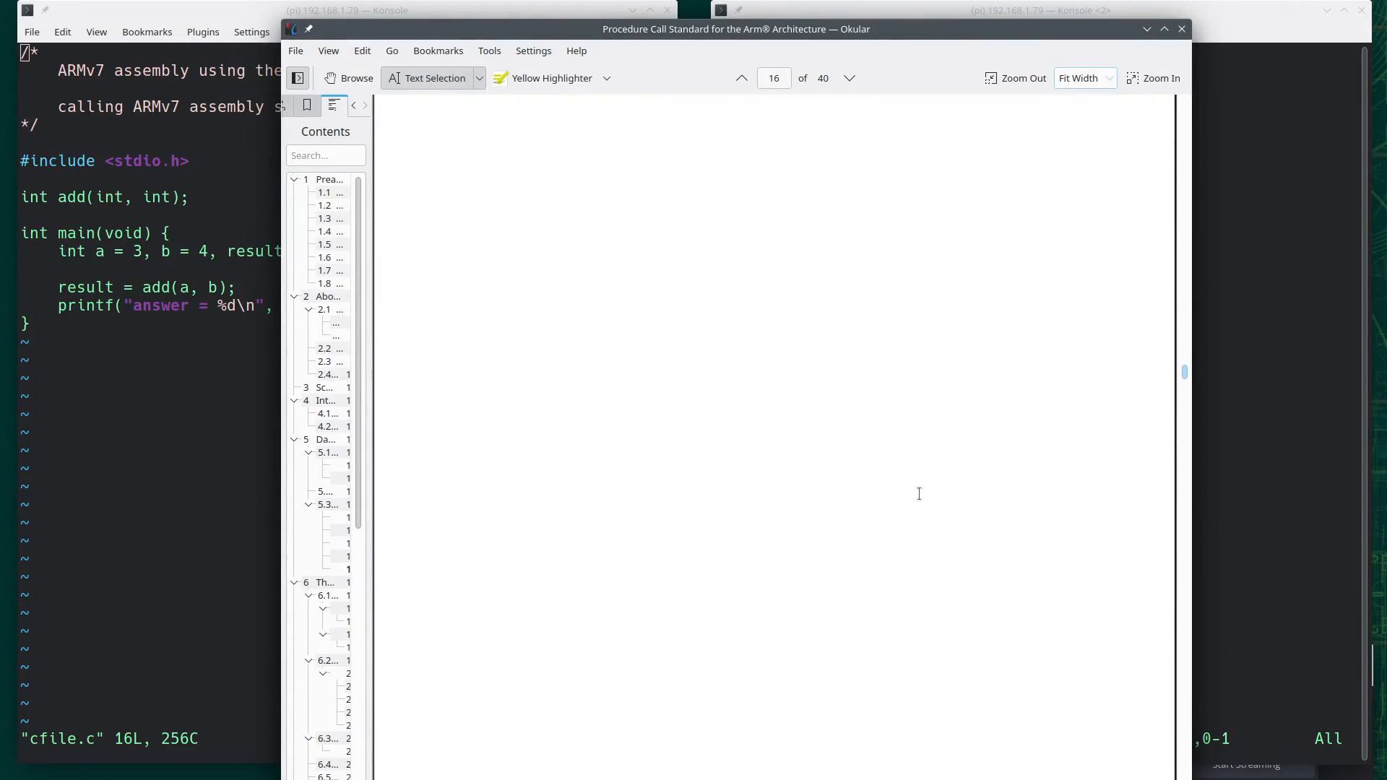
Scroll the Procedure Call Standard from page 16 down to page 17's core registers table
scroll(down, 3)
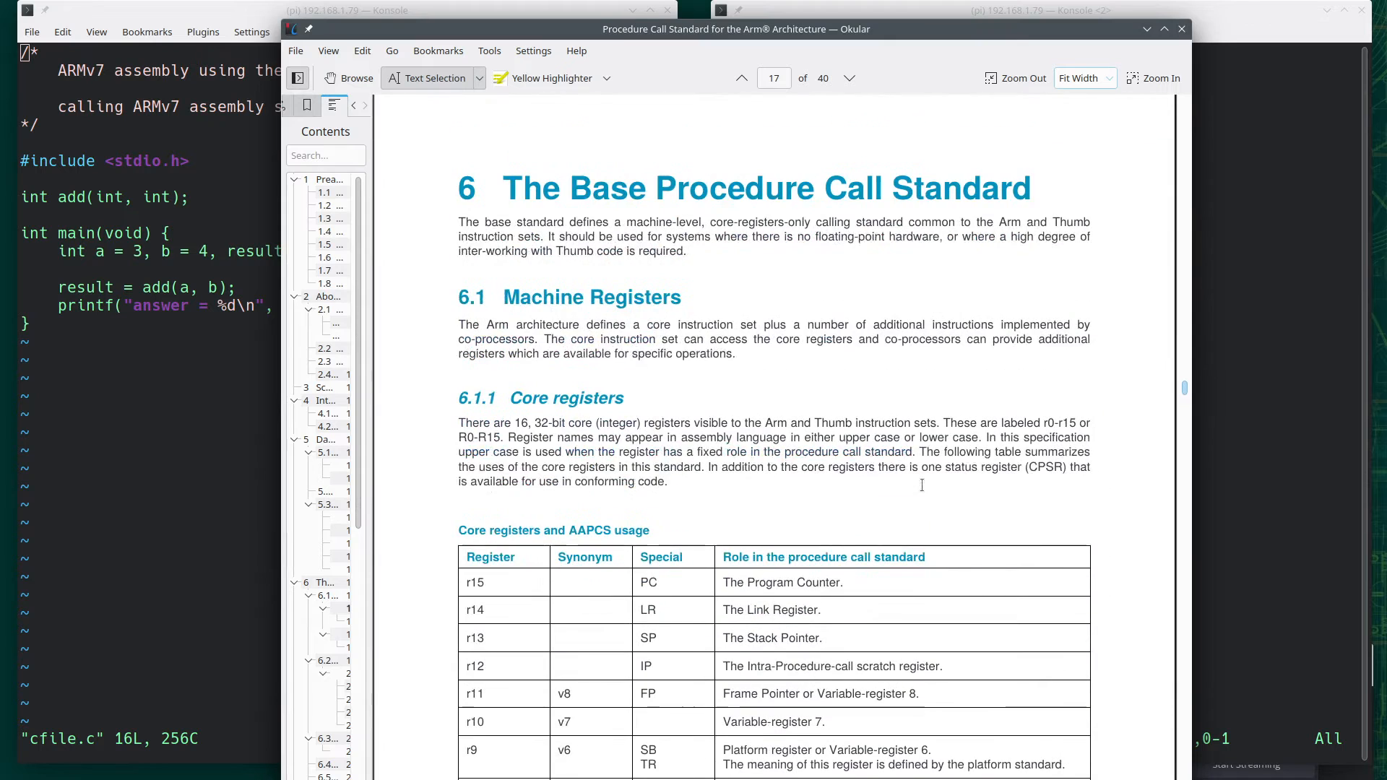
scroll(down, 3)
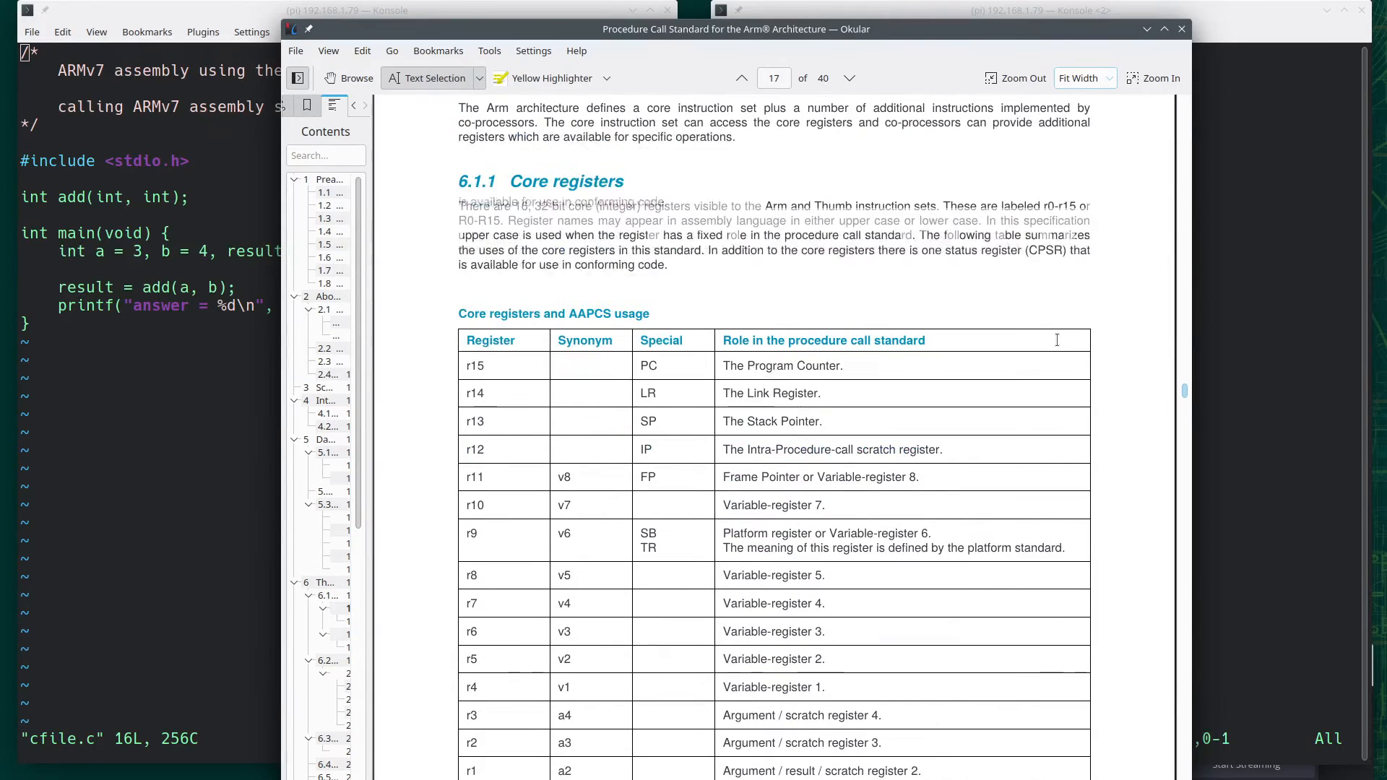
scroll(down, 3)
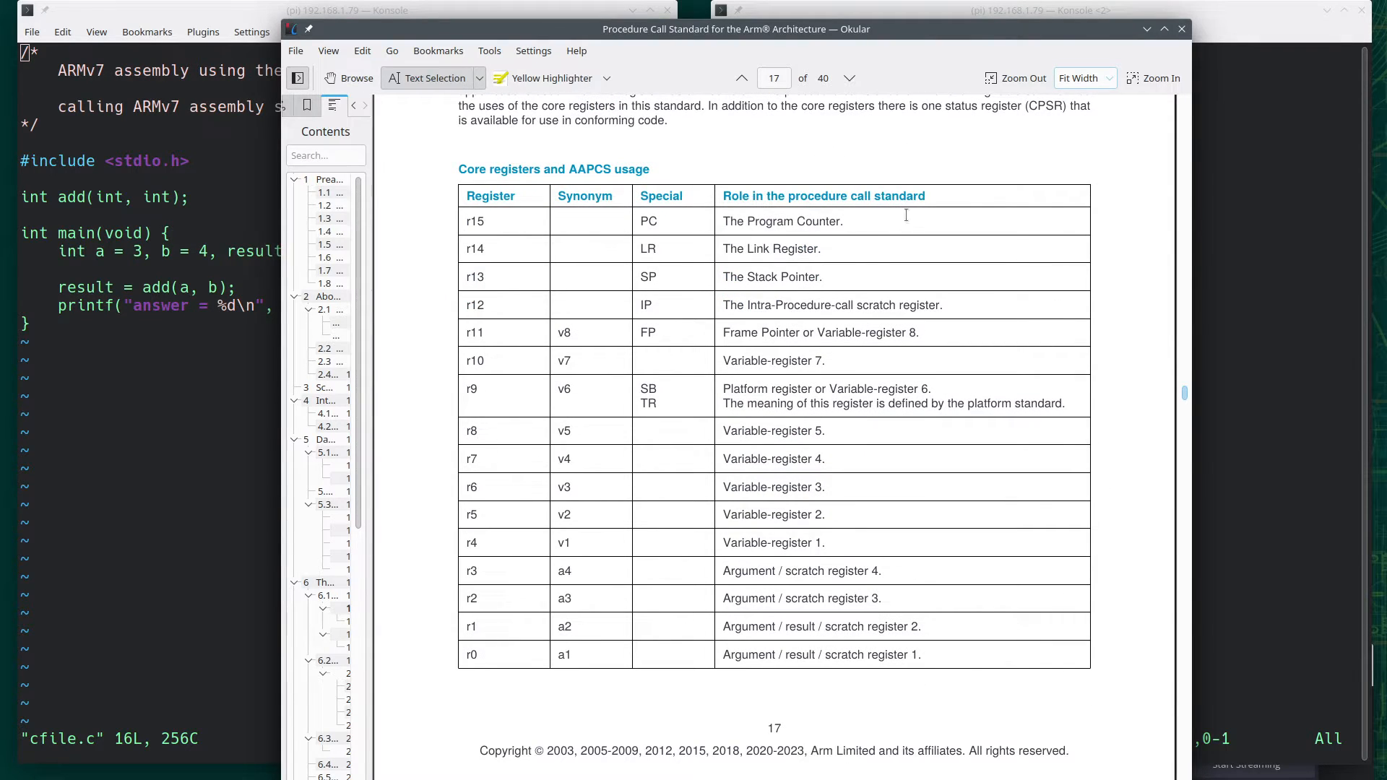
mouse_move(517, 637)
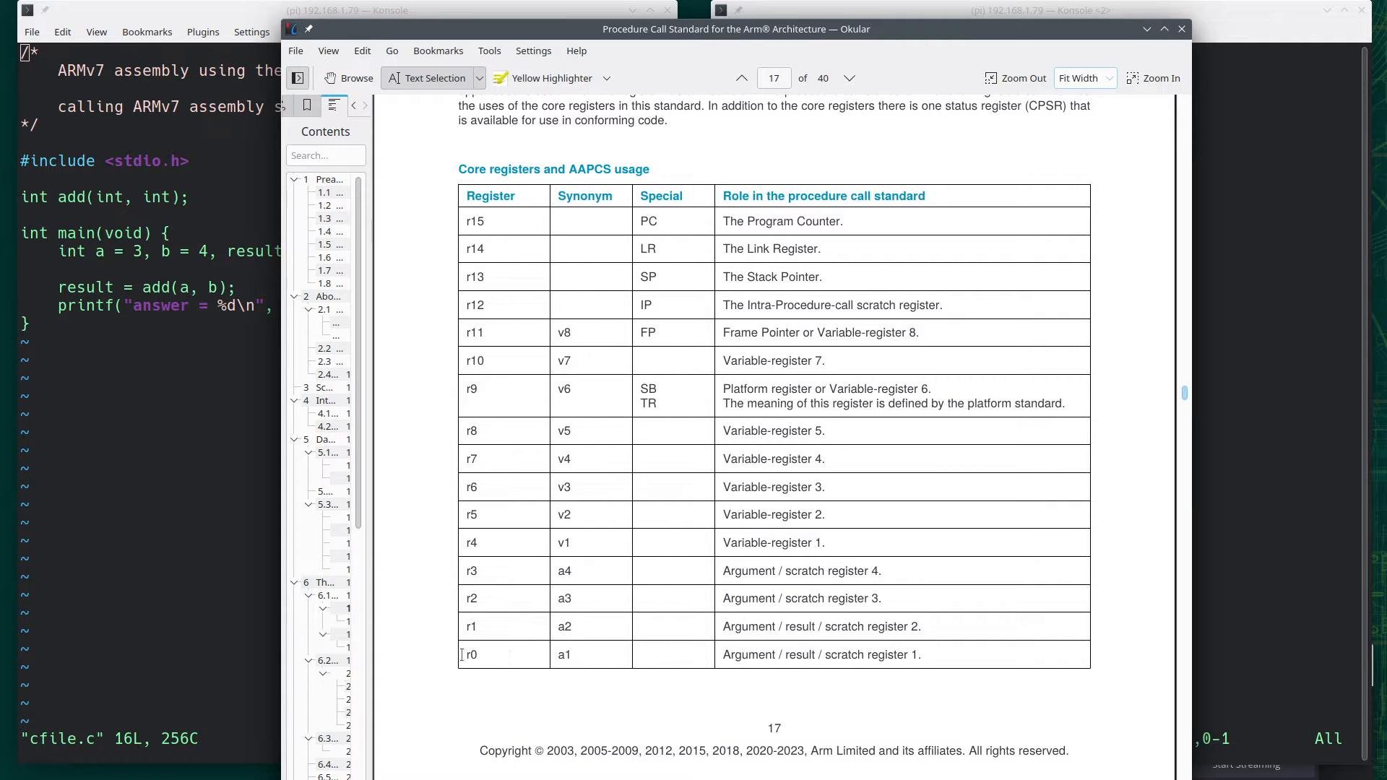
mouse_move(759, 571)
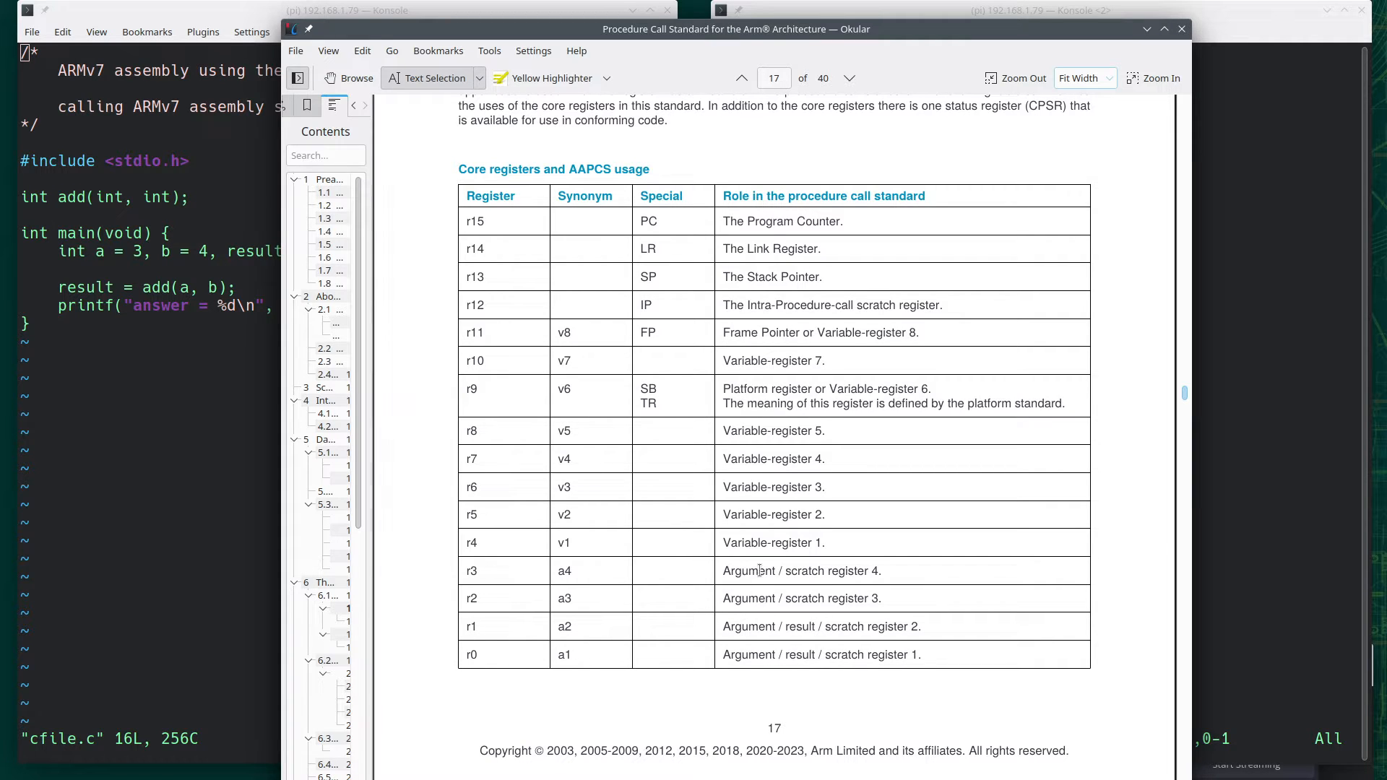
mouse_move(485, 643)
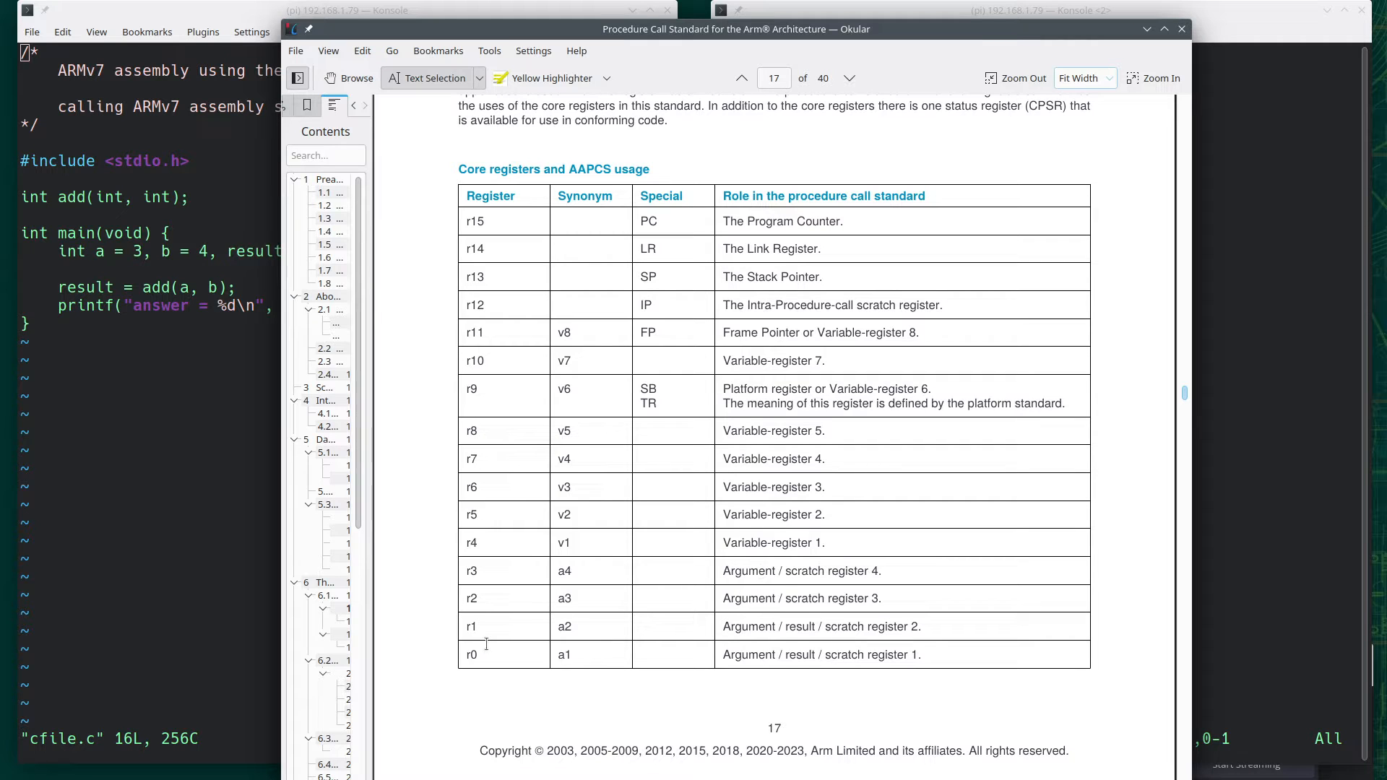
mouse_move(765, 628)
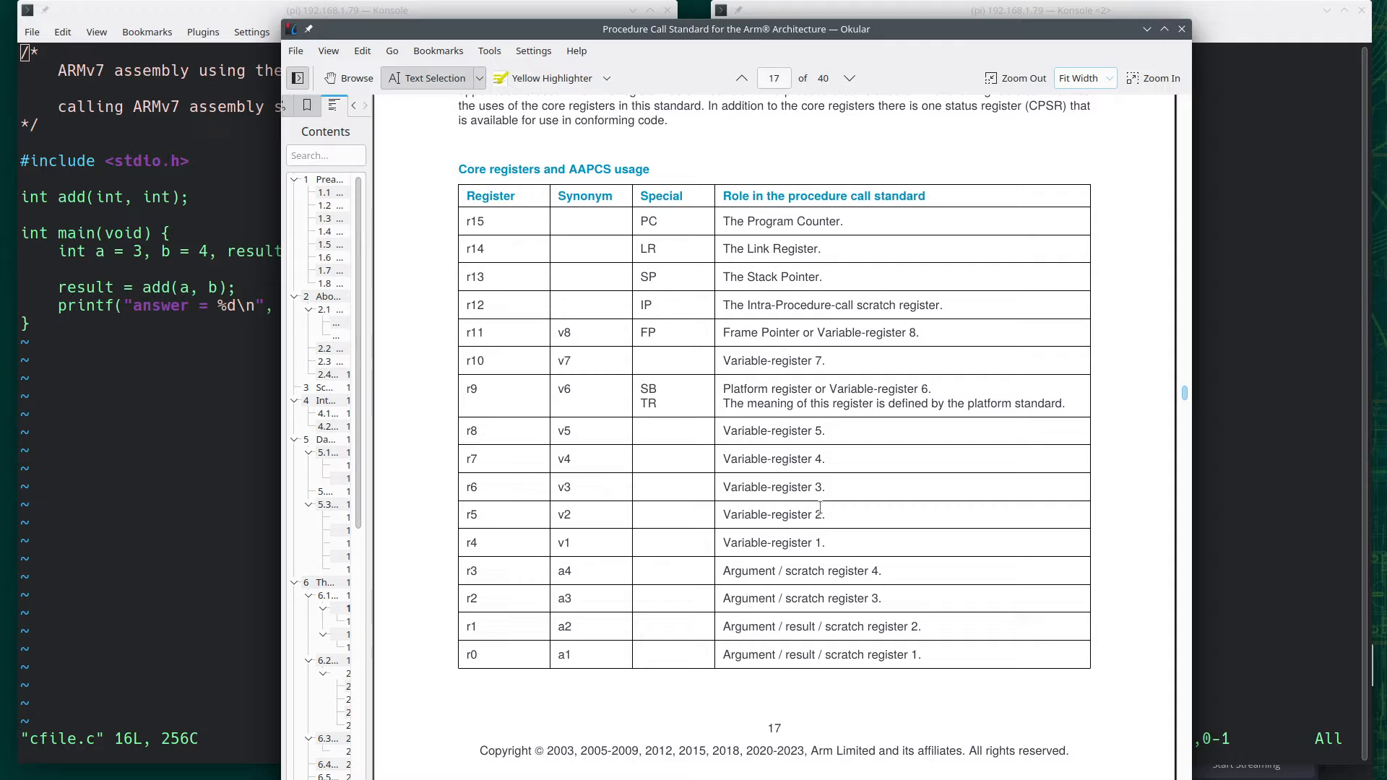
mouse_move(614, 252)
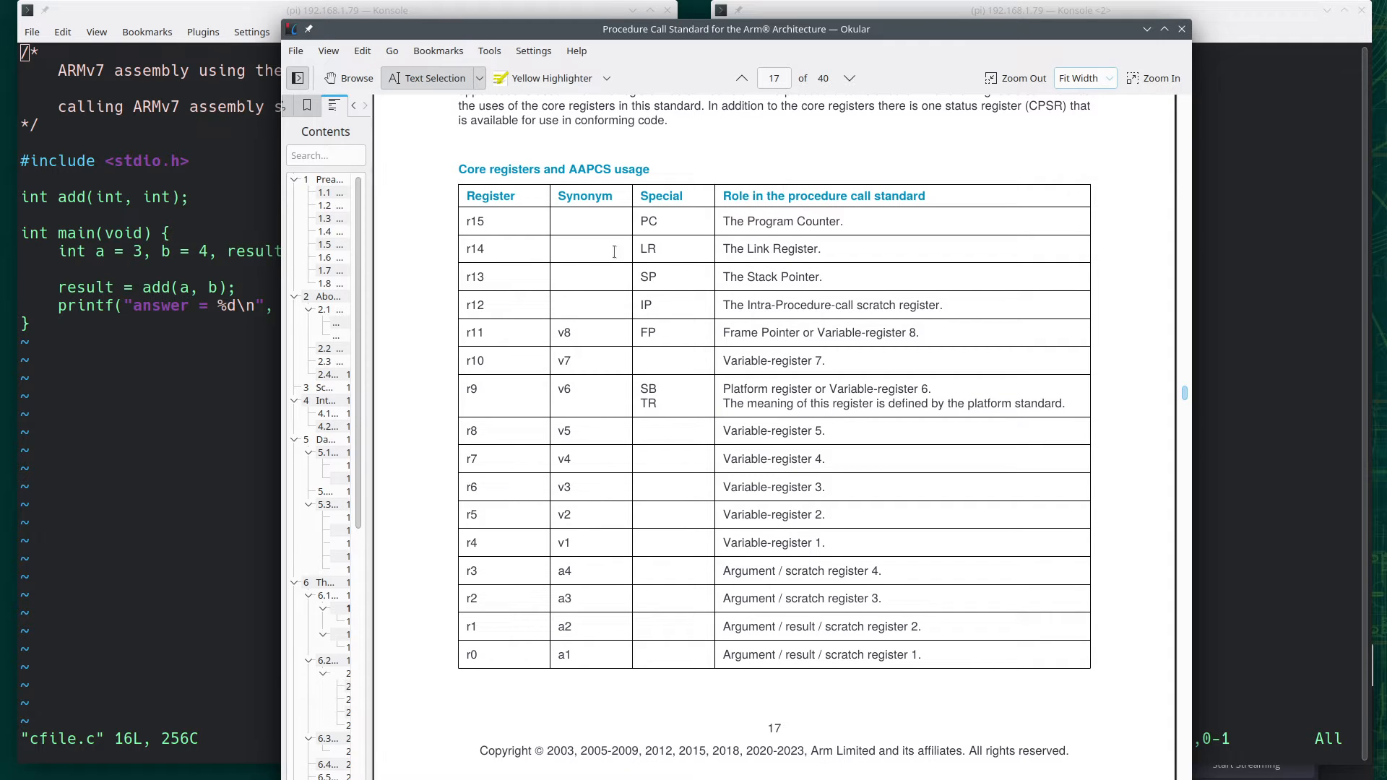
mouse_move(568, 271)
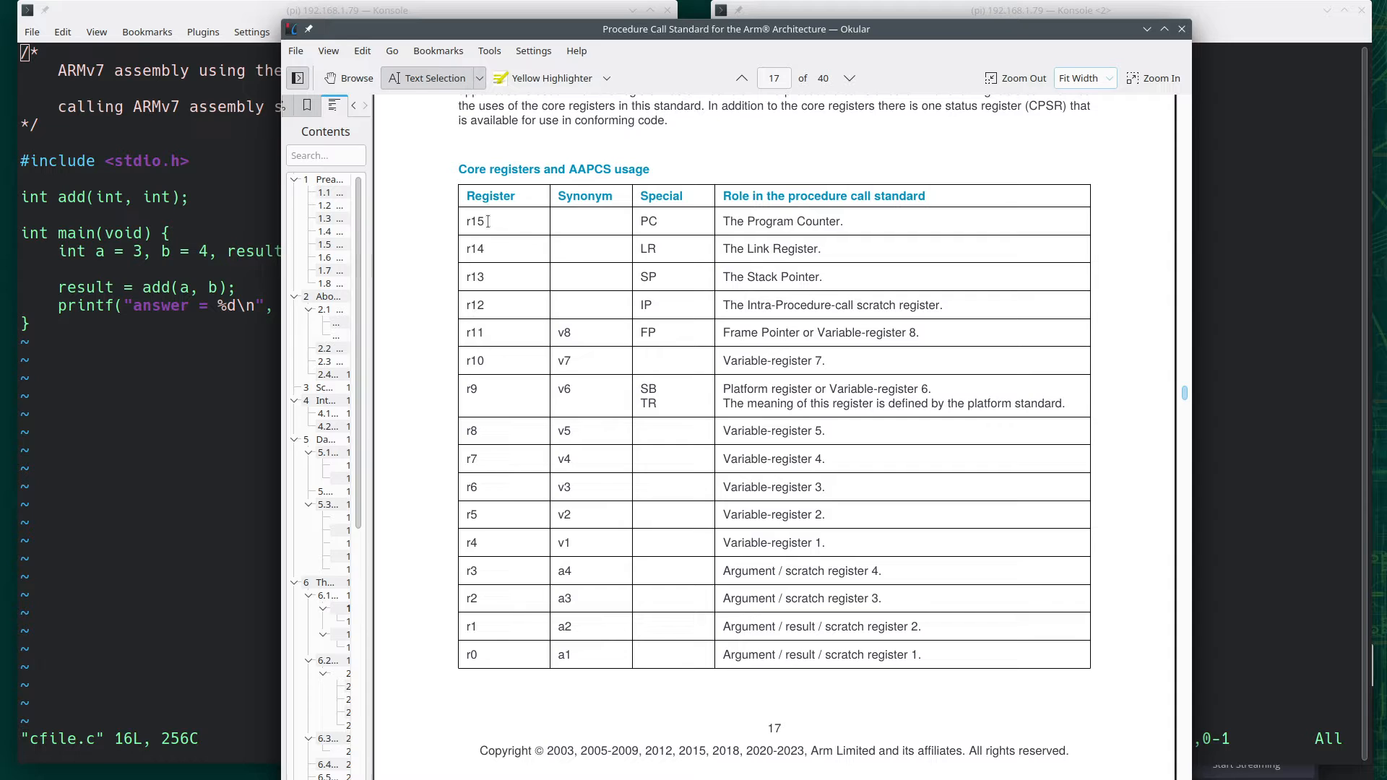
mouse_move(769, 250)
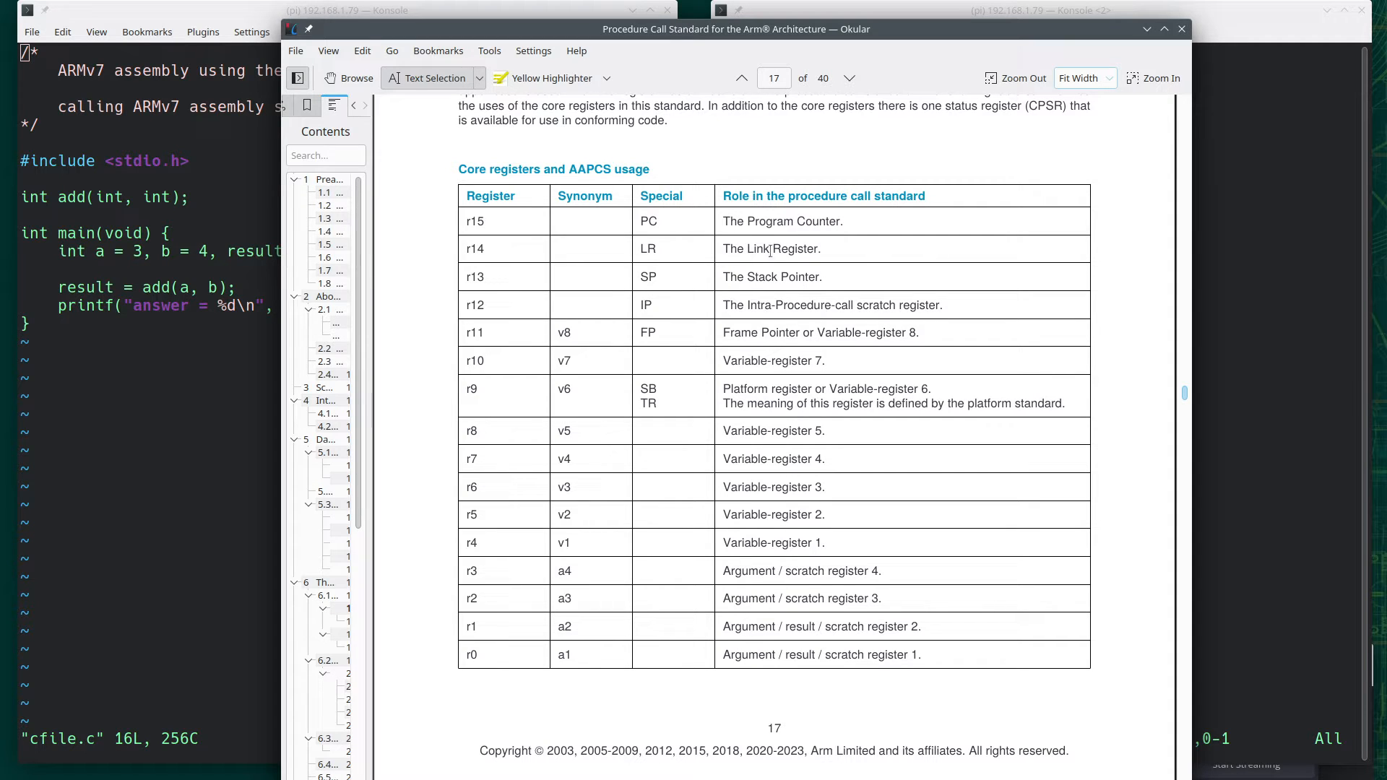
mouse_move(809, 412)
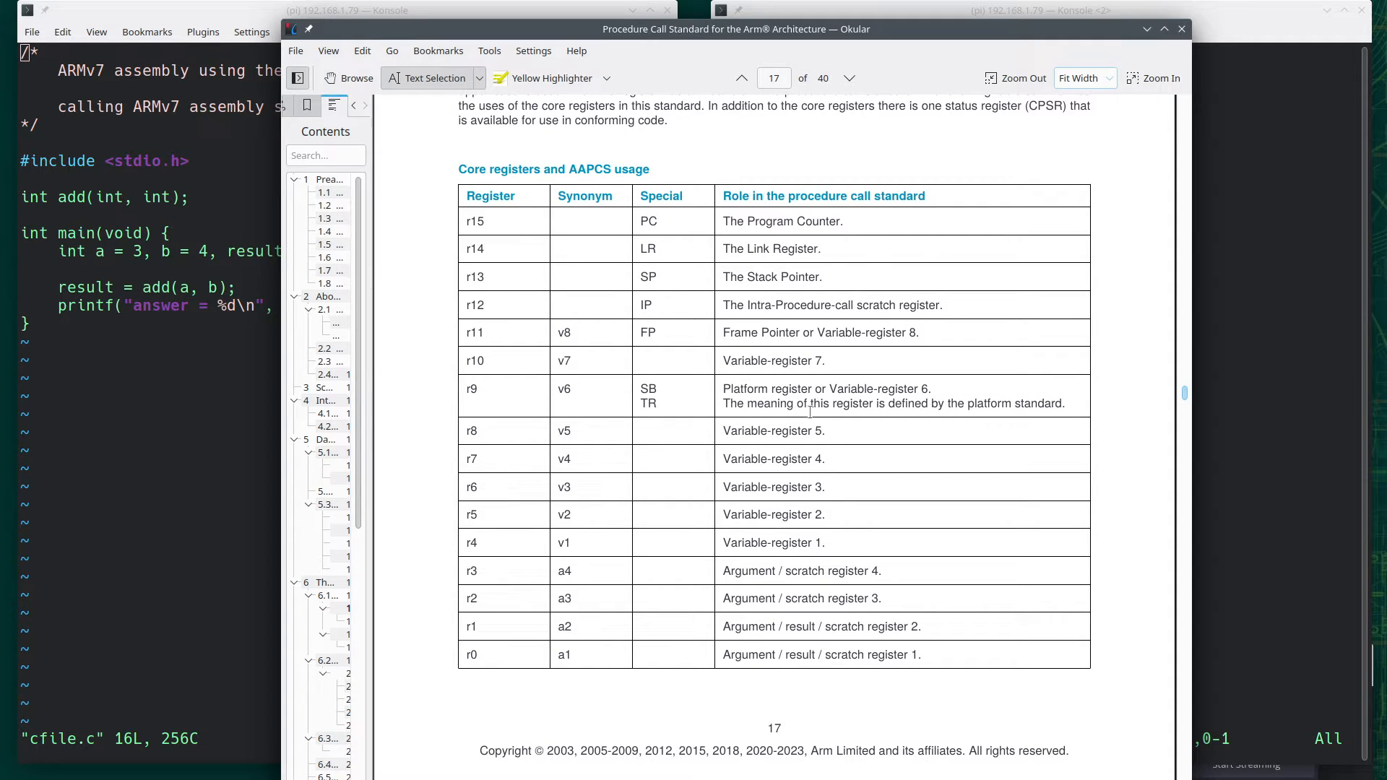
mouse_move(228, 393)
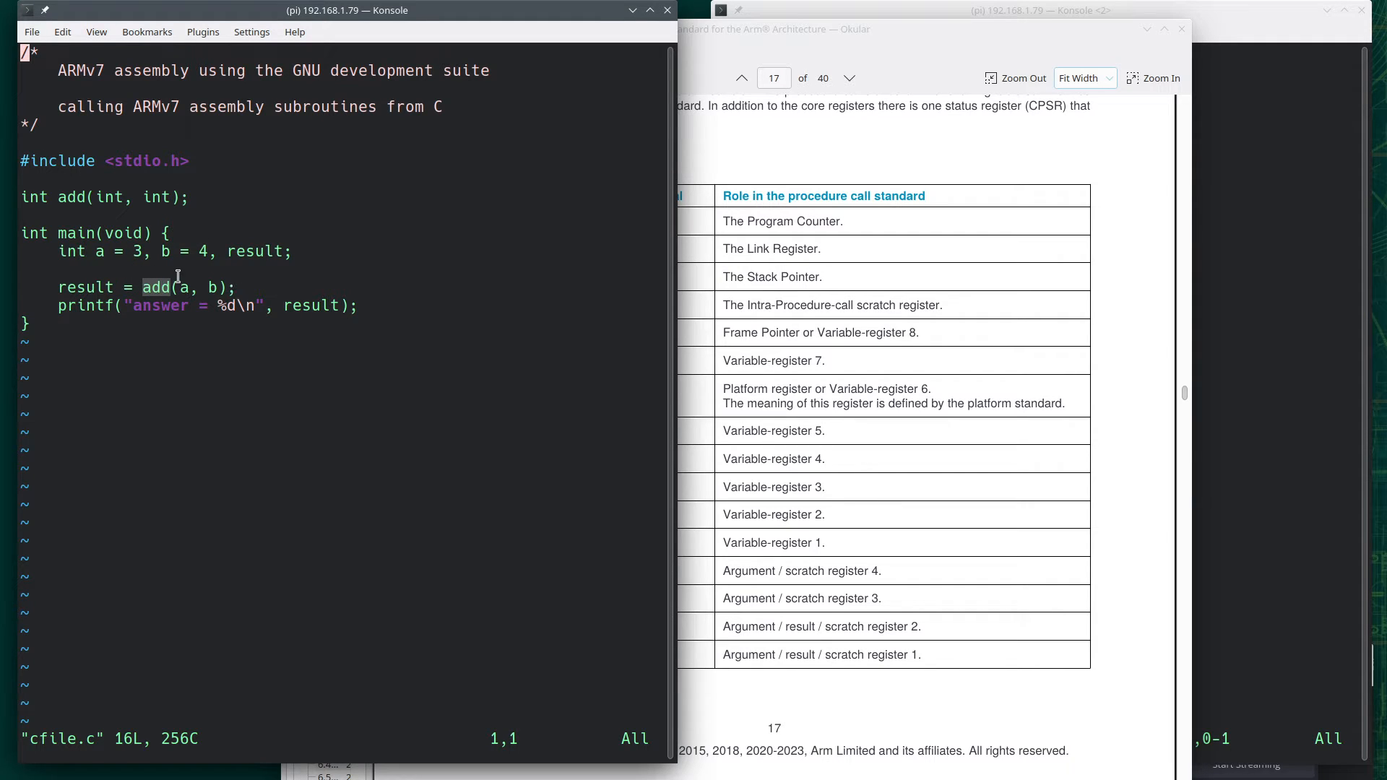
mouse_move(211, 164)
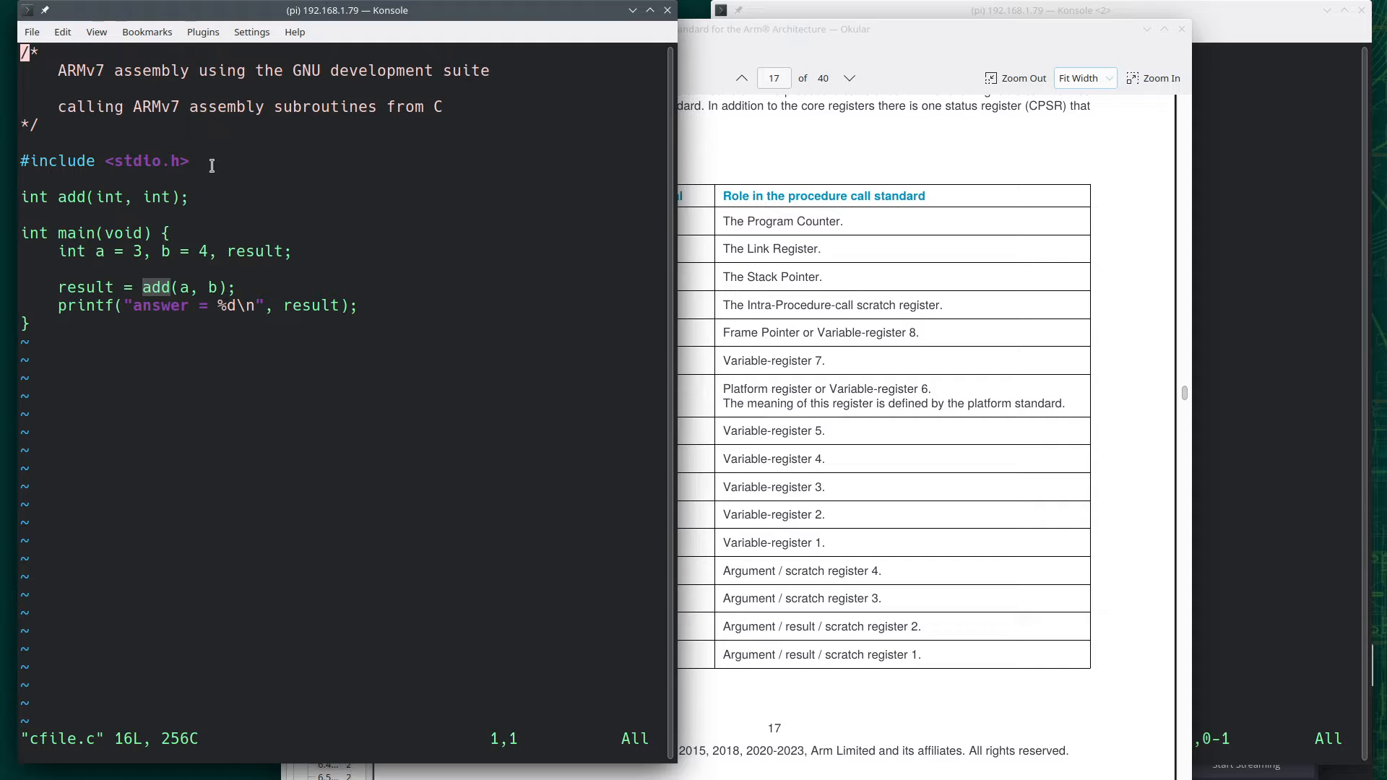
mouse_move(197, 276)
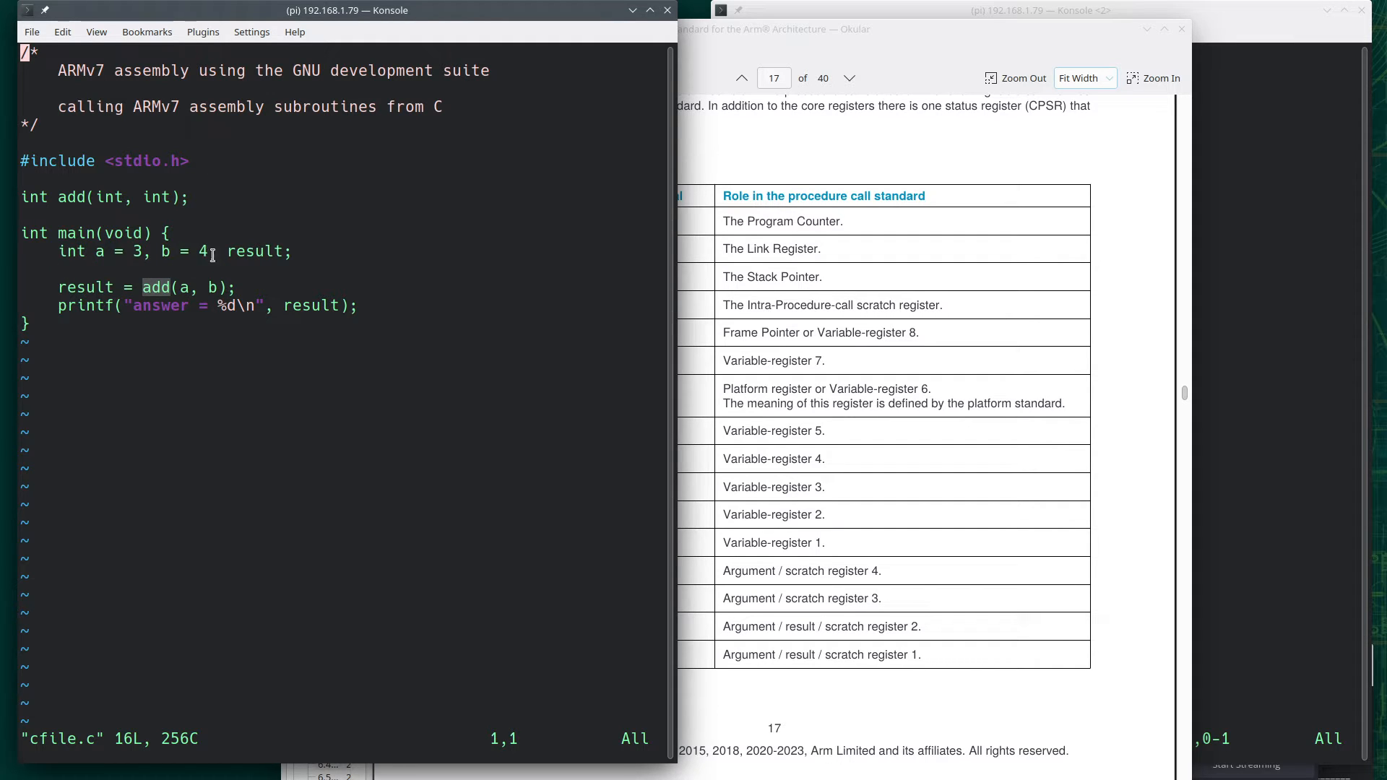
mouse_move(343, 318)
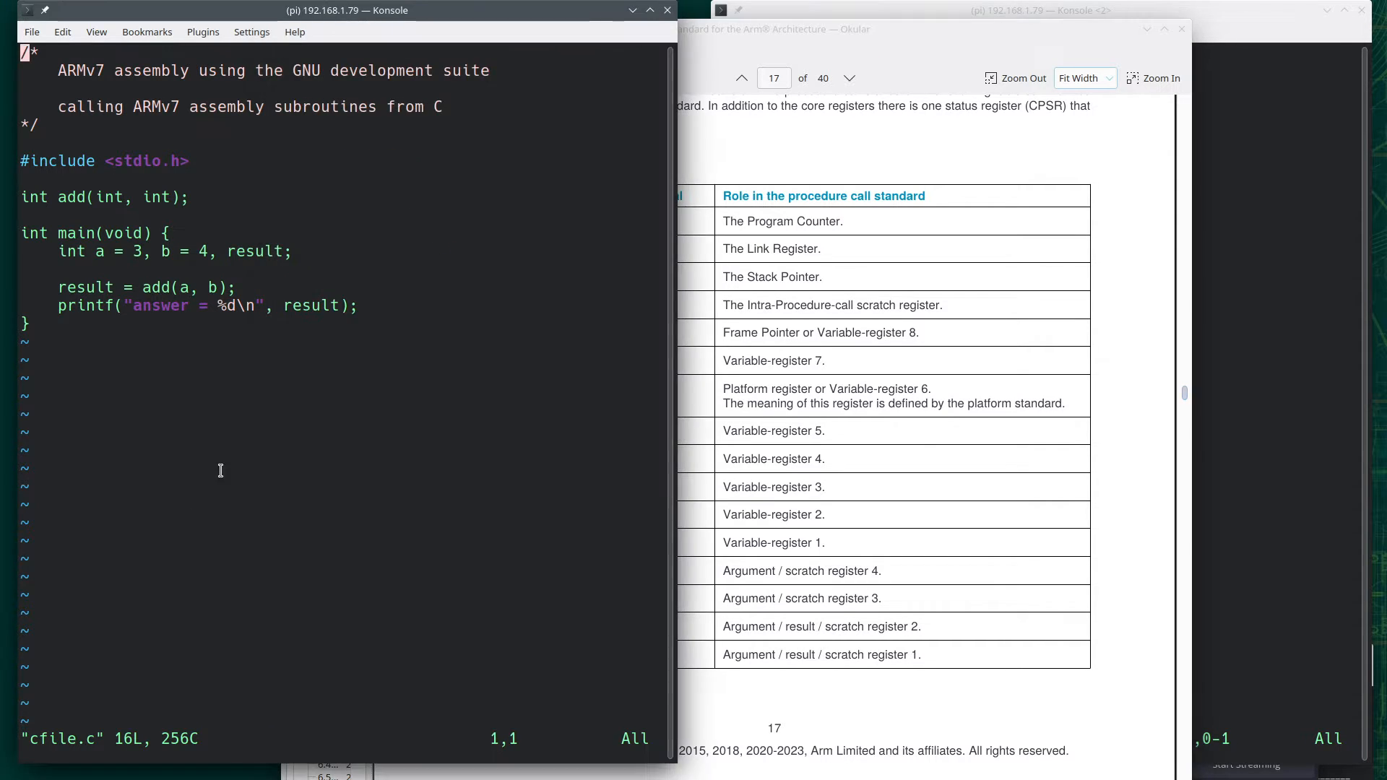
mouse_move(177, 281)
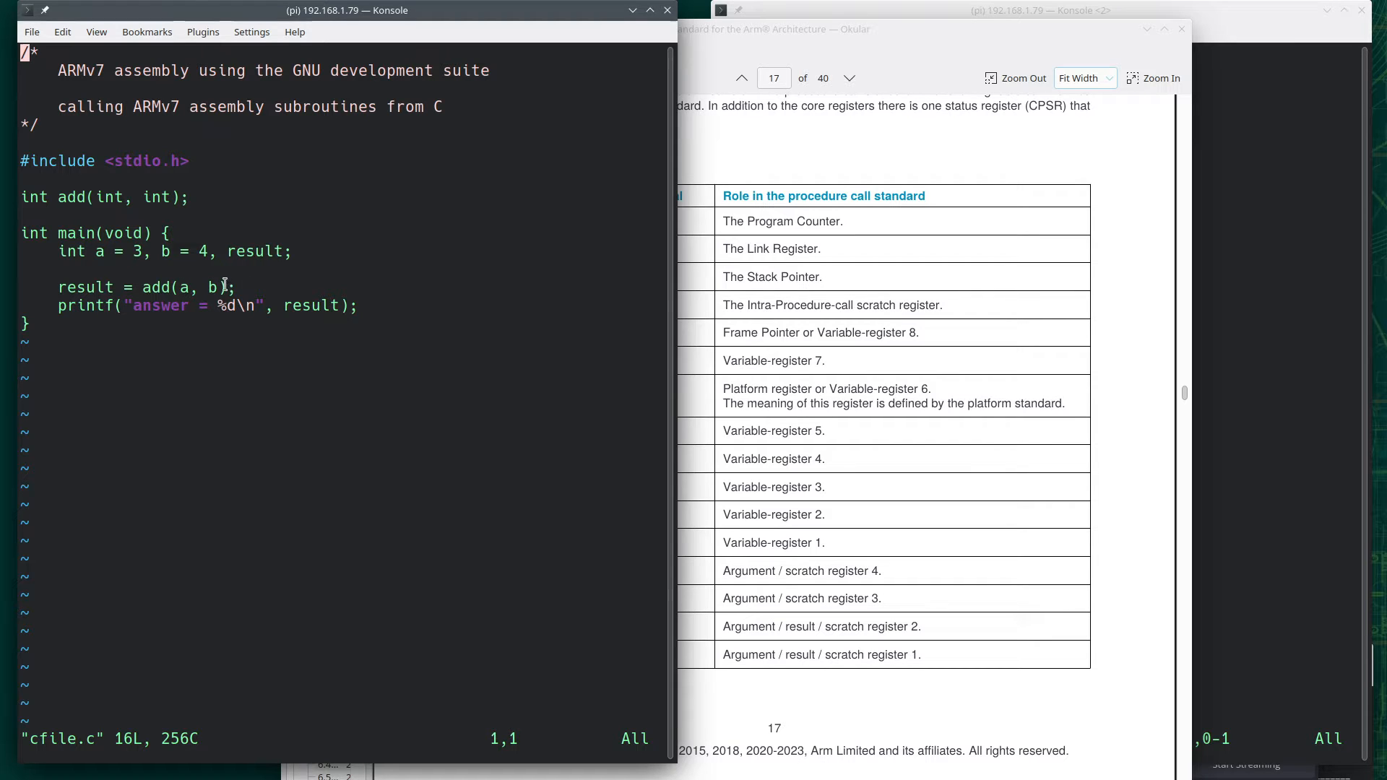
mouse_move(811, 416)
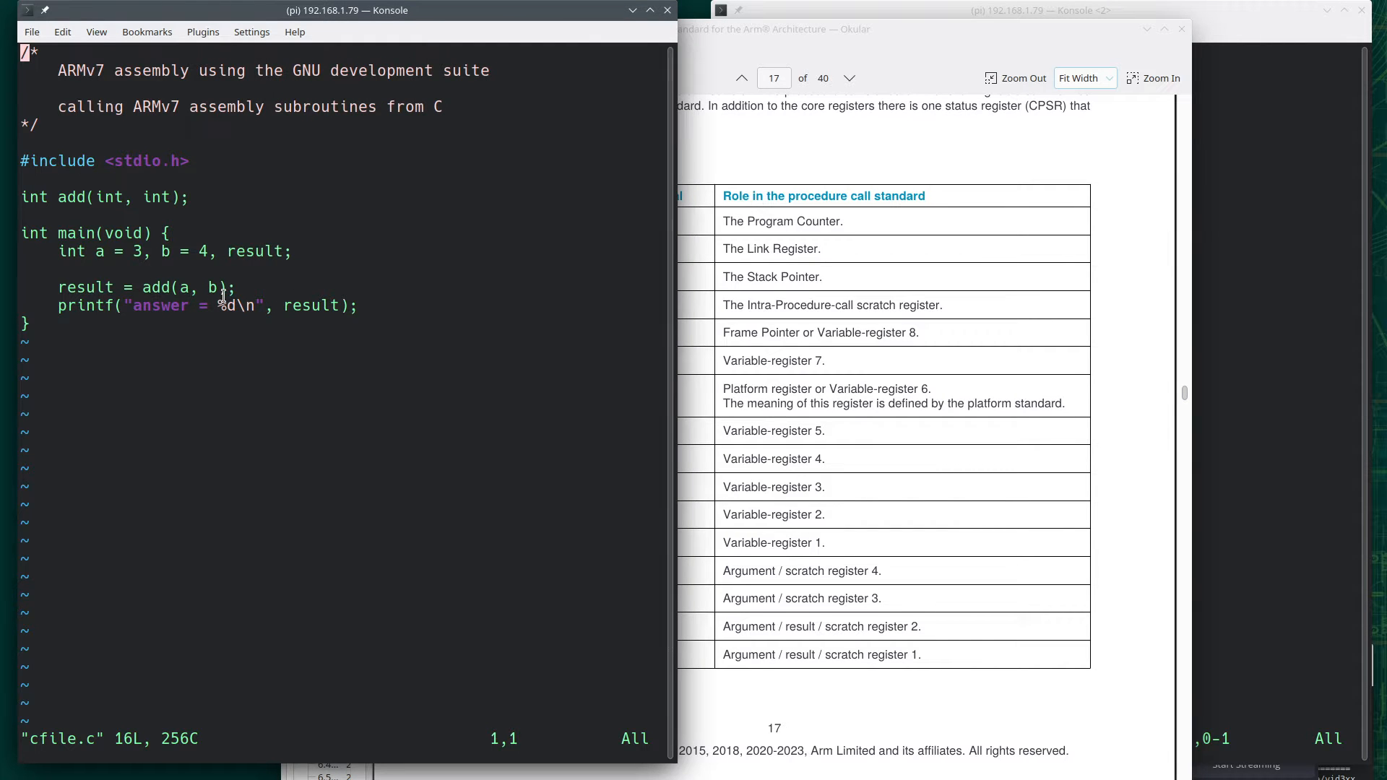
mouse_move(1036, 497)
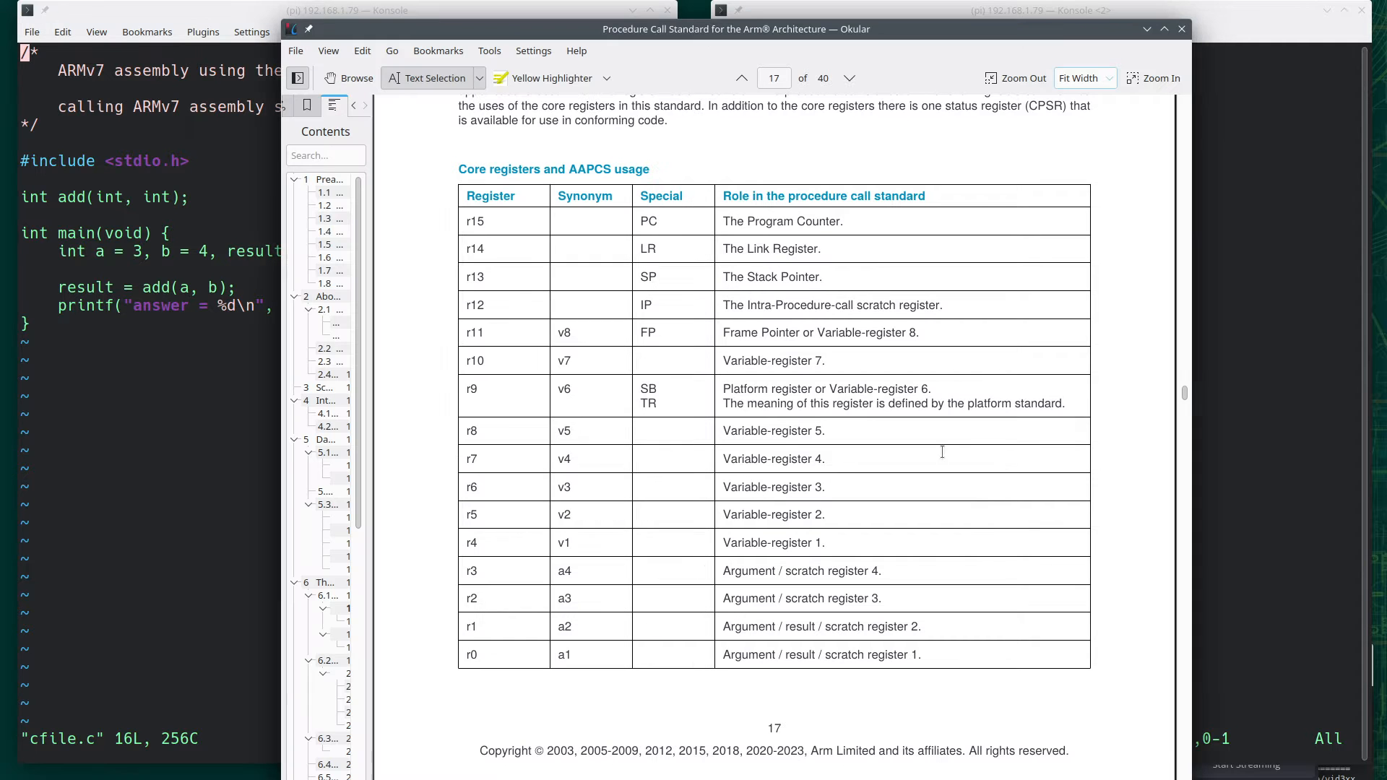
Scroll on to page 18's register prose, then return to page 17's core registers table
scroll(down, 3)
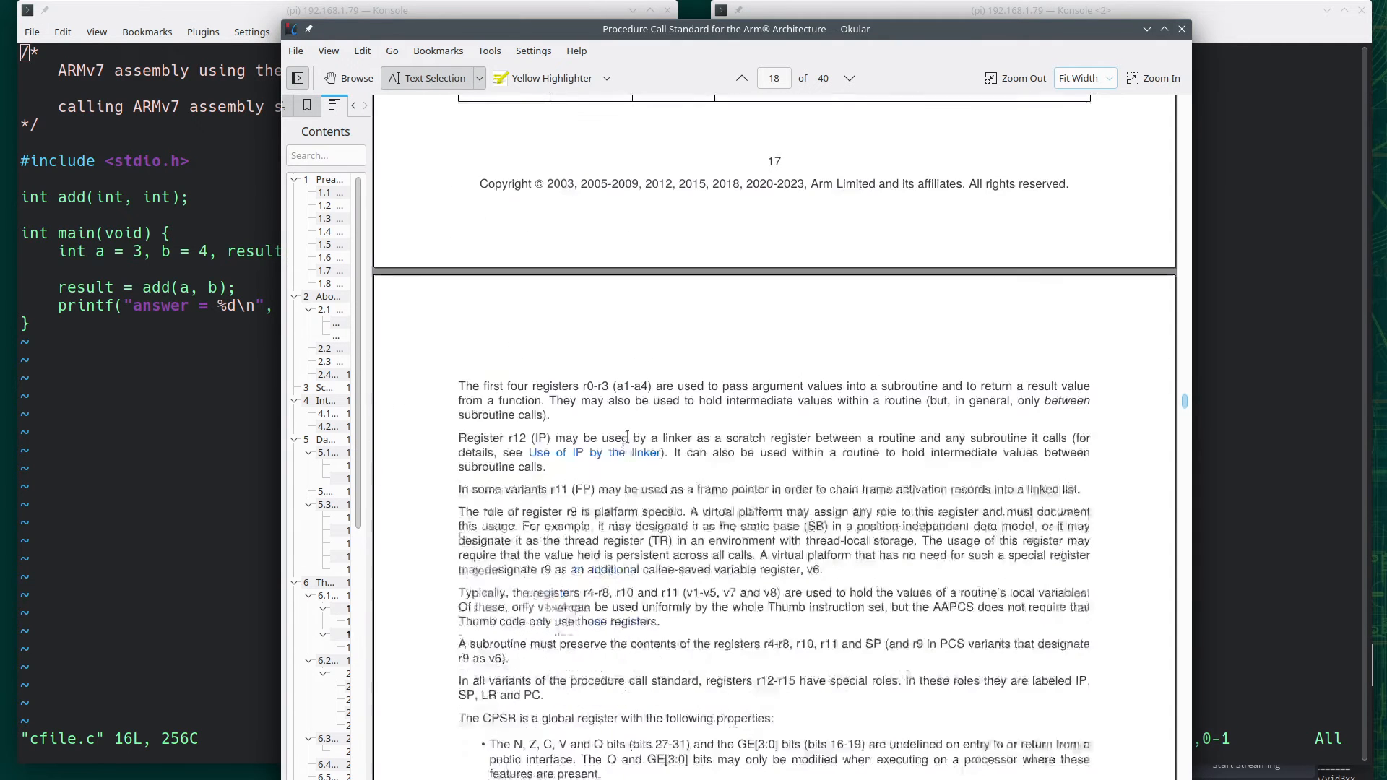
scroll(down, 3)
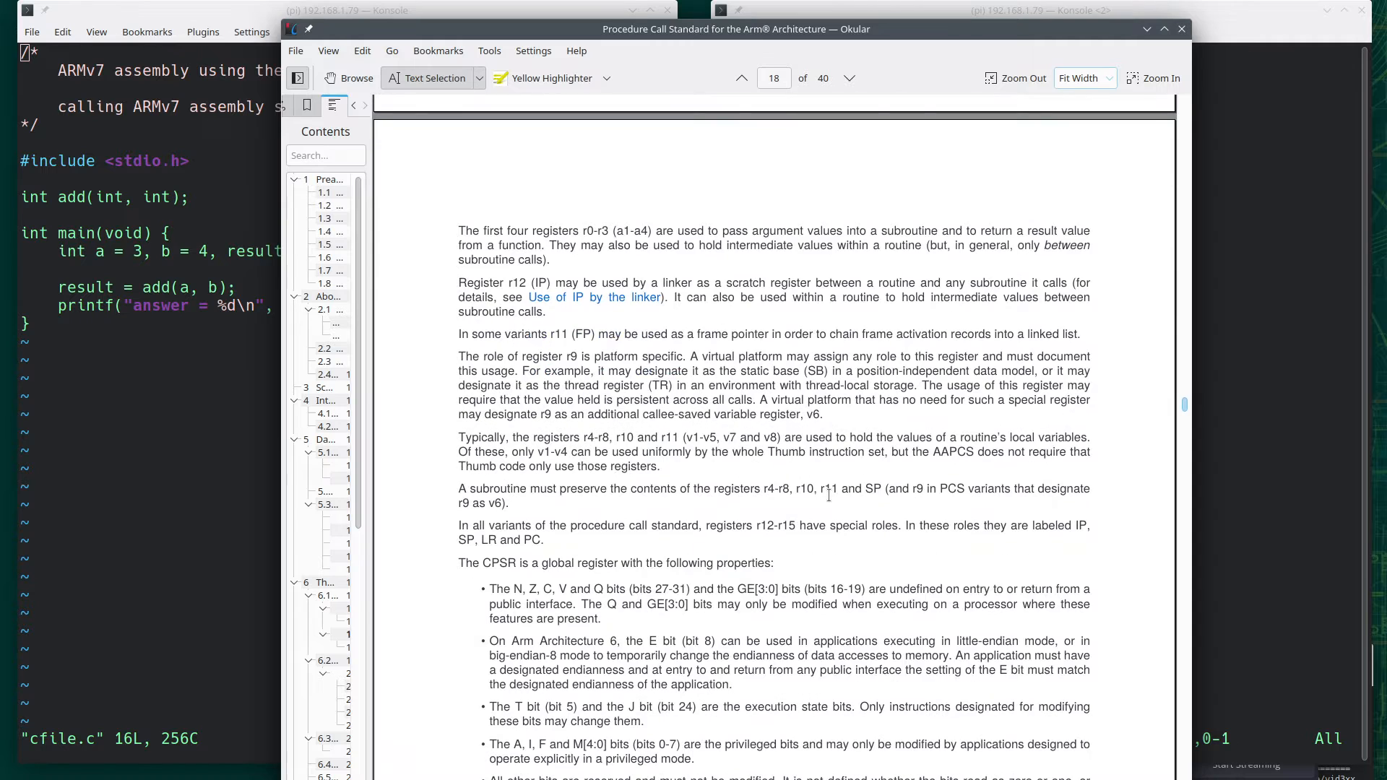
scroll(down, 3)
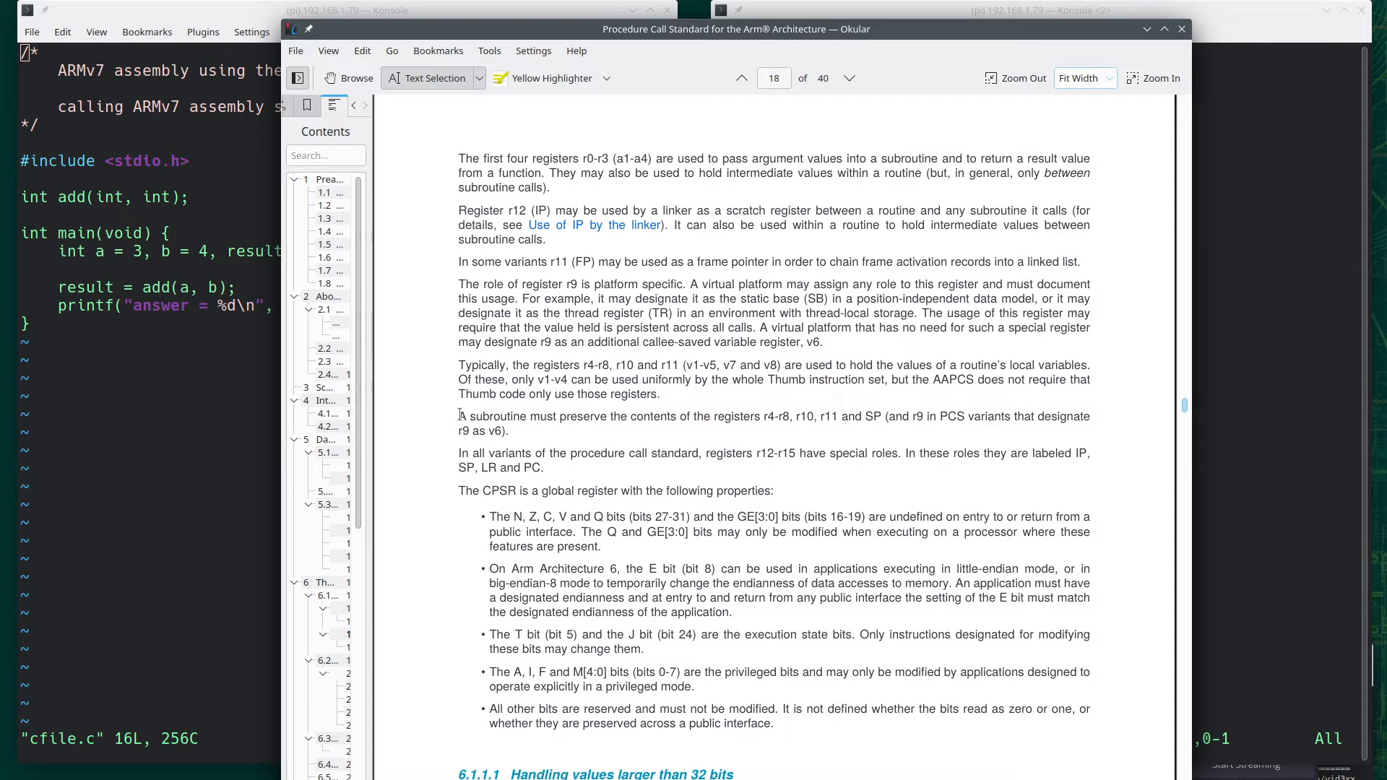
mouse_move(525, 422)
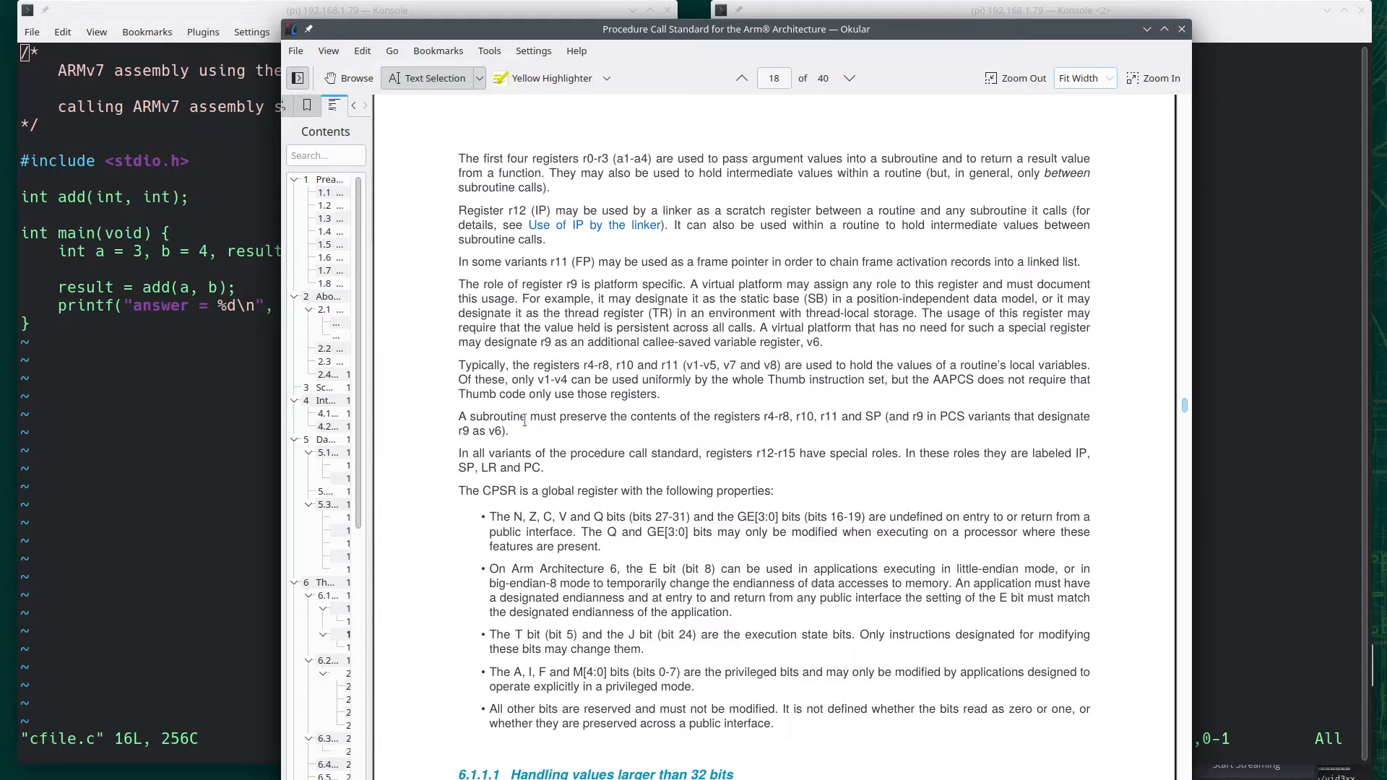
mouse_move(736, 430)
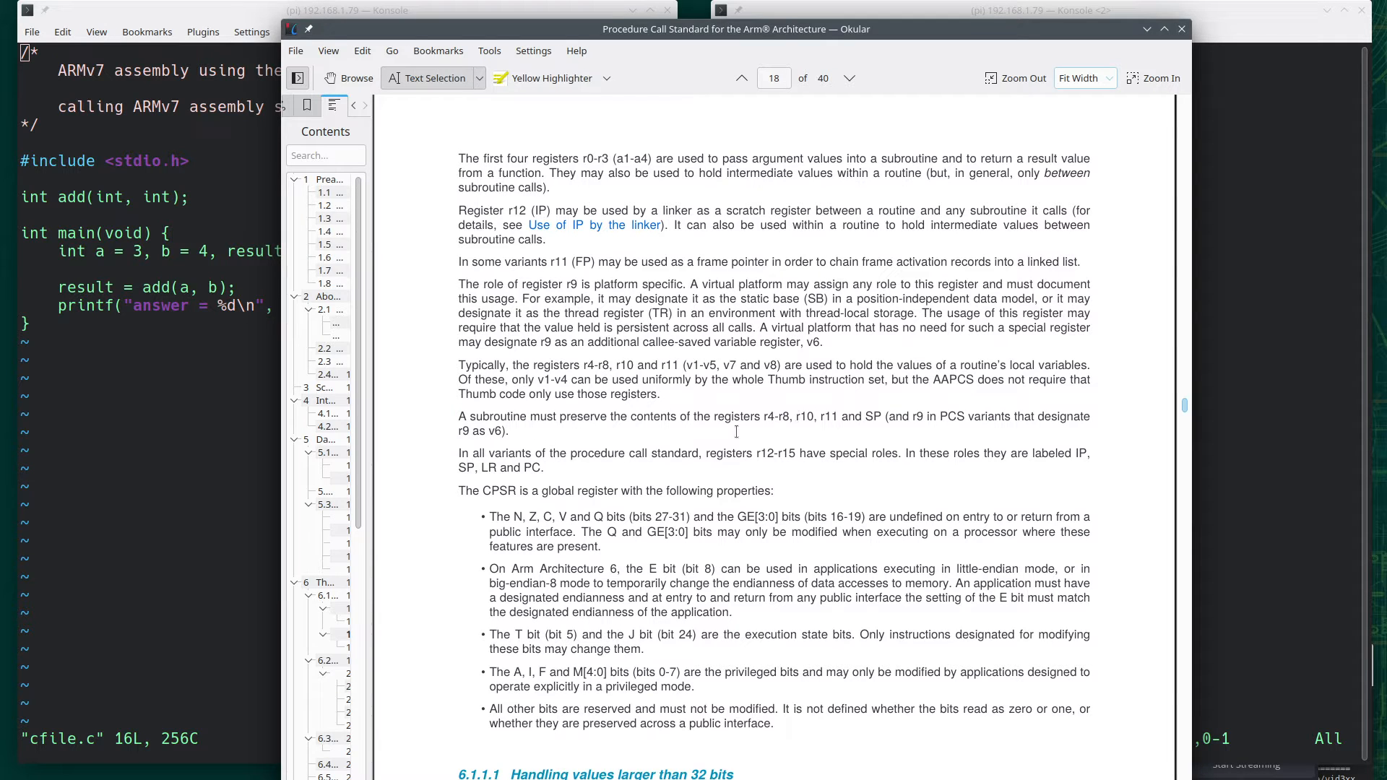
mouse_move(909, 418)
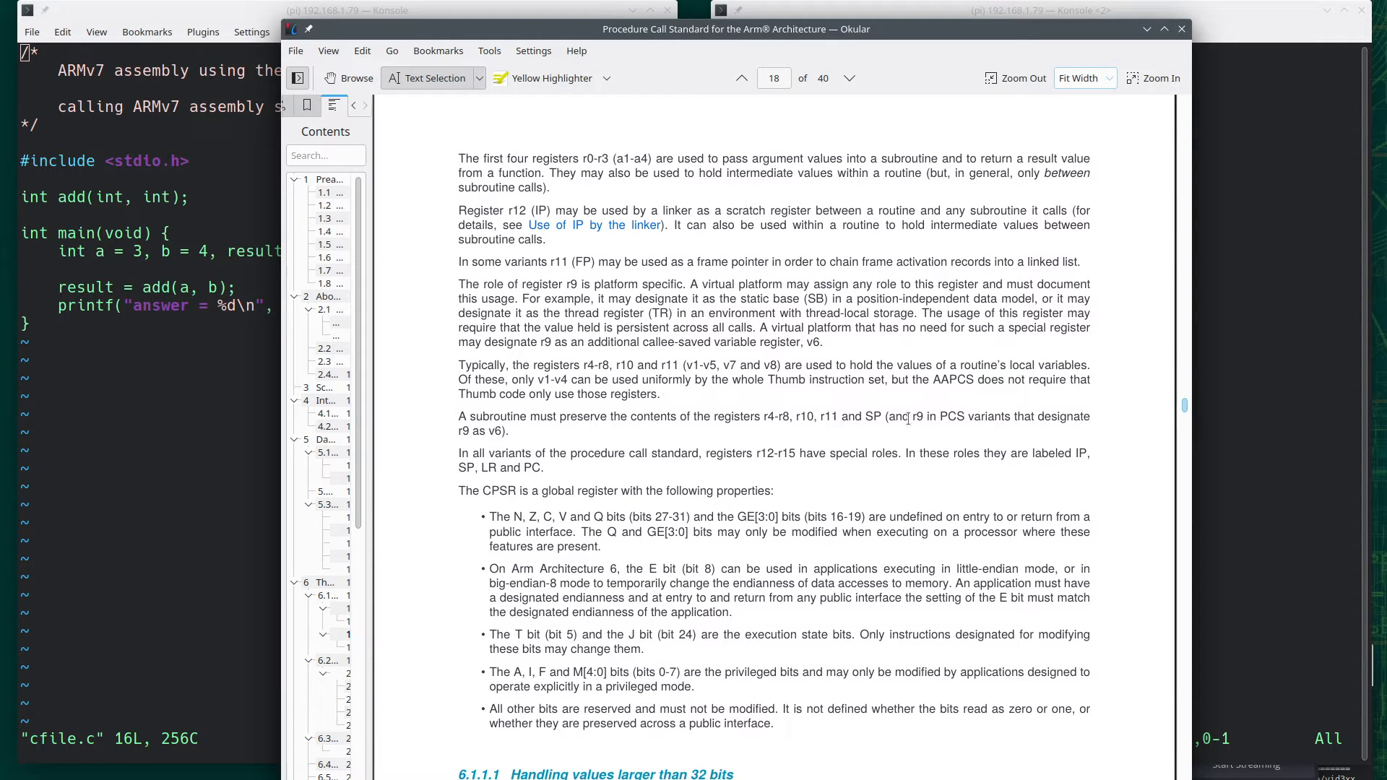
mouse_move(937, 430)
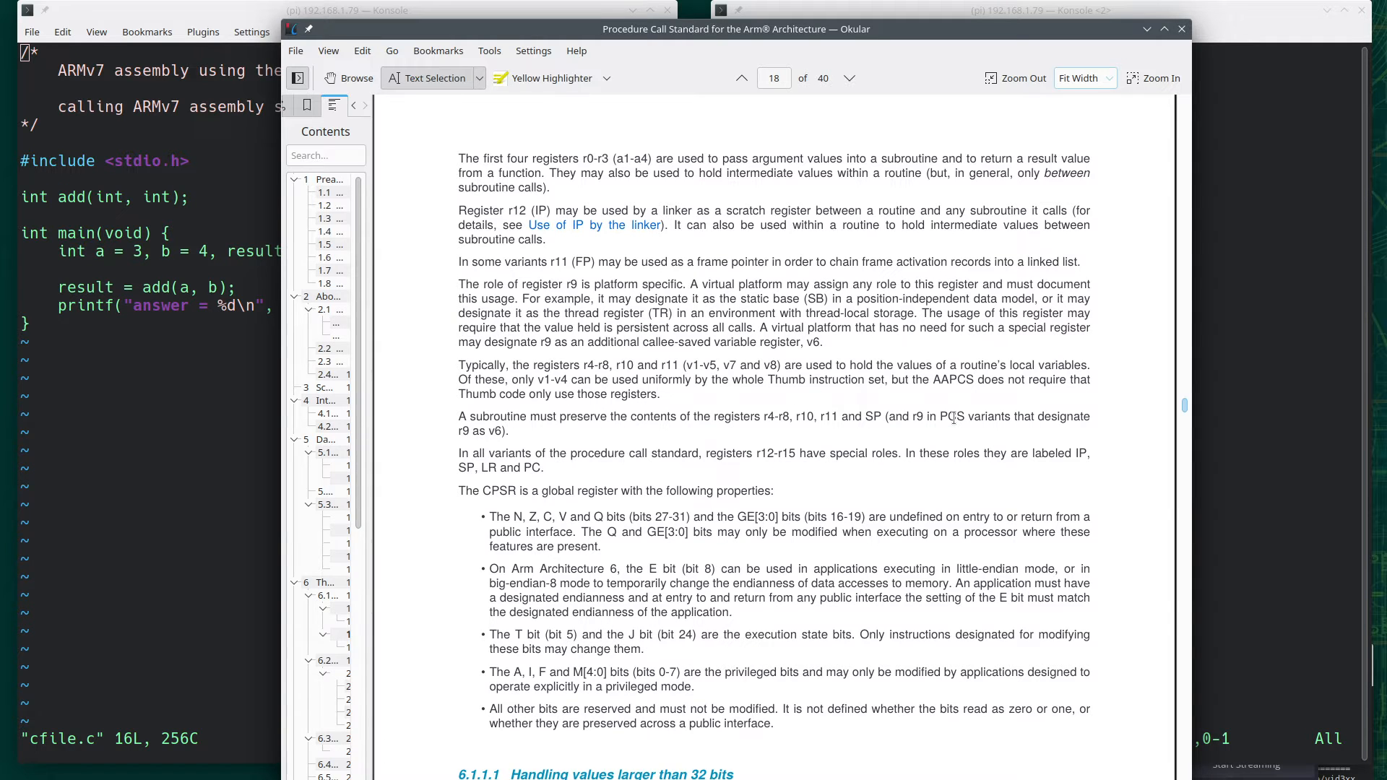
click(742, 78)
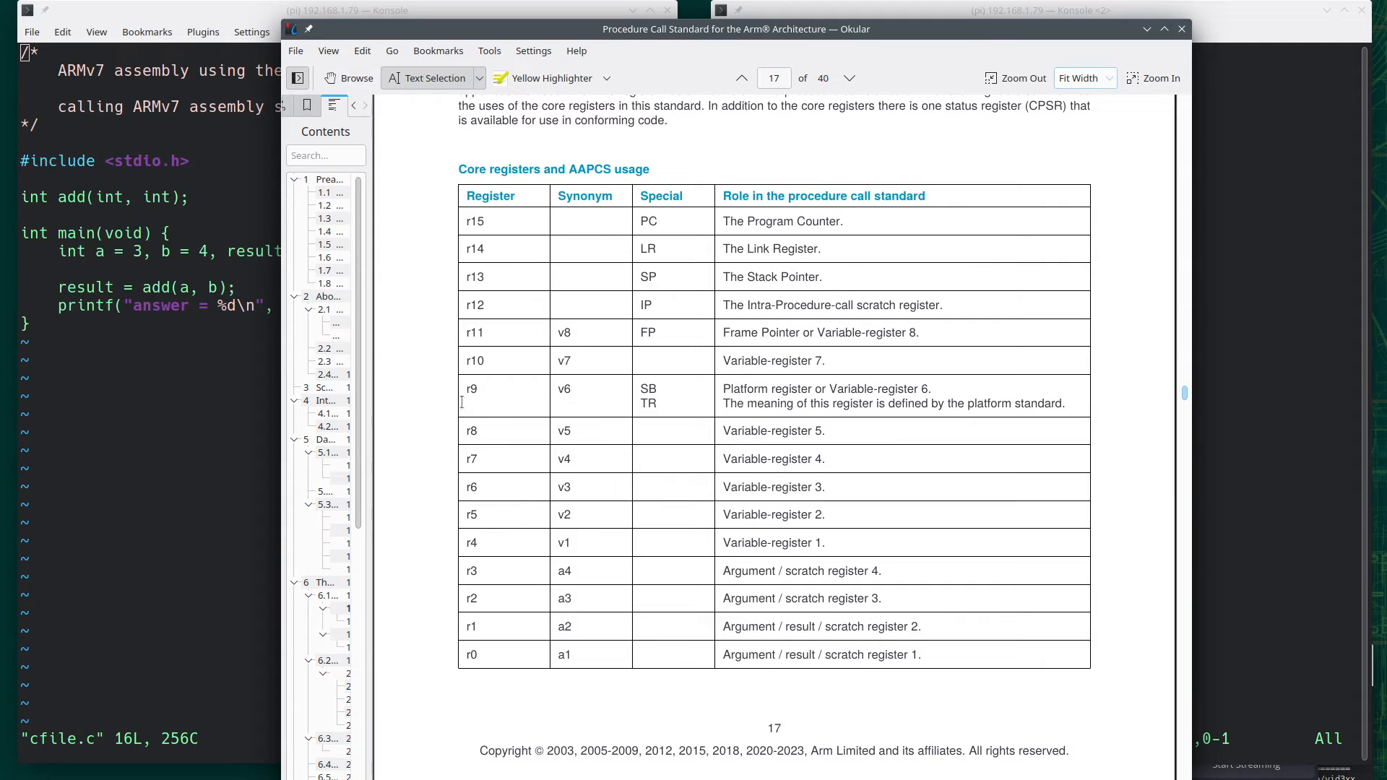
mouse_move(509, 370)
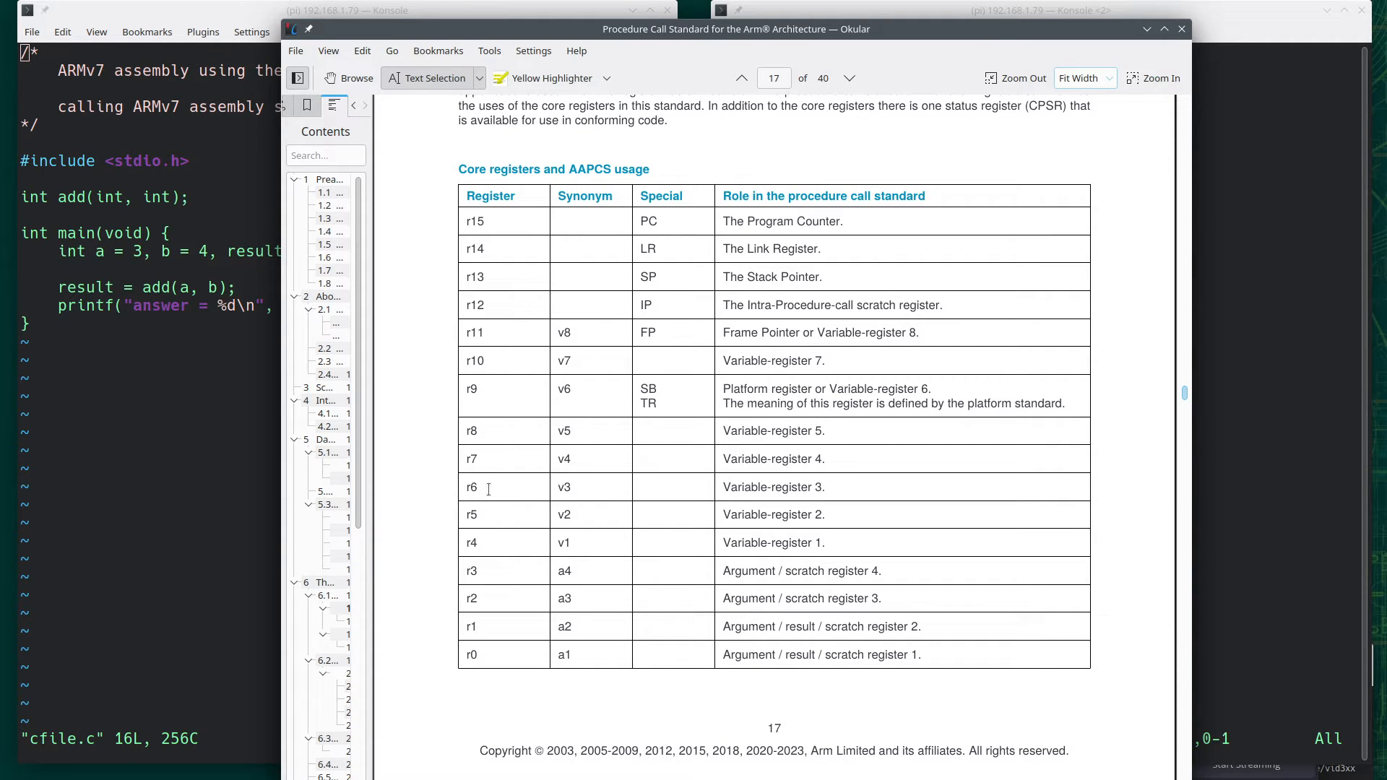
mouse_move(528, 473)
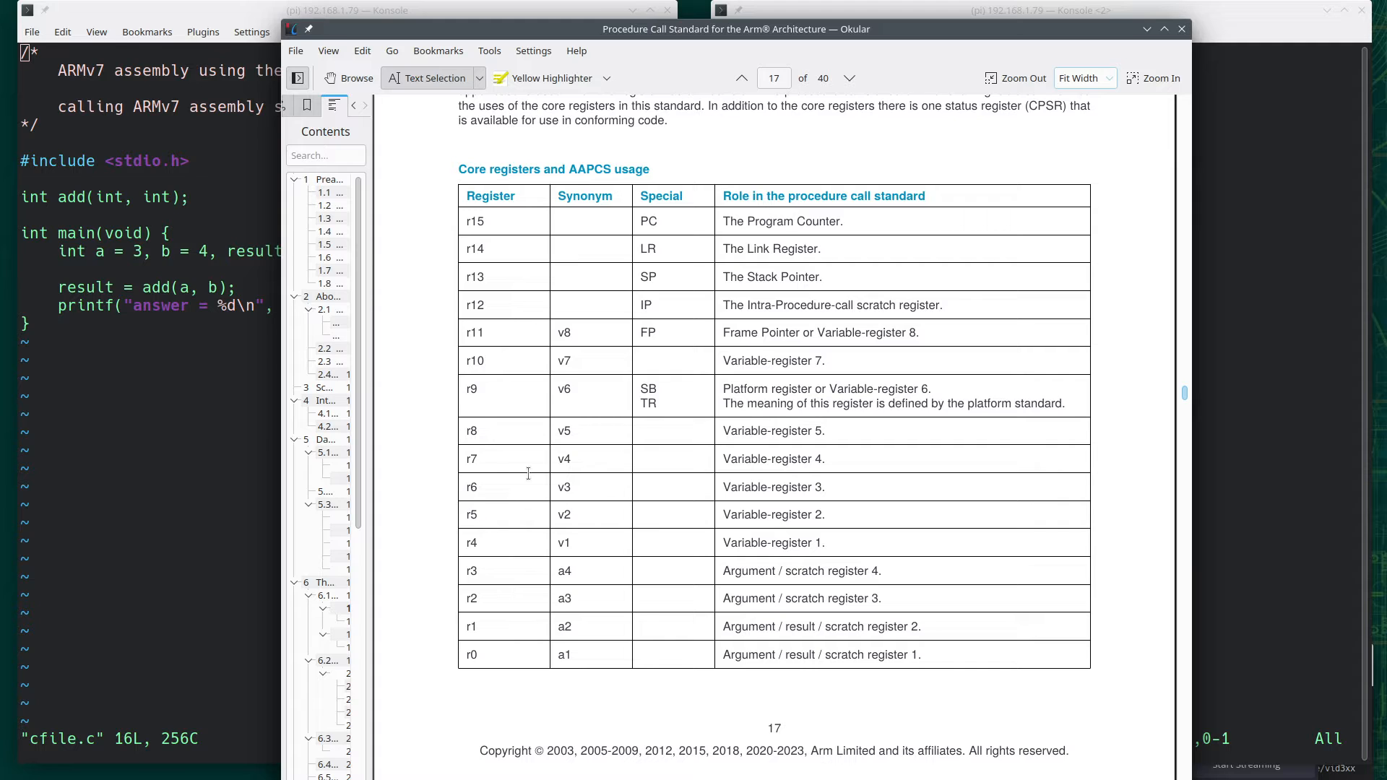
mouse_move(573, 505)
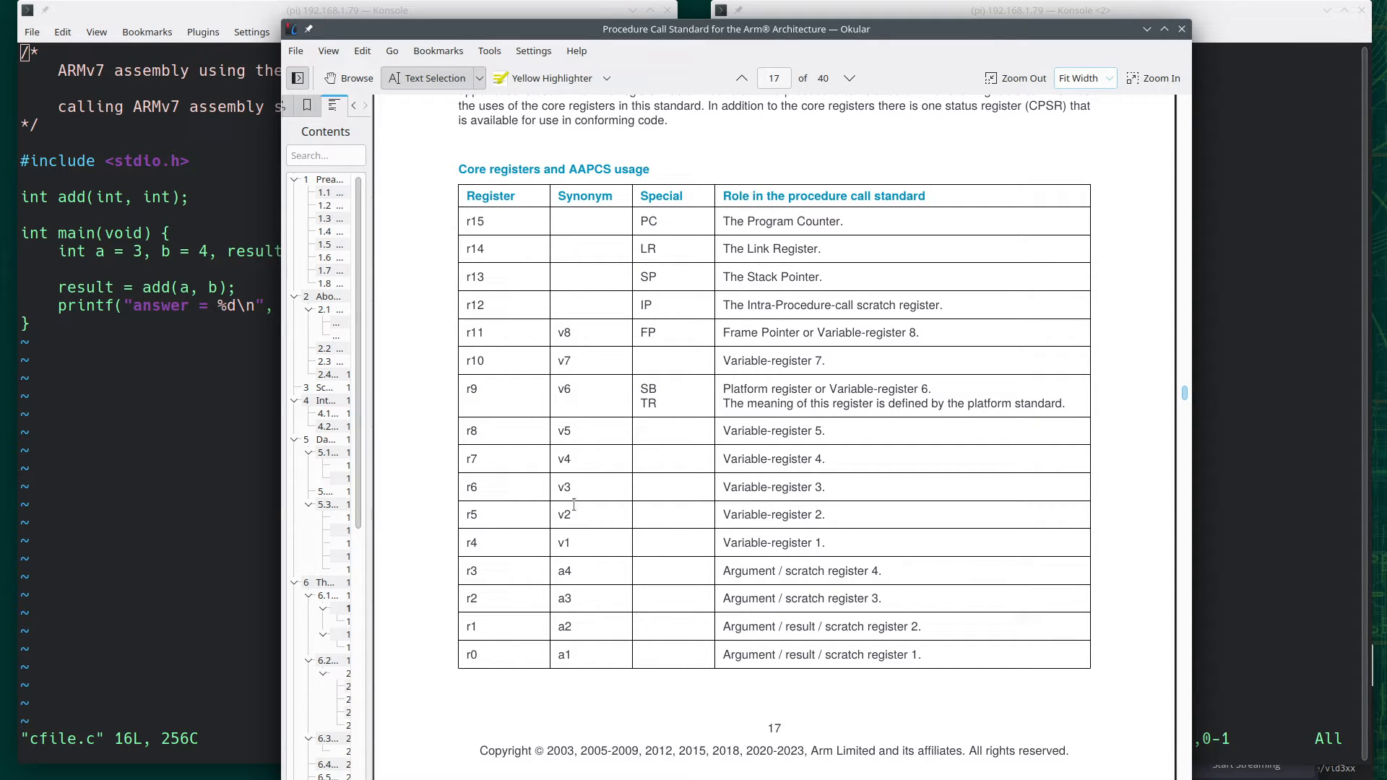
mouse_move(488, 502)
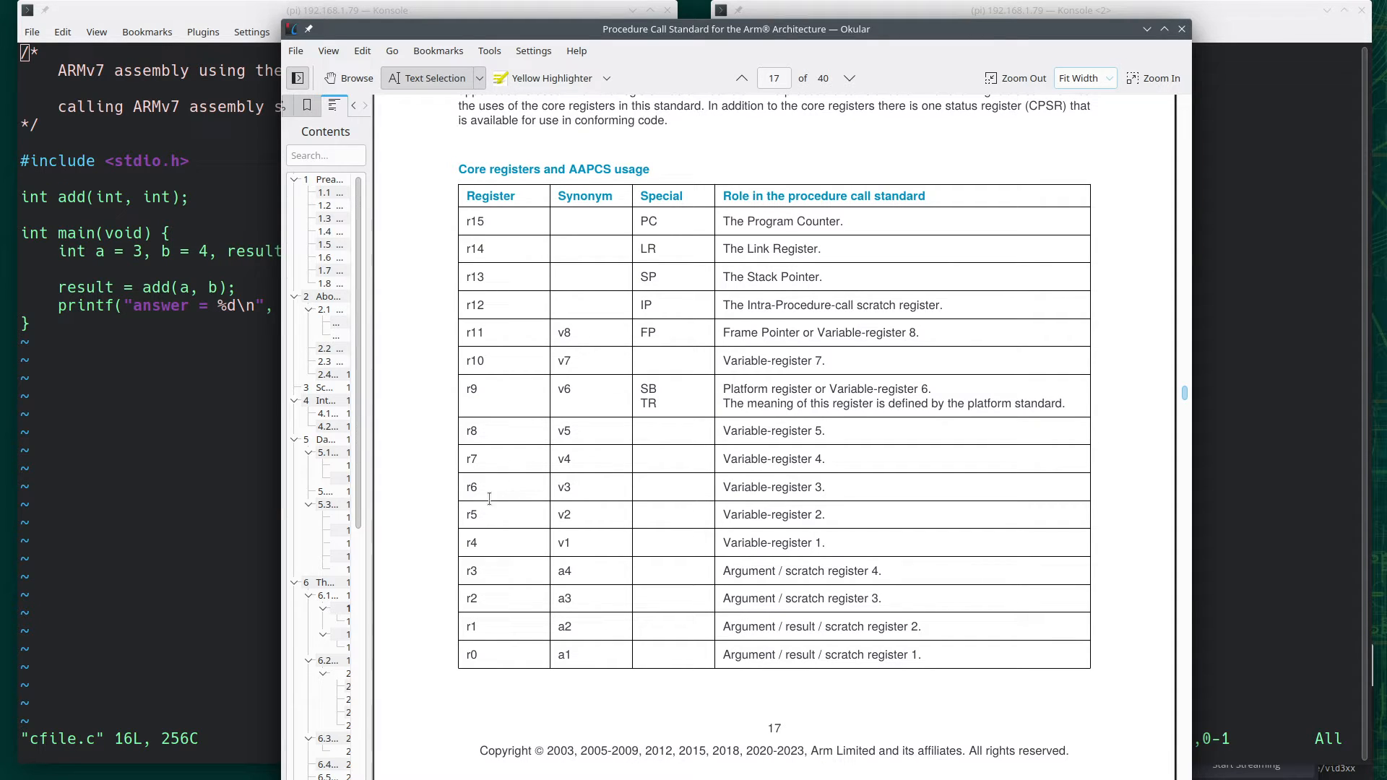
mouse_move(540, 505)
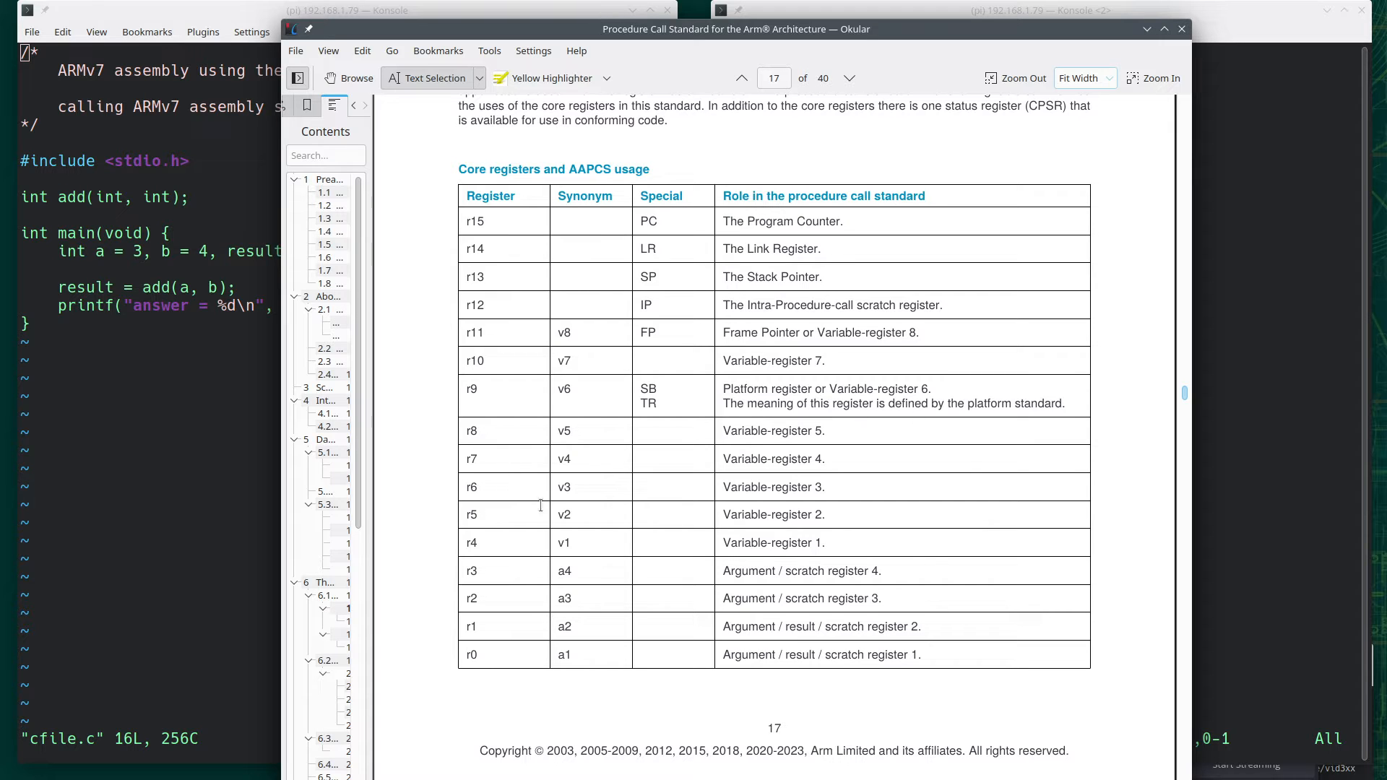
mouse_move(885, 531)
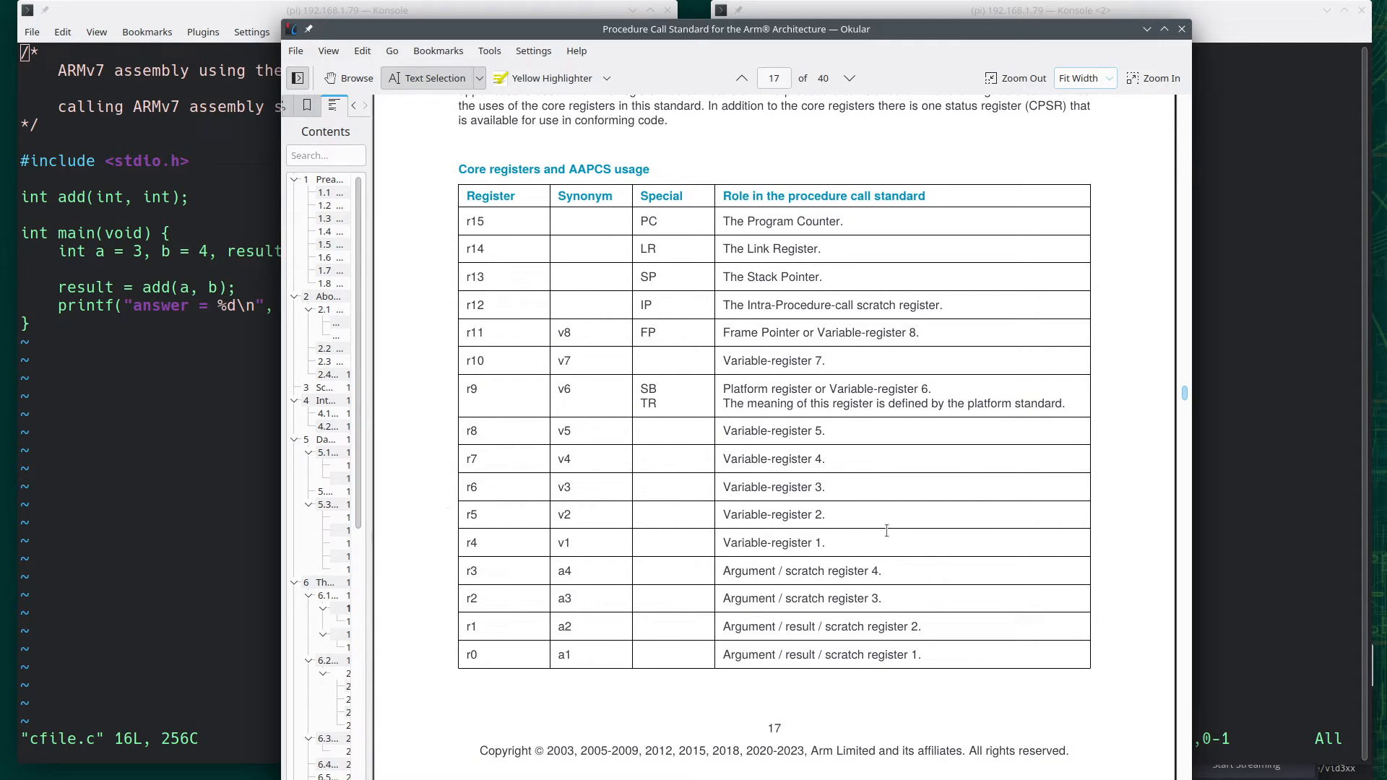
mouse_move(400, 596)
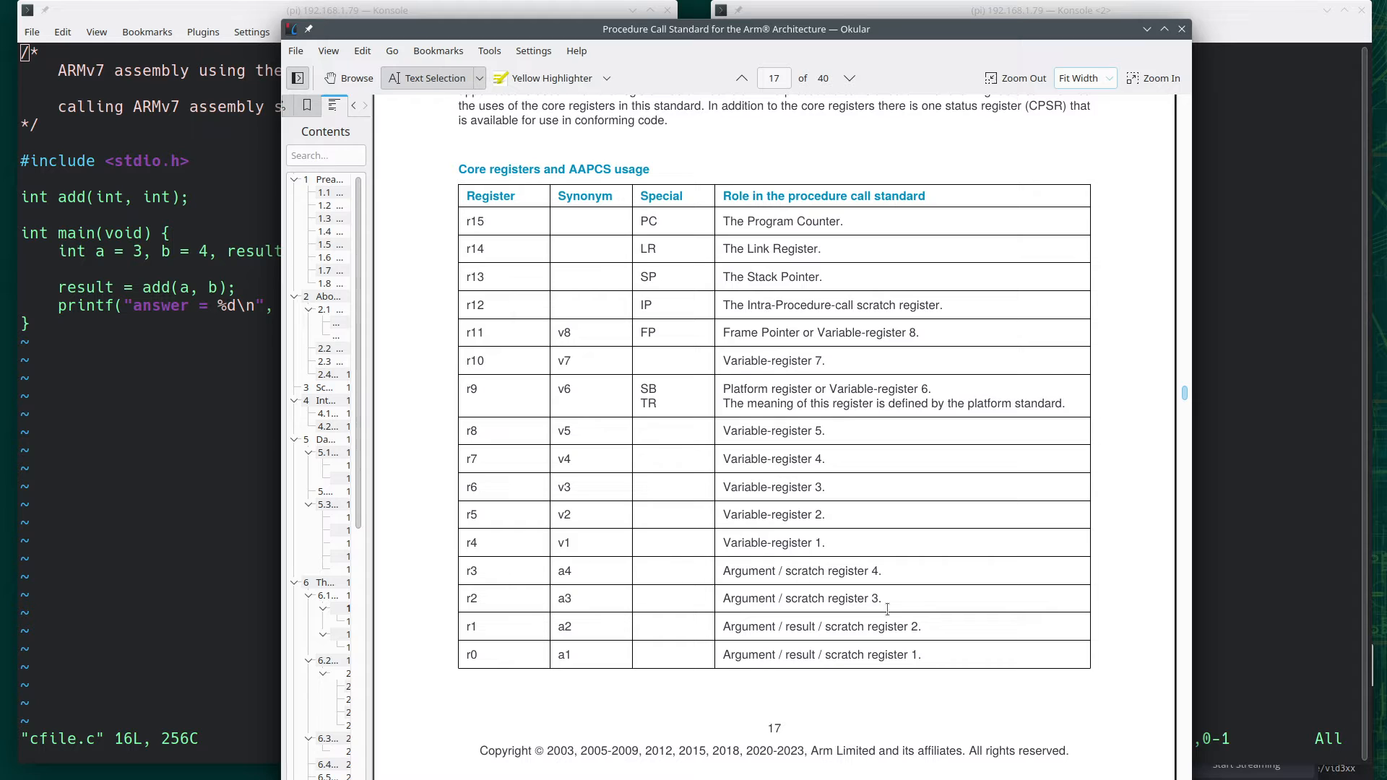
mouse_move(474, 537)
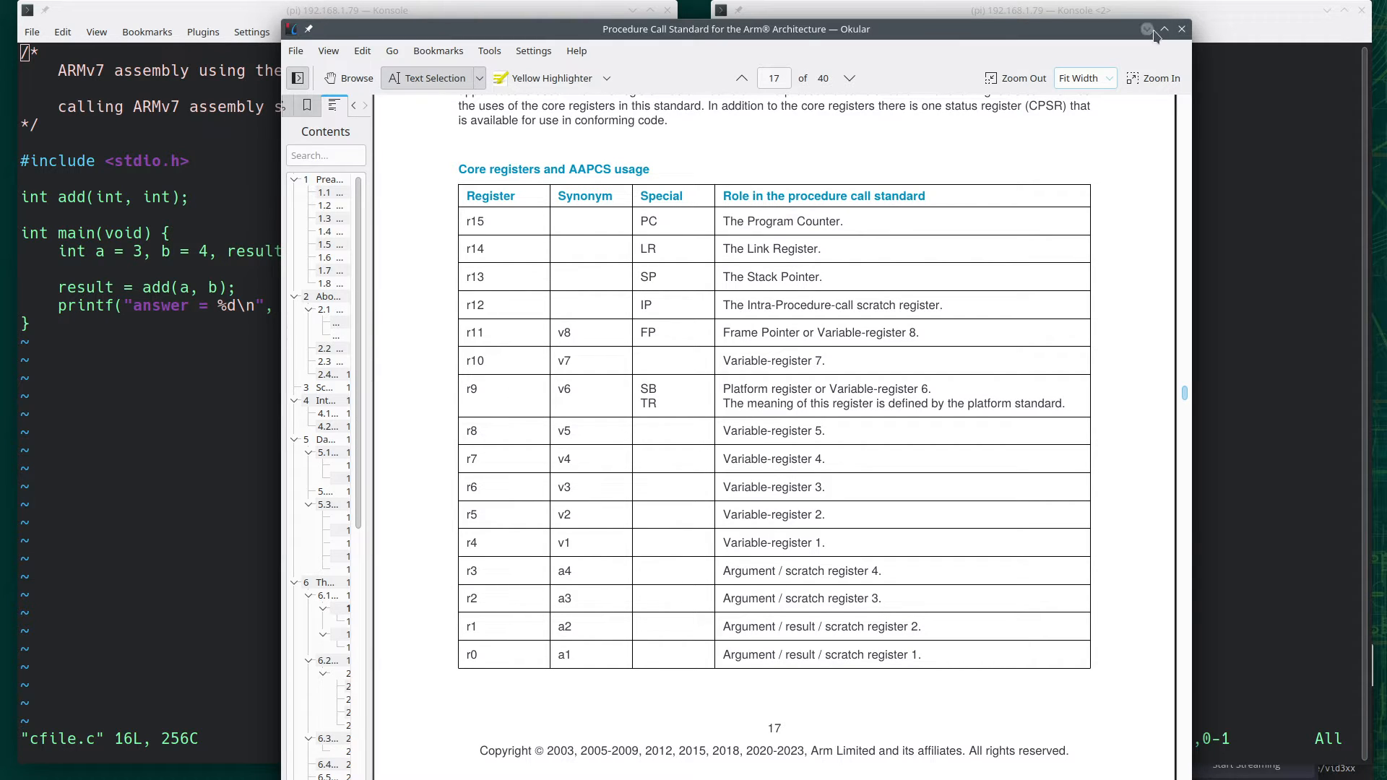
Minimize Okular and write .global _start, _start:, mov r7, #1 and swi 0 in vim
click(1180, 29)
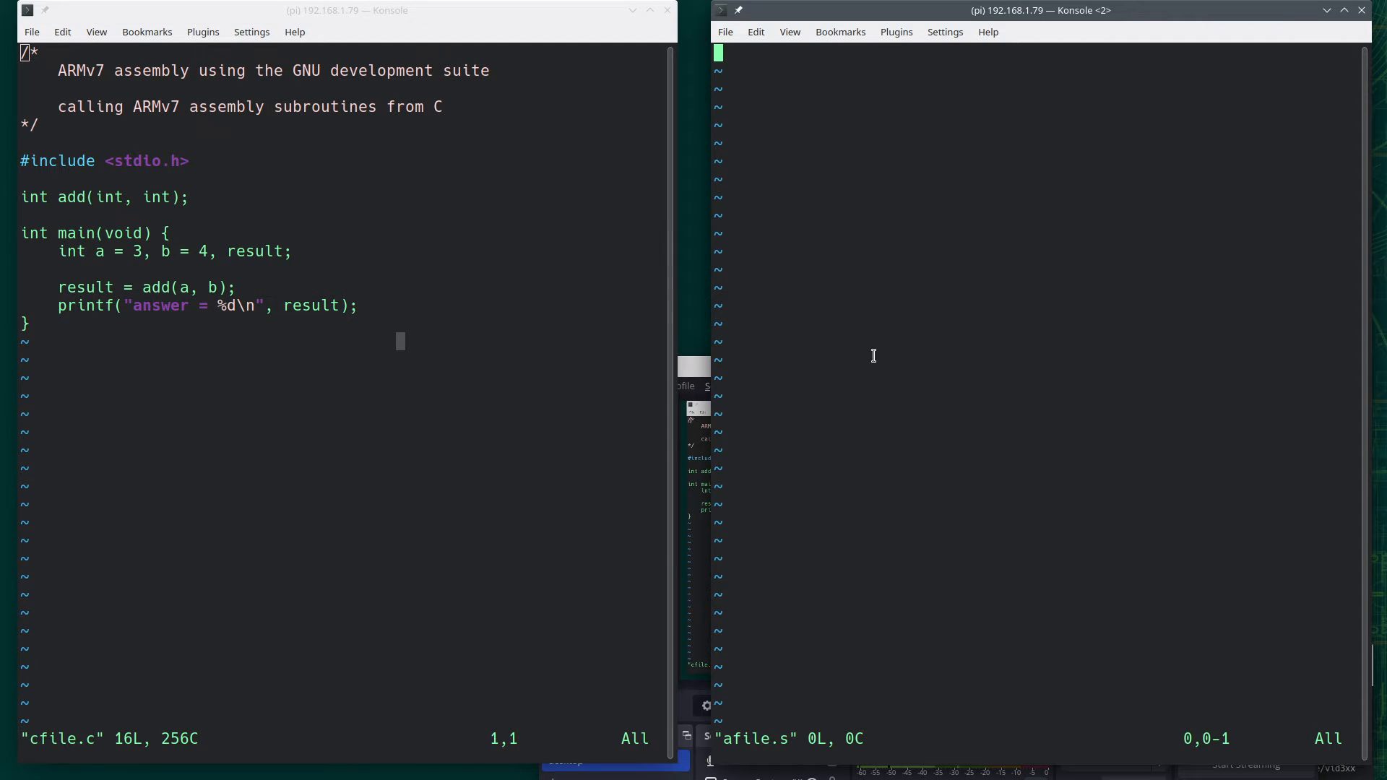
mouse_move(1019, 447)
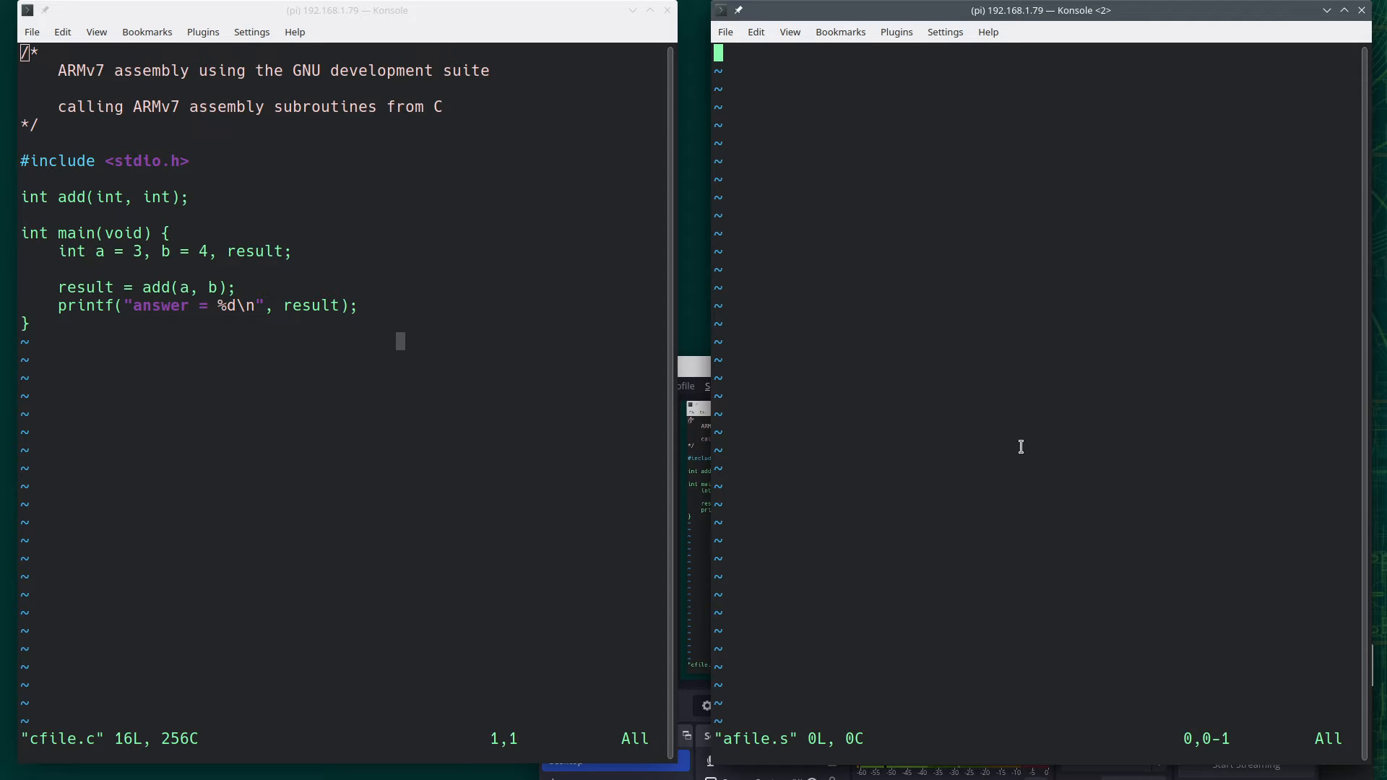
text(.gl)
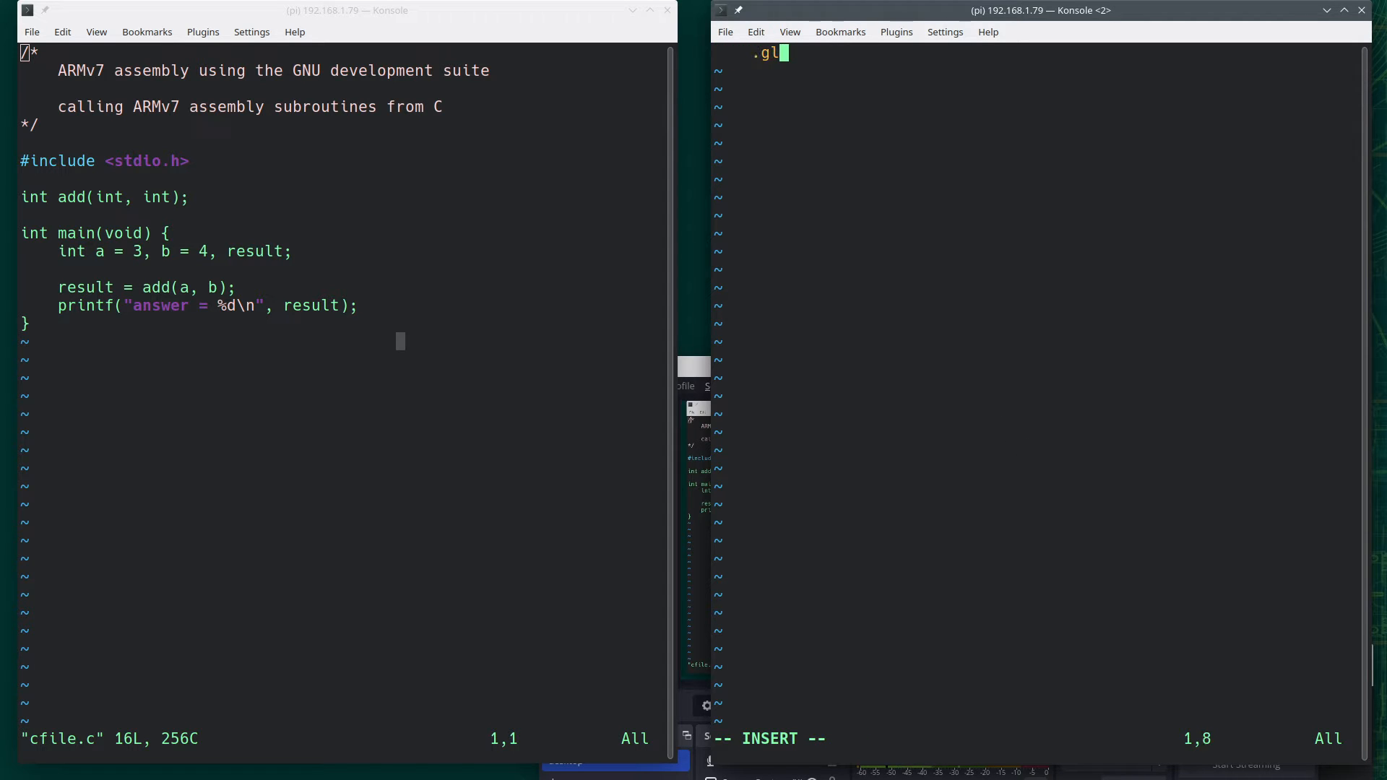
text(obal _star)
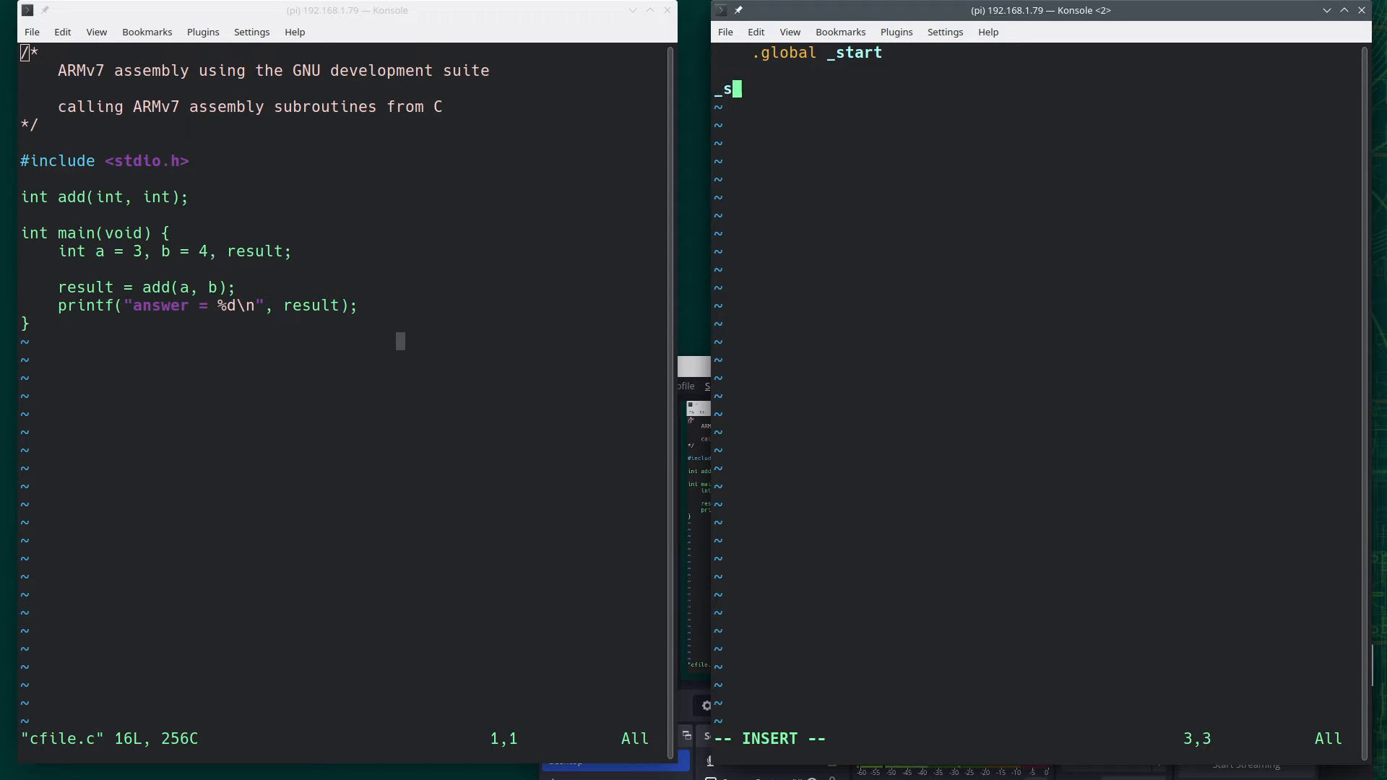
text(tart:)
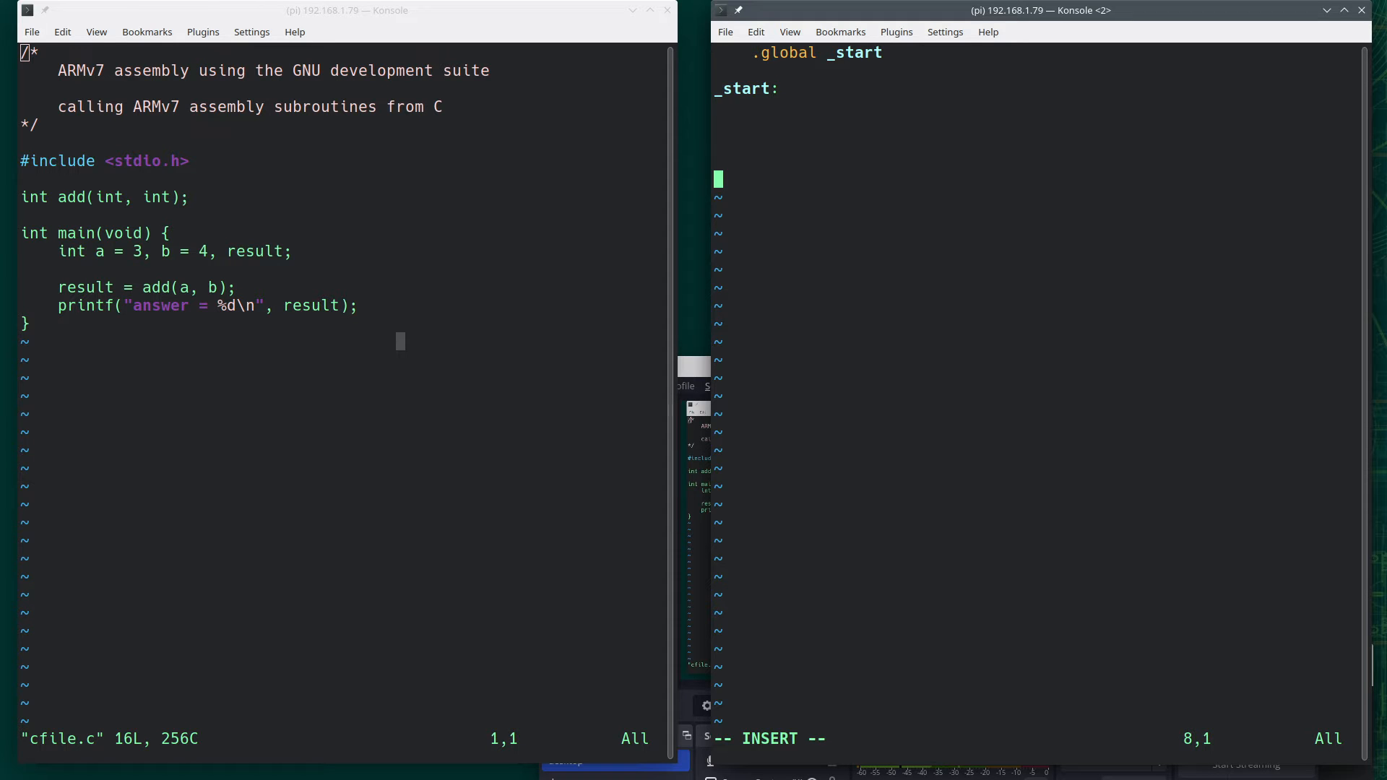
text(mov)
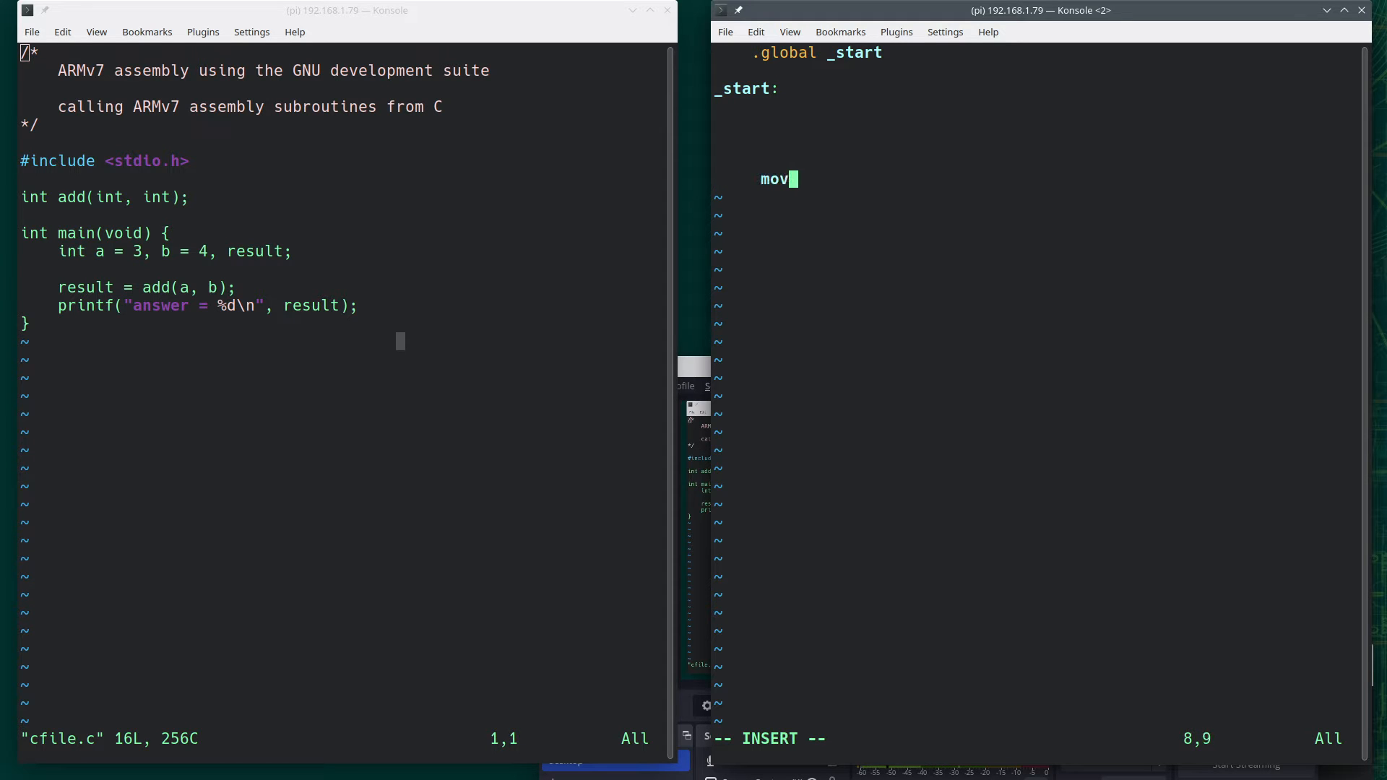
text(r7, #1)
text(s)
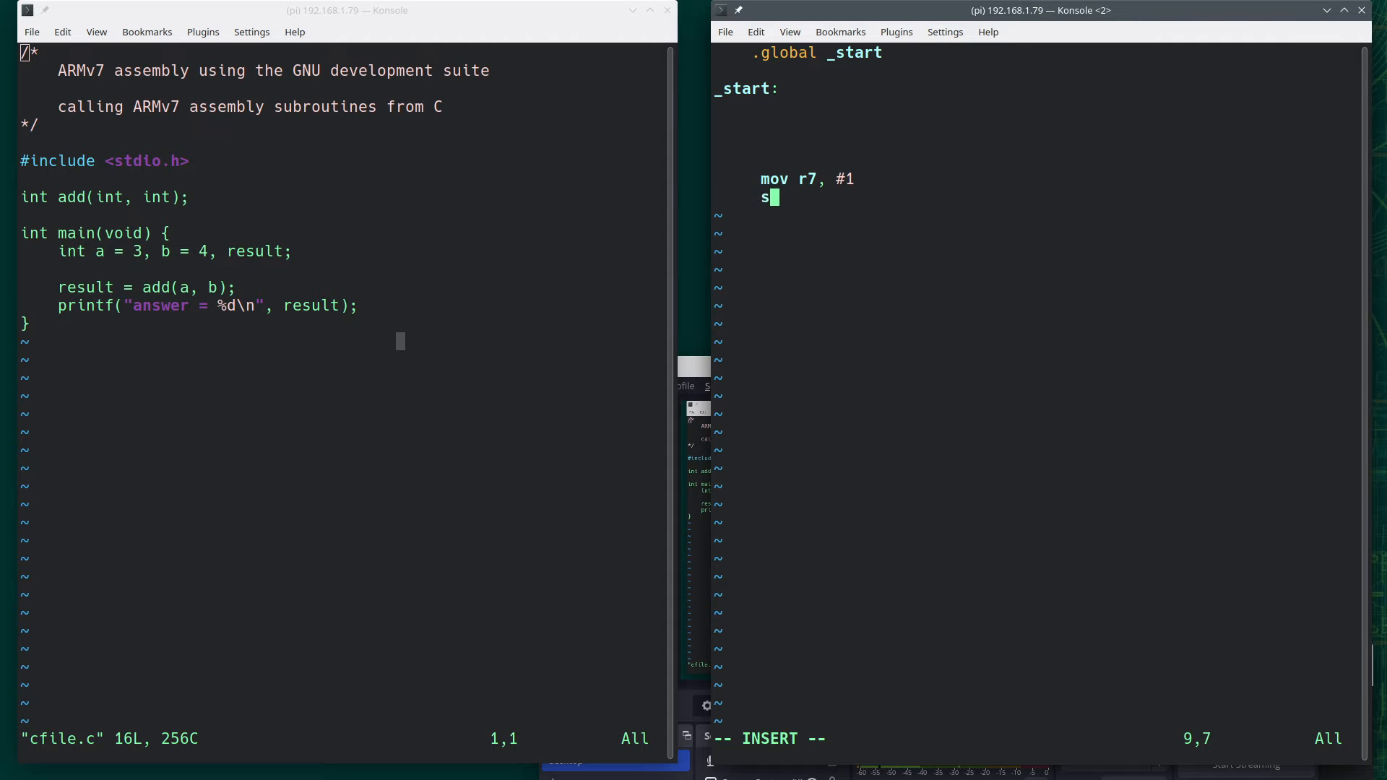
text(wi 0)
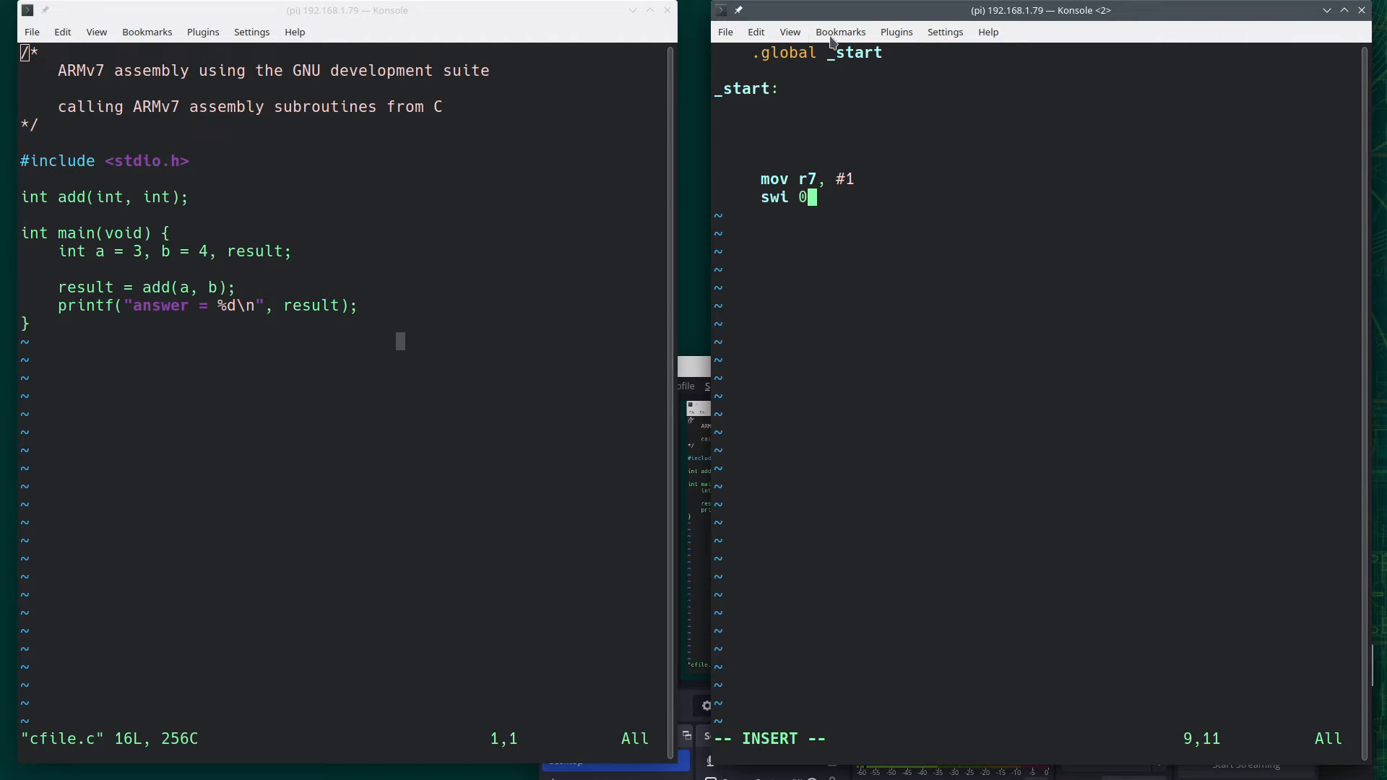
mouse_move(1041, 342)
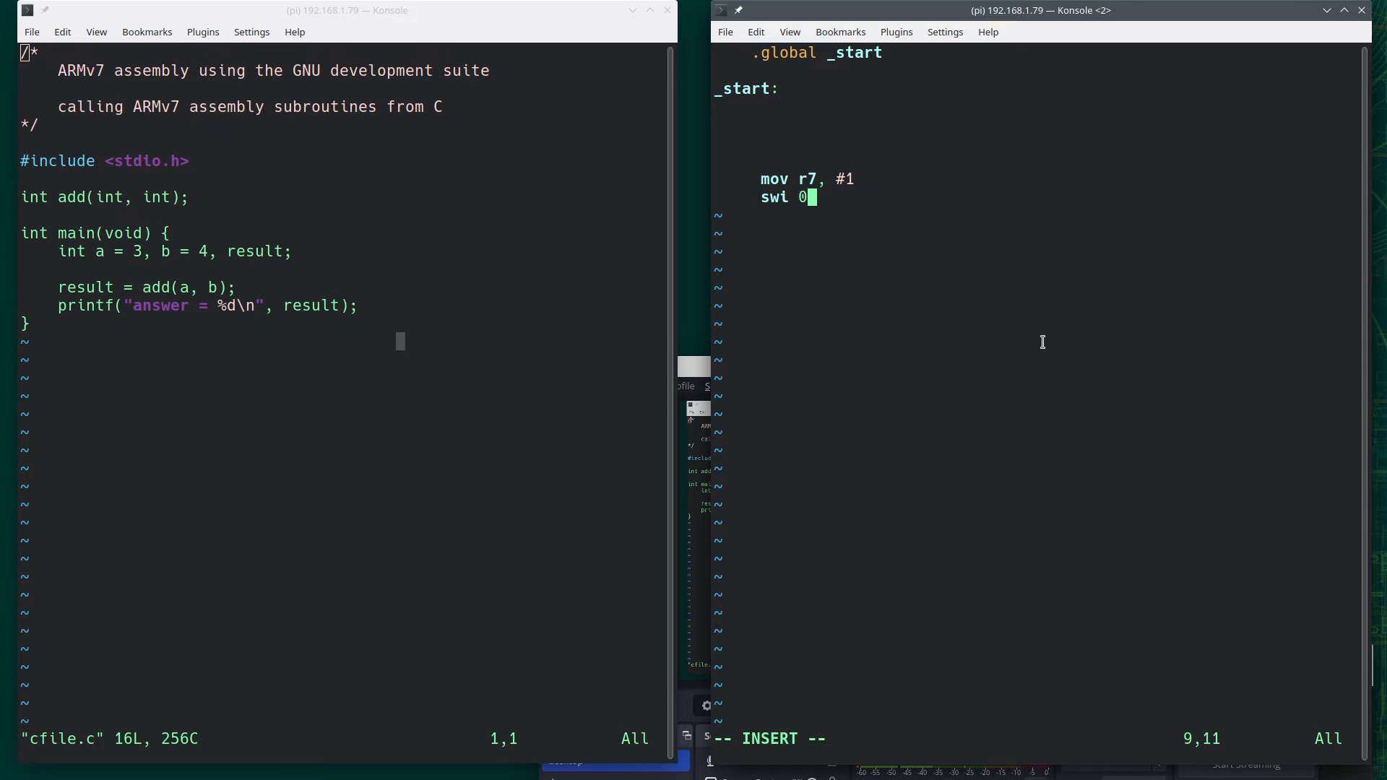
mouse_move(1074, 348)
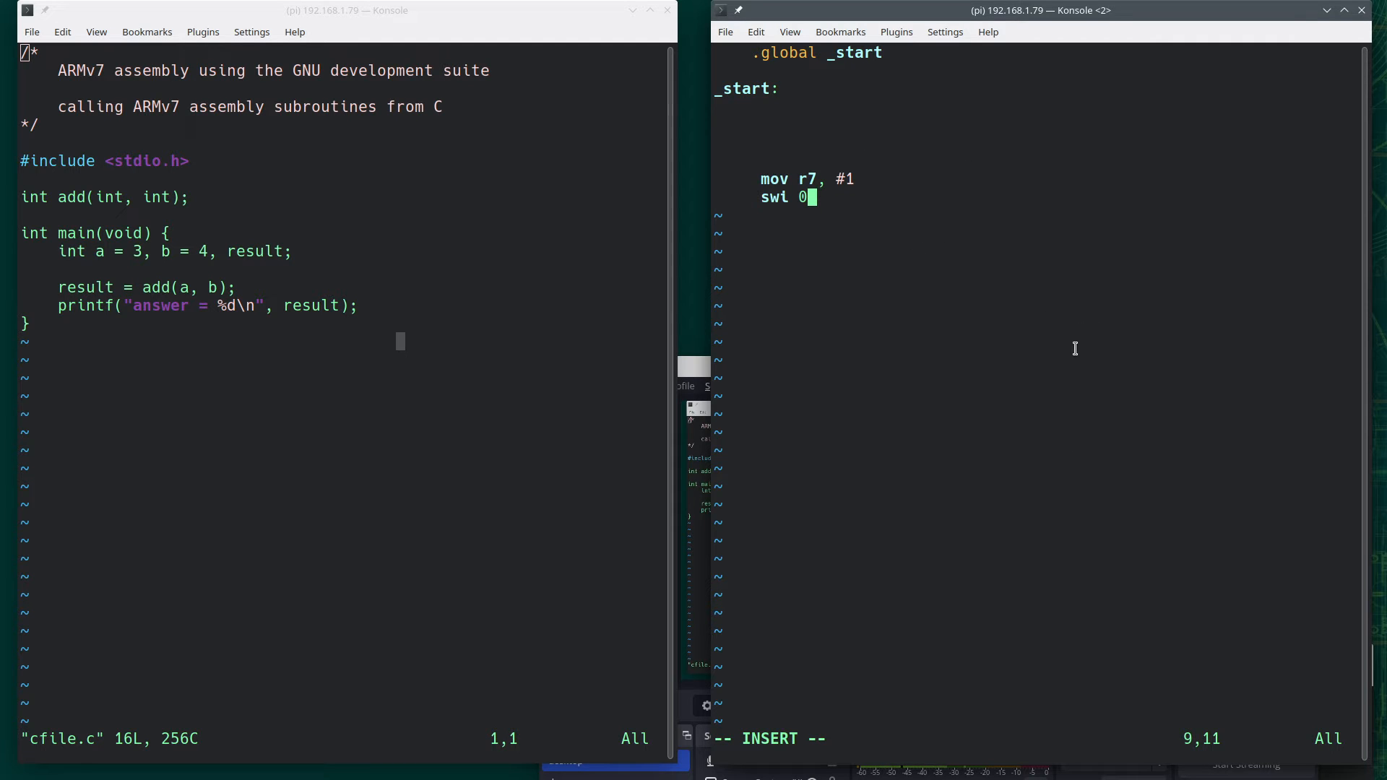
mouse_move(942, 198)
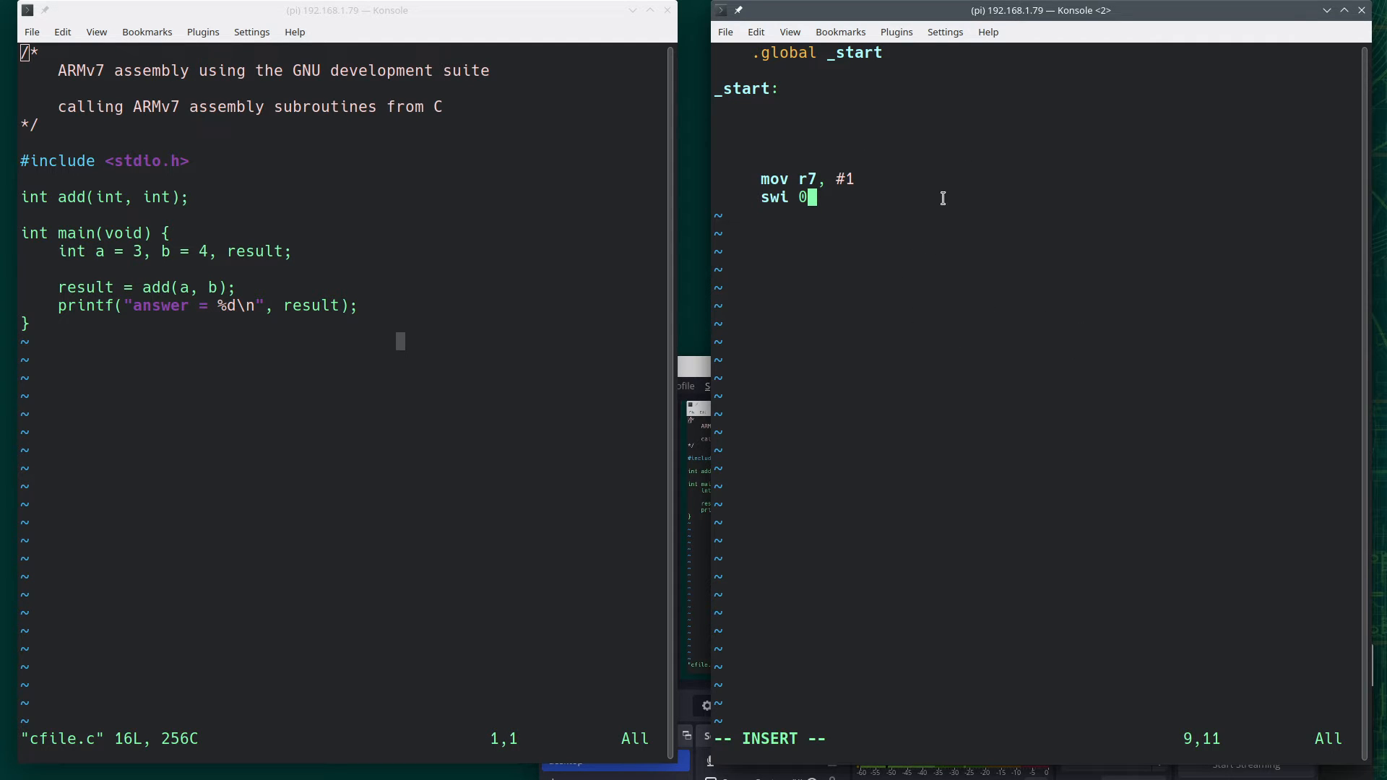
mouse_move(774, 91)
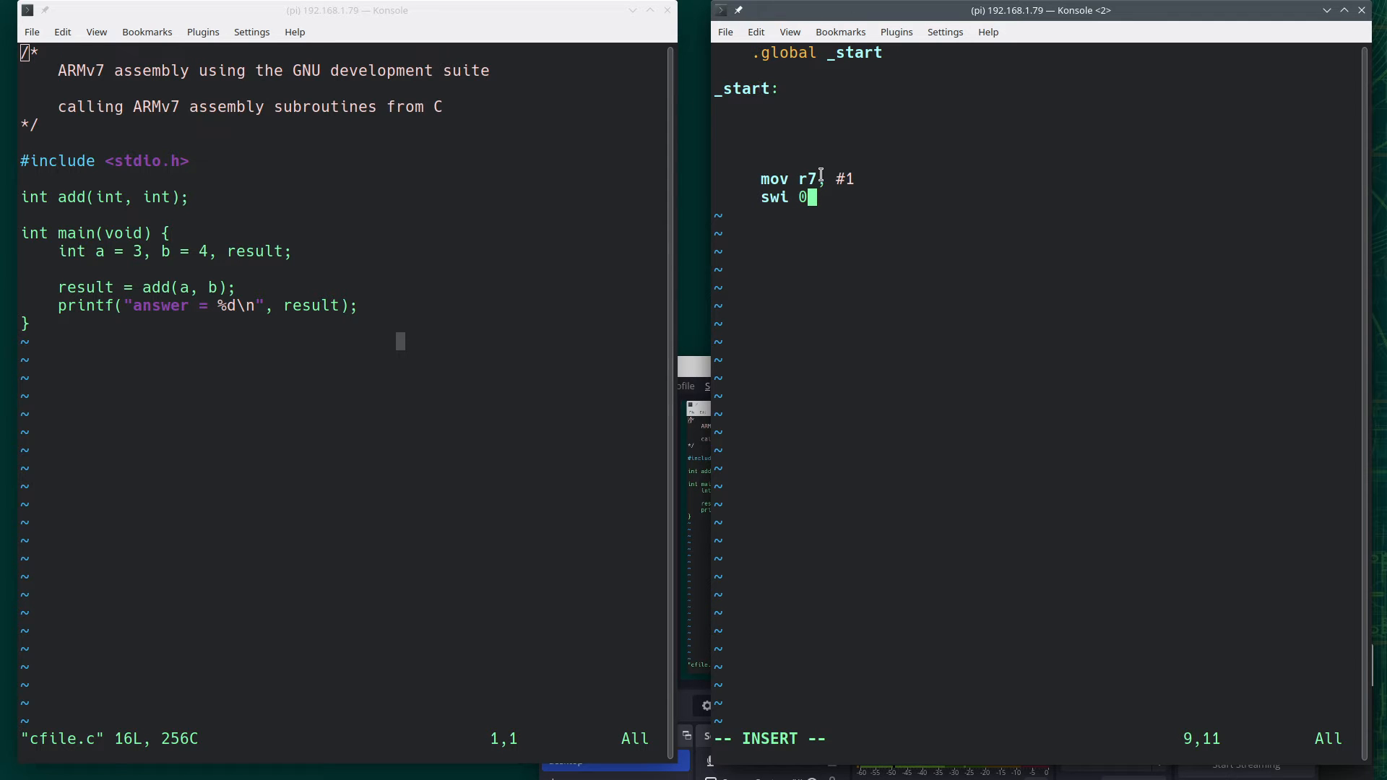
text(,)
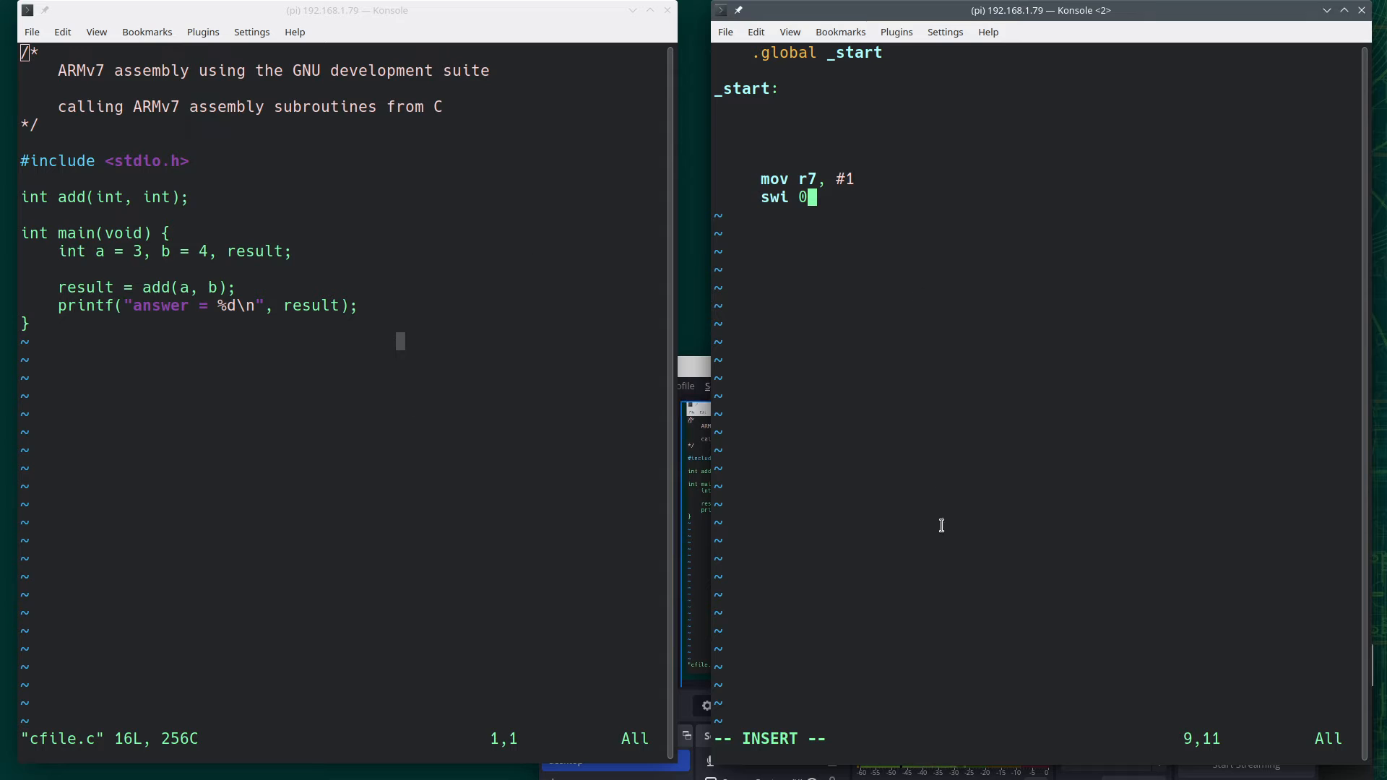
mouse_move(996, 402)
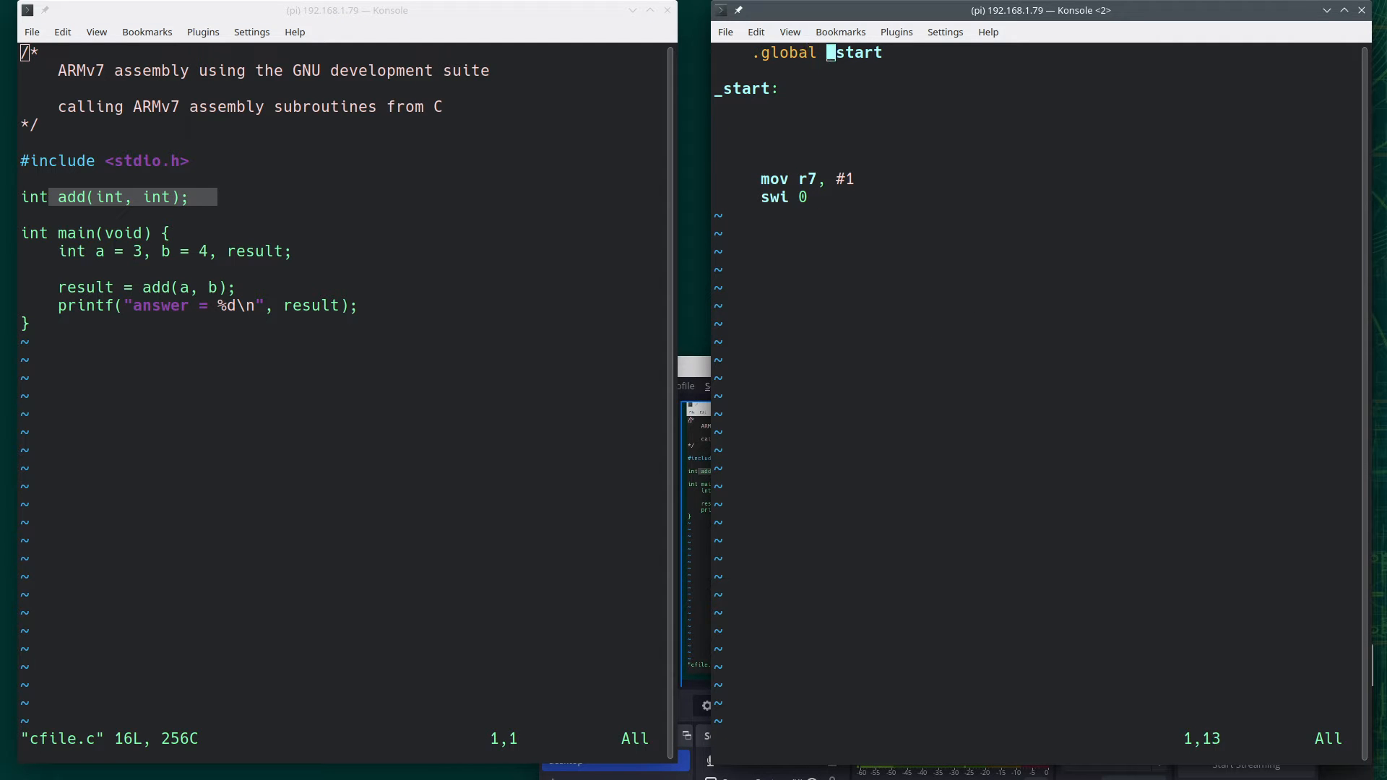
Change the entry to .global add with an add: label returning via bx lr, then exit insert mode
text(ad)
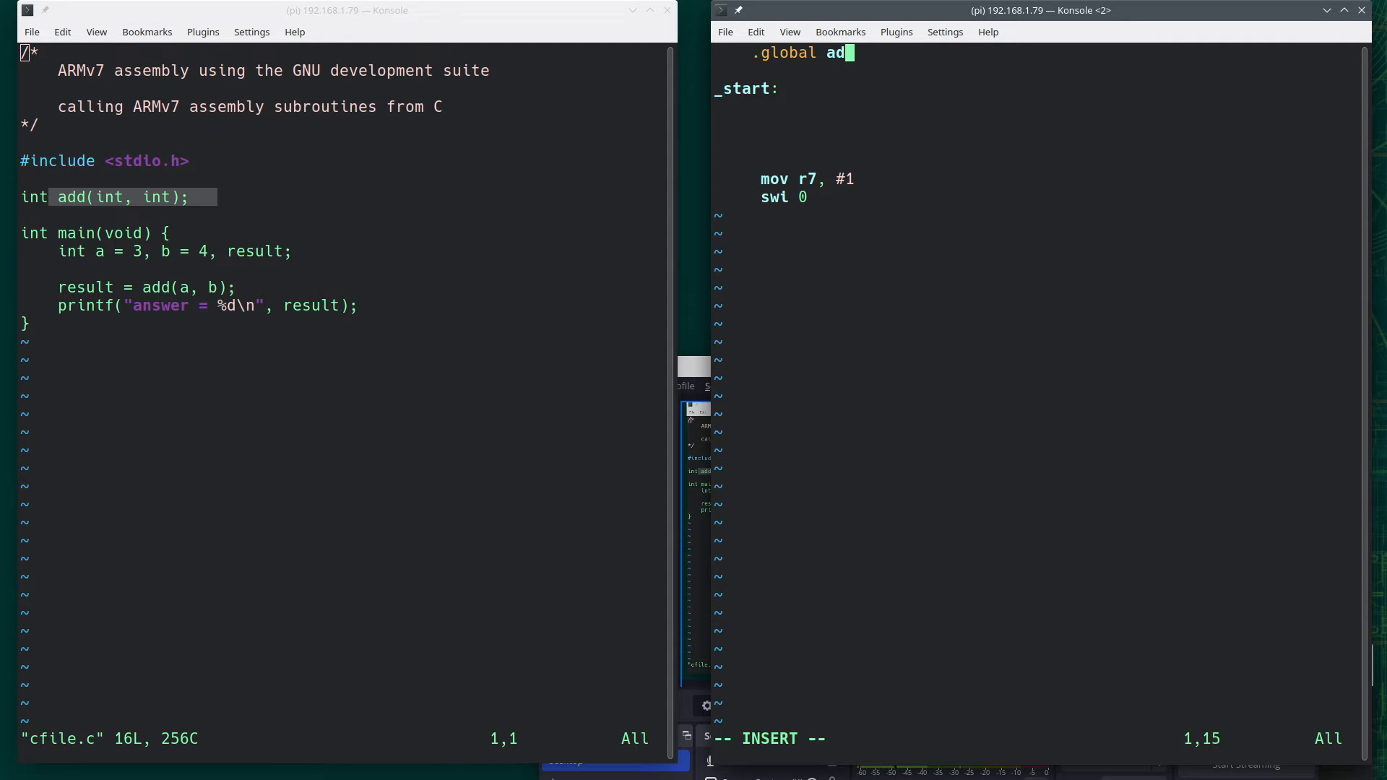
text(d)
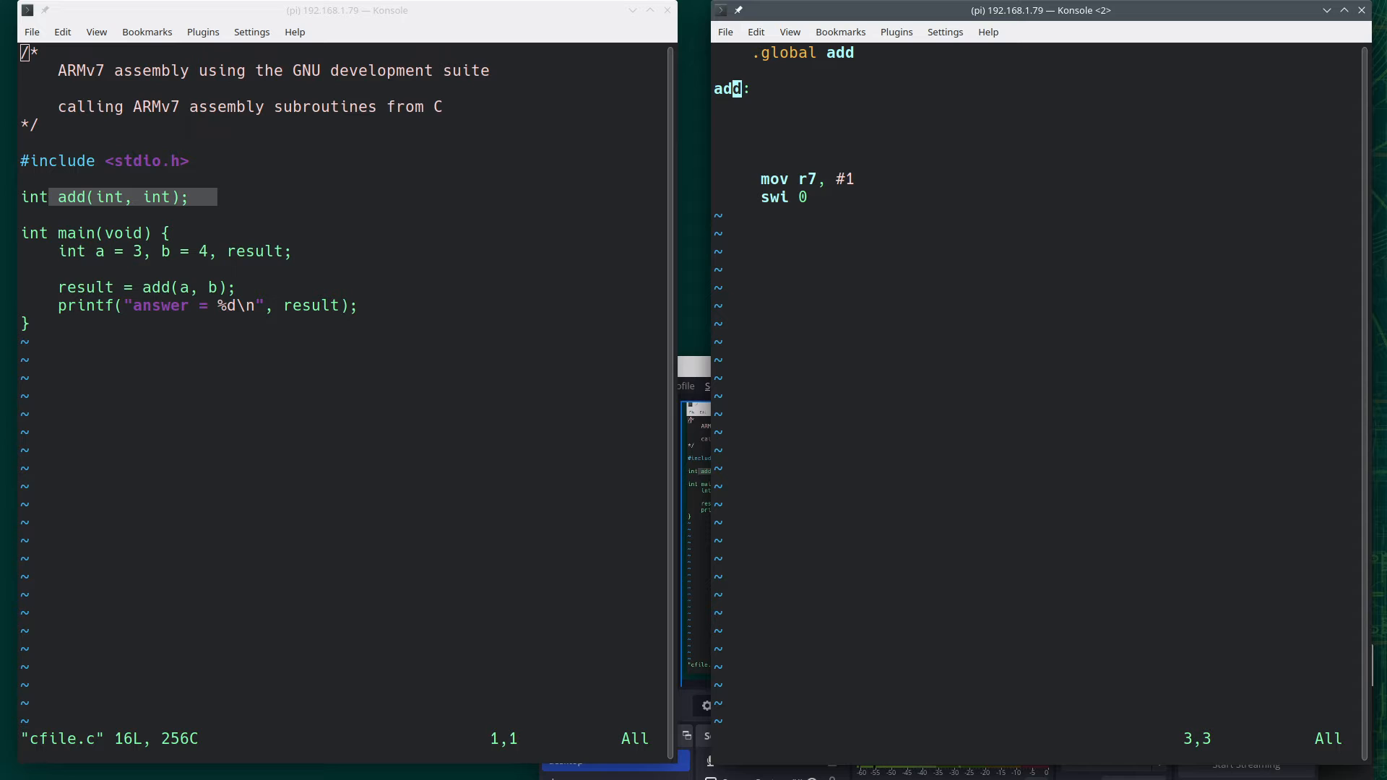
mouse_move(926, 276)
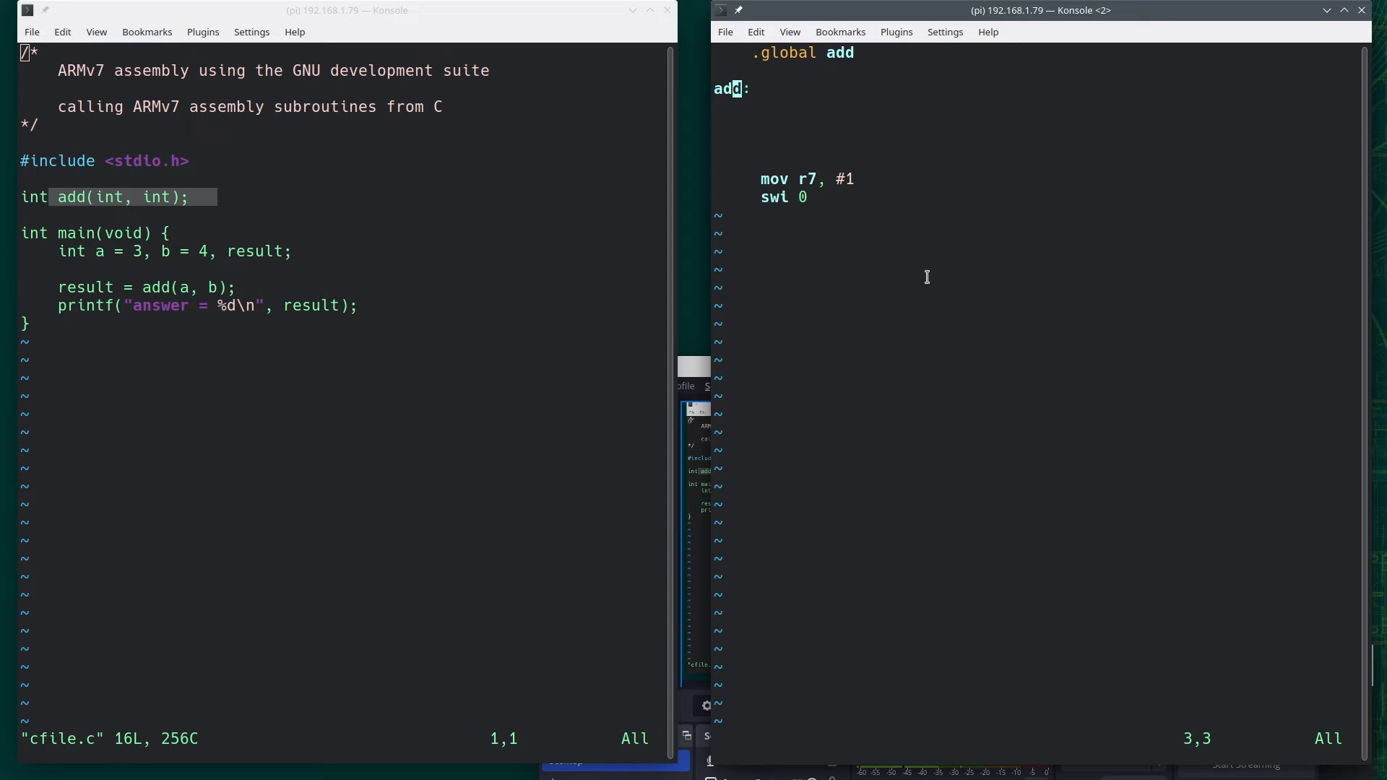
mouse_move(872, 134)
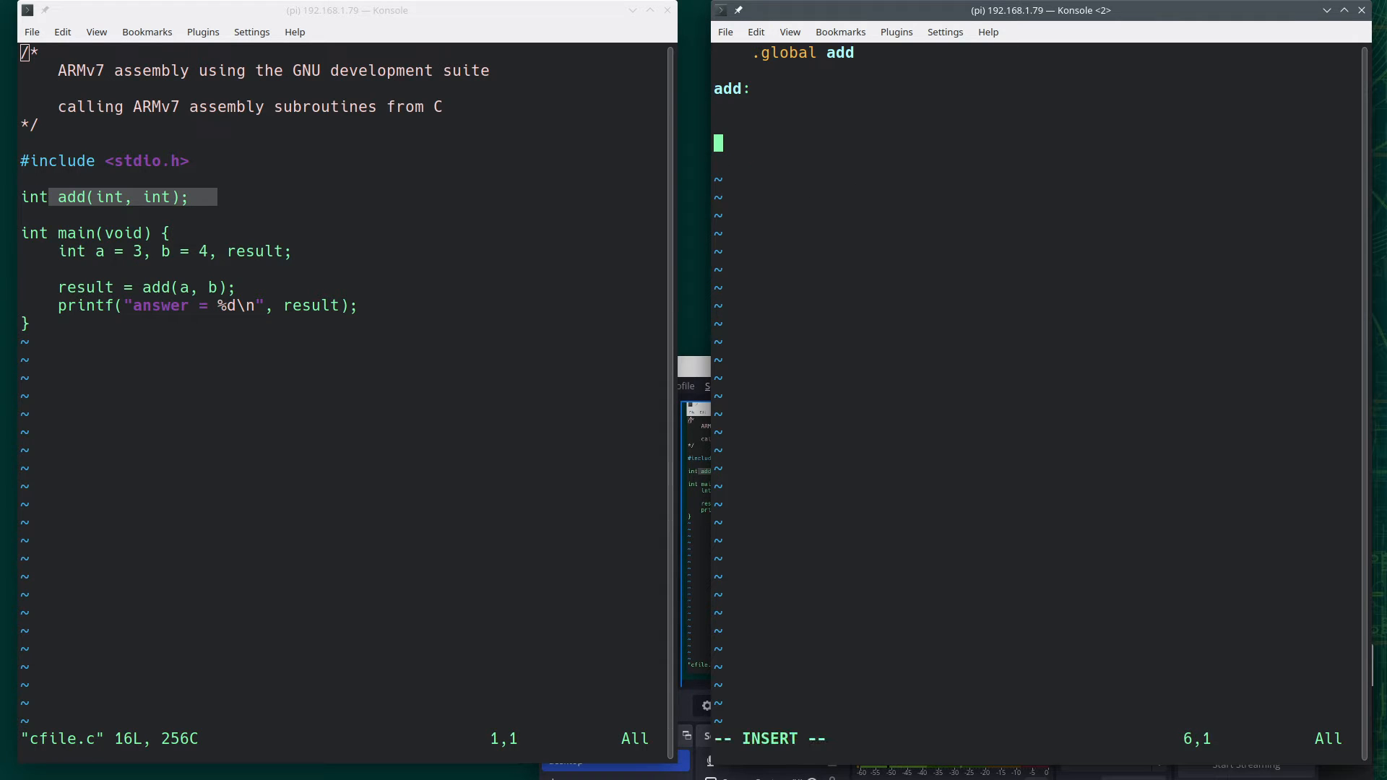
mouse_move(1162, 332)
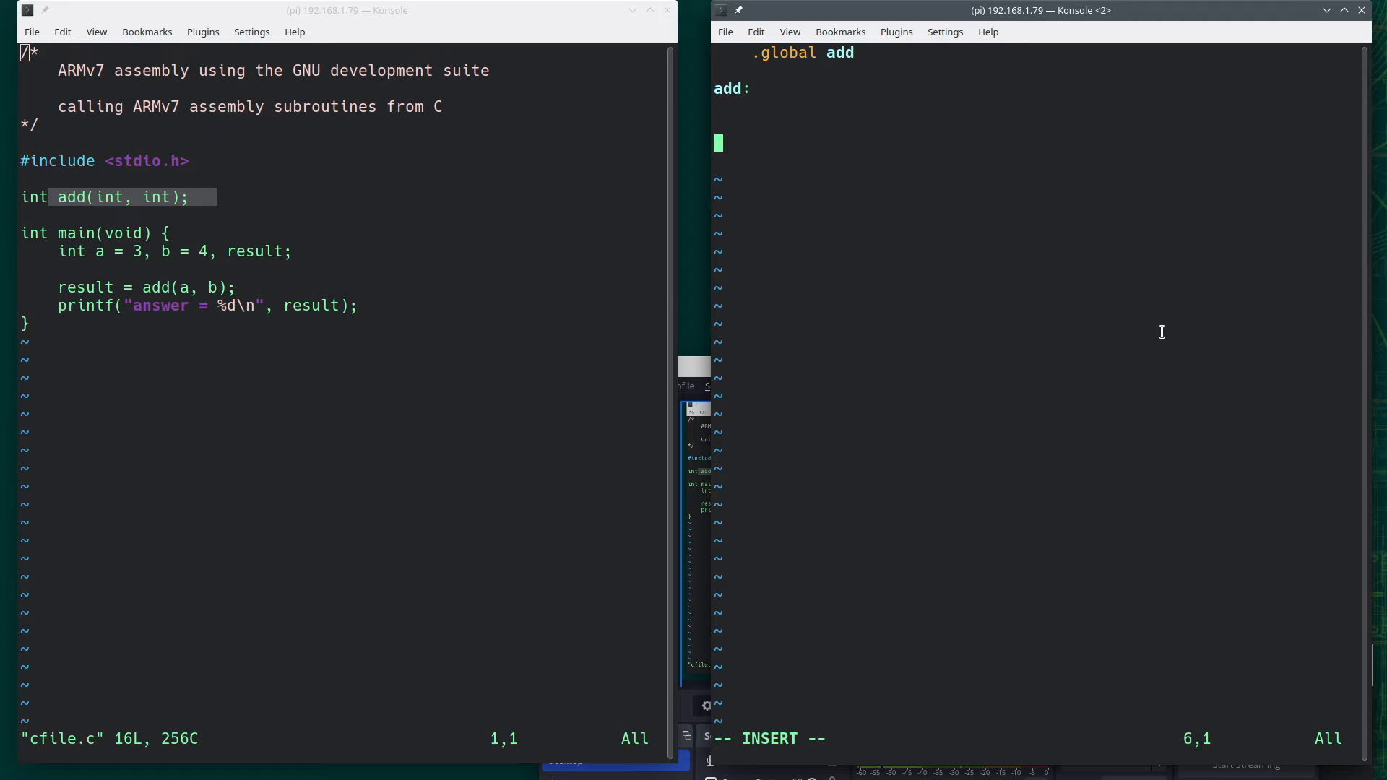
text(bx)
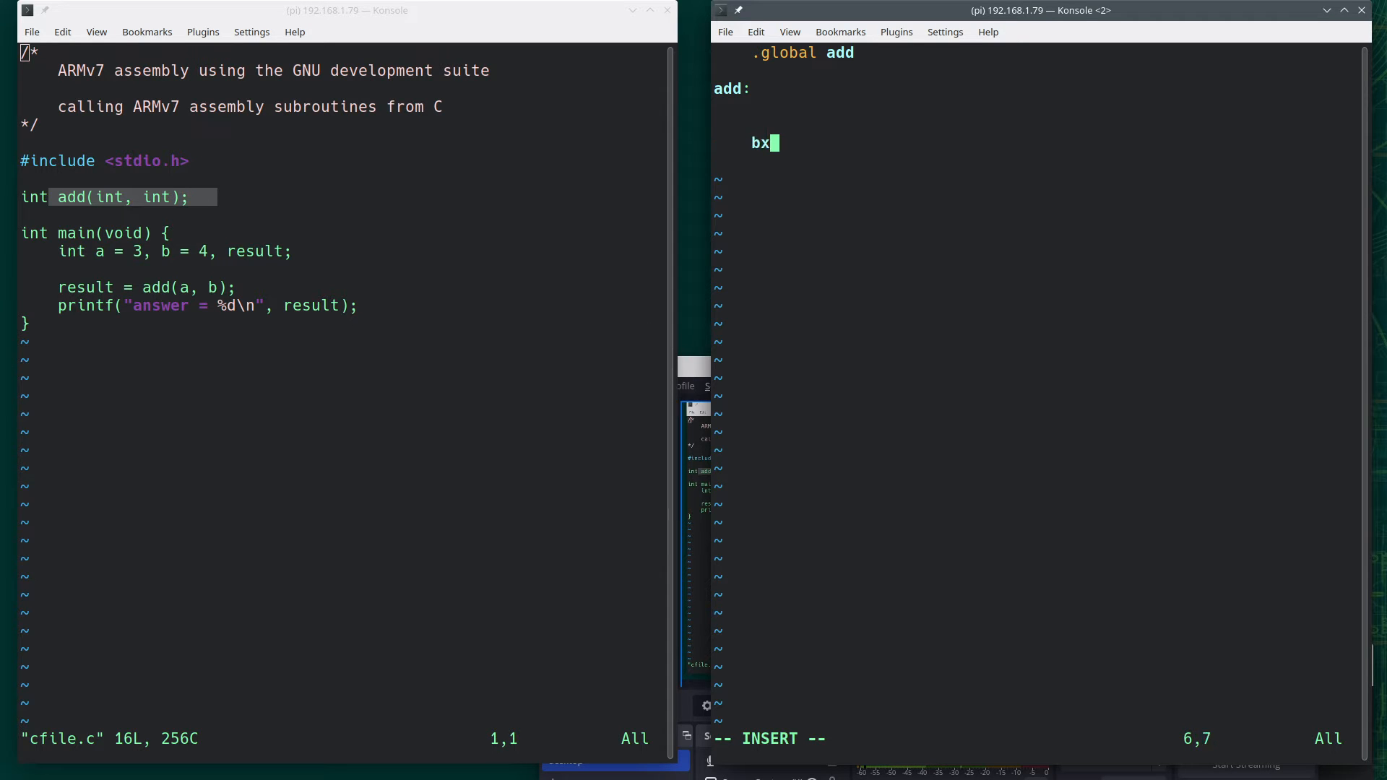
text(lr)
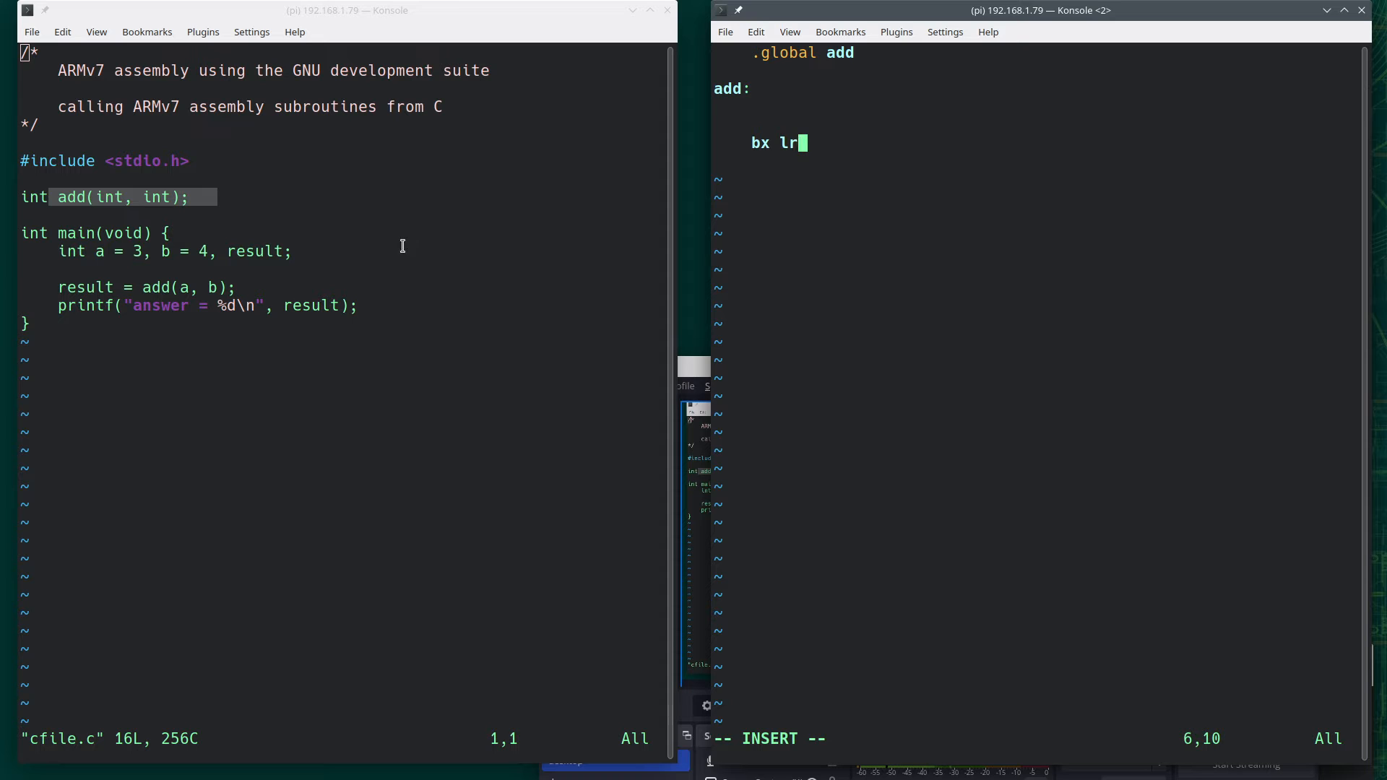
mouse_move(764, 189)
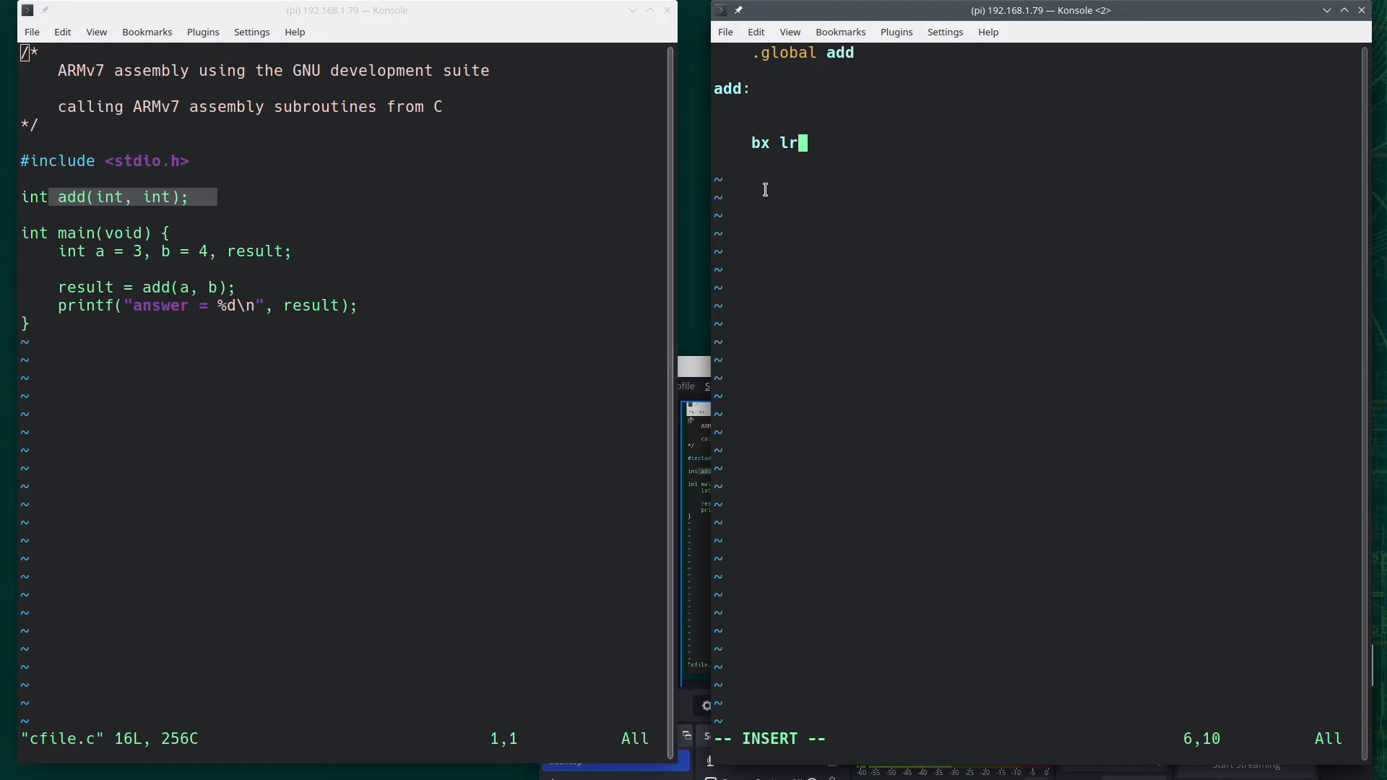
mouse_move(788, 129)
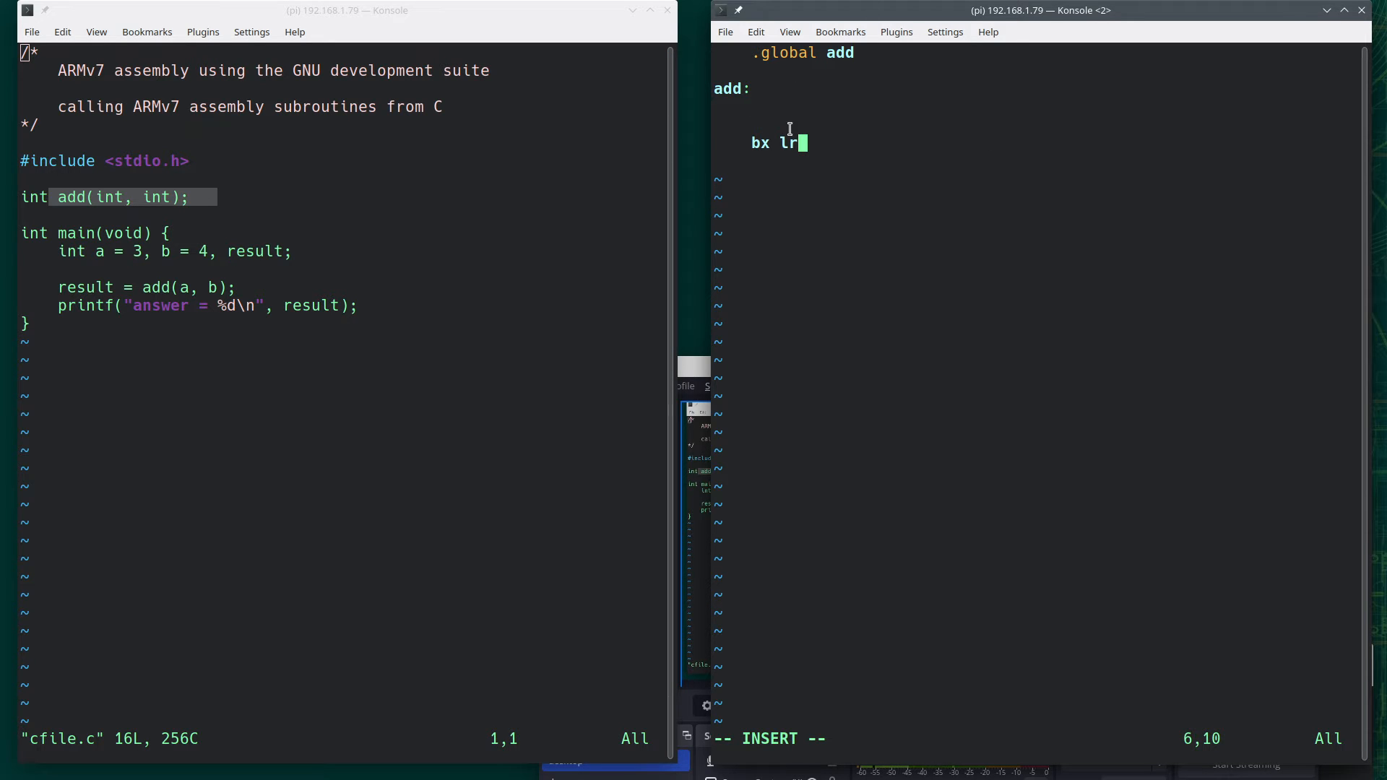
key(Escape)
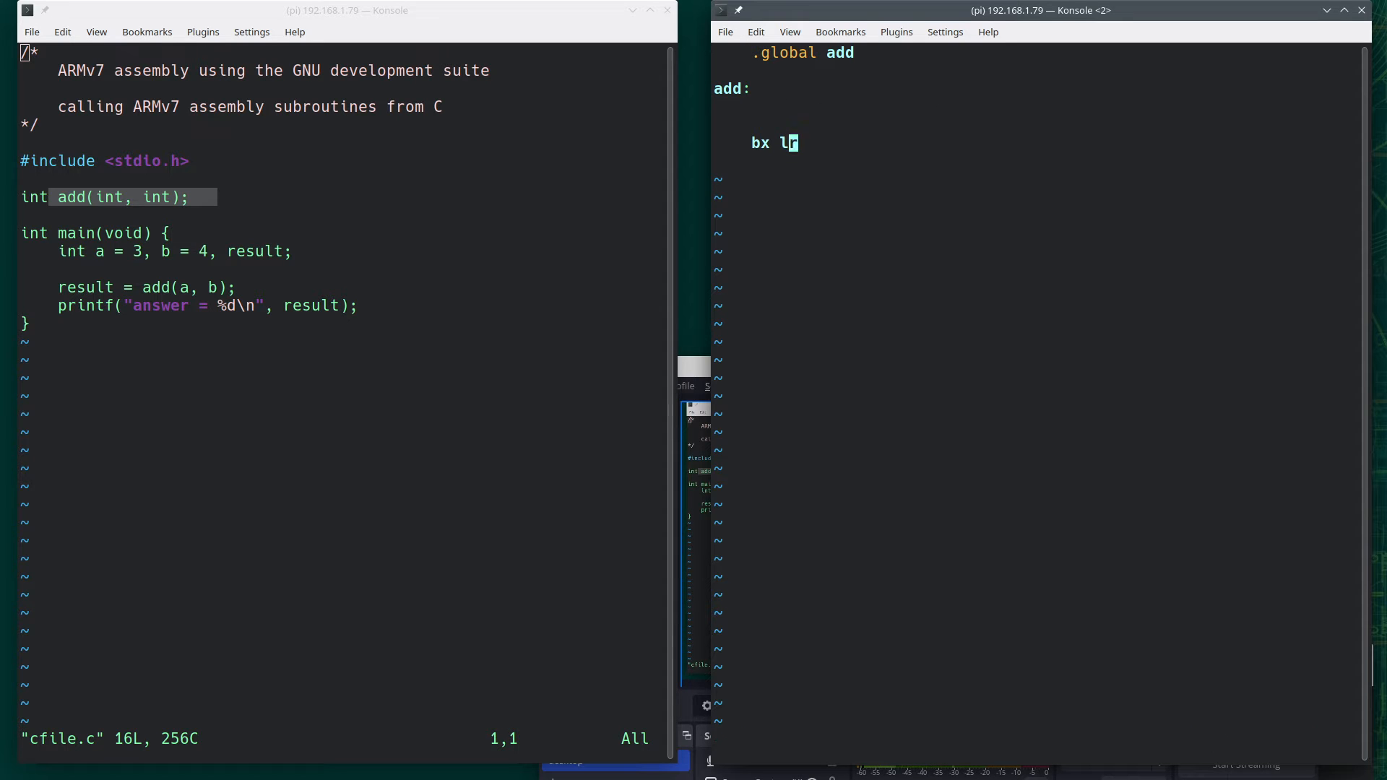
mouse_move(1020, 323)
text(/*)
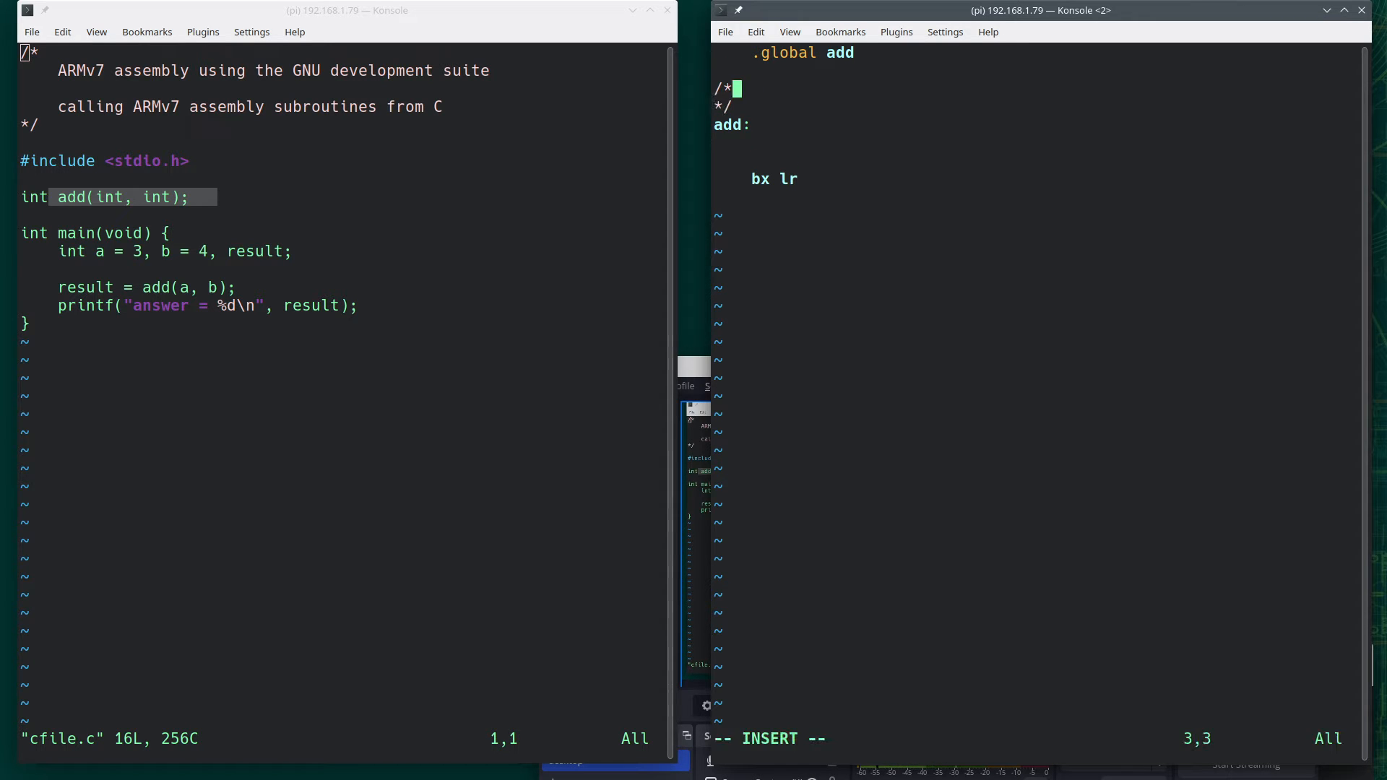
Write the comment 'r0 = first int, r1 = second int, r0 = result' above add:
text(r)
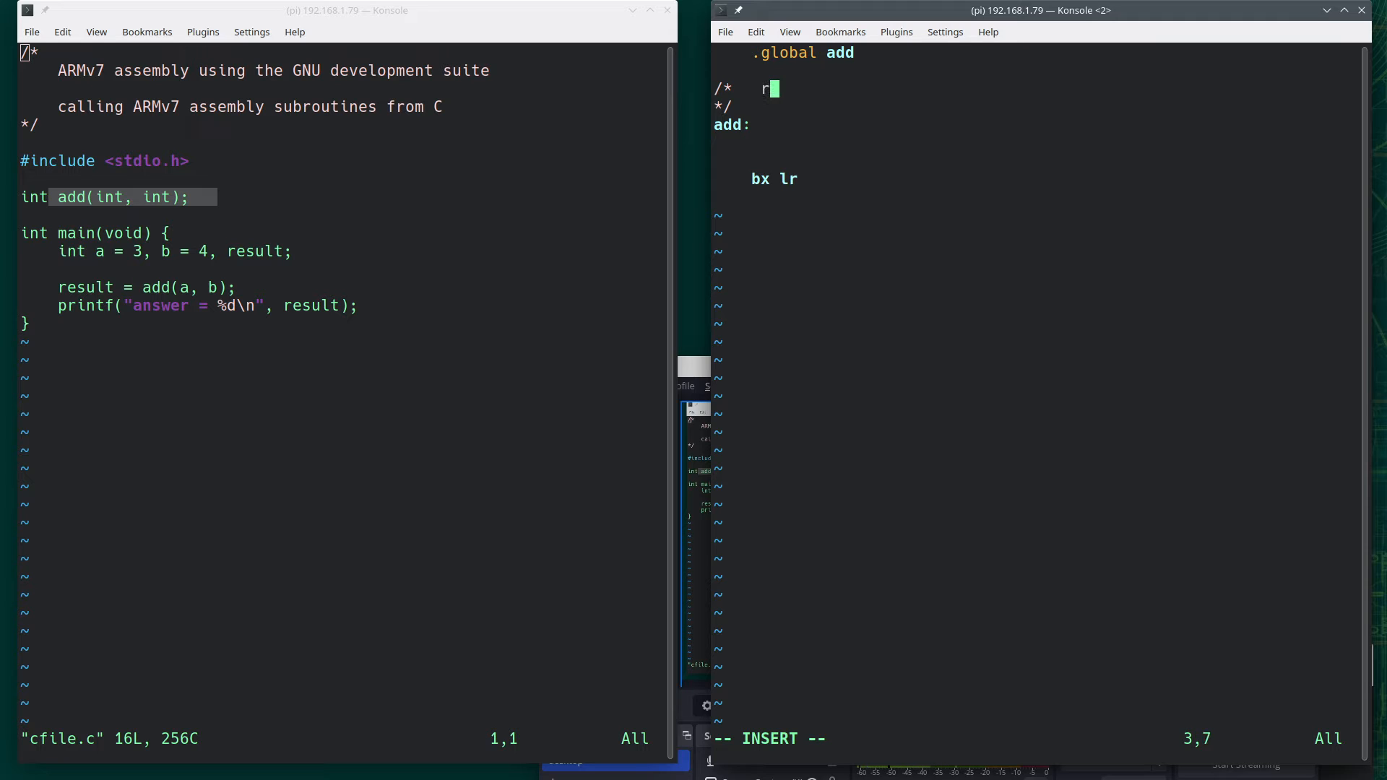
text(0 =)
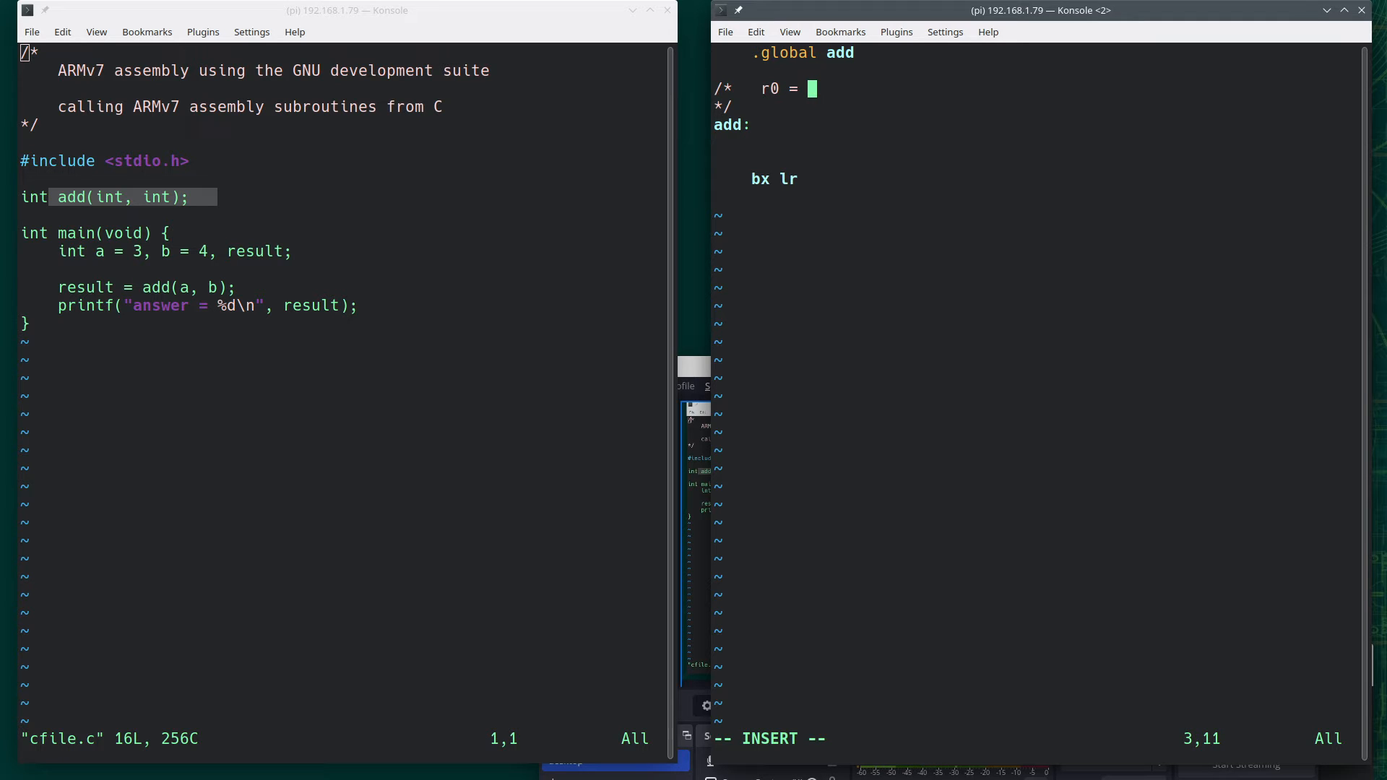
text(first int)
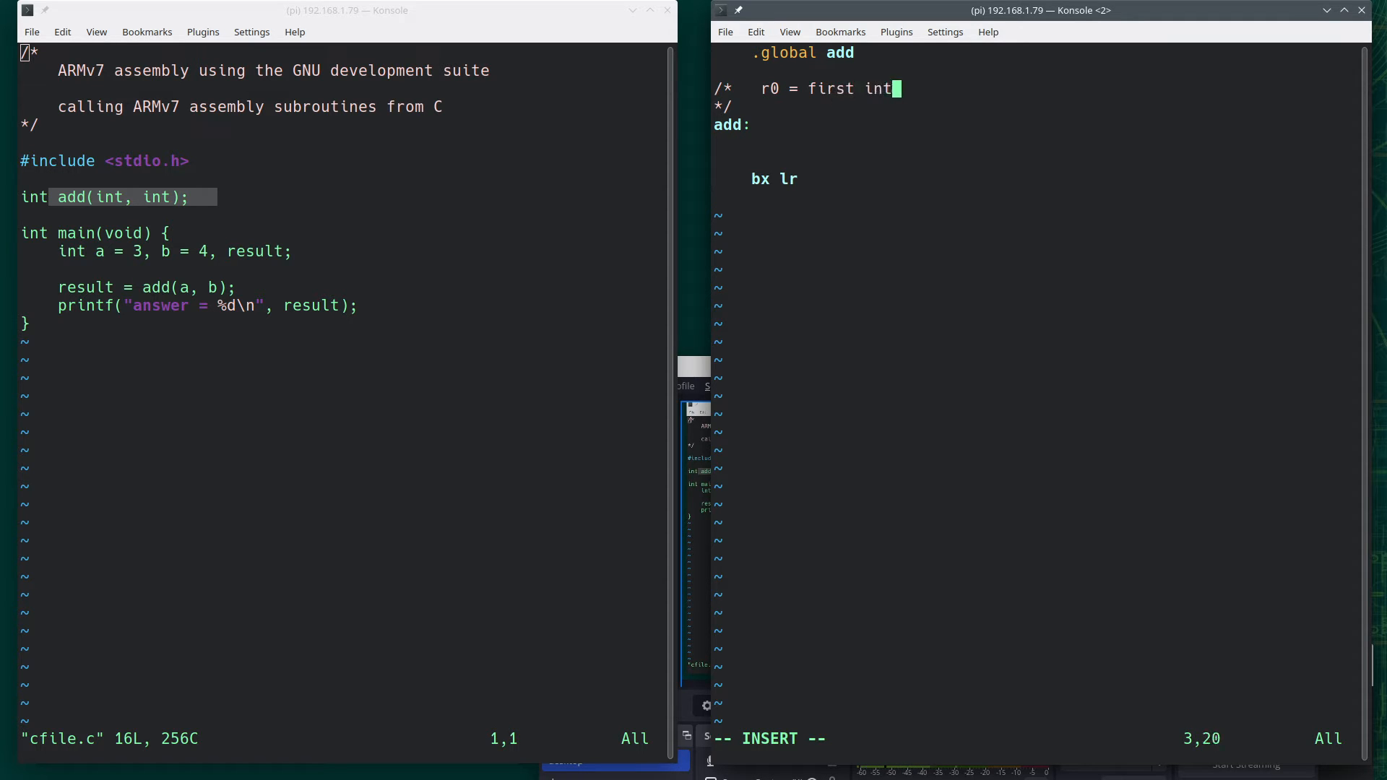
text(, r1 =)
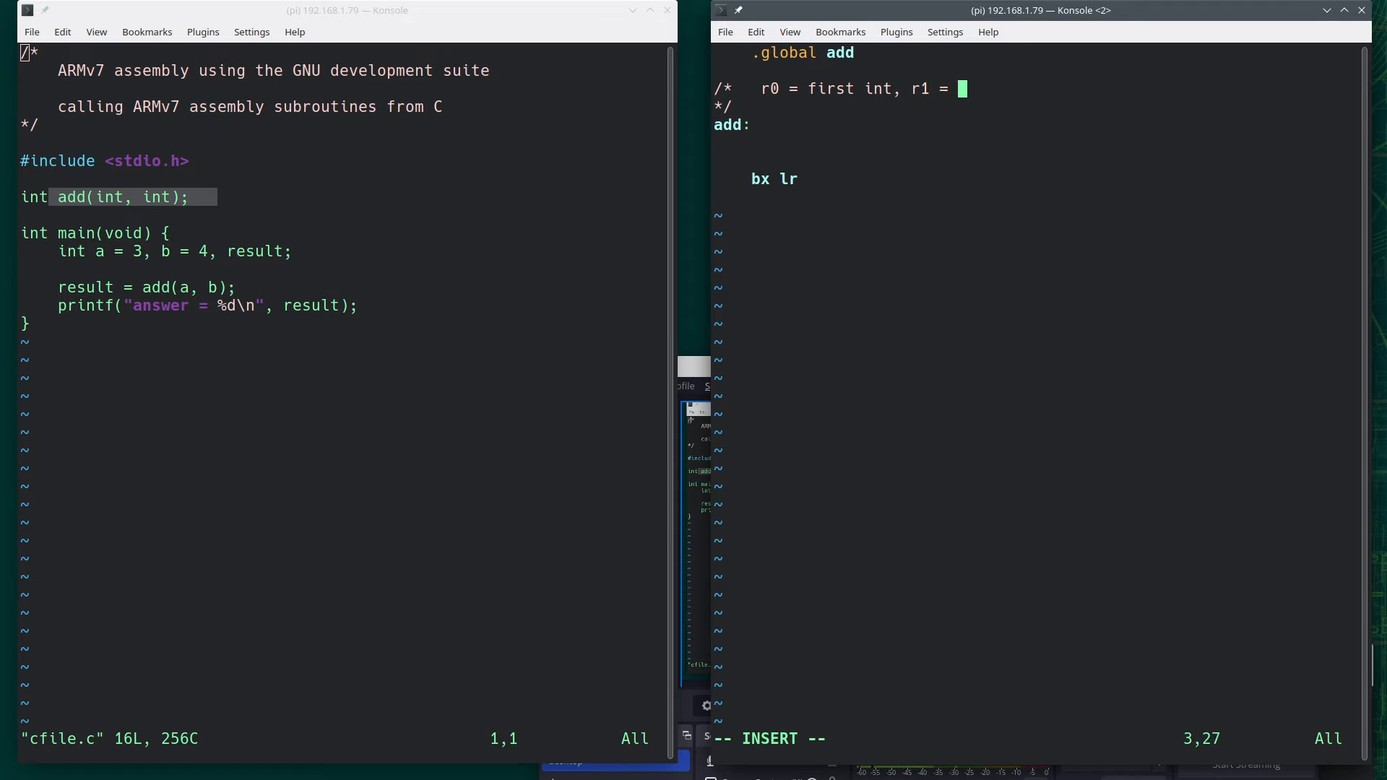
text(second int)
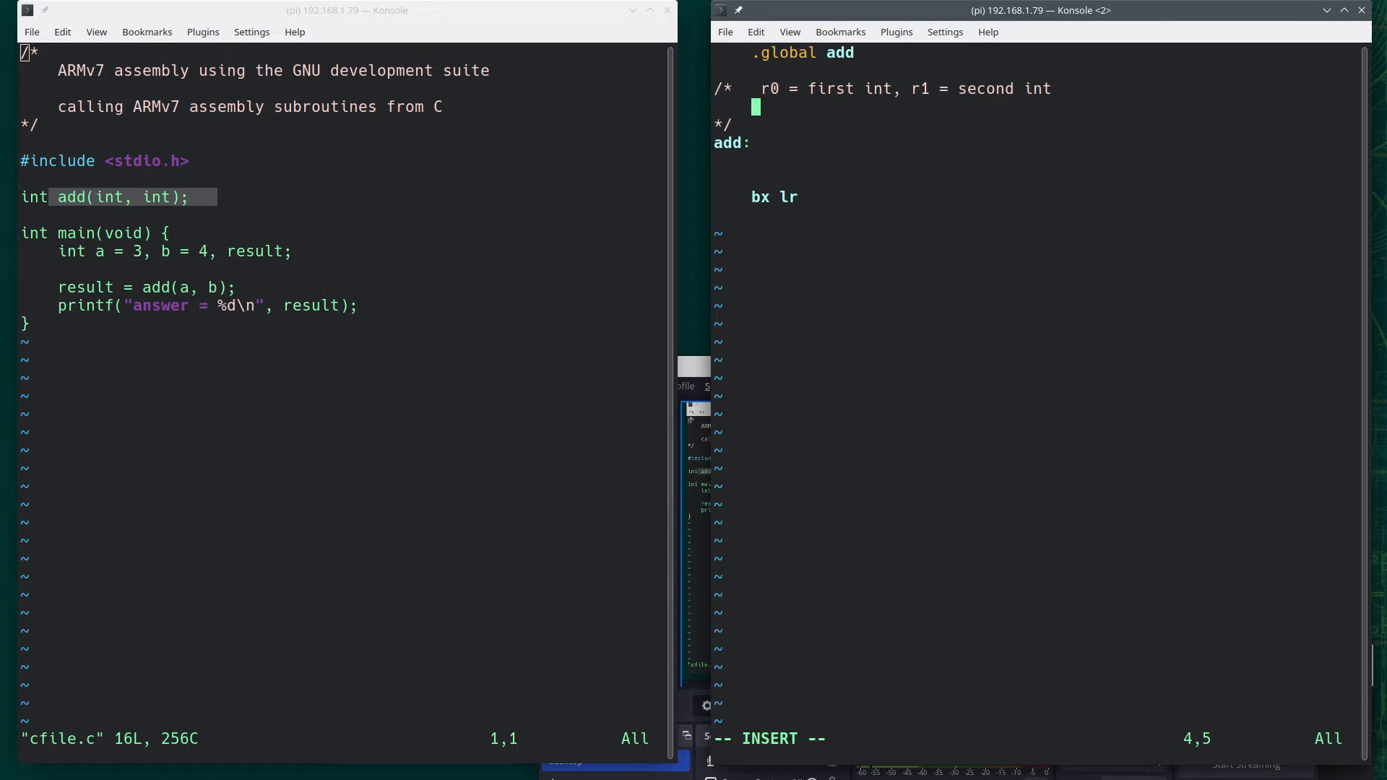
text(r0 =)
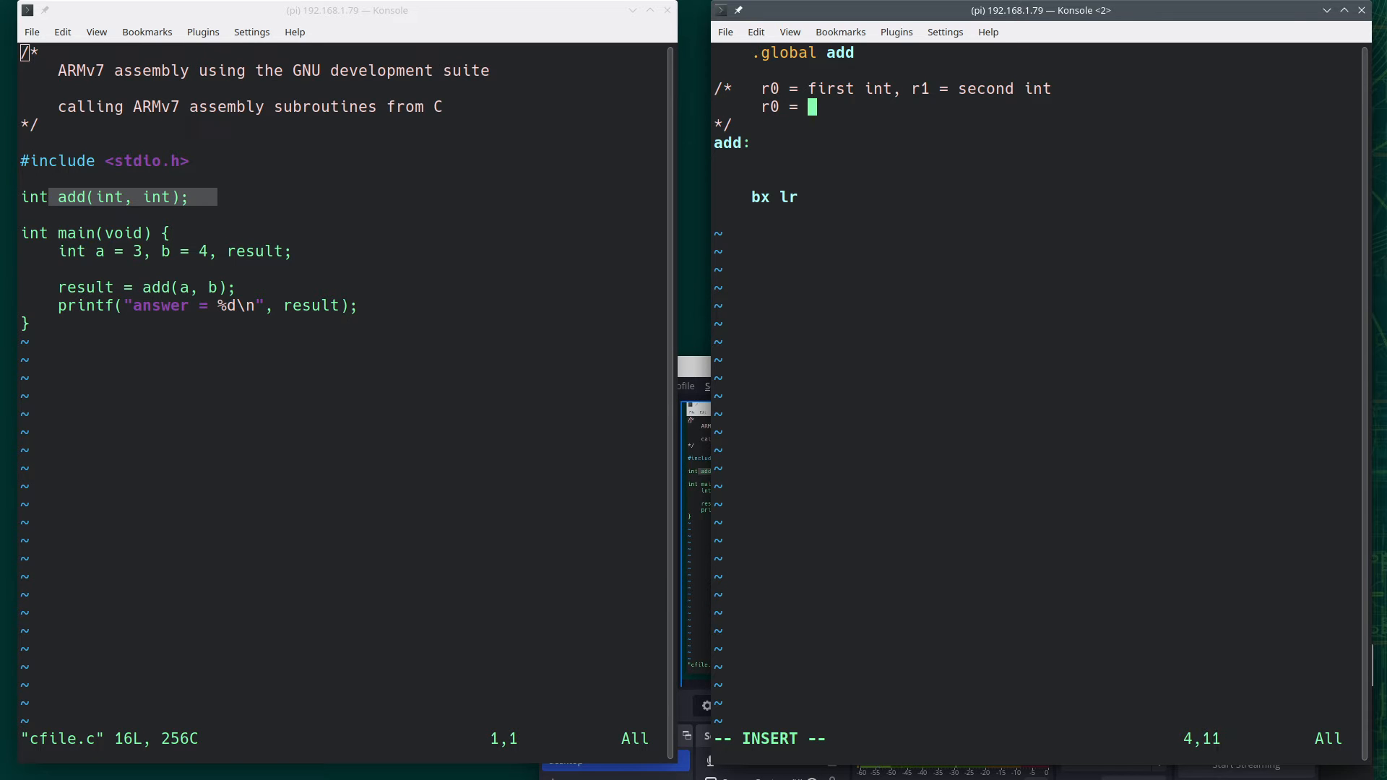
text(result)
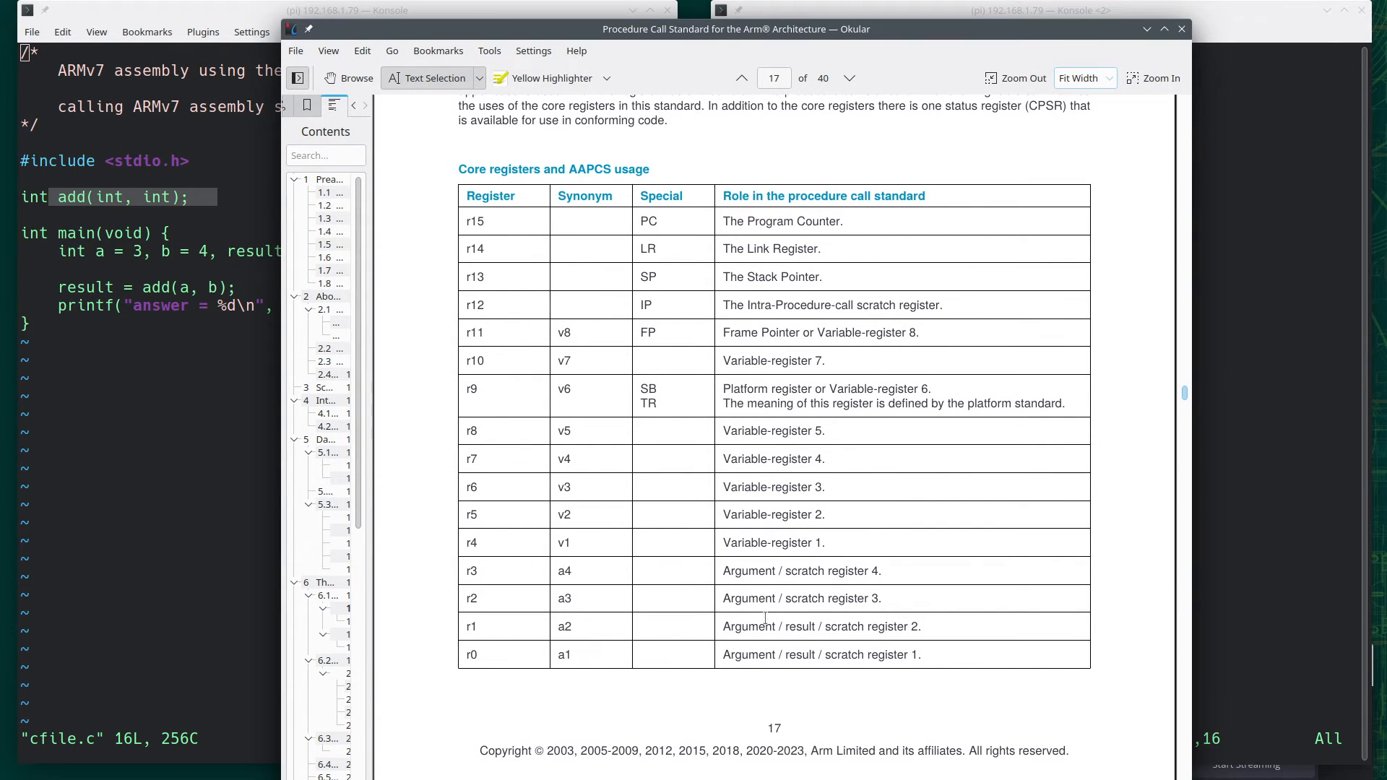
mouse_move(725, 659)
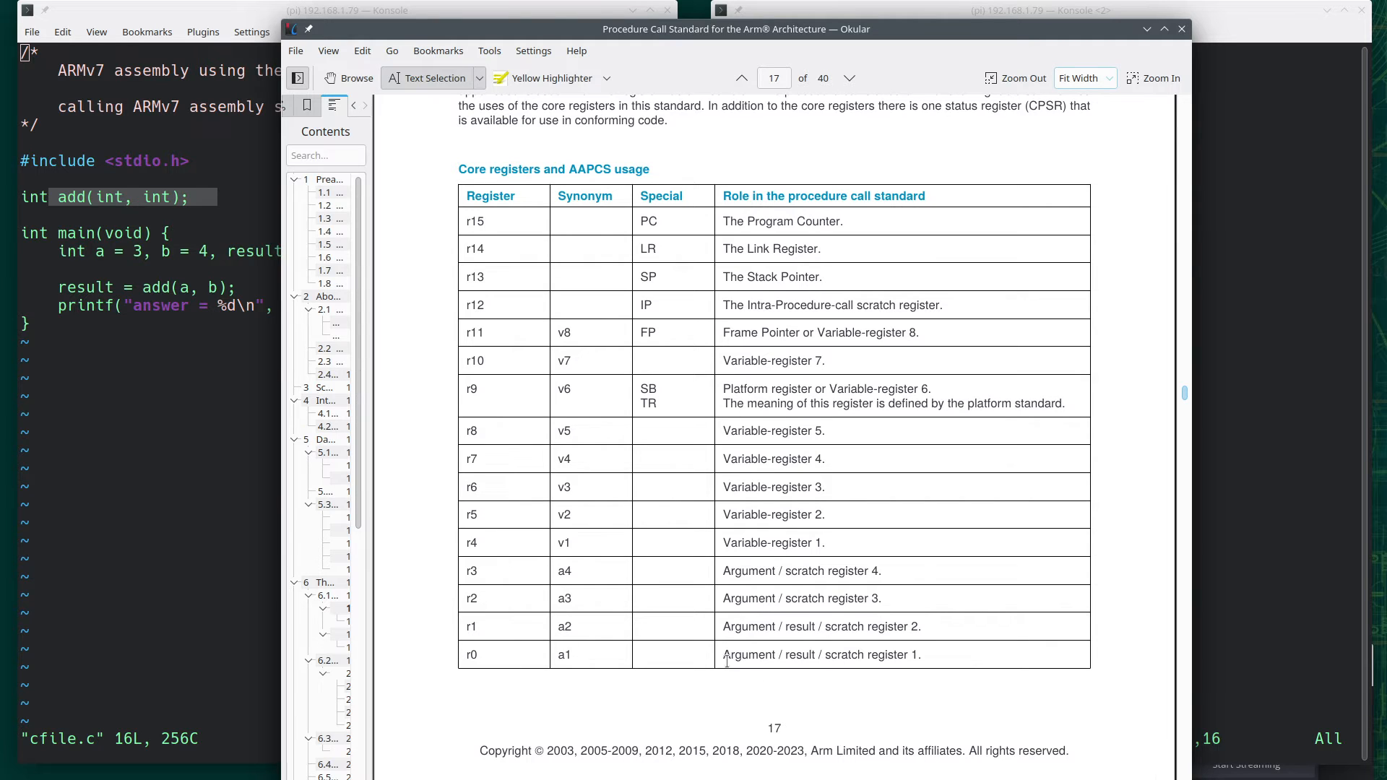
mouse_move(977, 594)
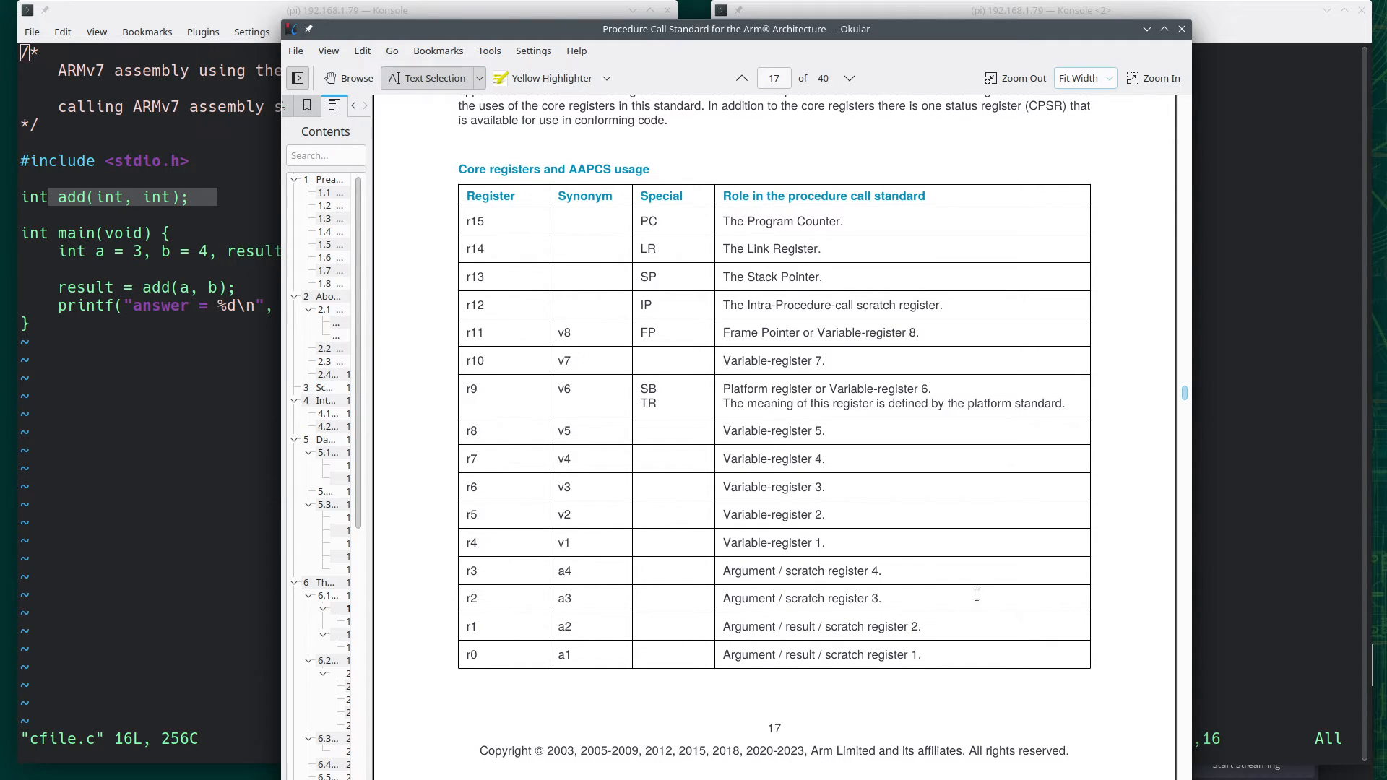
mouse_move(472, 650)
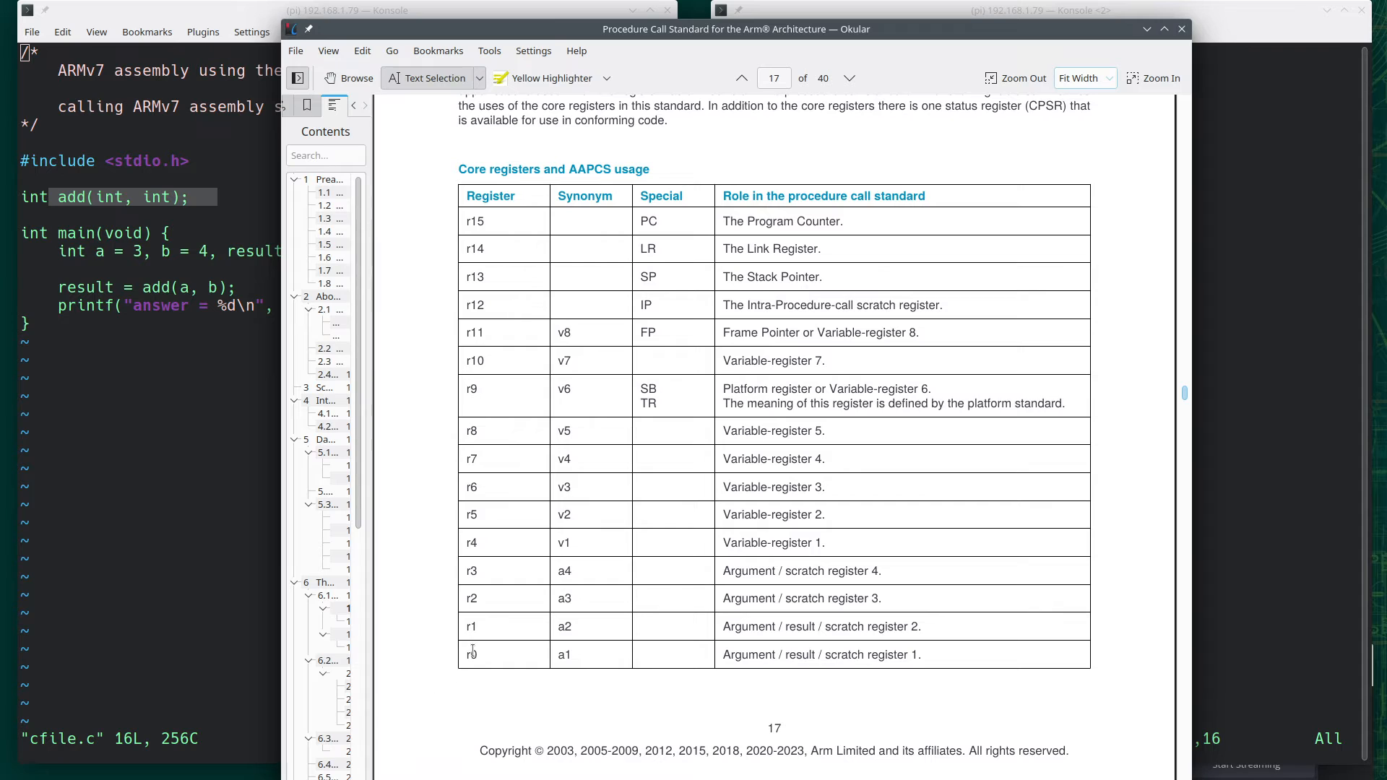
mouse_move(949, 621)
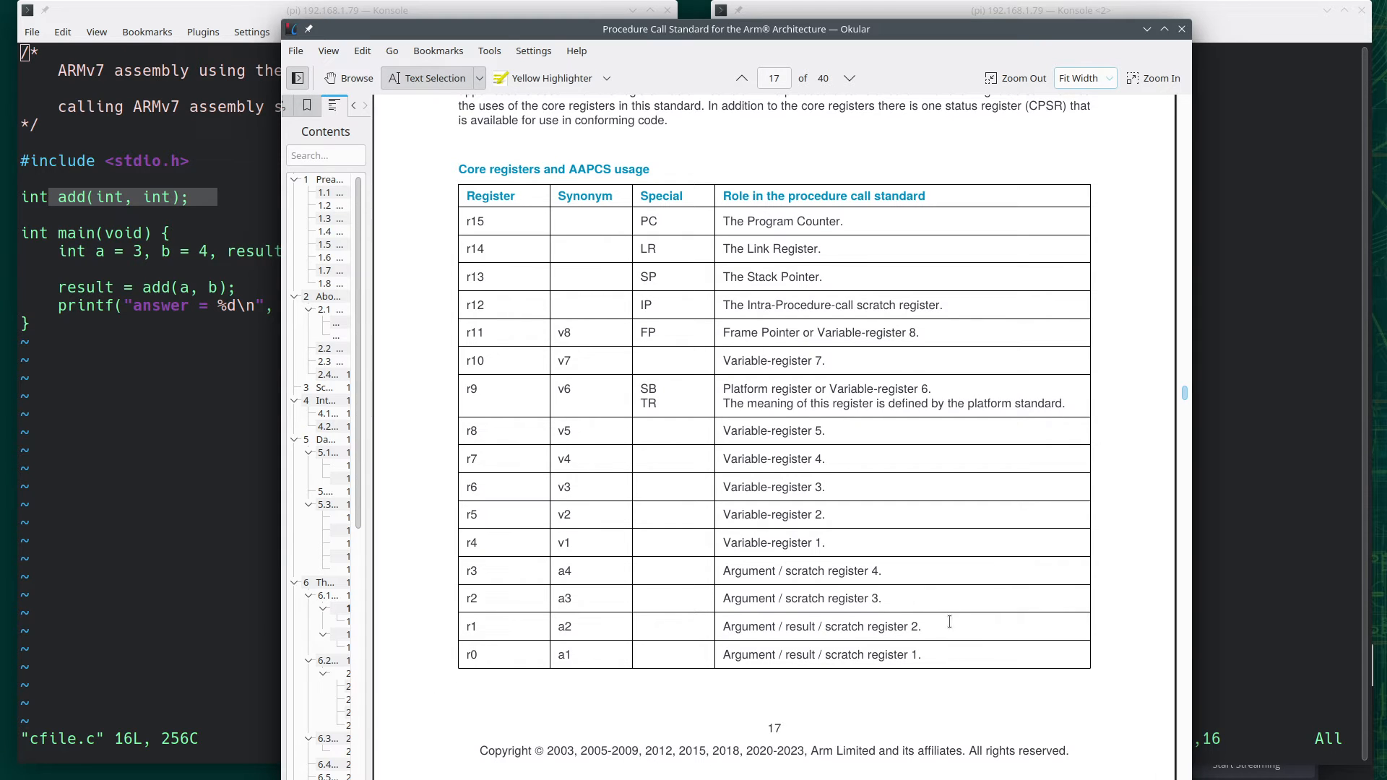
mouse_move(918, 643)
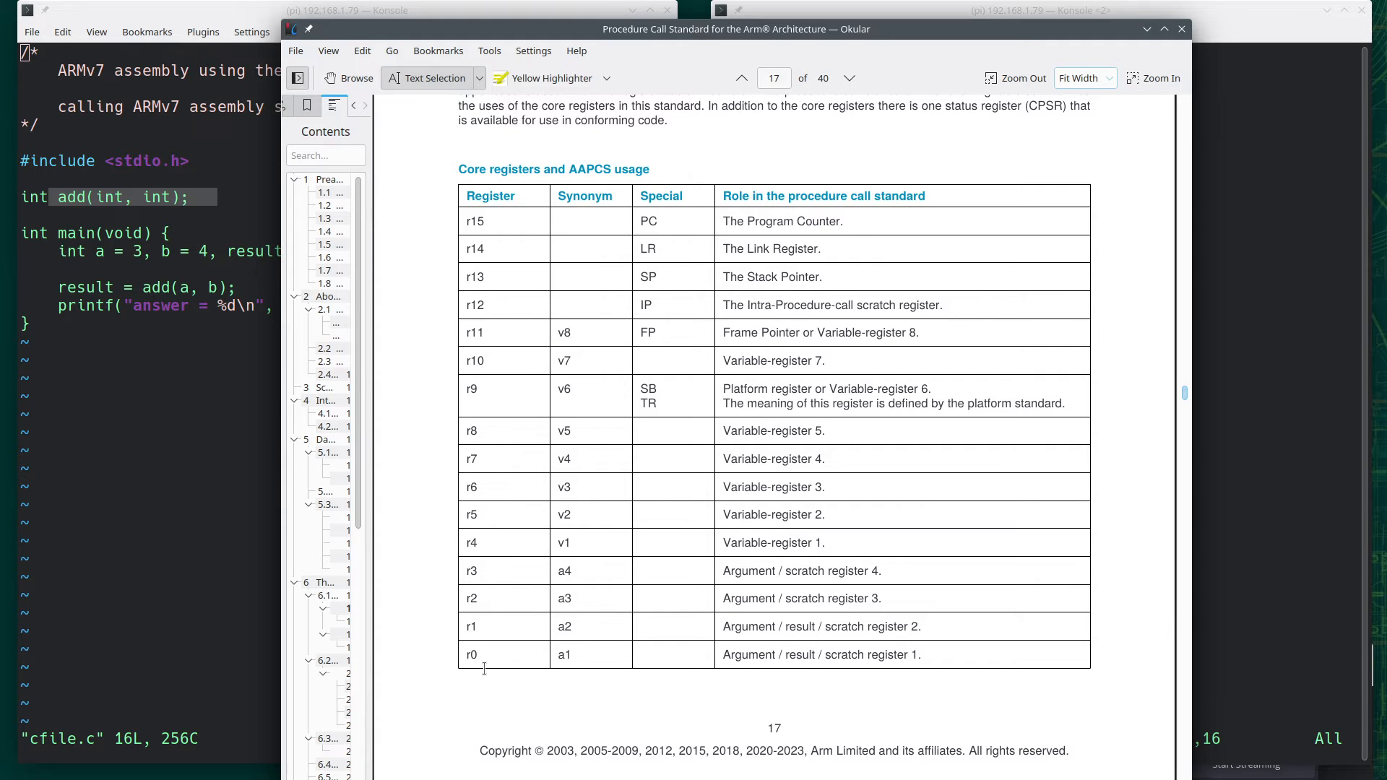
mouse_move(484, 621)
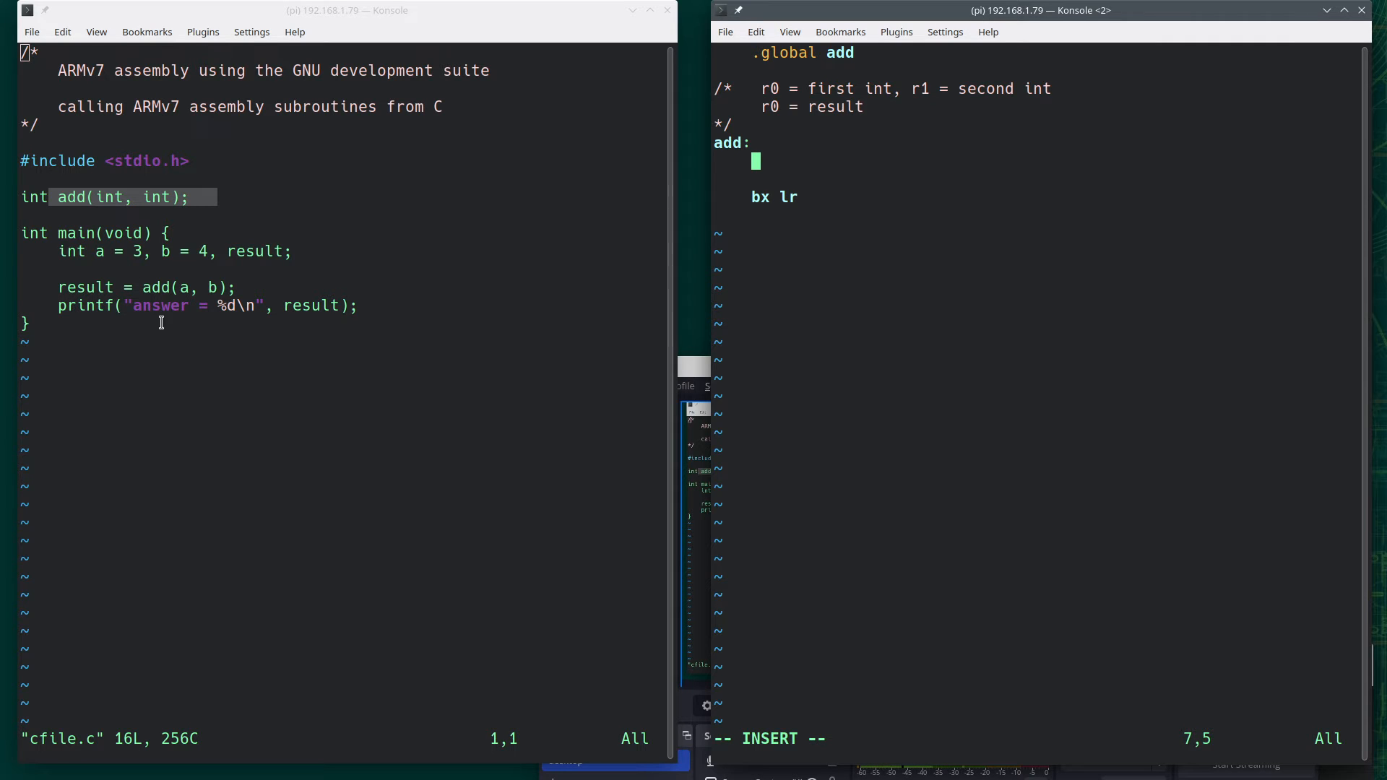
mouse_move(197, 215)
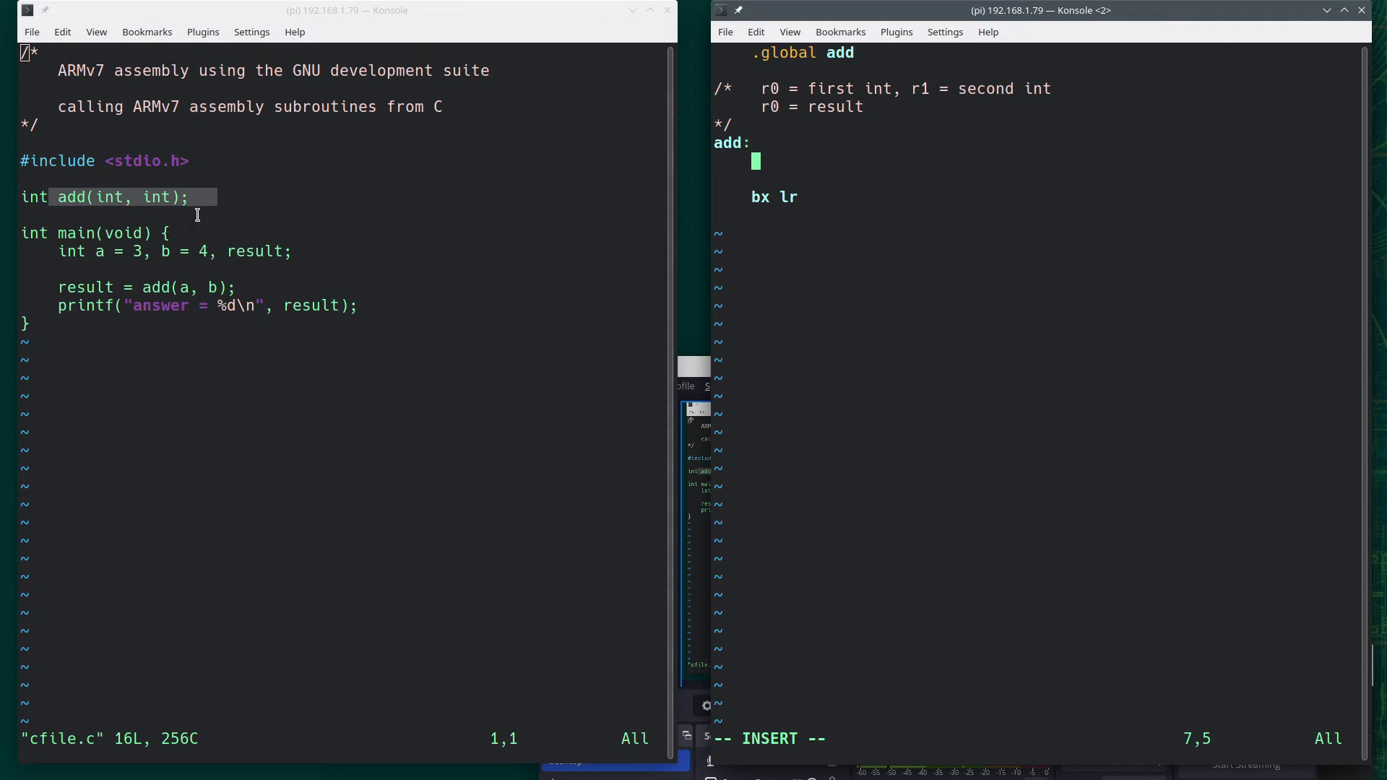
Fill the add routine with add r2, r0, r1 and mov r0, r2
text(add)
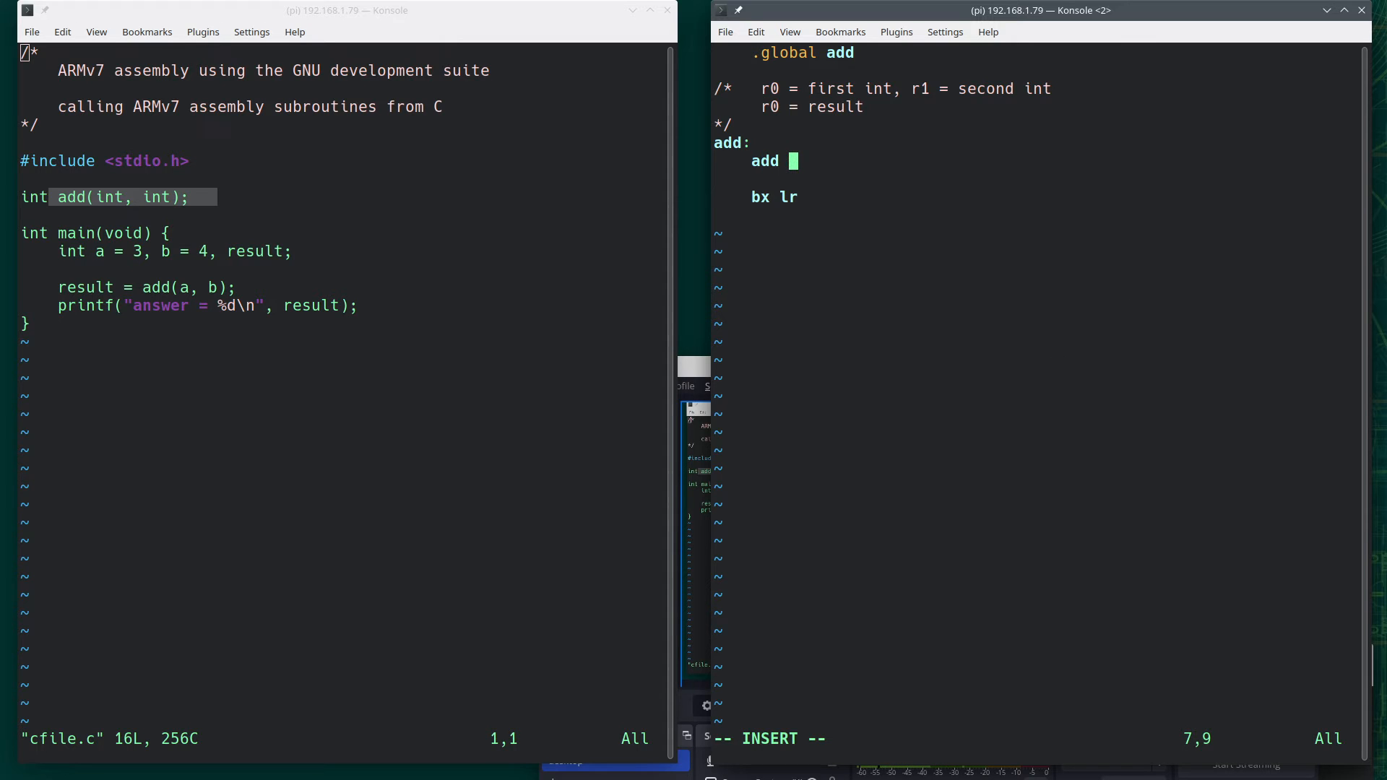
text(r2, r0, r1)
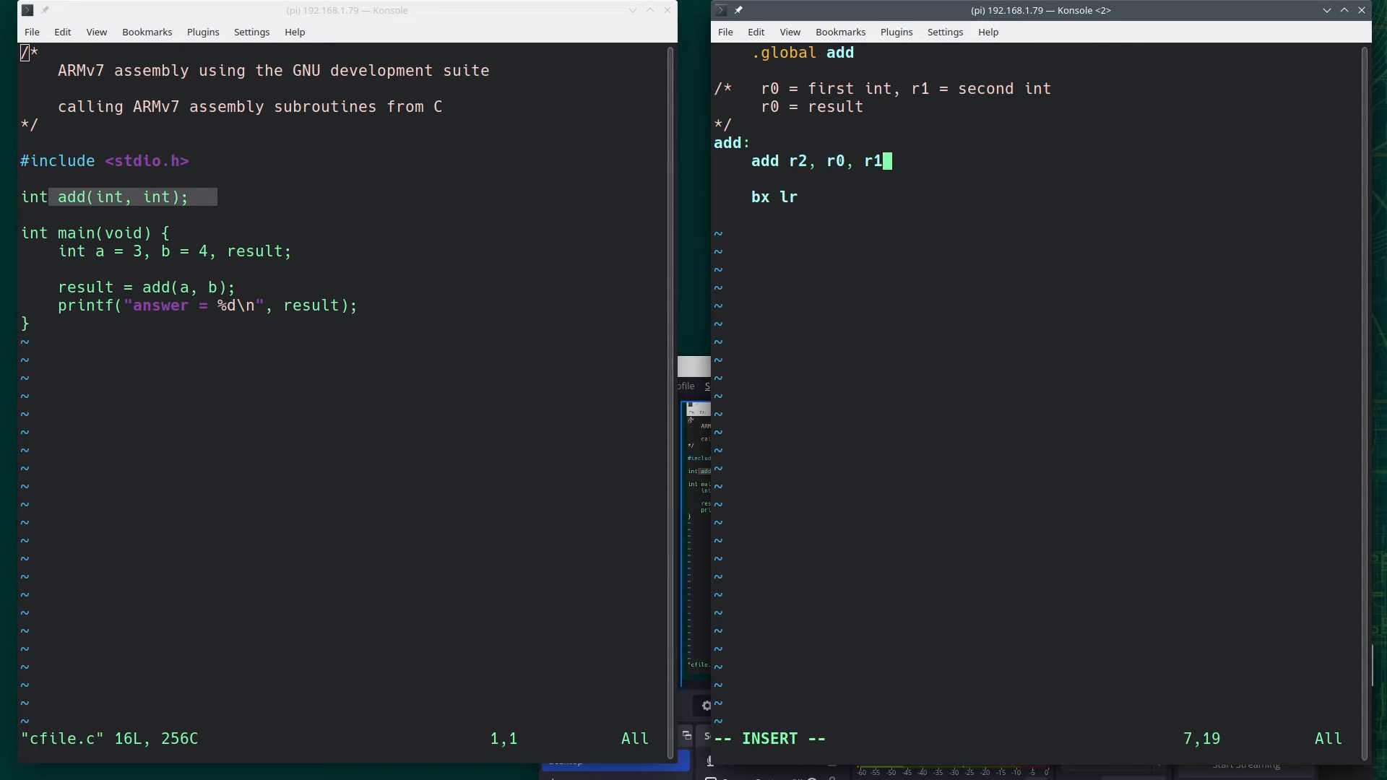
mouse_move(968, 130)
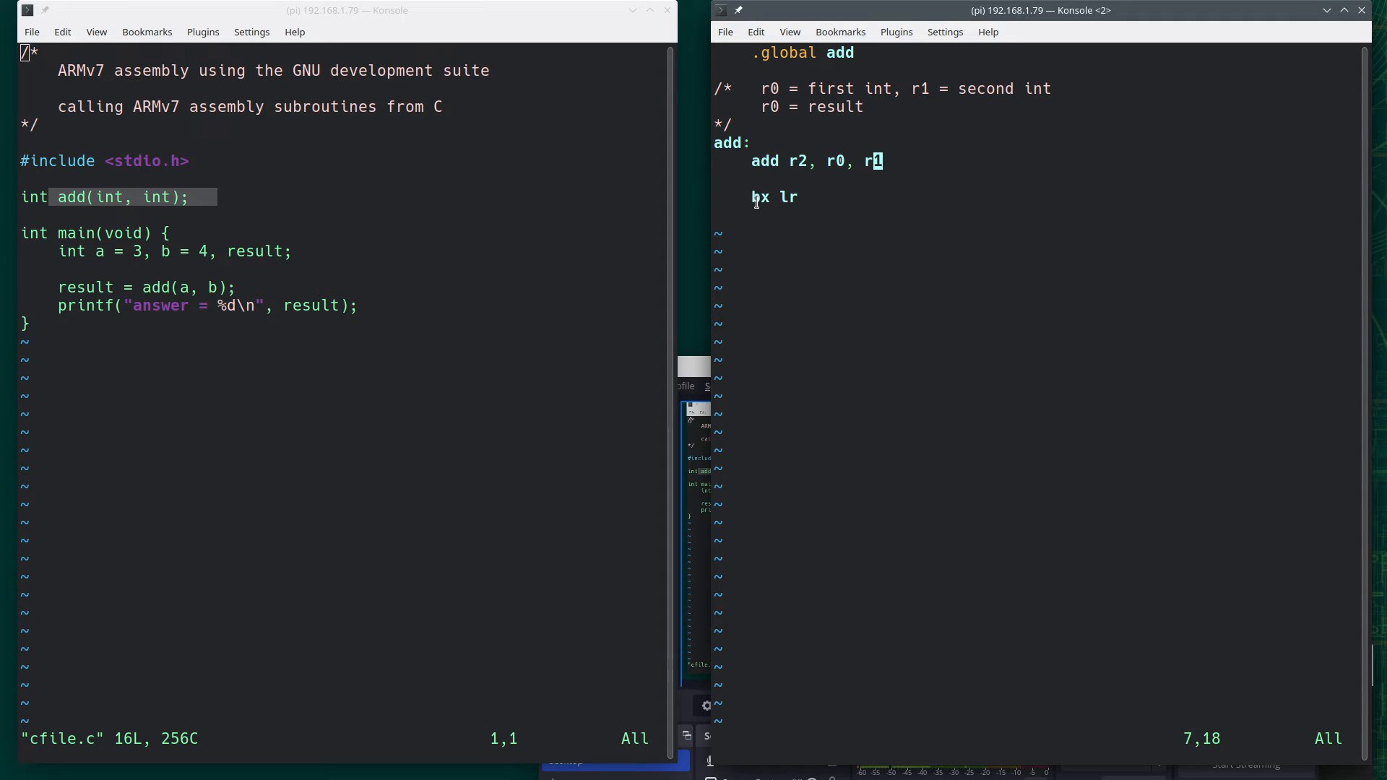
mouse_move(759, 88)
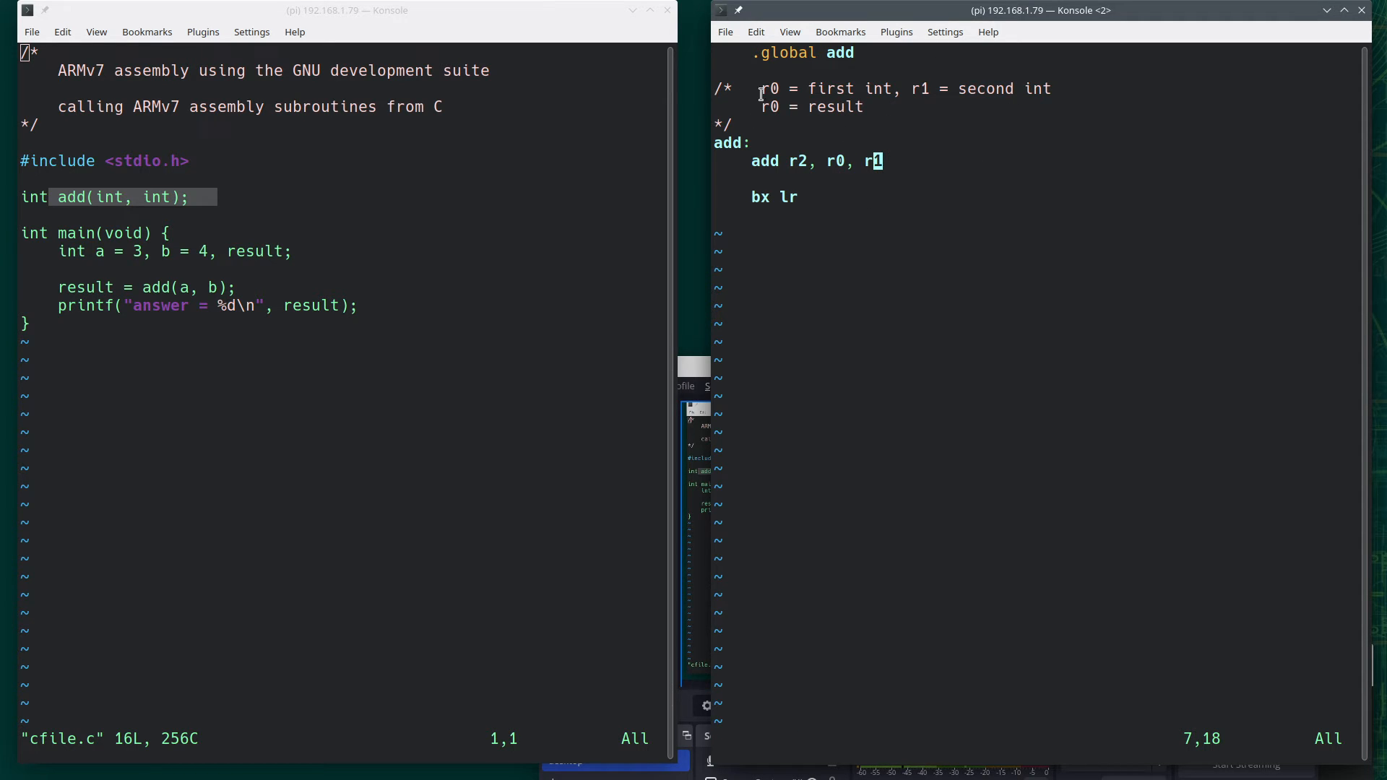
mouse_move(779, 84)
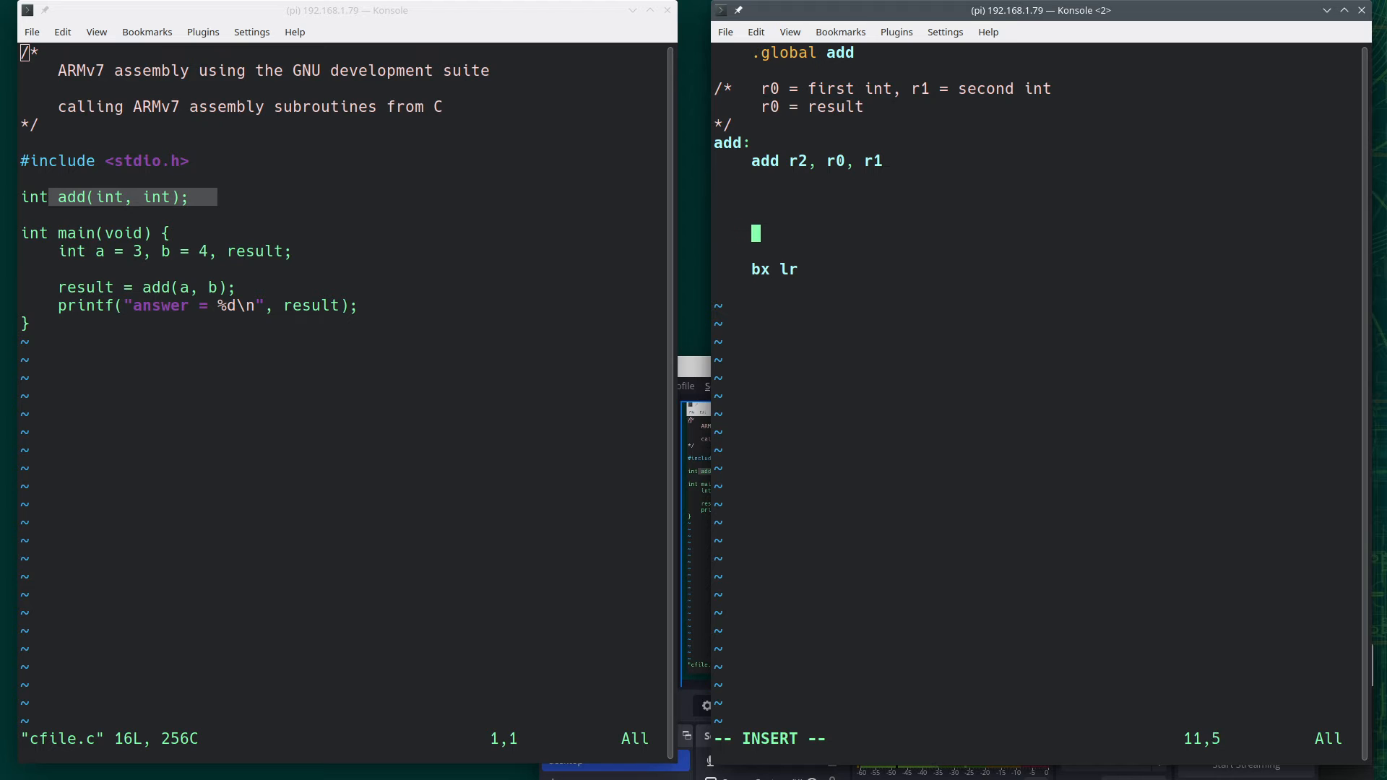
text(mo)
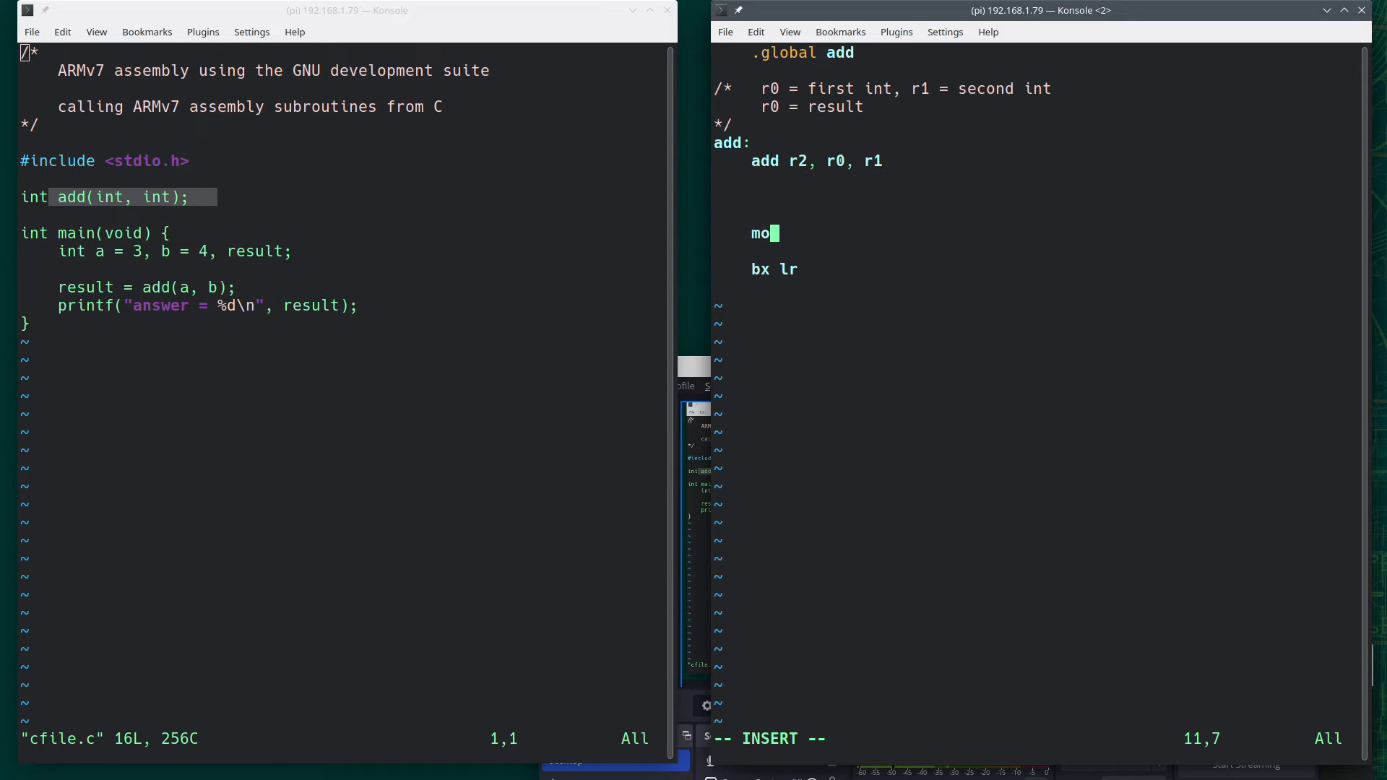
text(v r0, r)
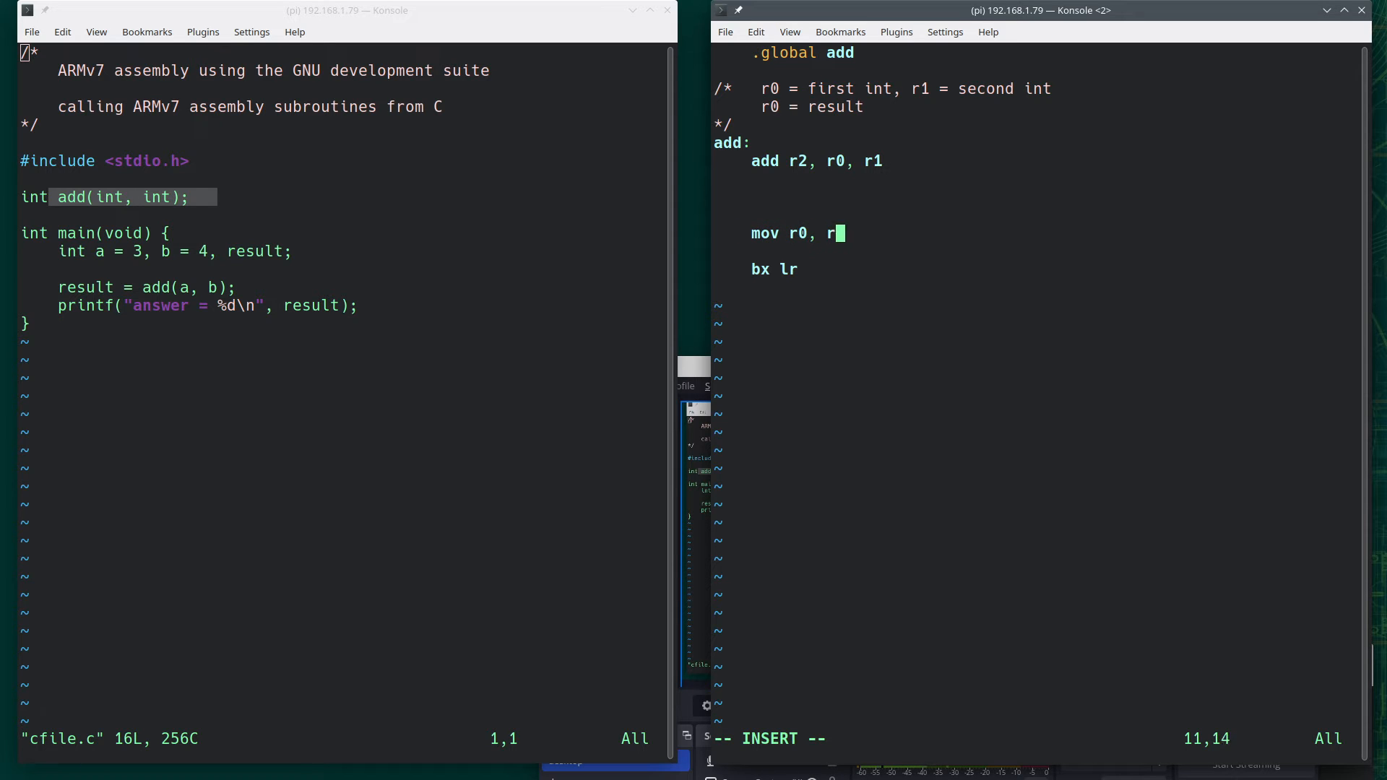
text(2)
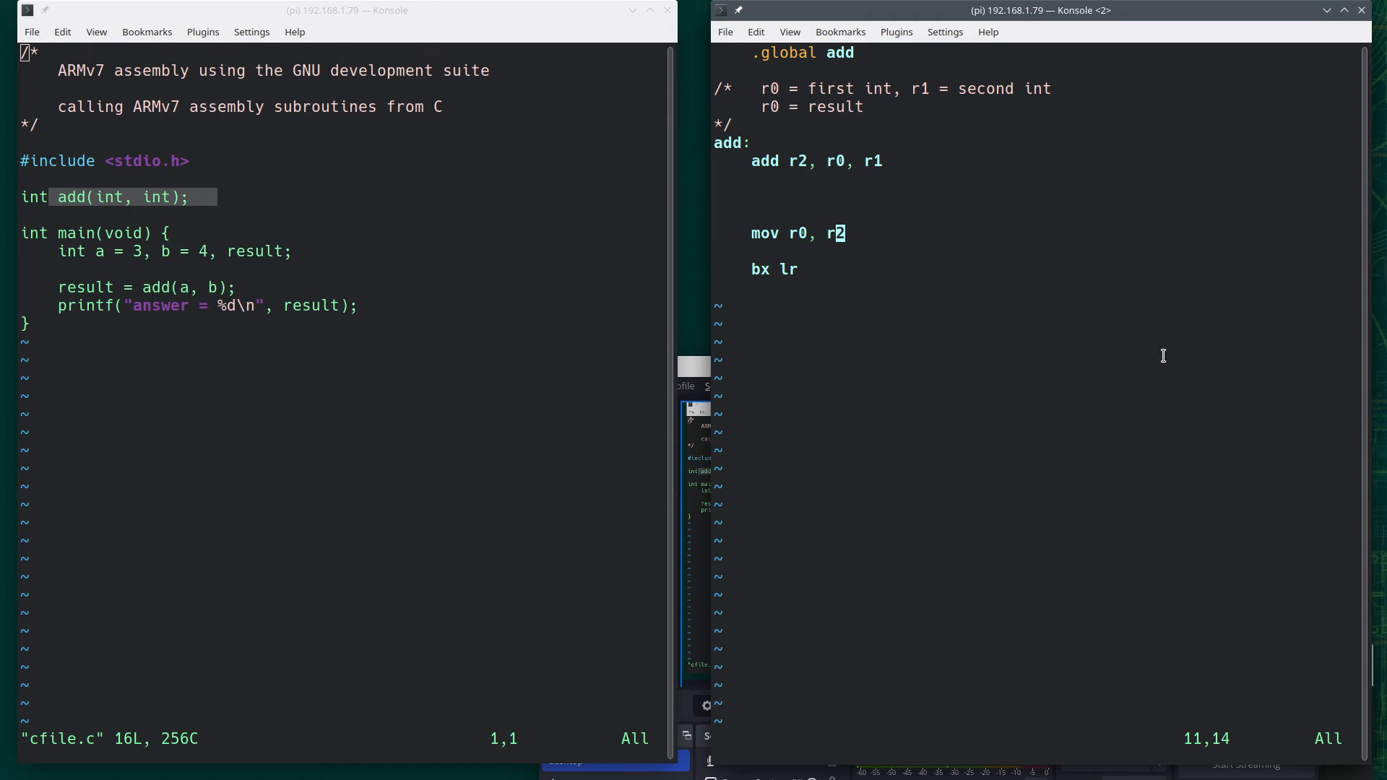
mouse_move(918, 275)
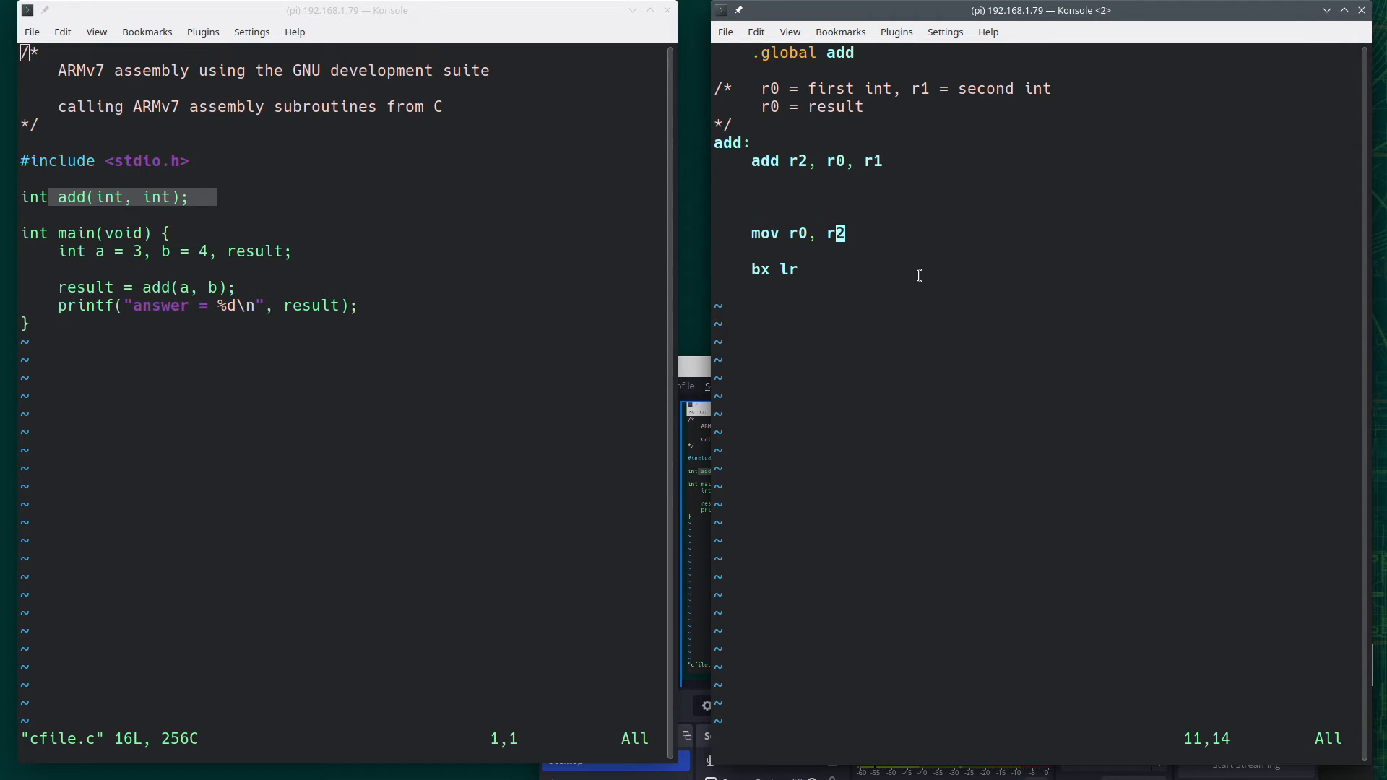
mouse_move(943, 125)
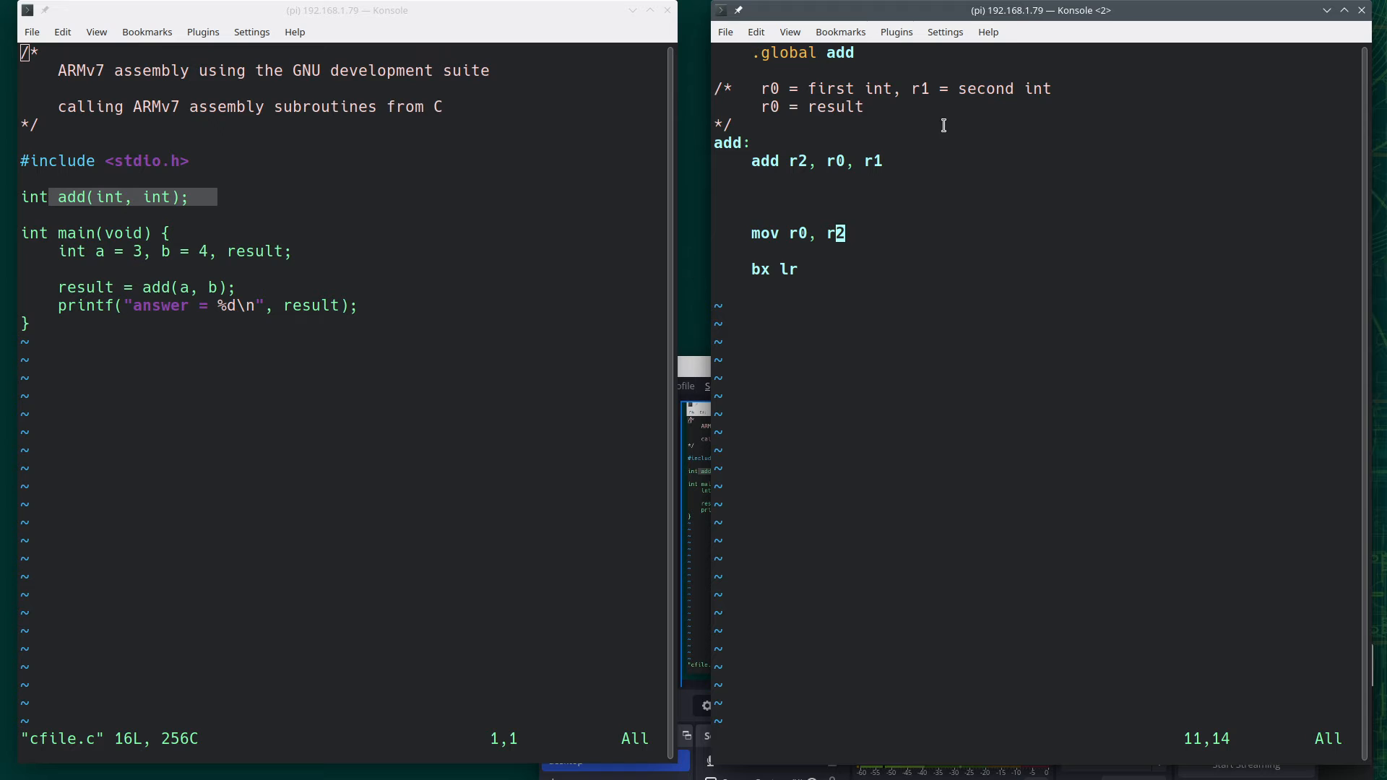
mouse_move(770, 336)
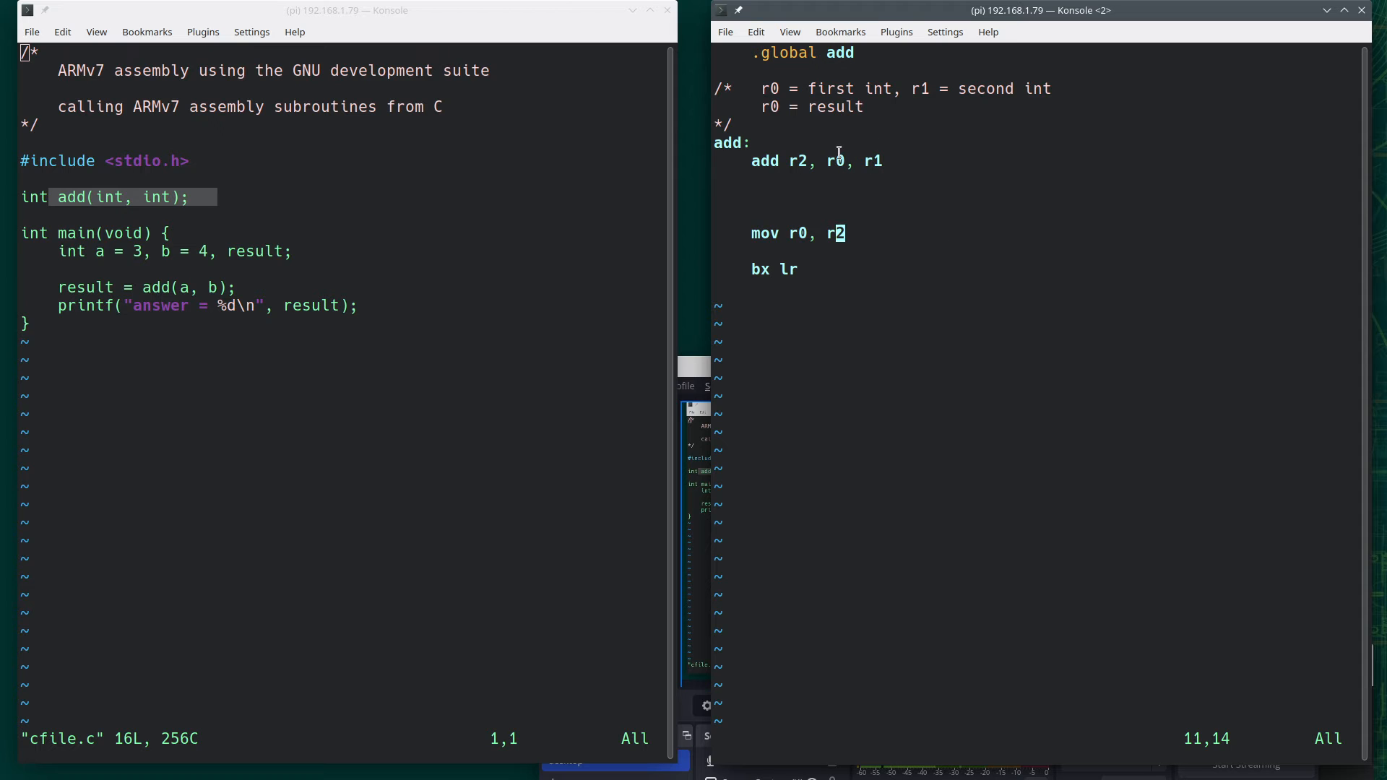
mouse_move(192, 277)
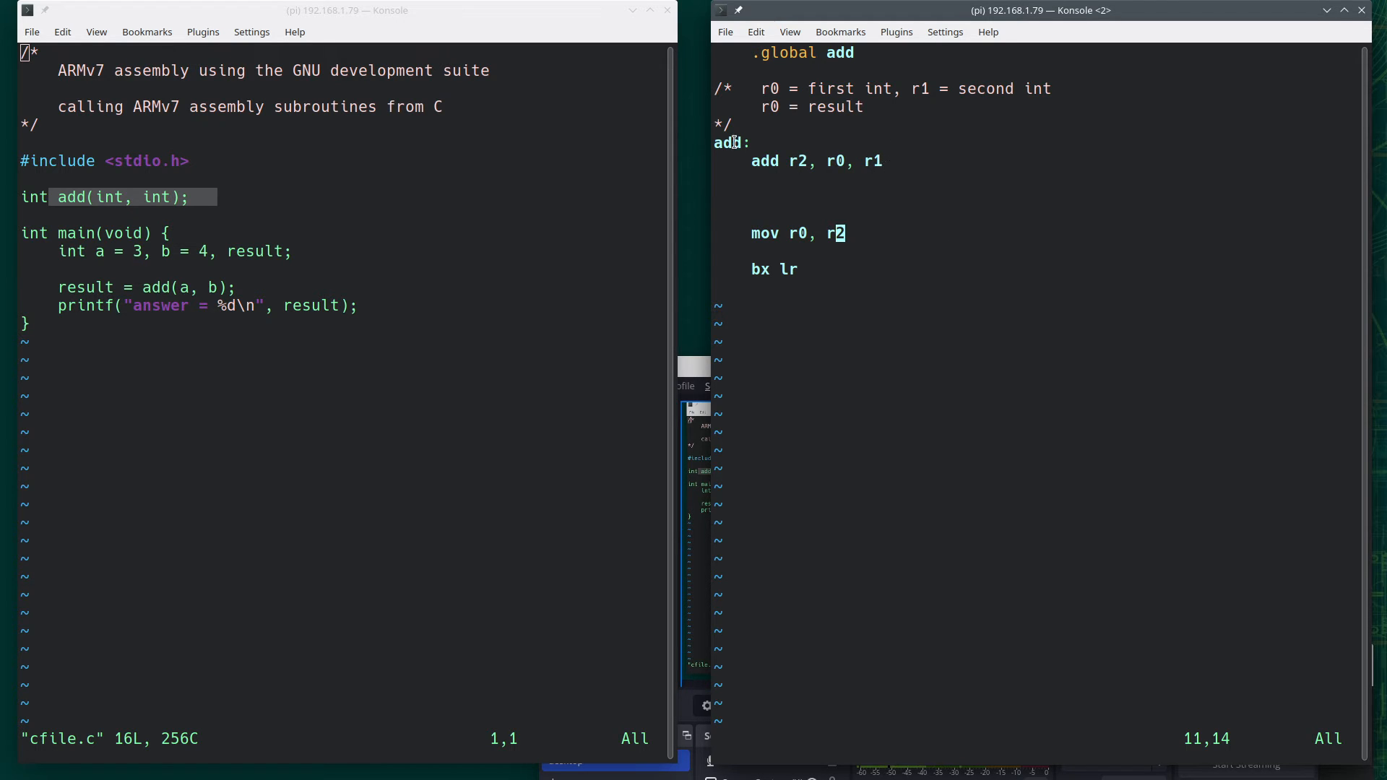
mouse_move(782, 254)
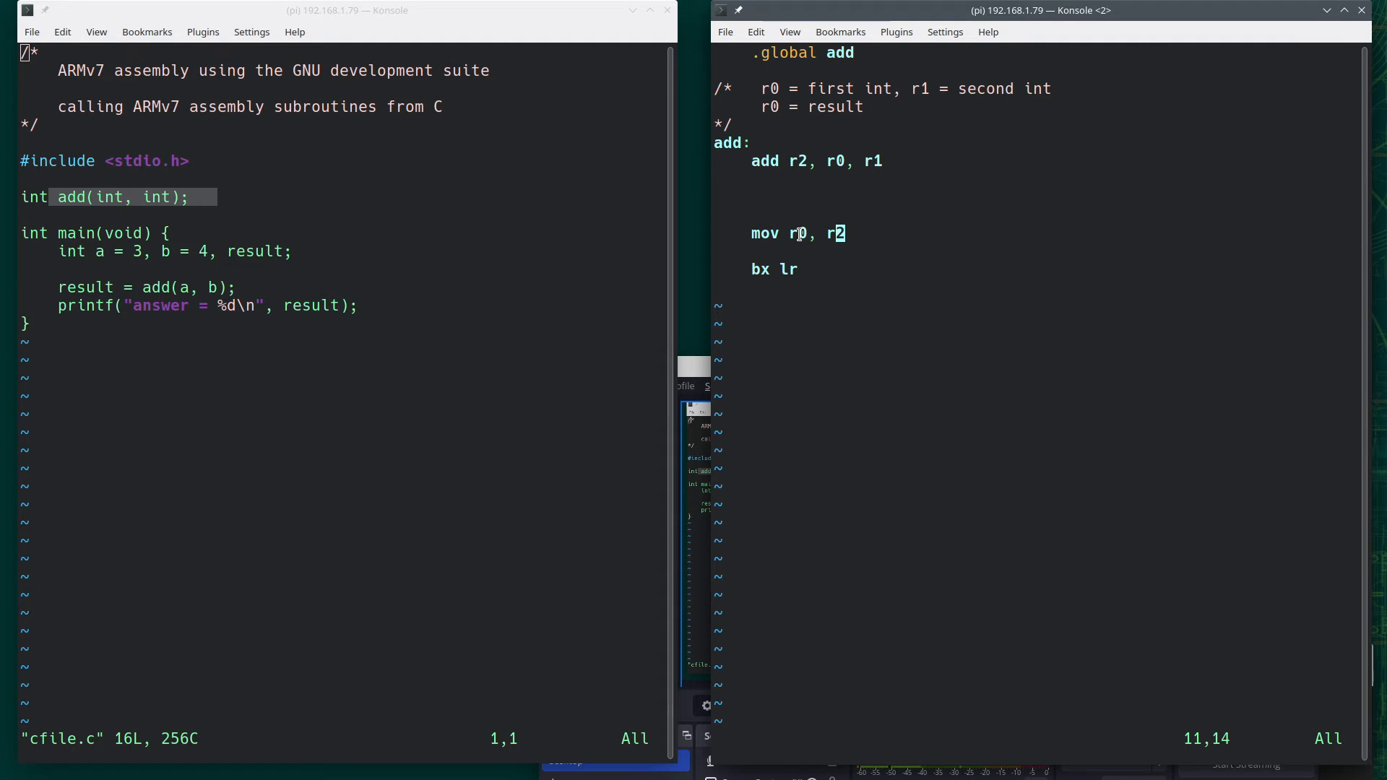
mouse_move(1046, 272)
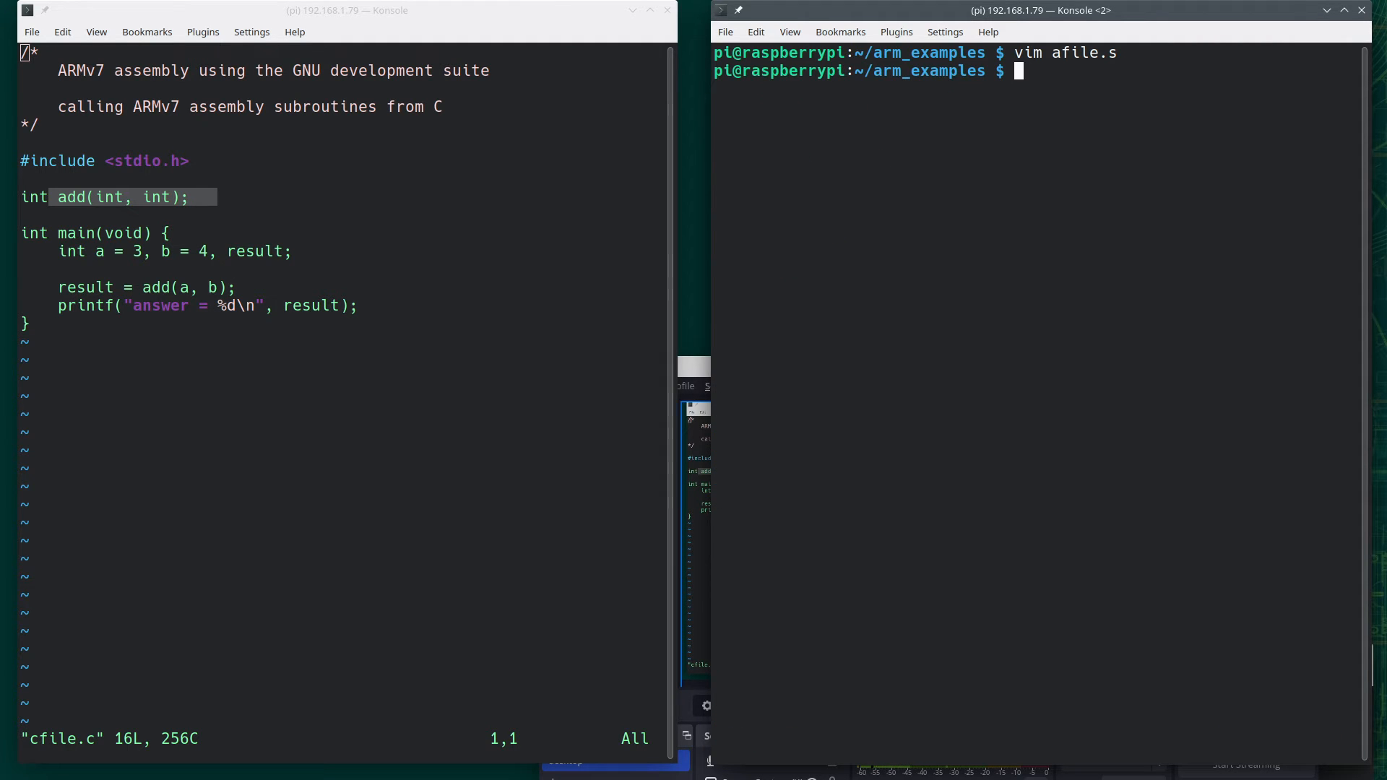
Compile cfile.c and afile.s together with gcc
text(gcc)
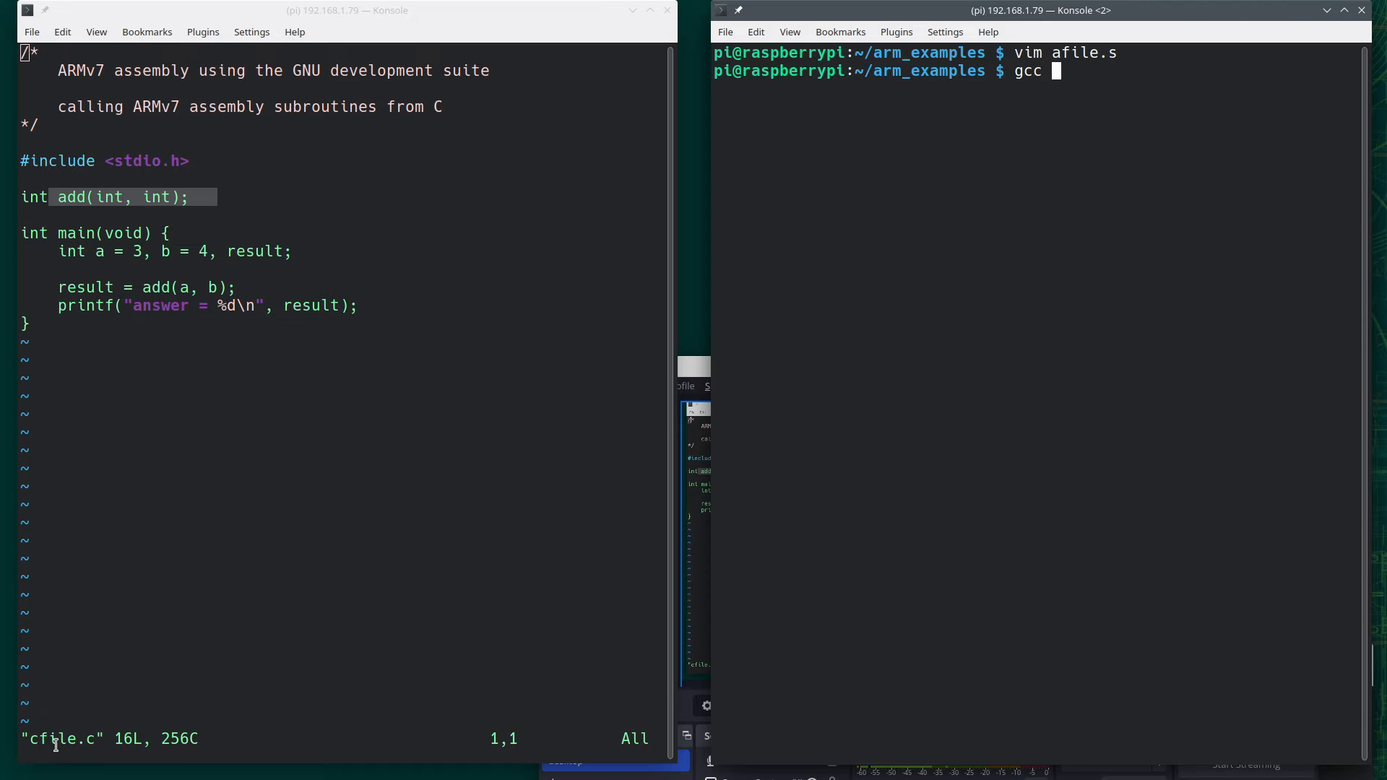
text(cfile.c)
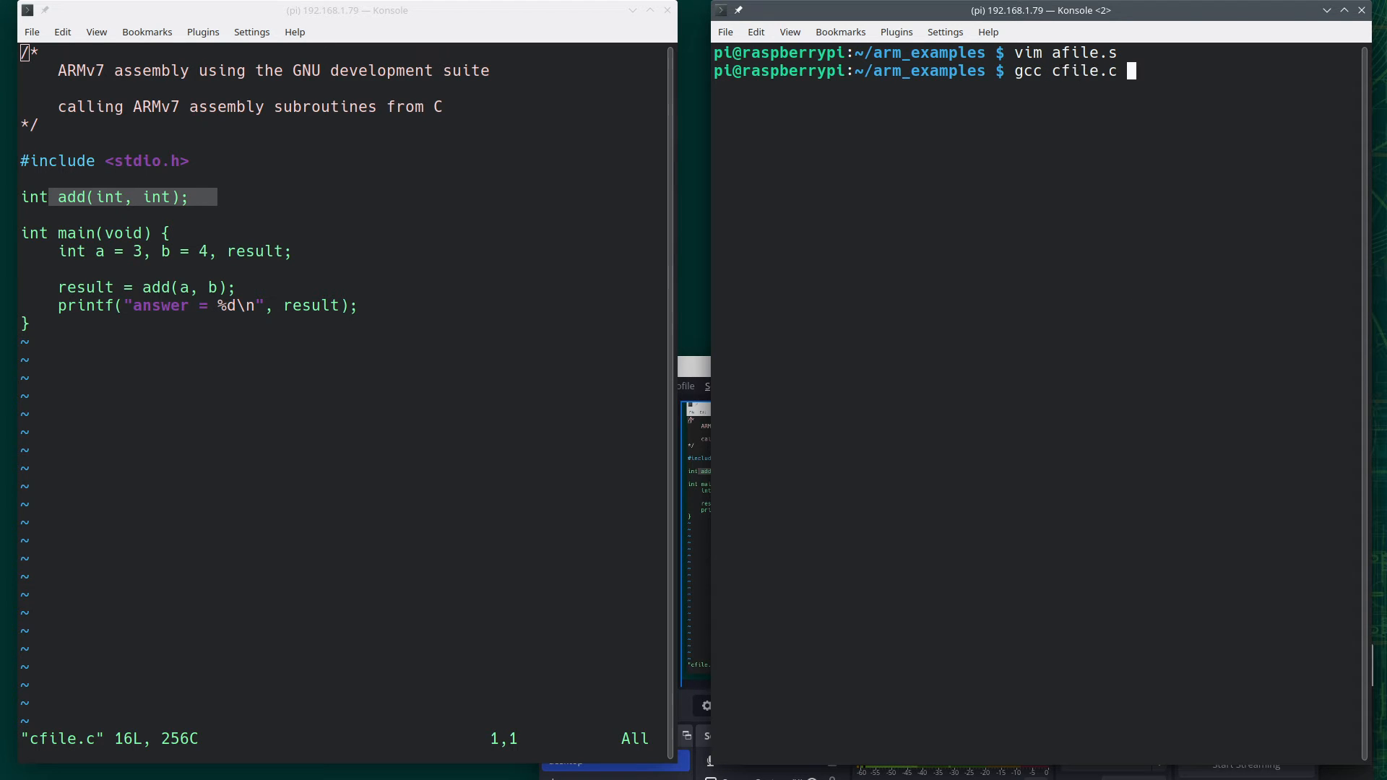
text(afile.s)
text(./a.out)
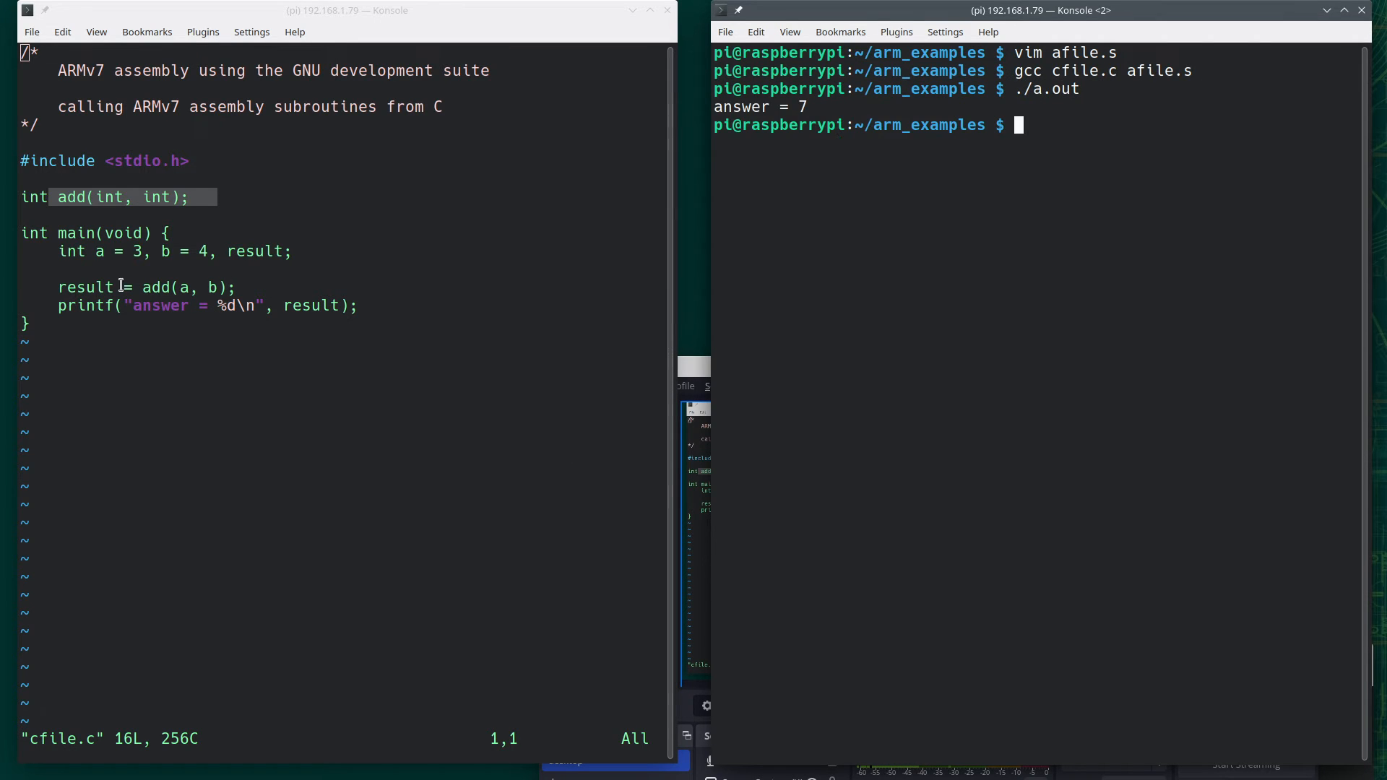
mouse_move(1106, 517)
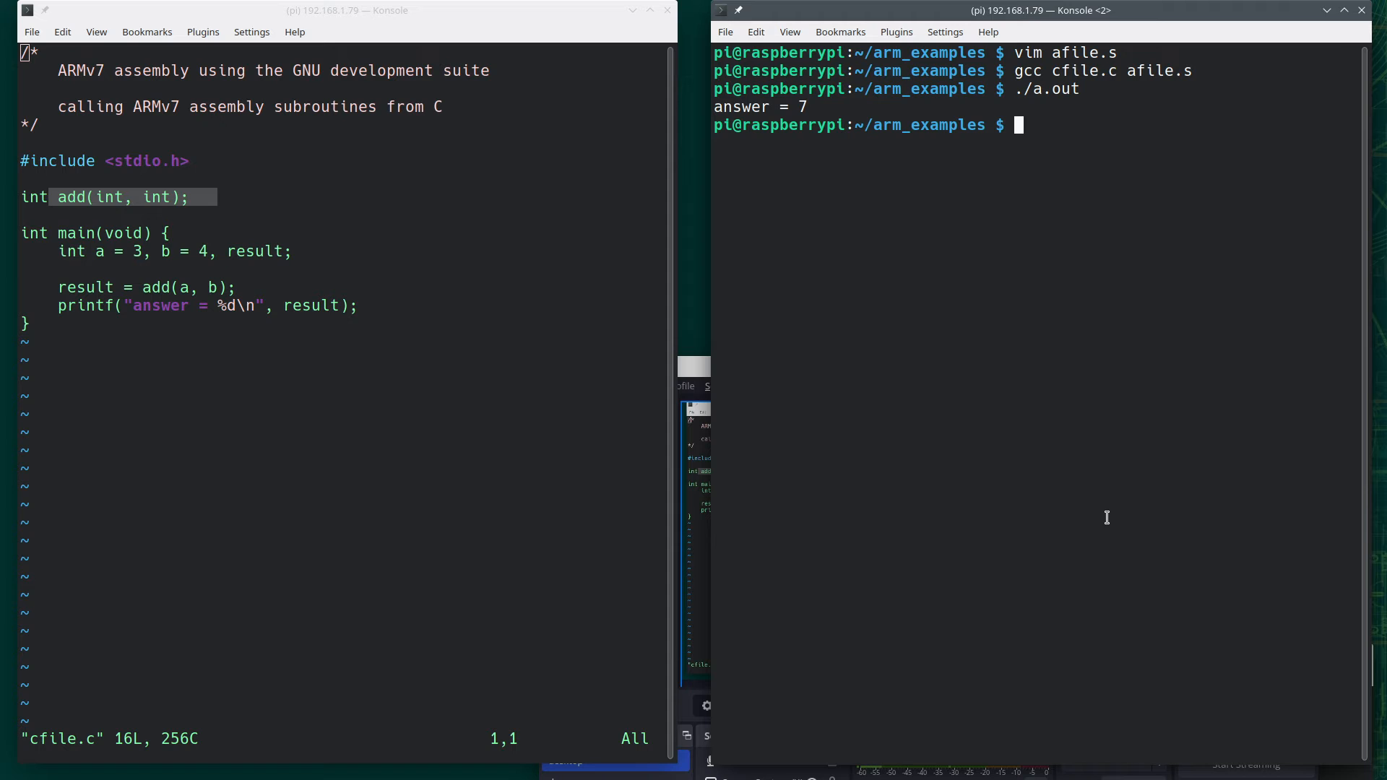
mouse_move(438, 284)
text(i)
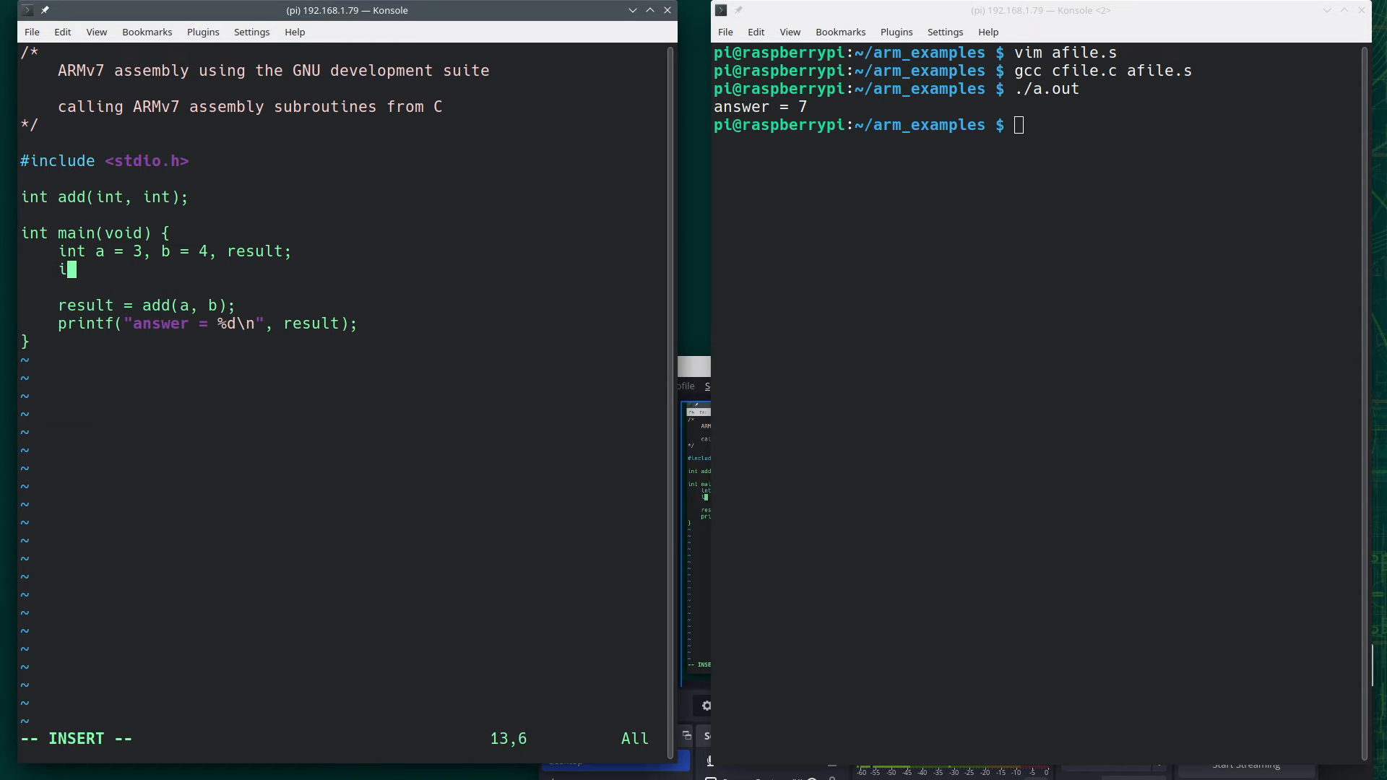
Declare int d[] = {11, 22, 33, 44} and int i, then call change(d, 4)
text(nt d[] = {)
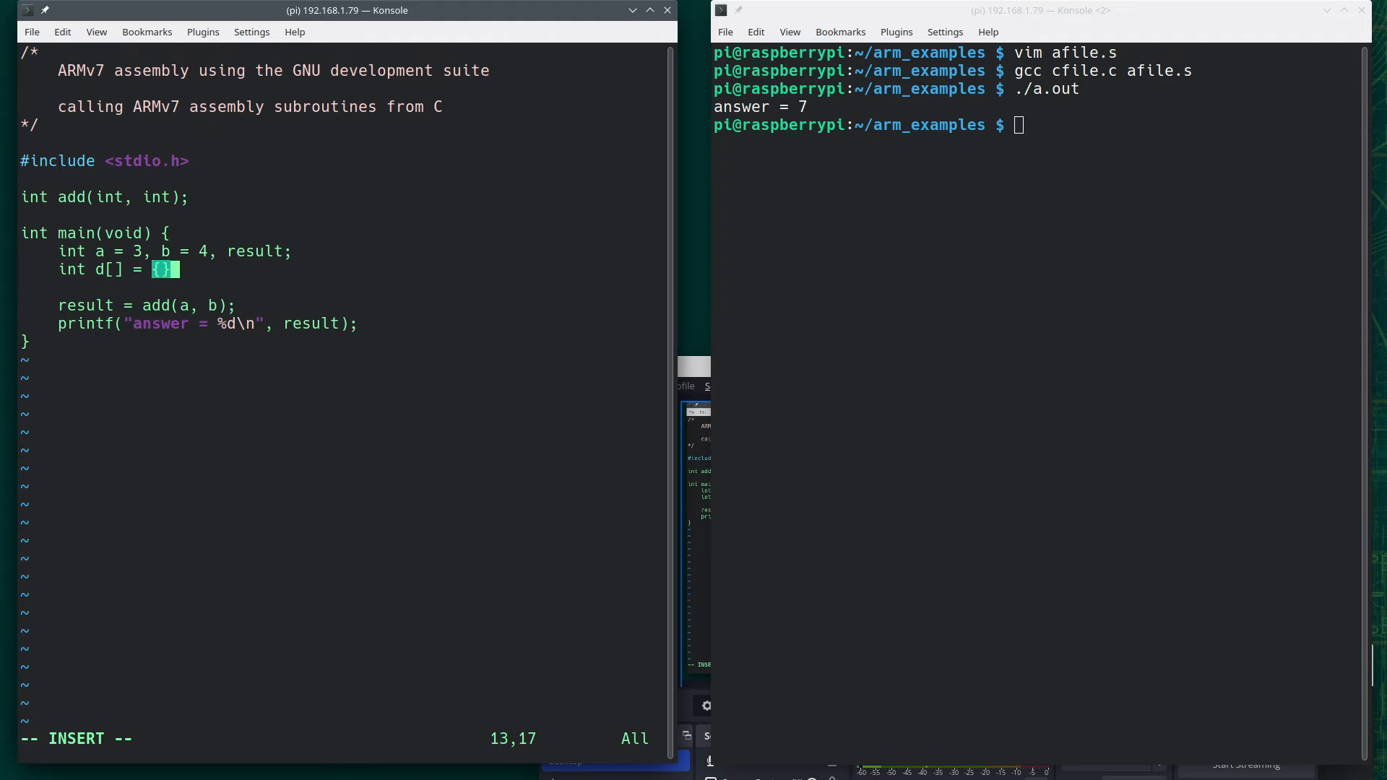
text(11, 22, 33, 44)
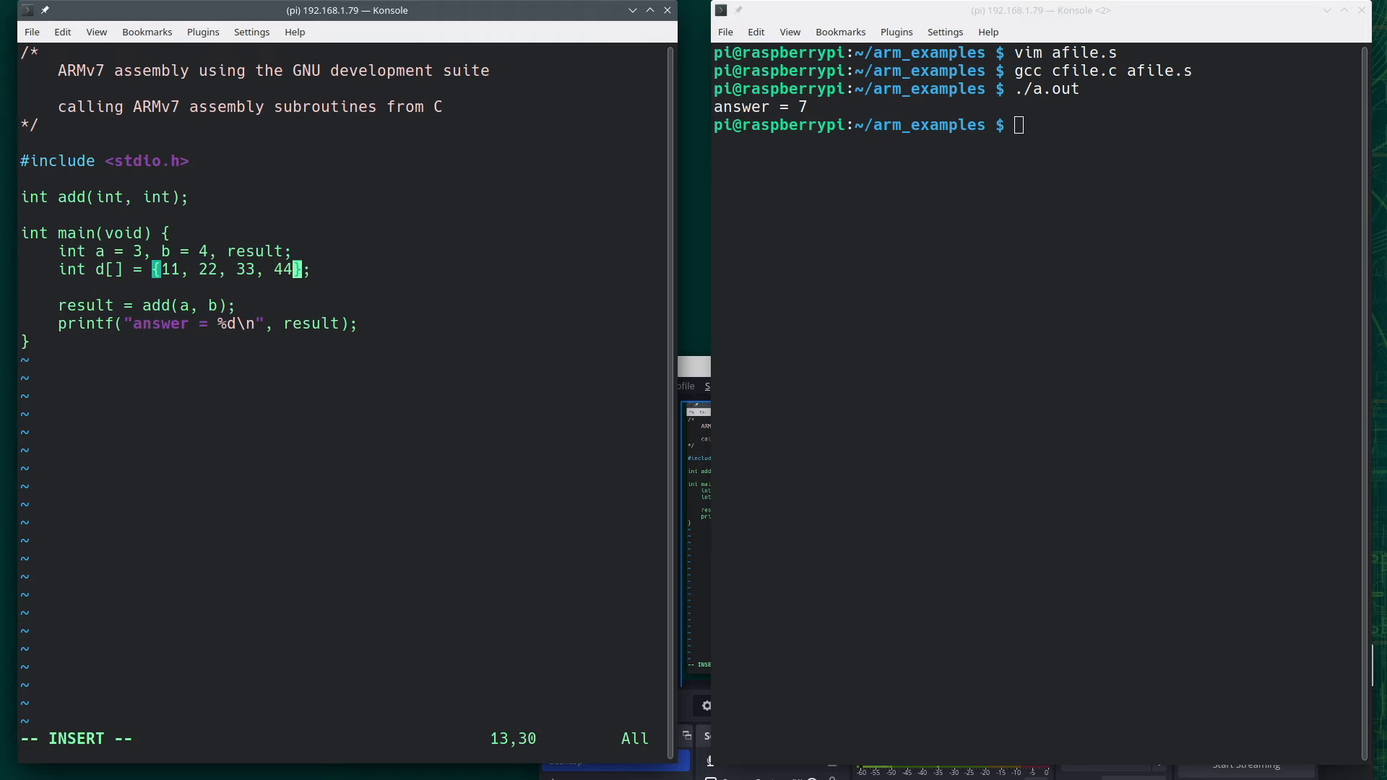
text(int)
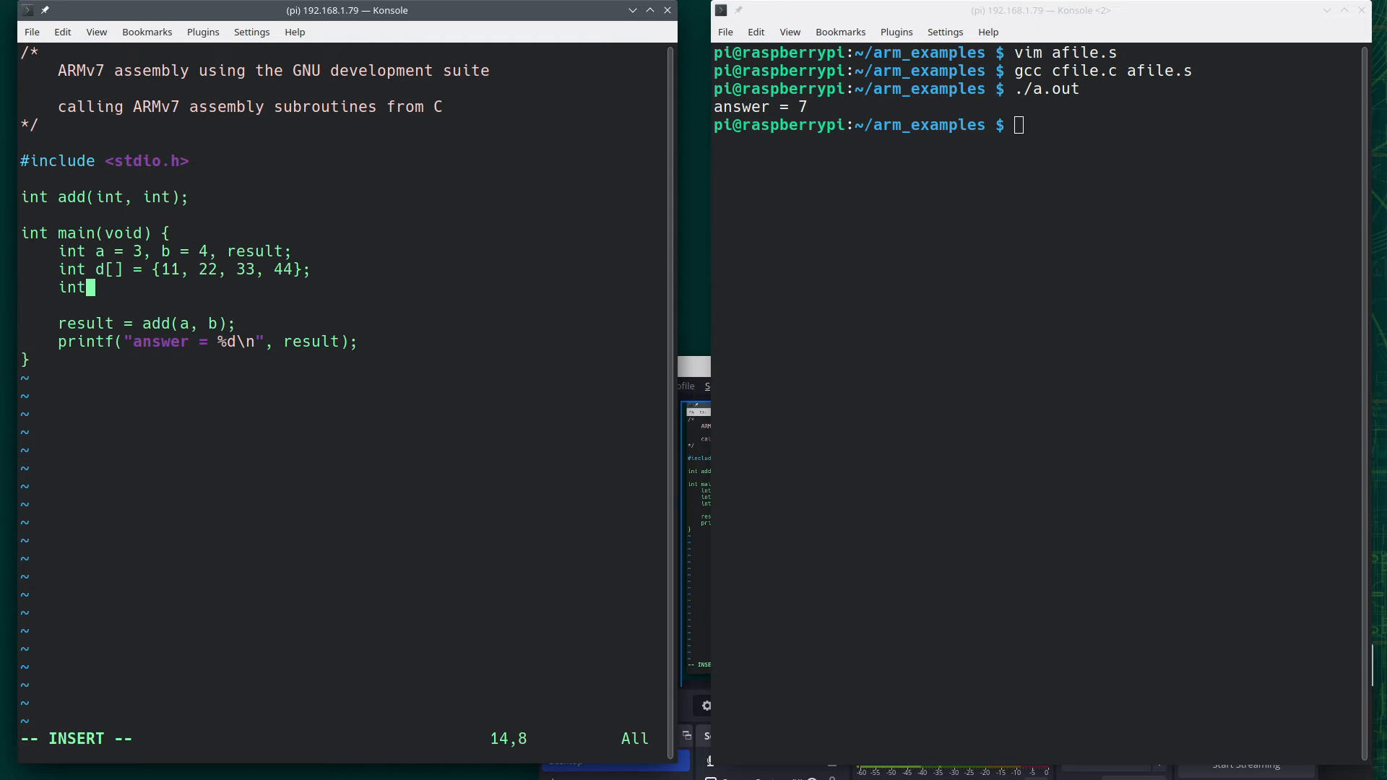
text(i;)
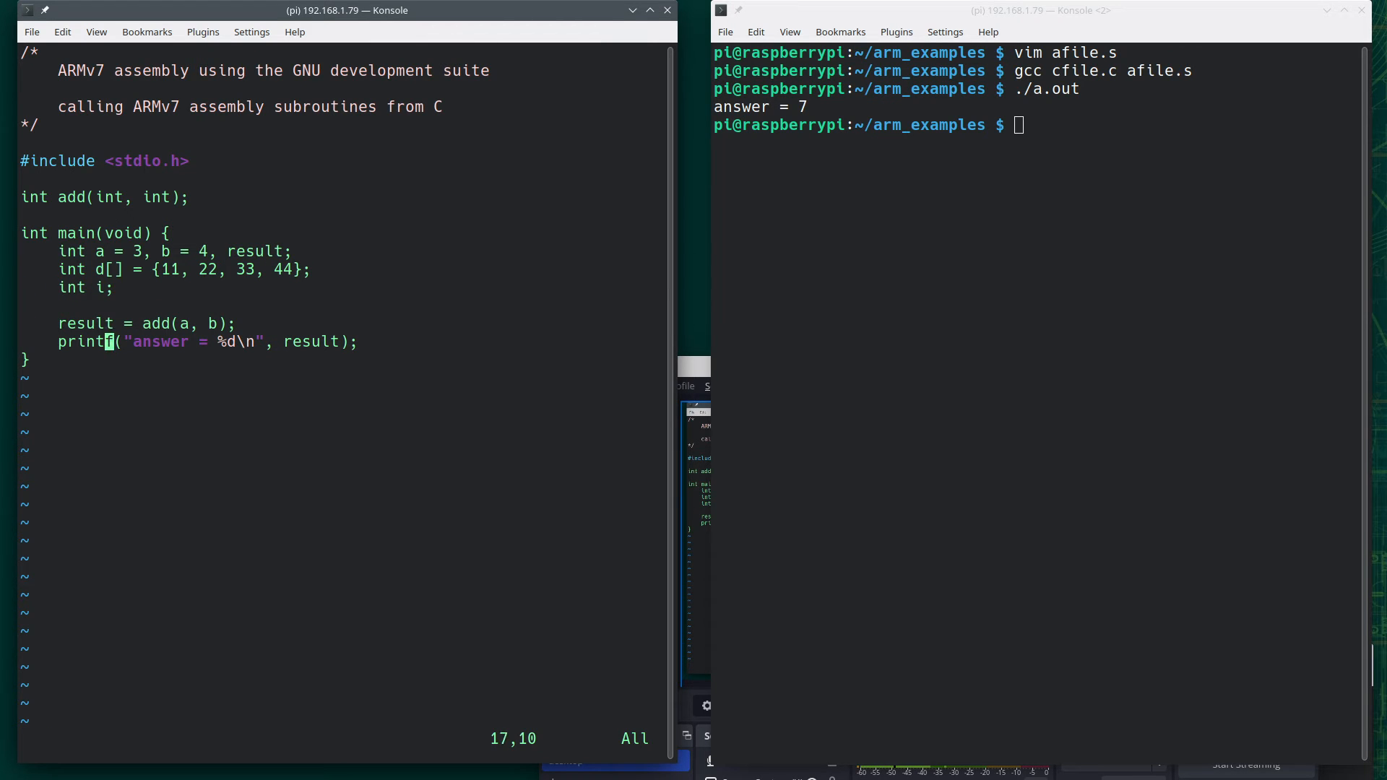
key(o)
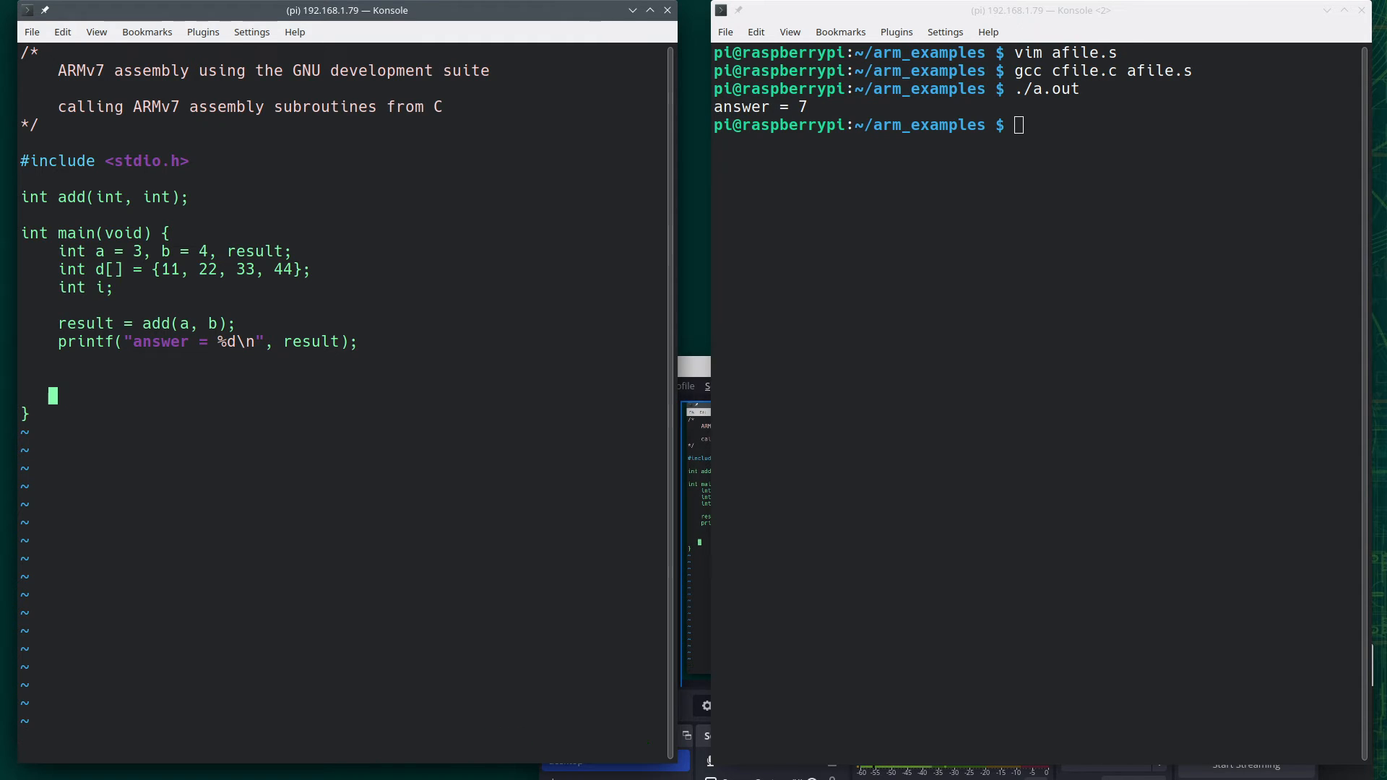
text(chang)
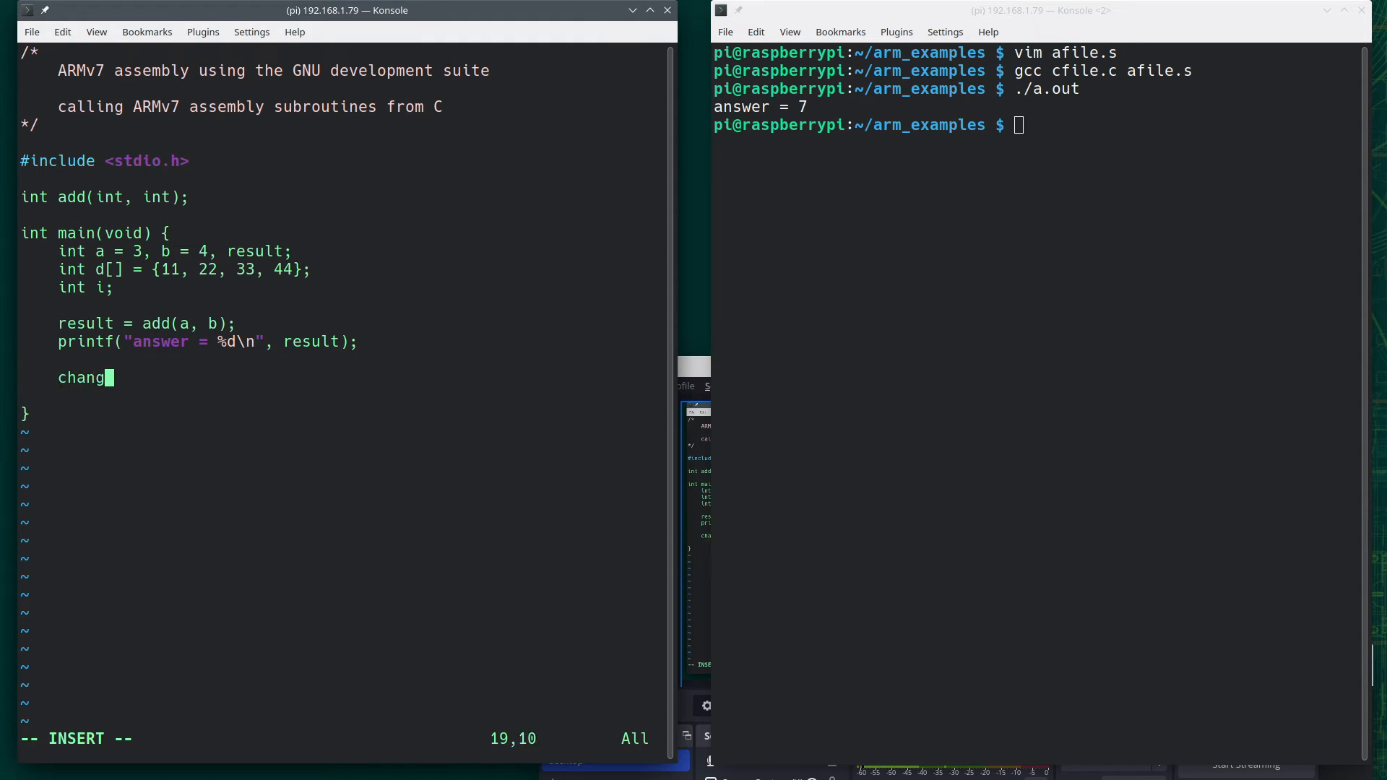
text(e(d,)
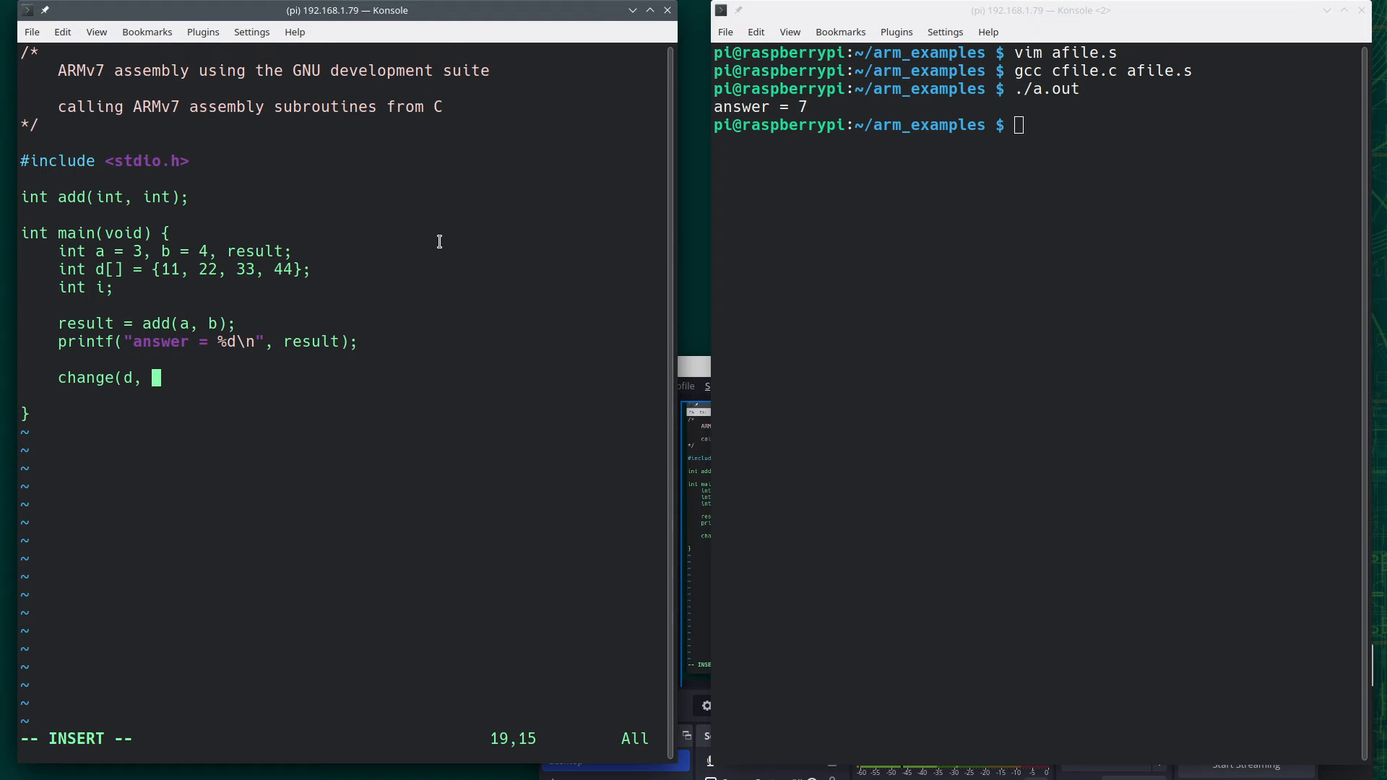
mouse_move(675, 413)
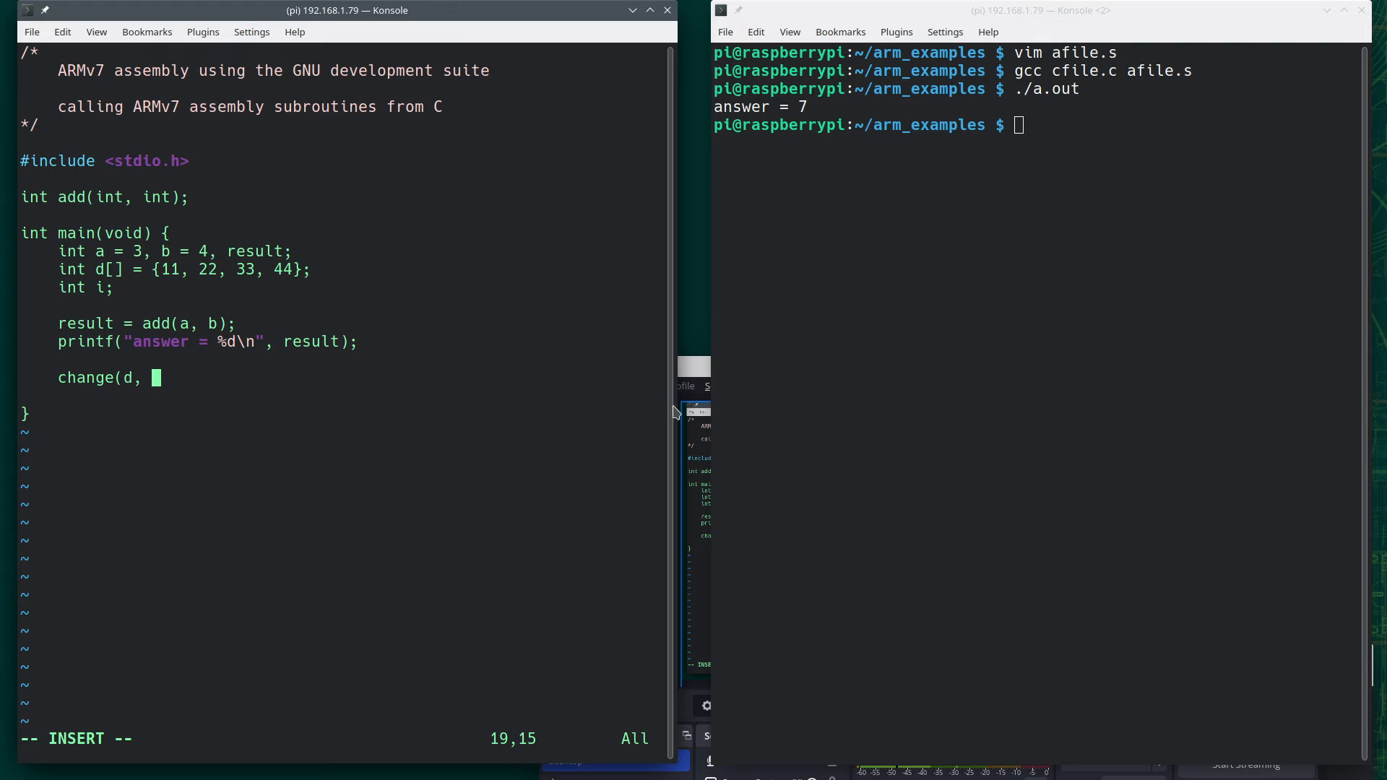
text(4);)
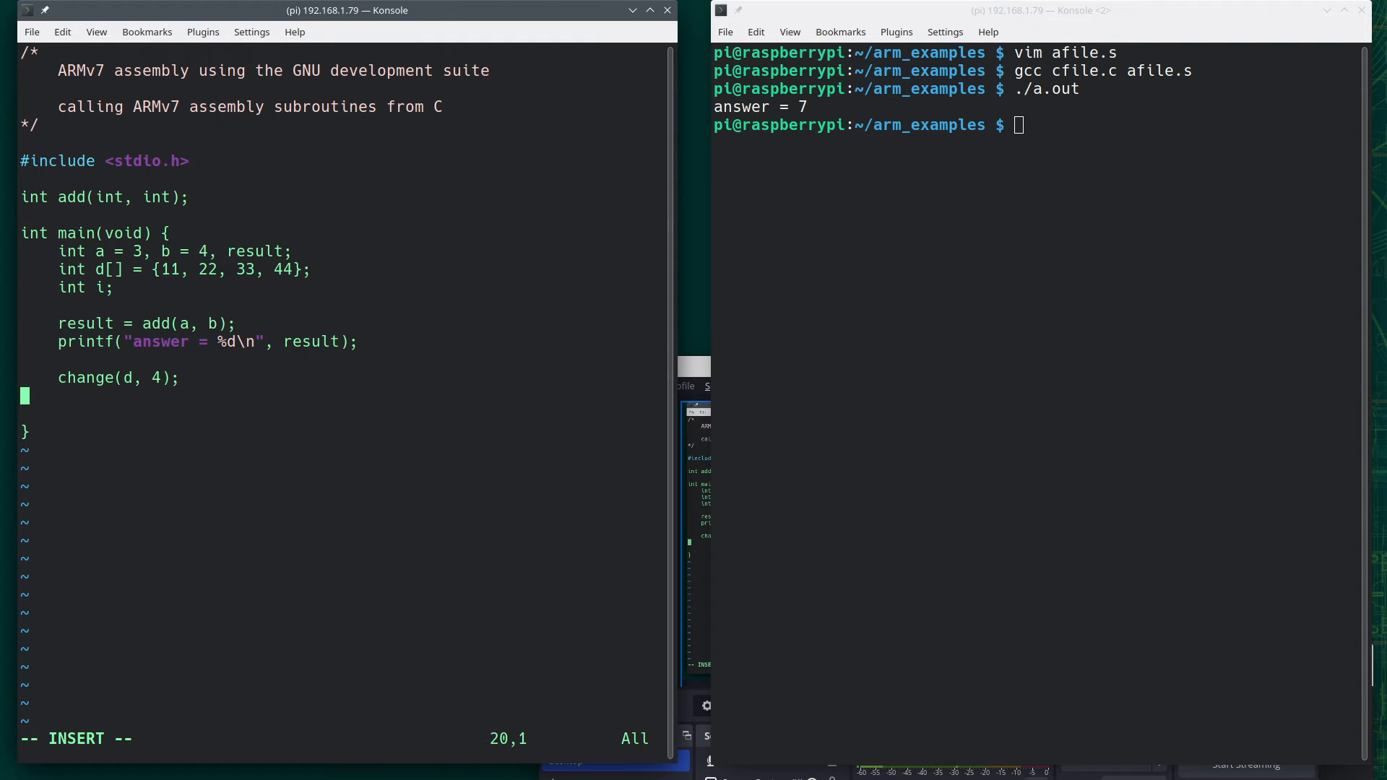
Add a for loop over i < 4 printing each d[i] with %d
text(for)
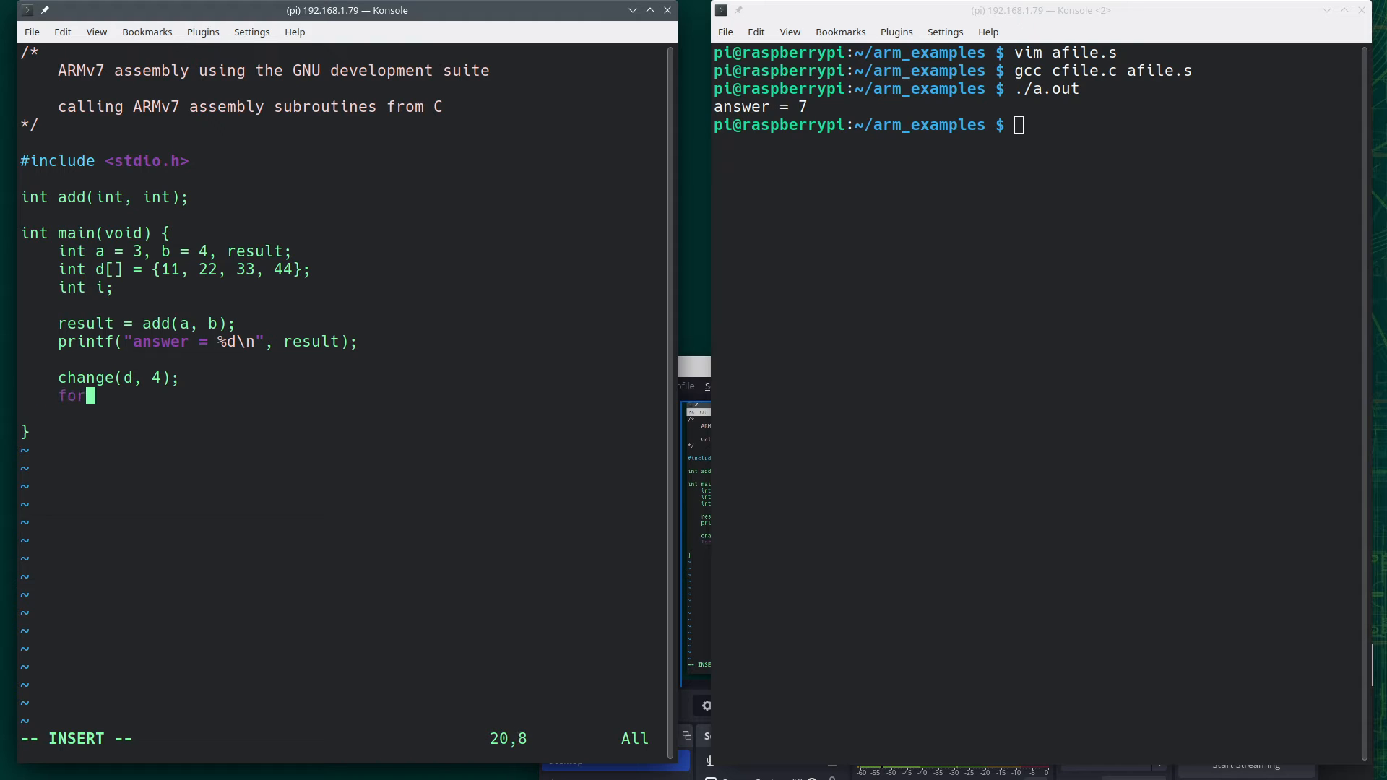
text((i = 0; i)
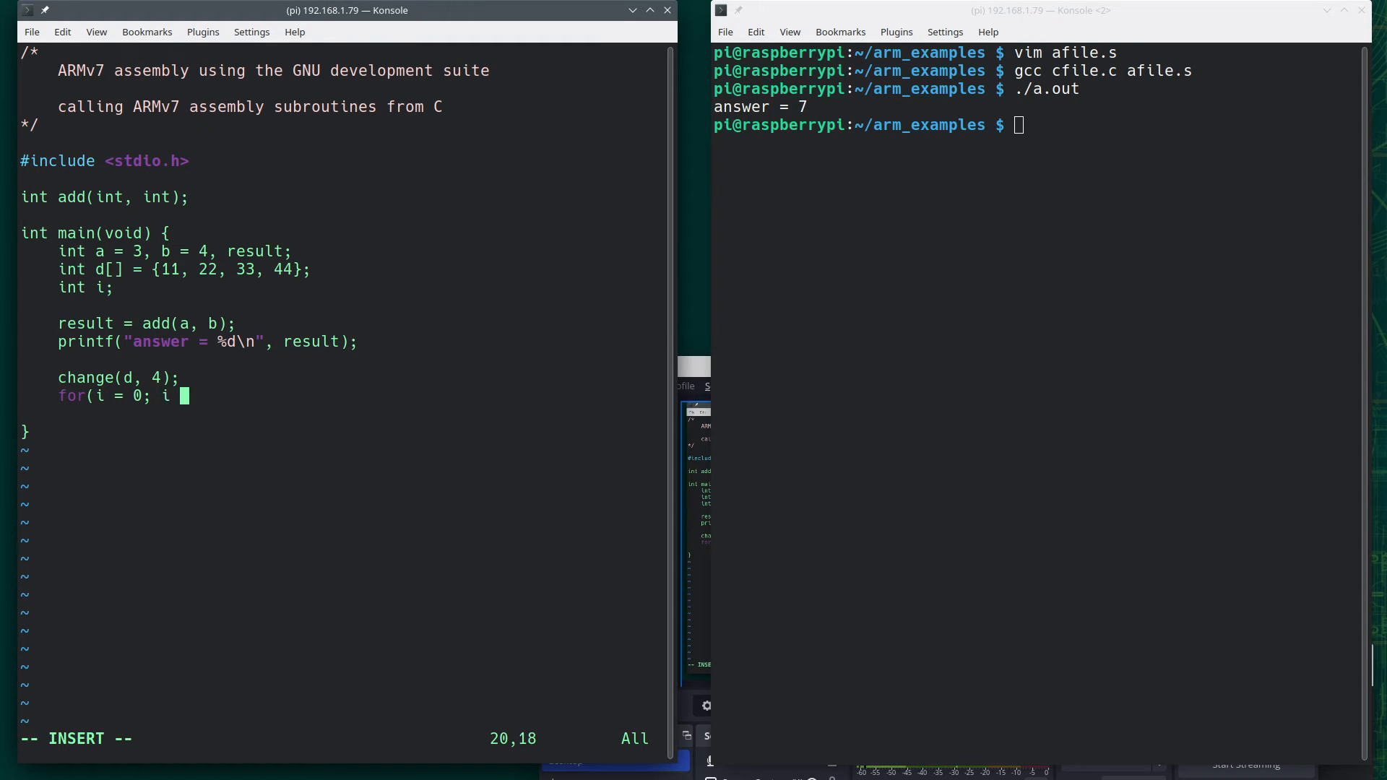
text(< 4; i++)
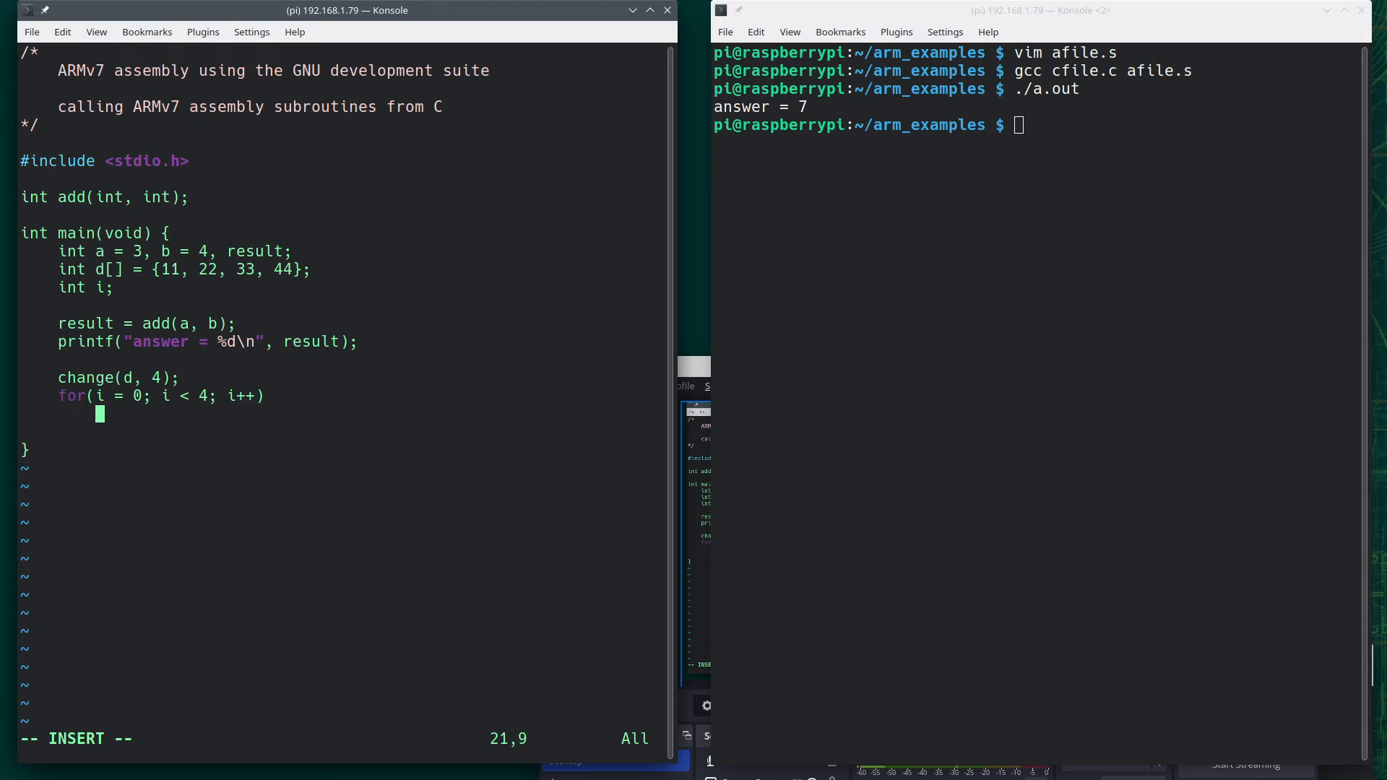
text(printf();)
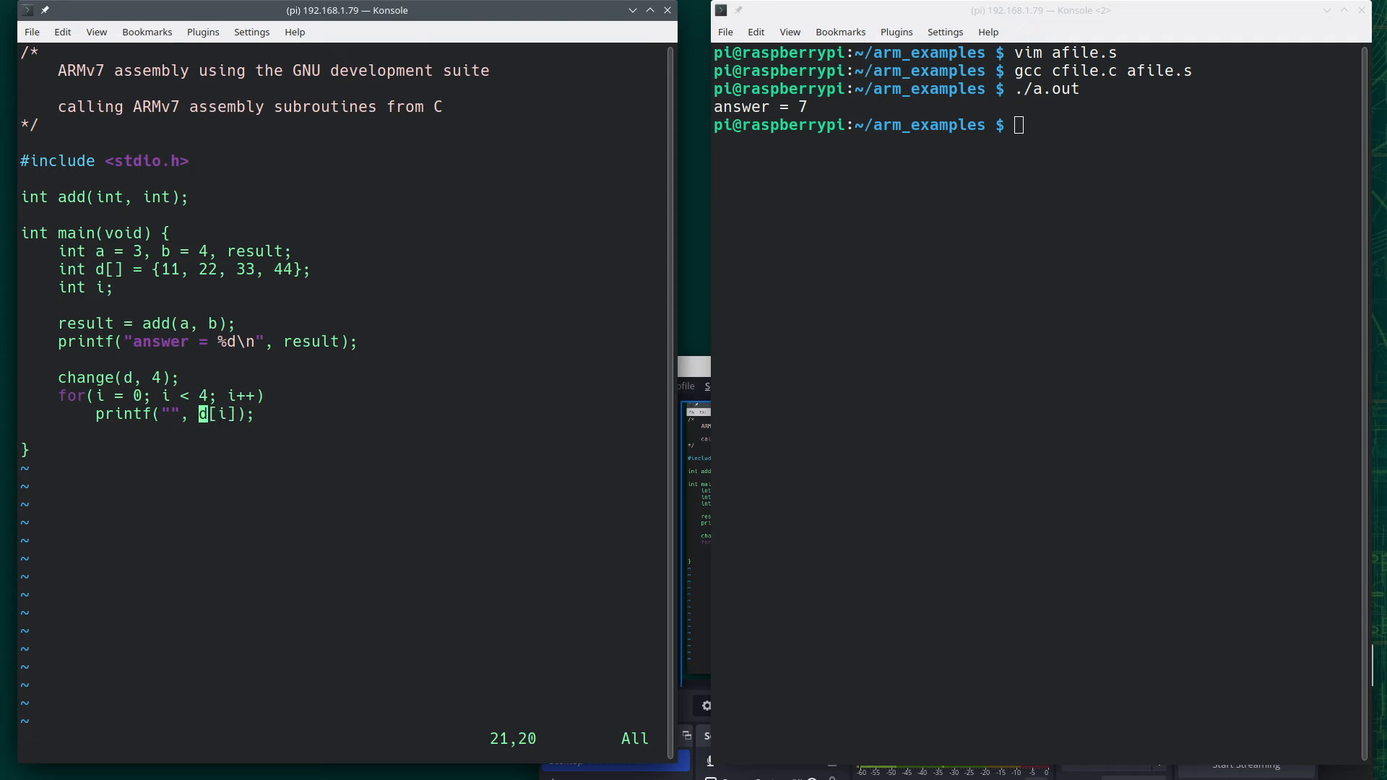
text(%d\n)
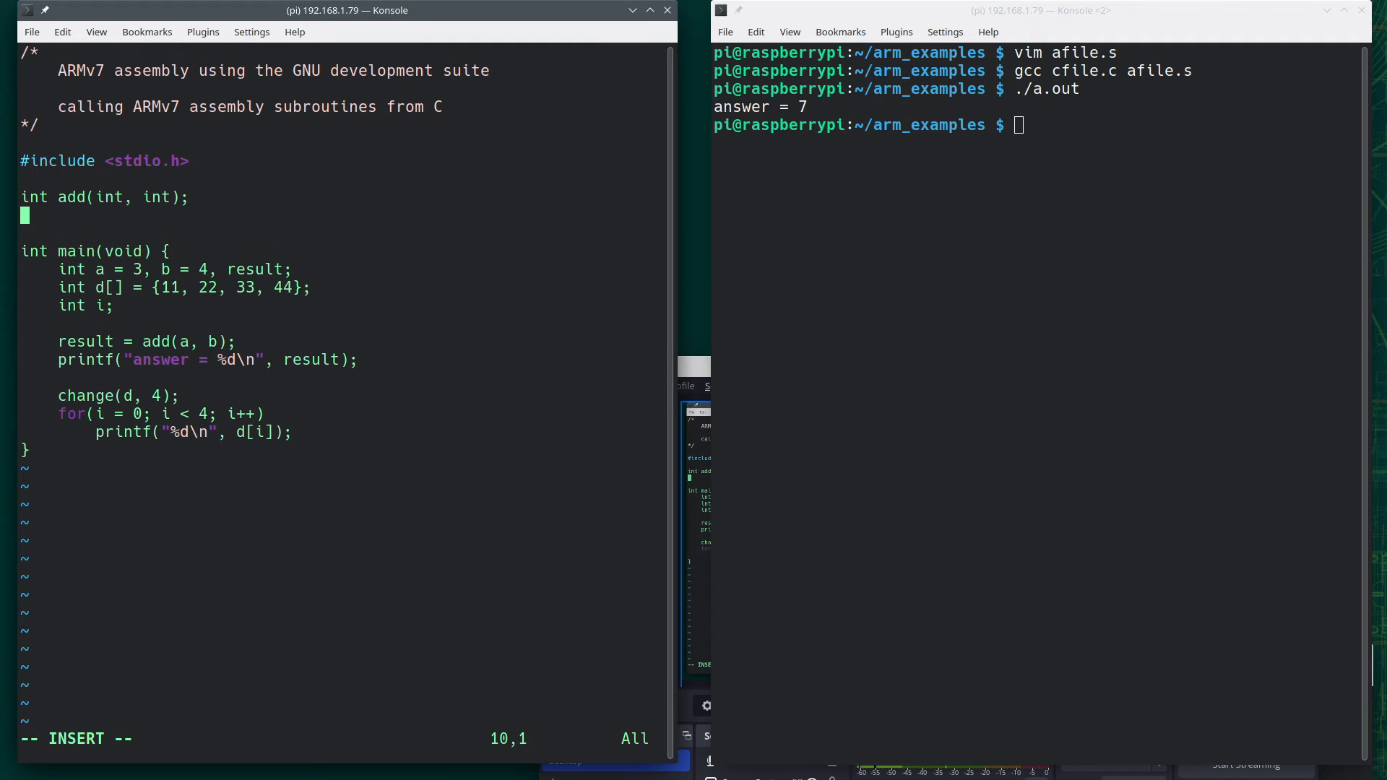
Declare the prototype void change(int d[], int length); and start typing vim in the second terminal
text(void)
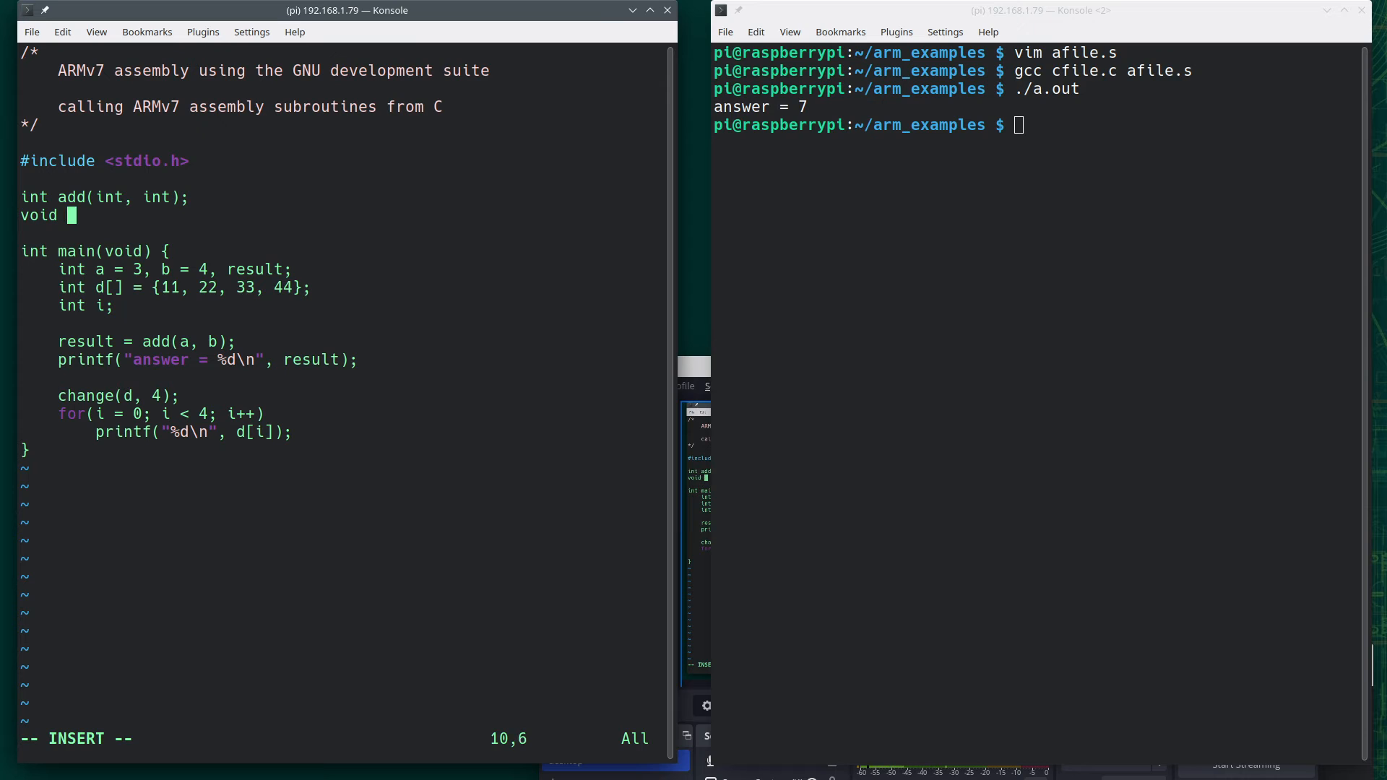
text(change(c)
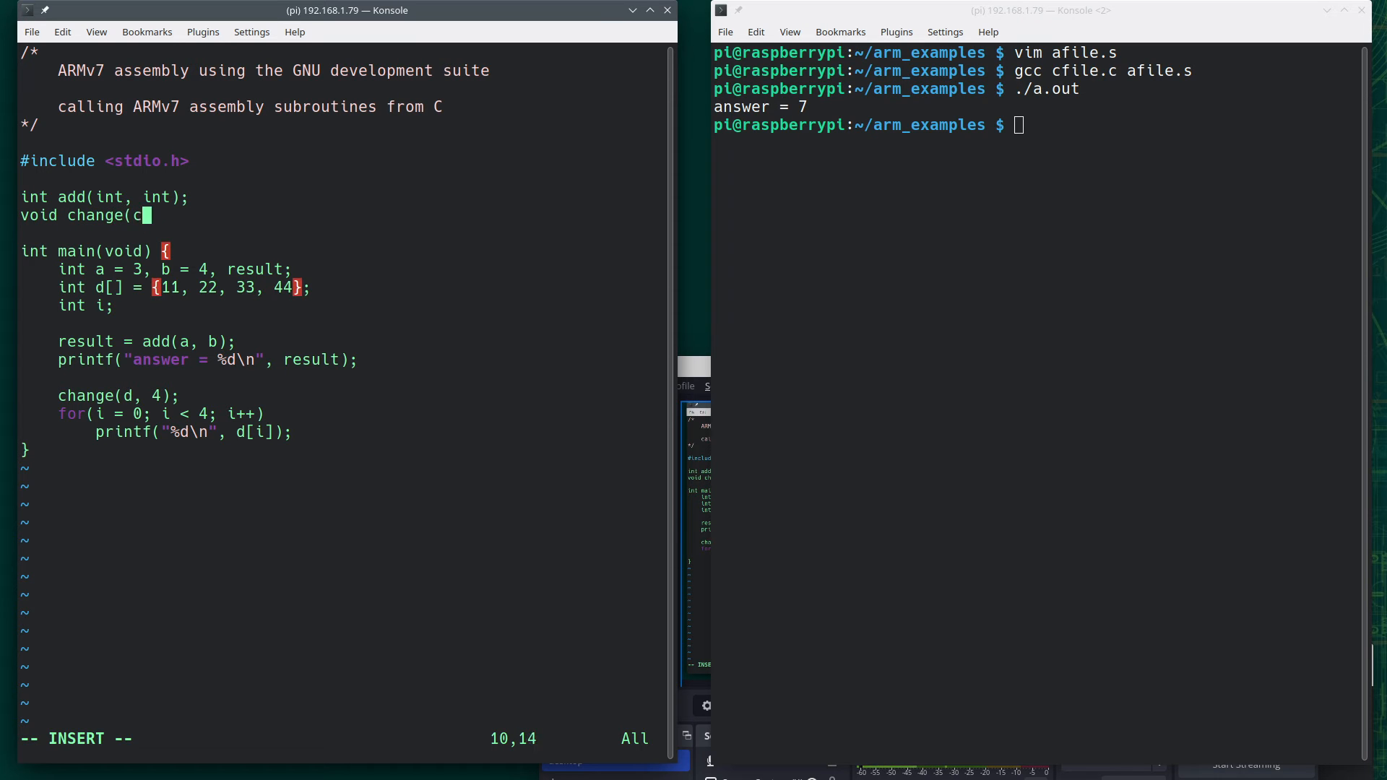
text(nt)
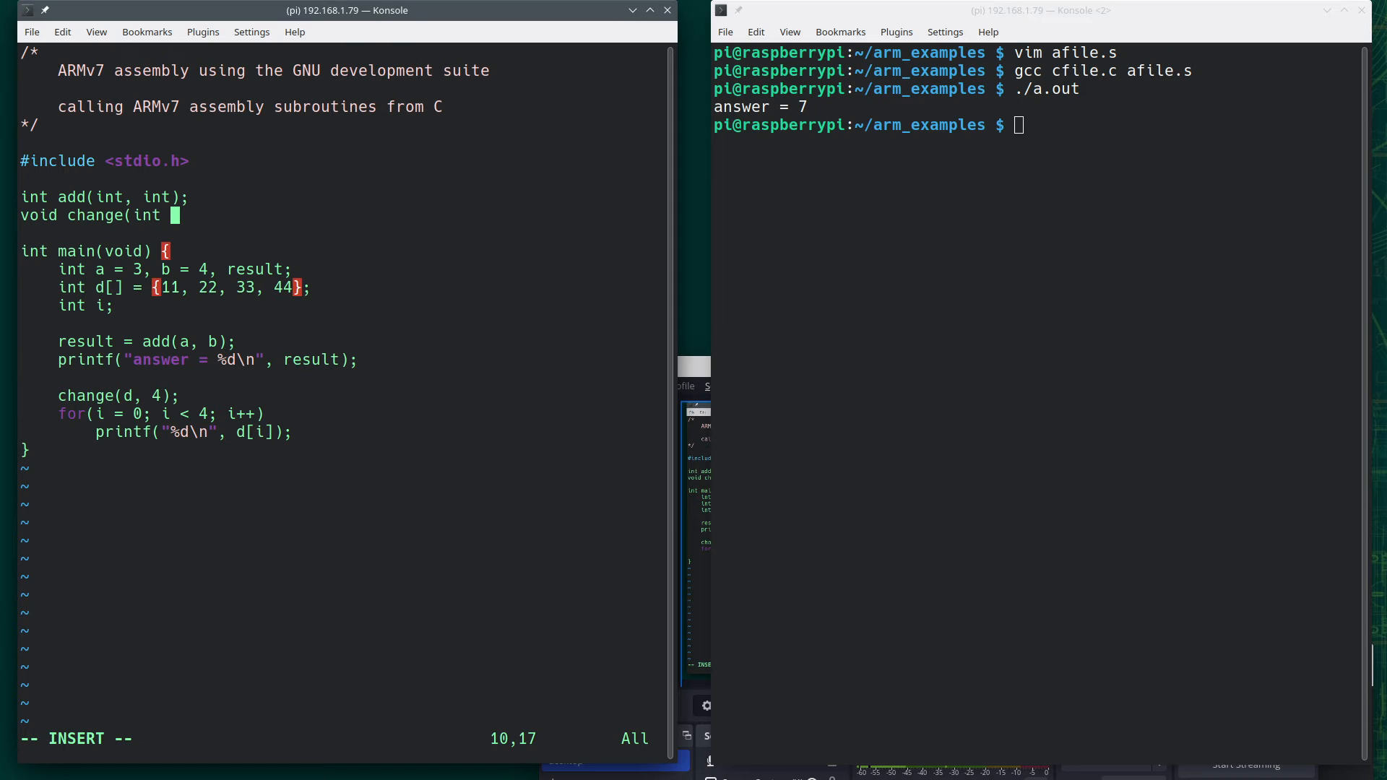
text(d[],)
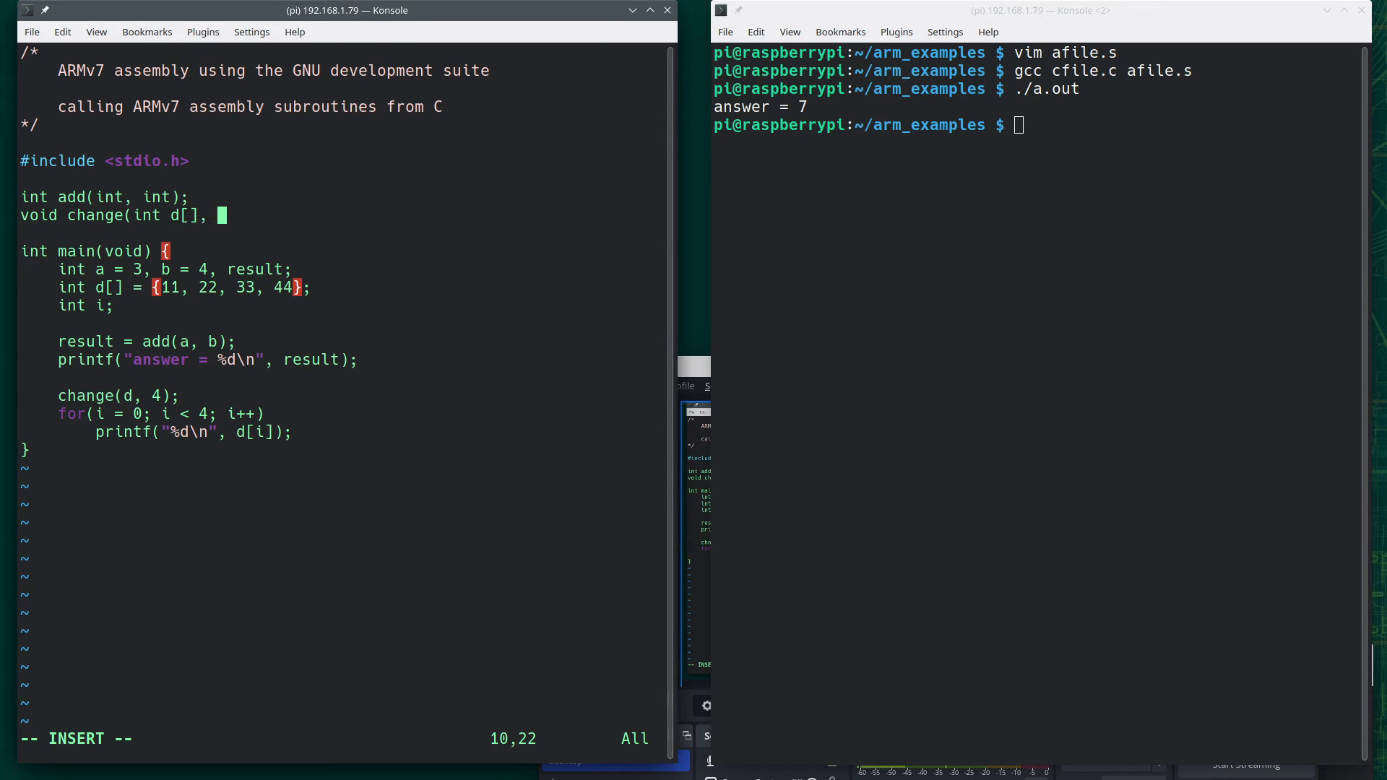
text(int)
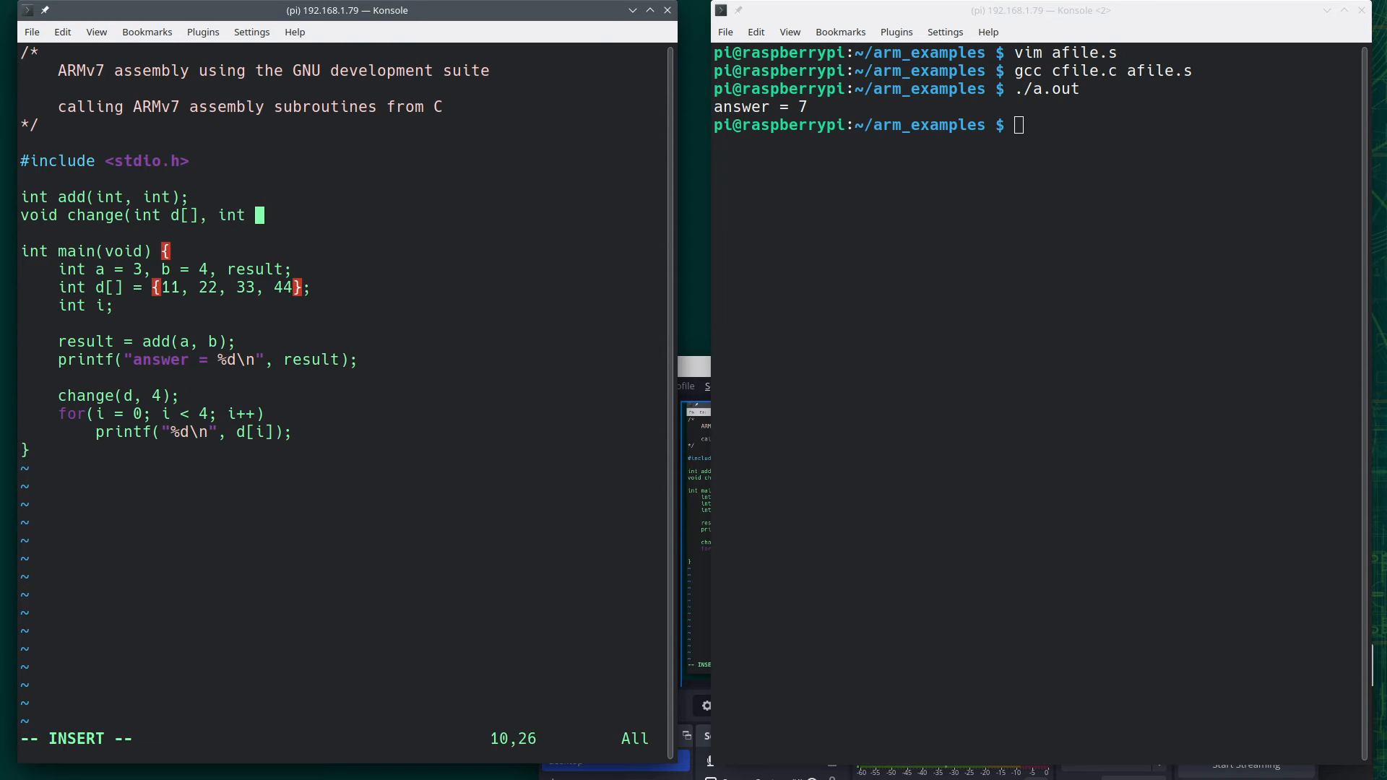
text(length);)
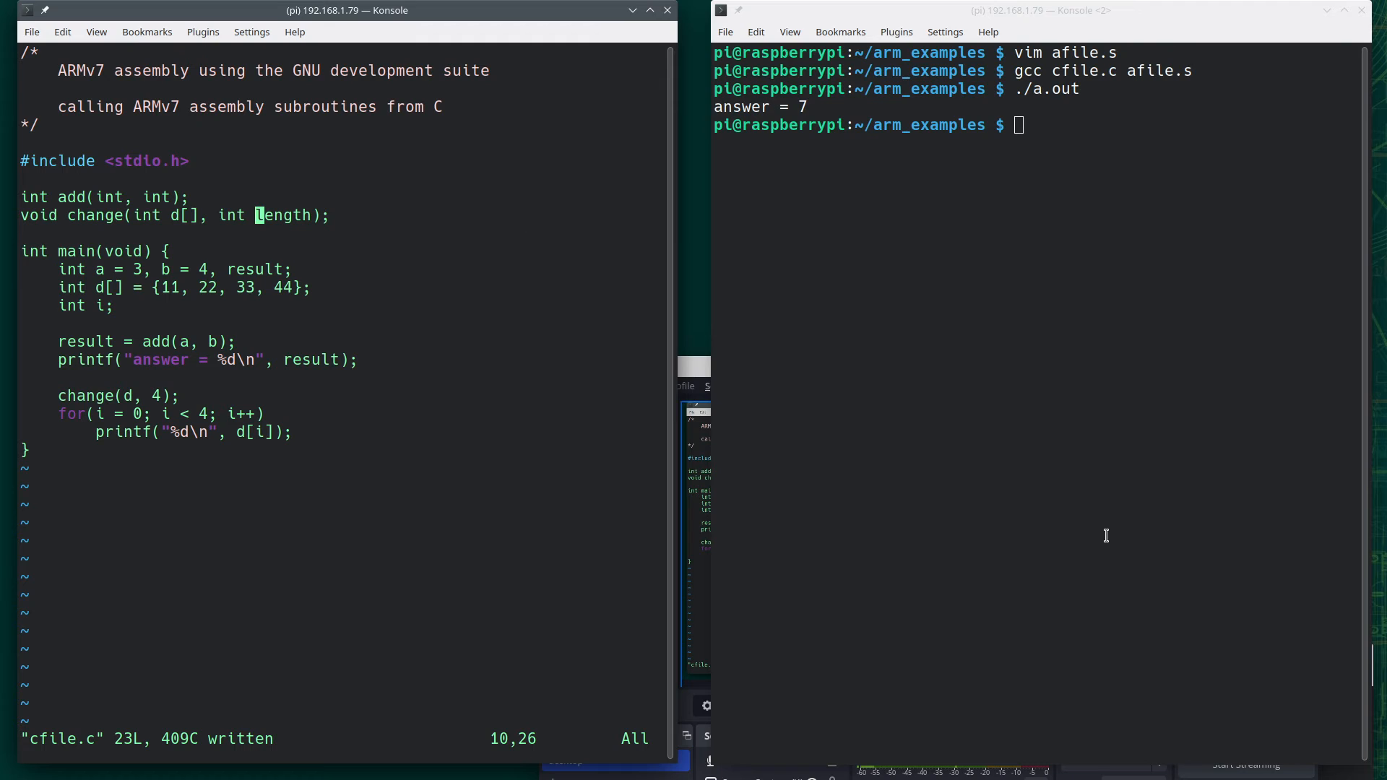
text(vim)
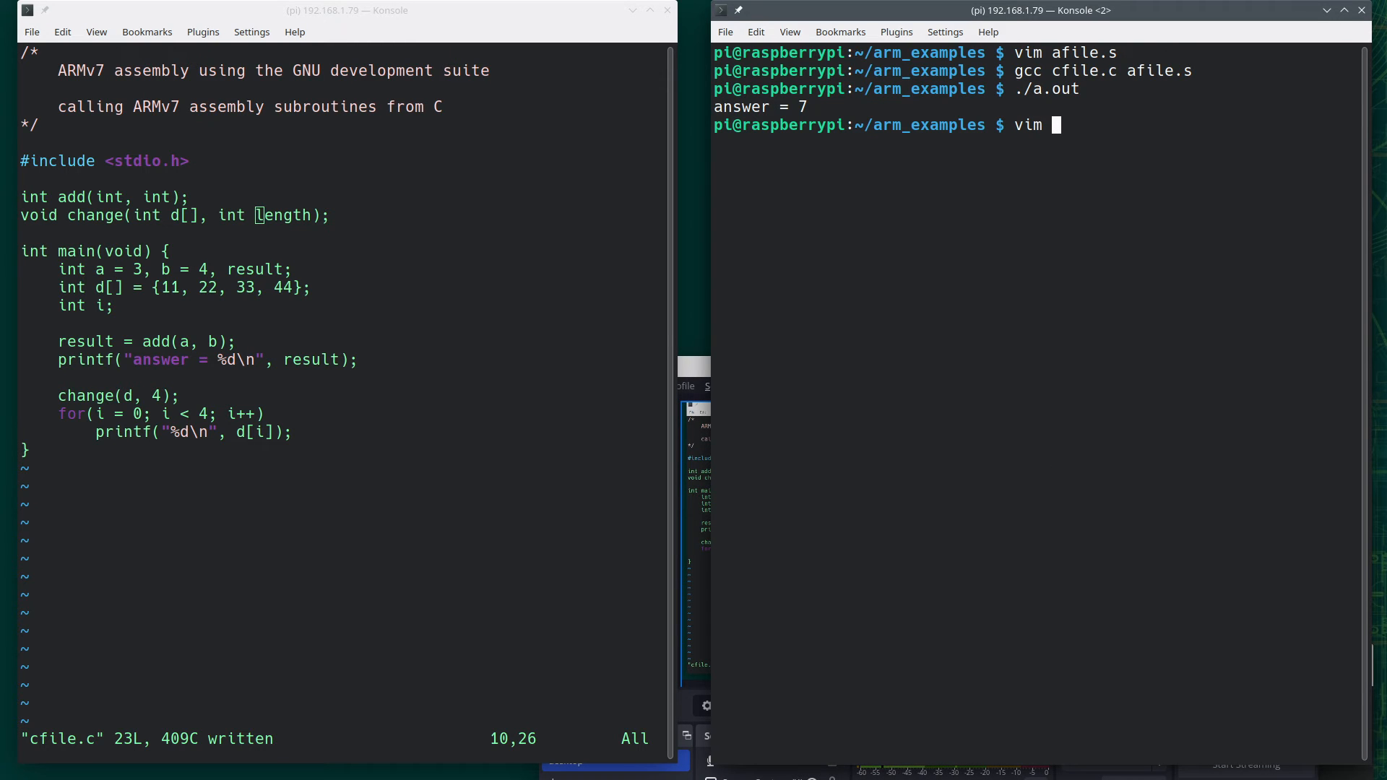
Open afile.s and export change, adding a change: label that returns with bx lr
key(Return)
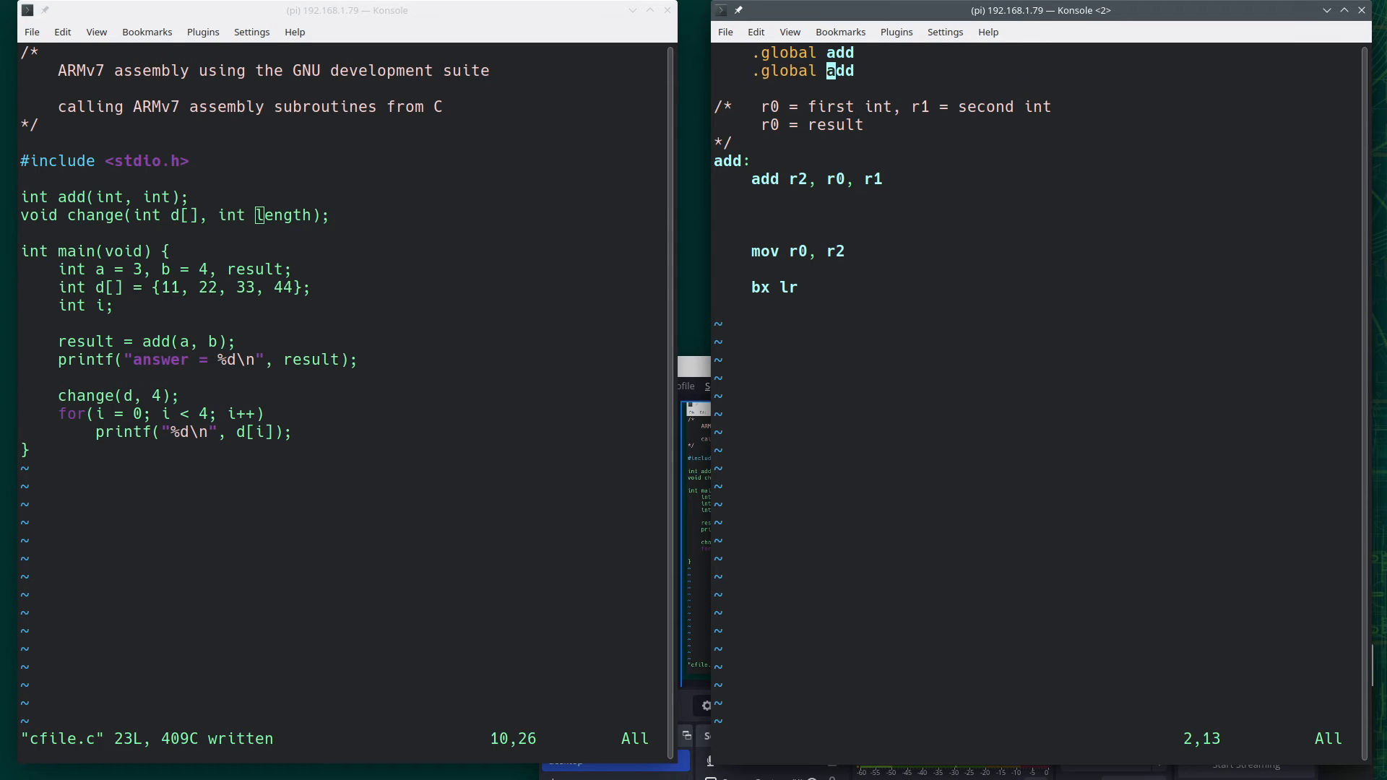
text(cyhan)
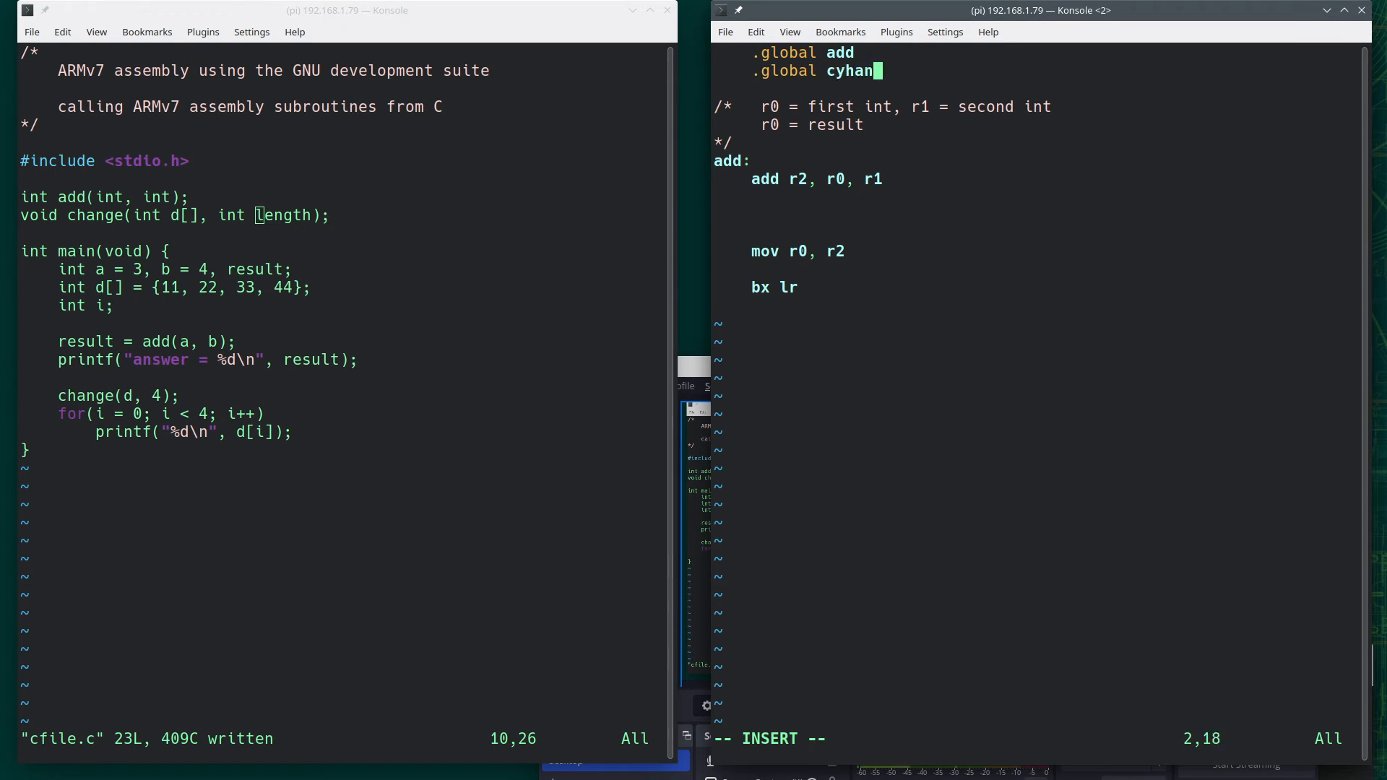
text(ge)
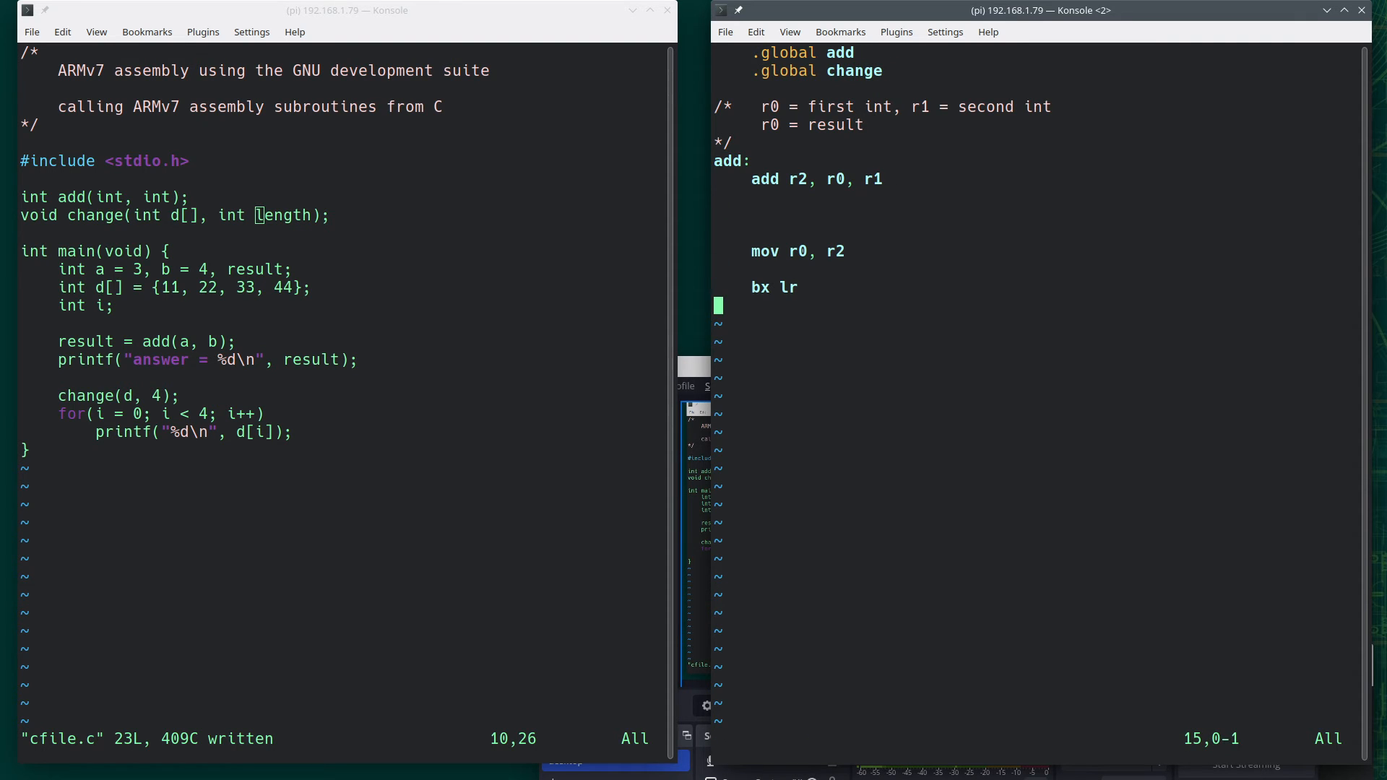
text(change:)
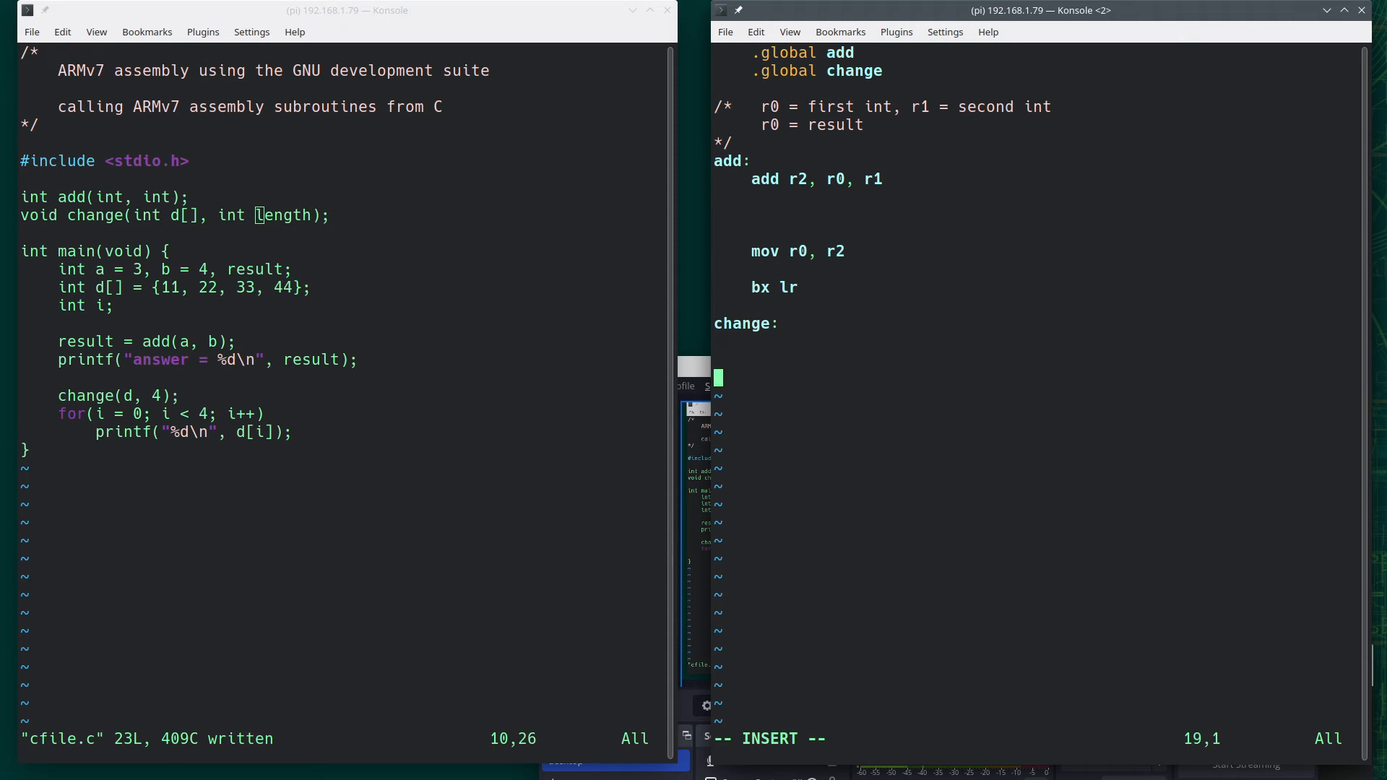
text(bx lr)
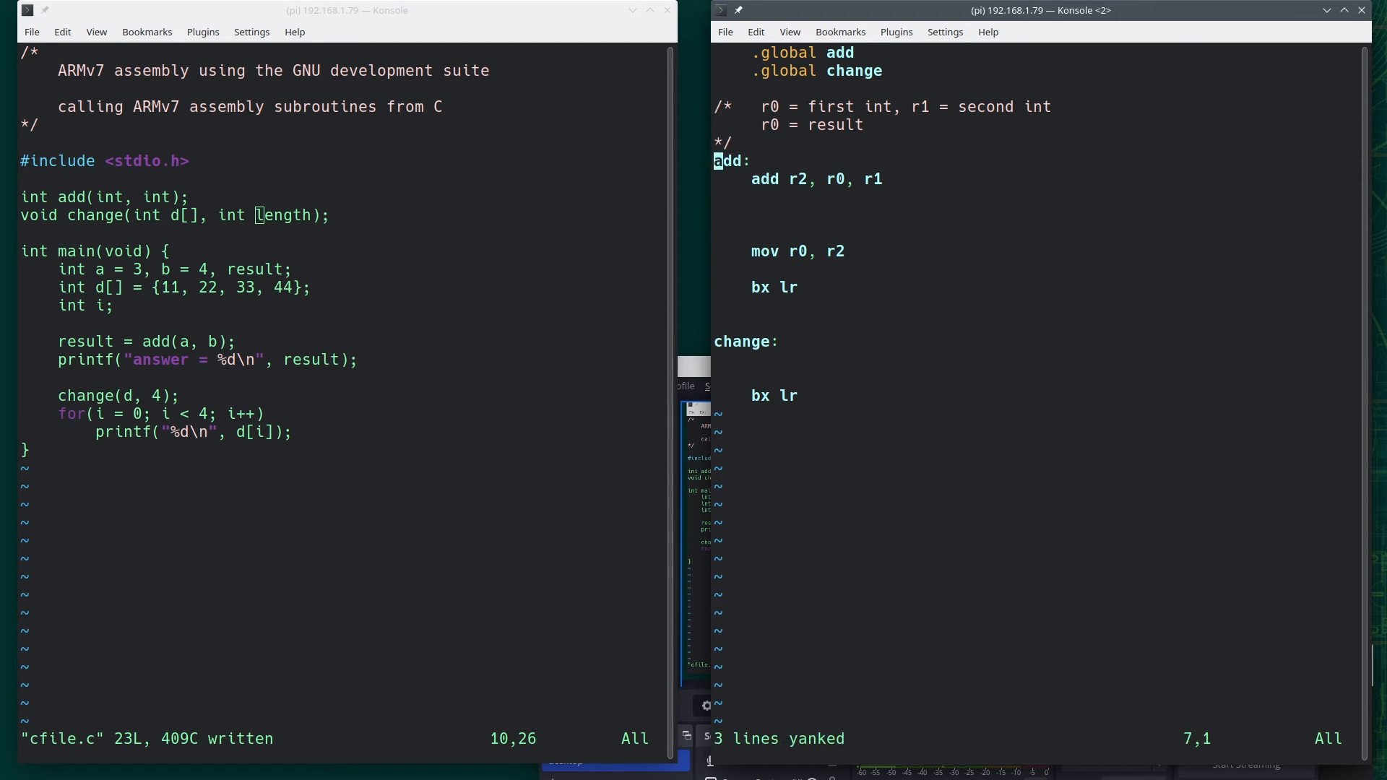
Paste a comment above change: r0 = int array address, r1 = length, nothing returned
key(p)
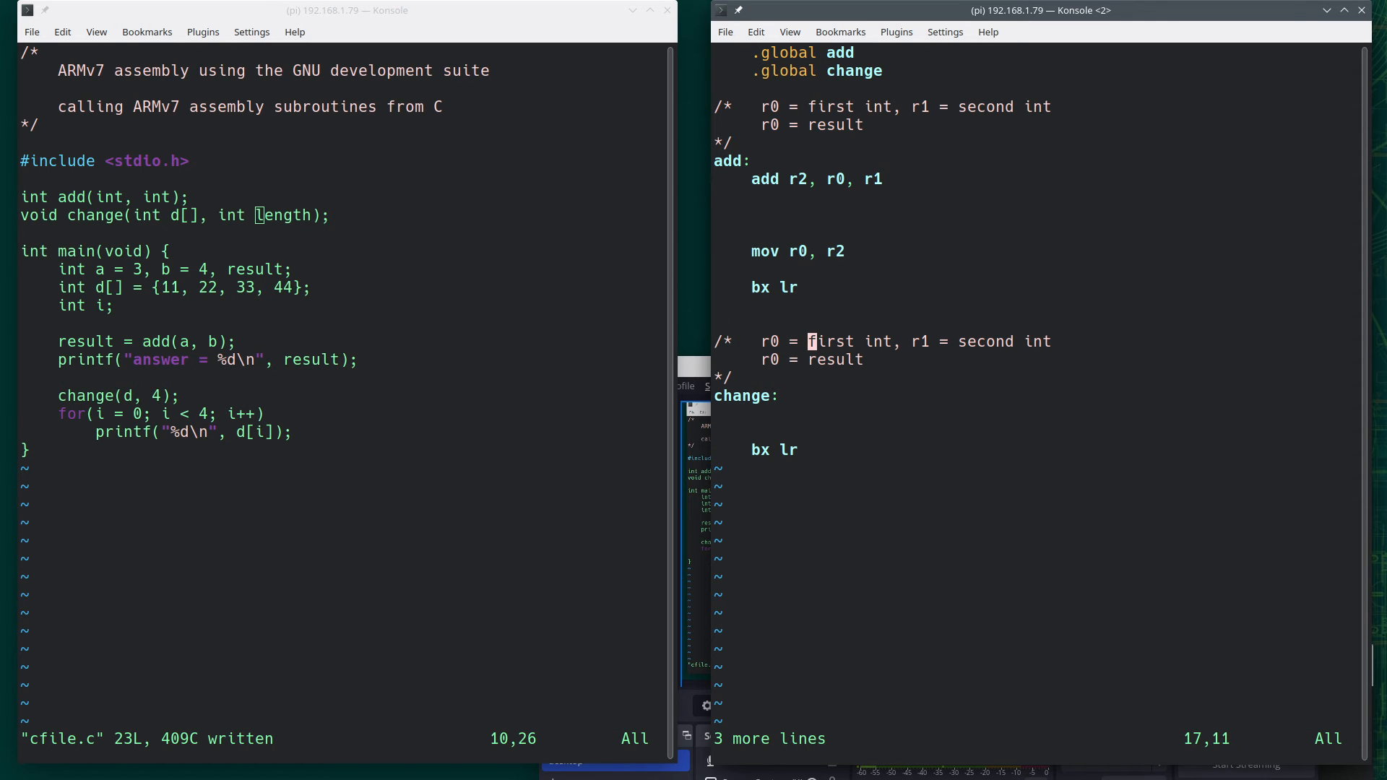
text(addr)
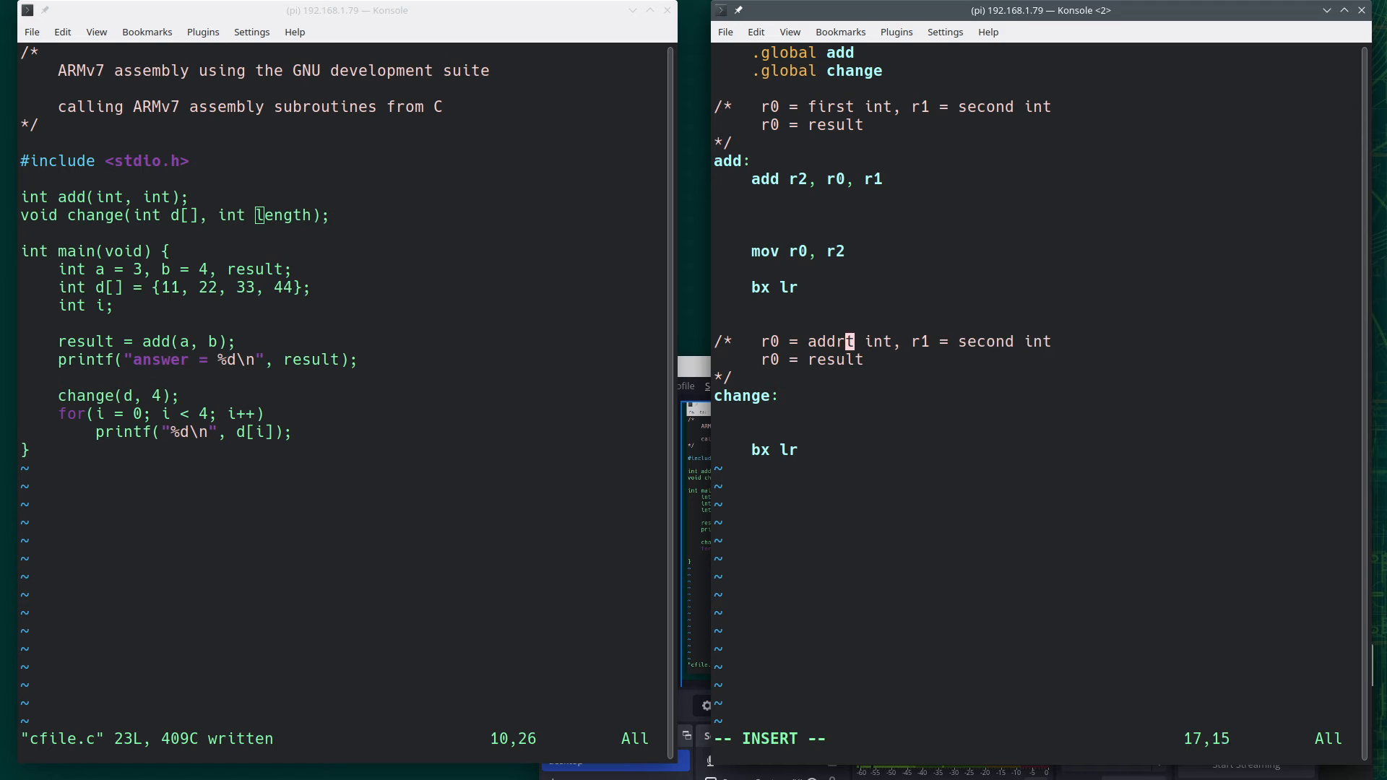
text(ess of array)
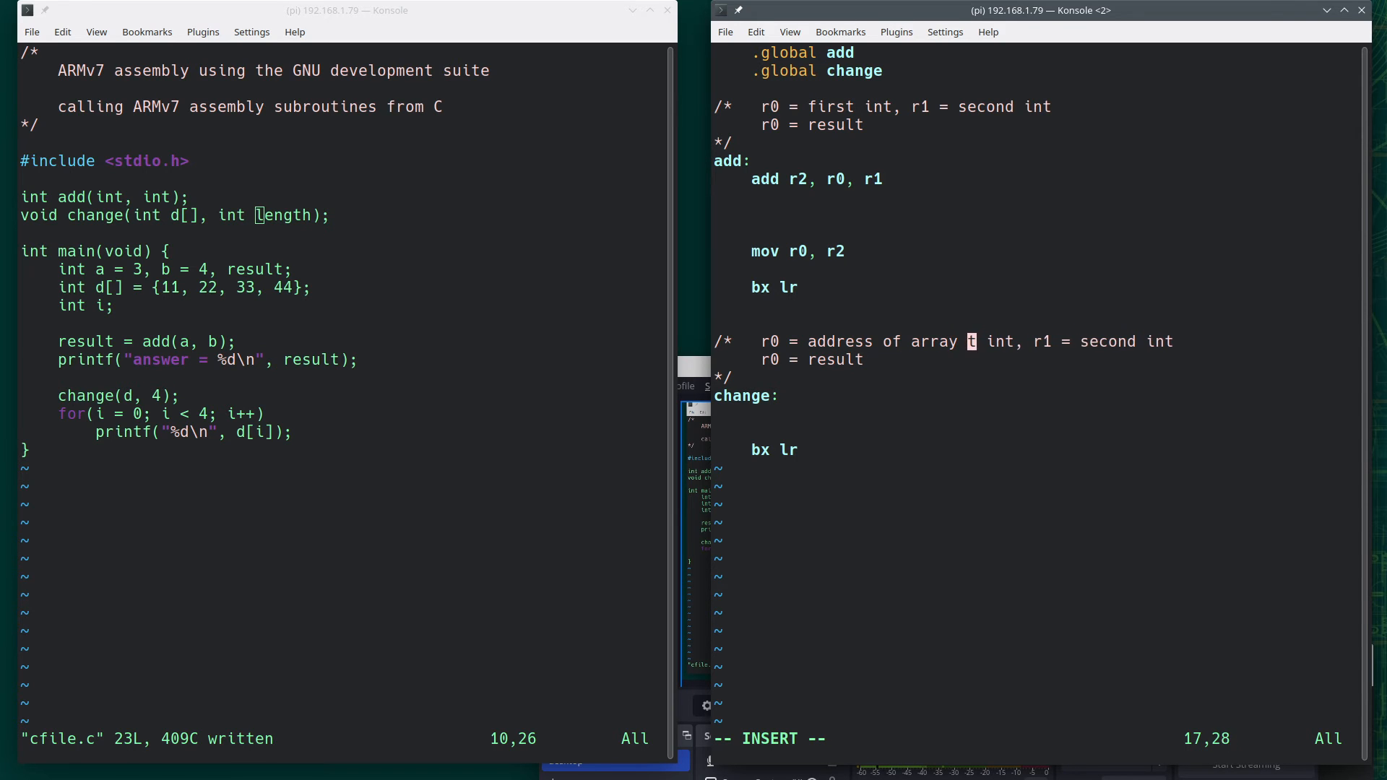
text(of type)
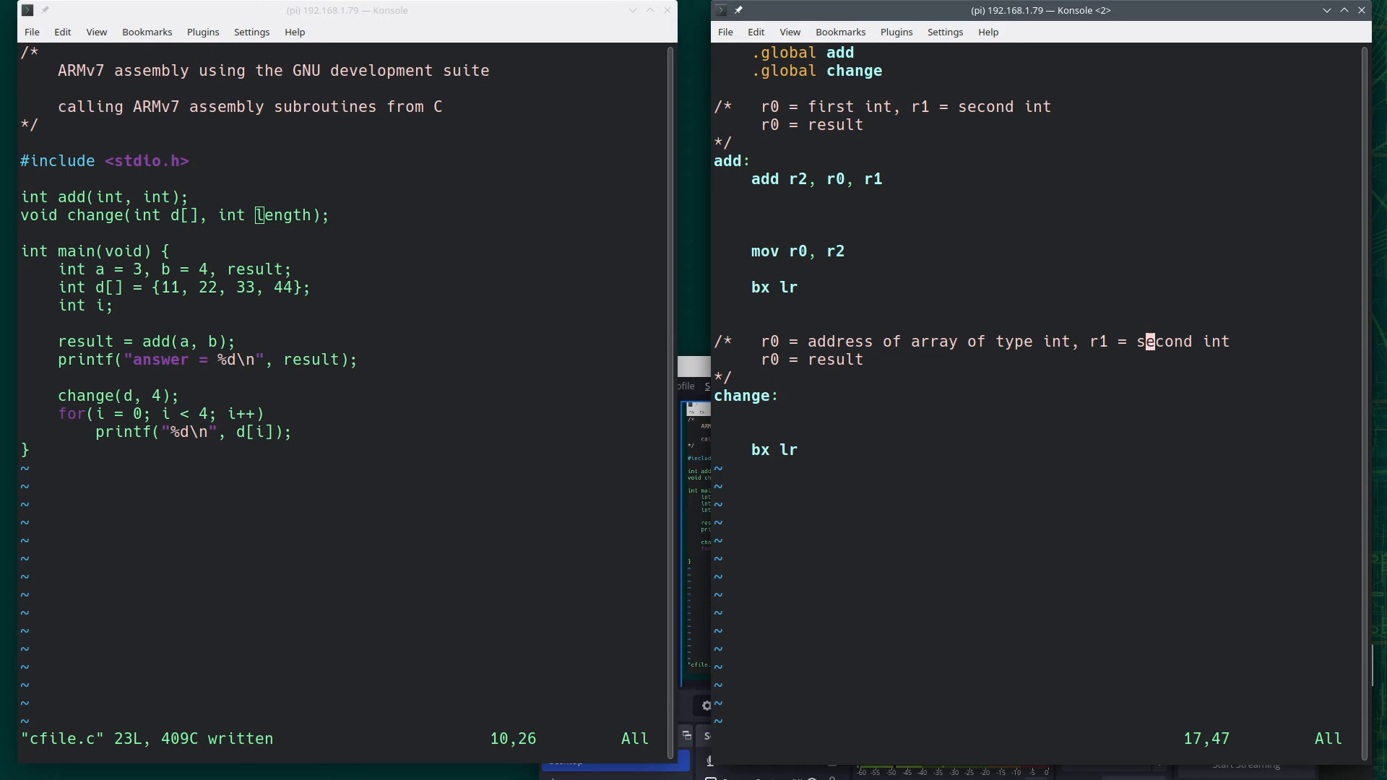
text(int o)
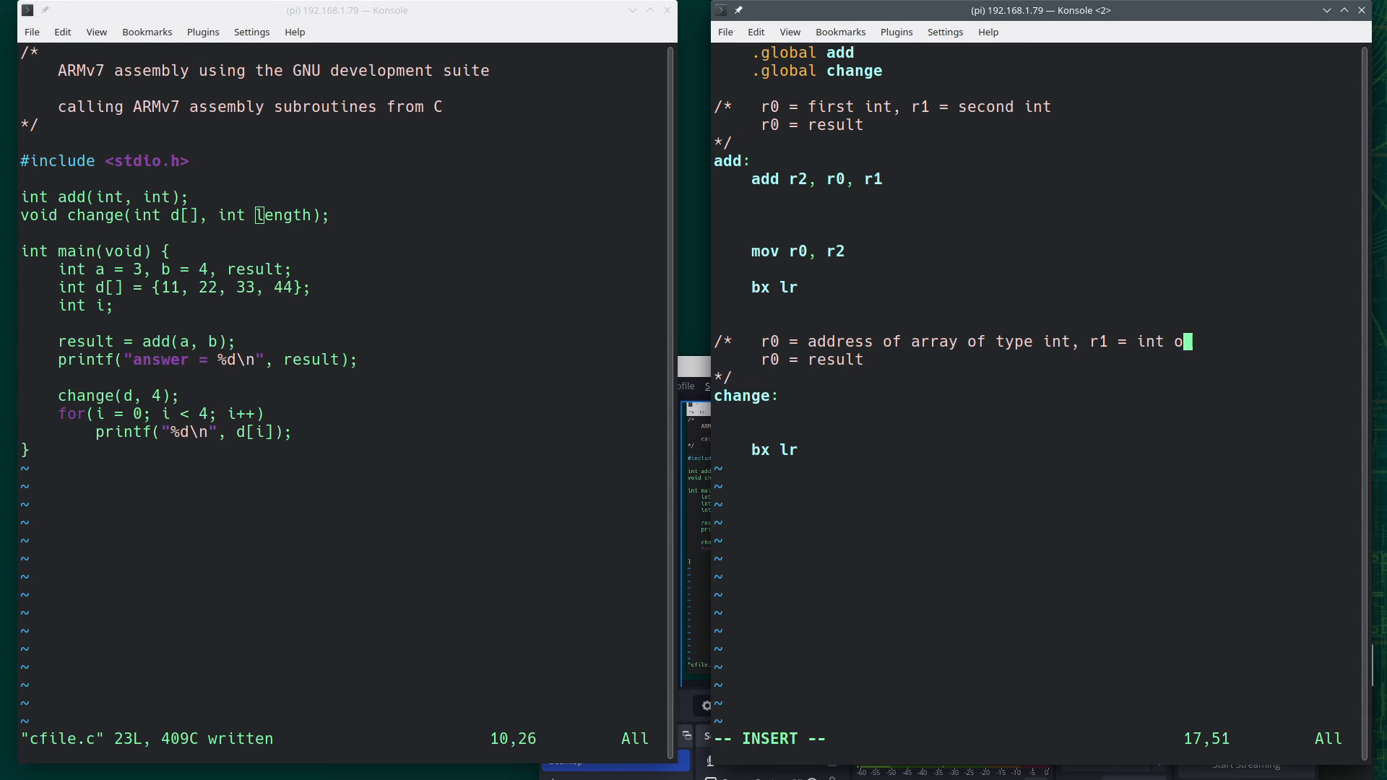
text(f length)
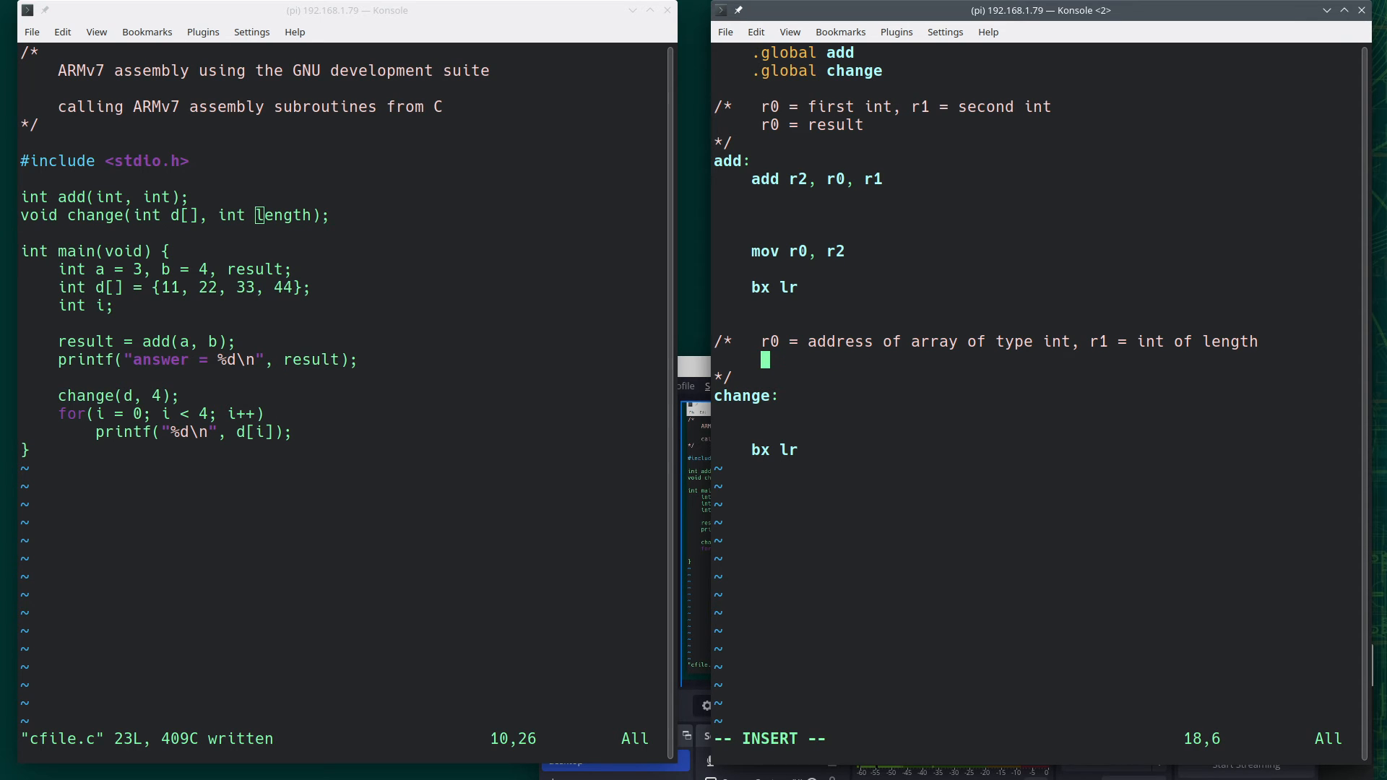
text(nothing returned)
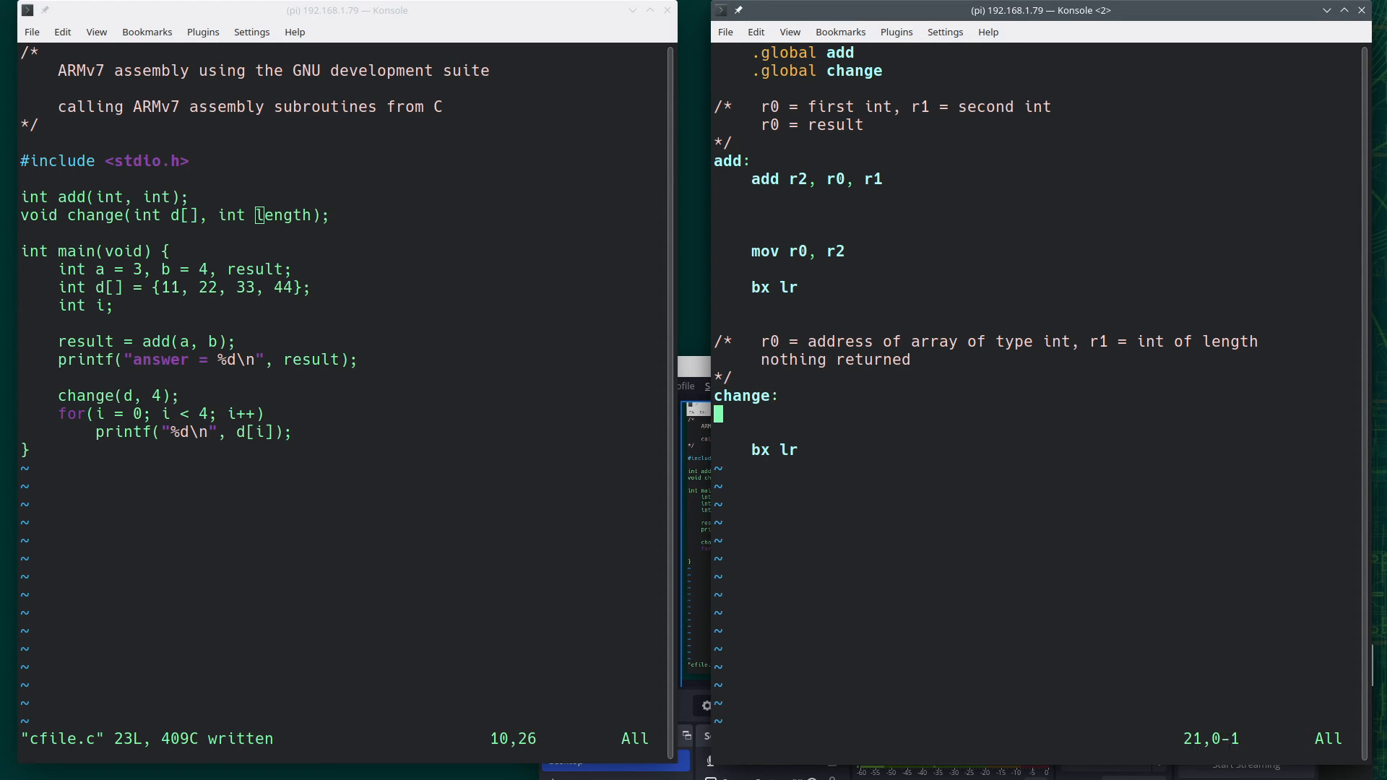
mouse_move(899, 542)
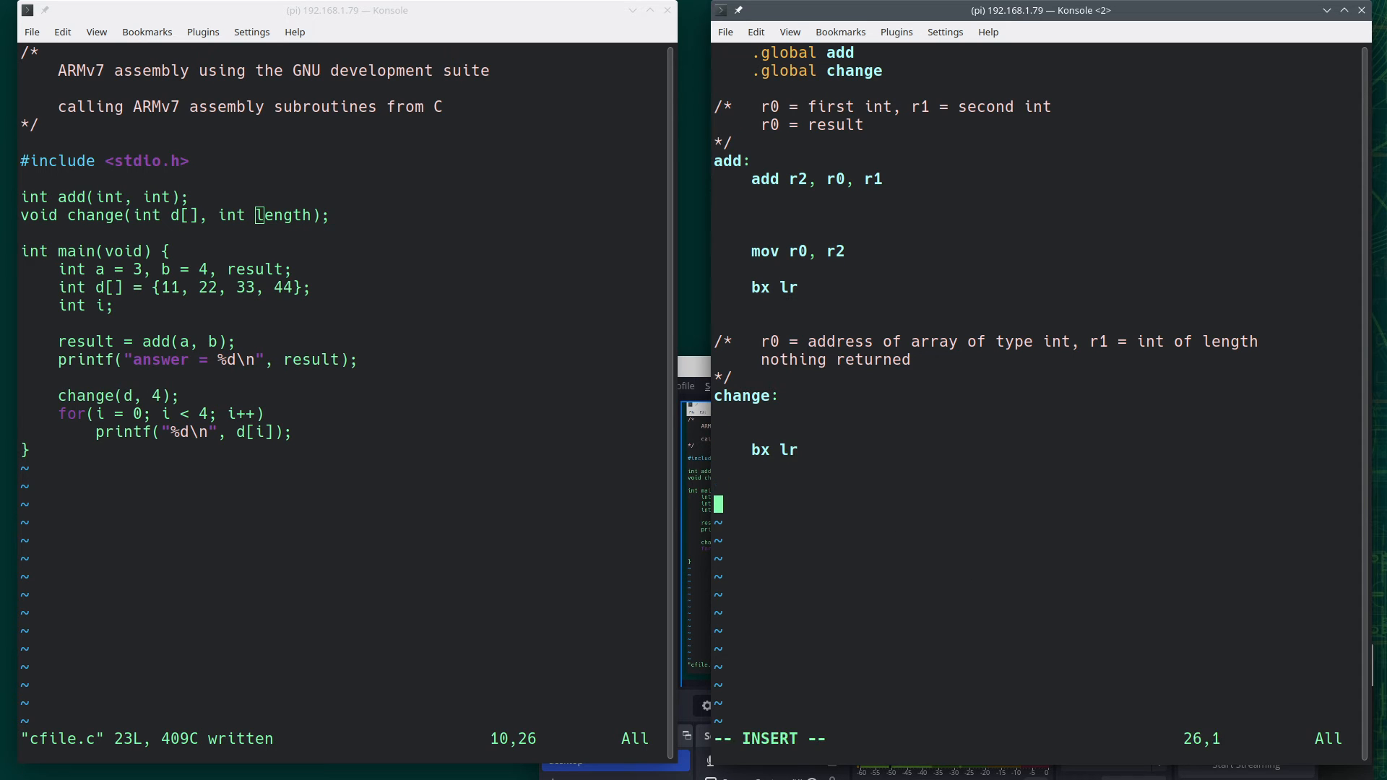
text(a)
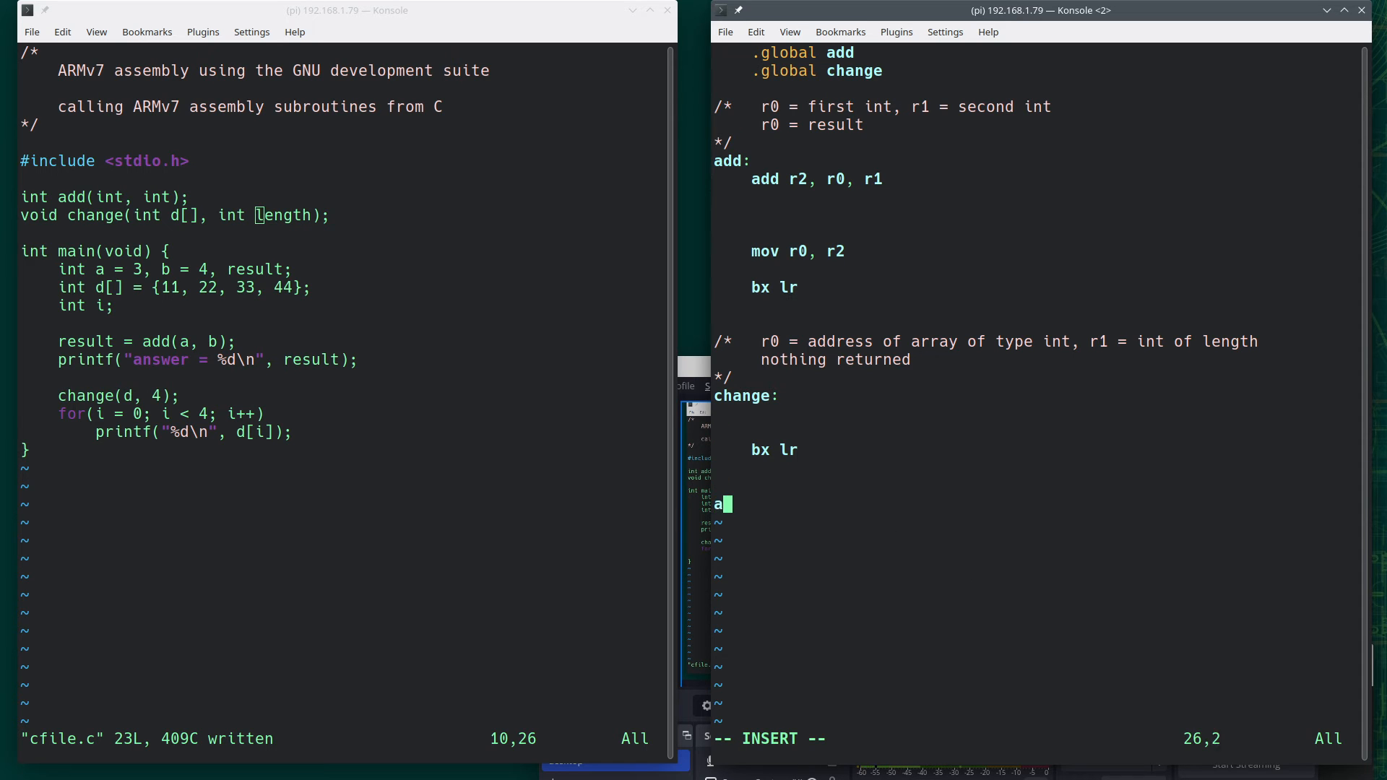
text(rray:)
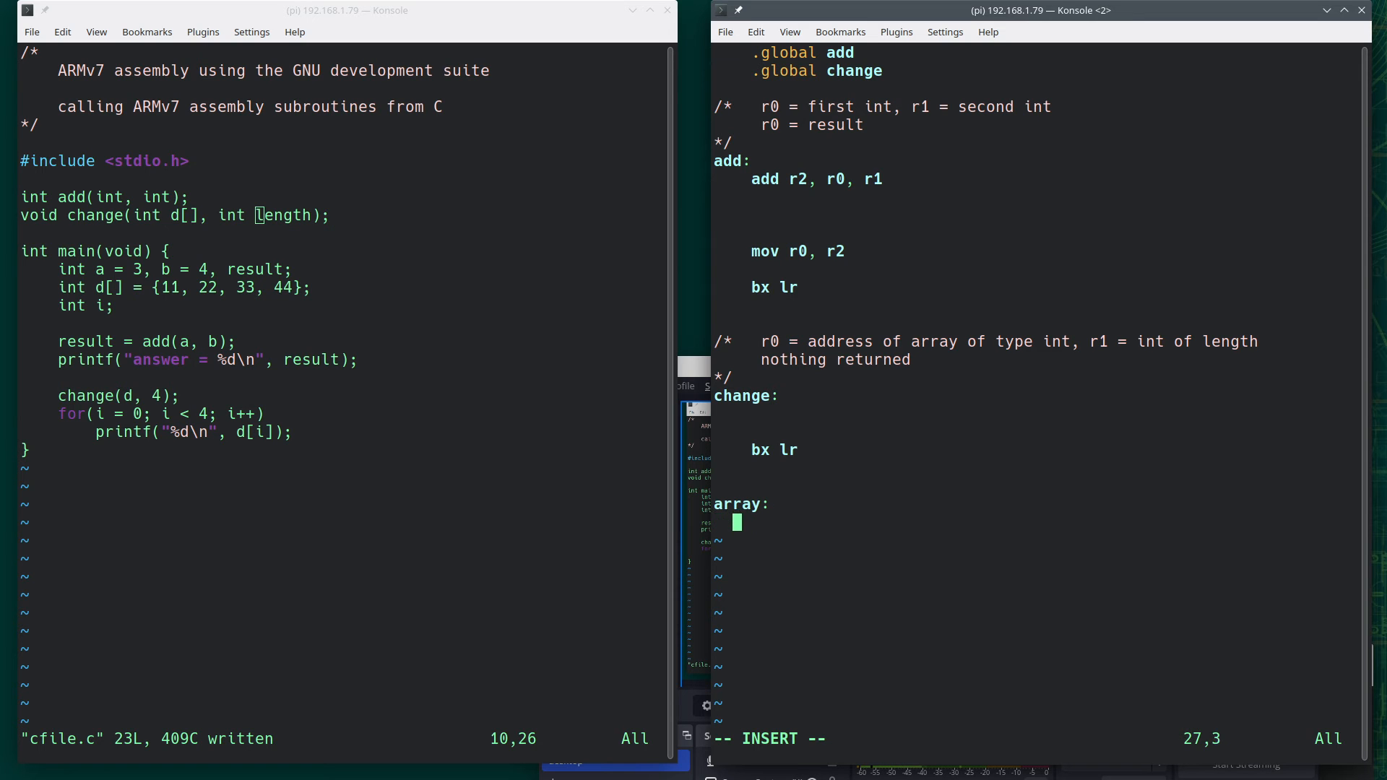
text(.word 11,)
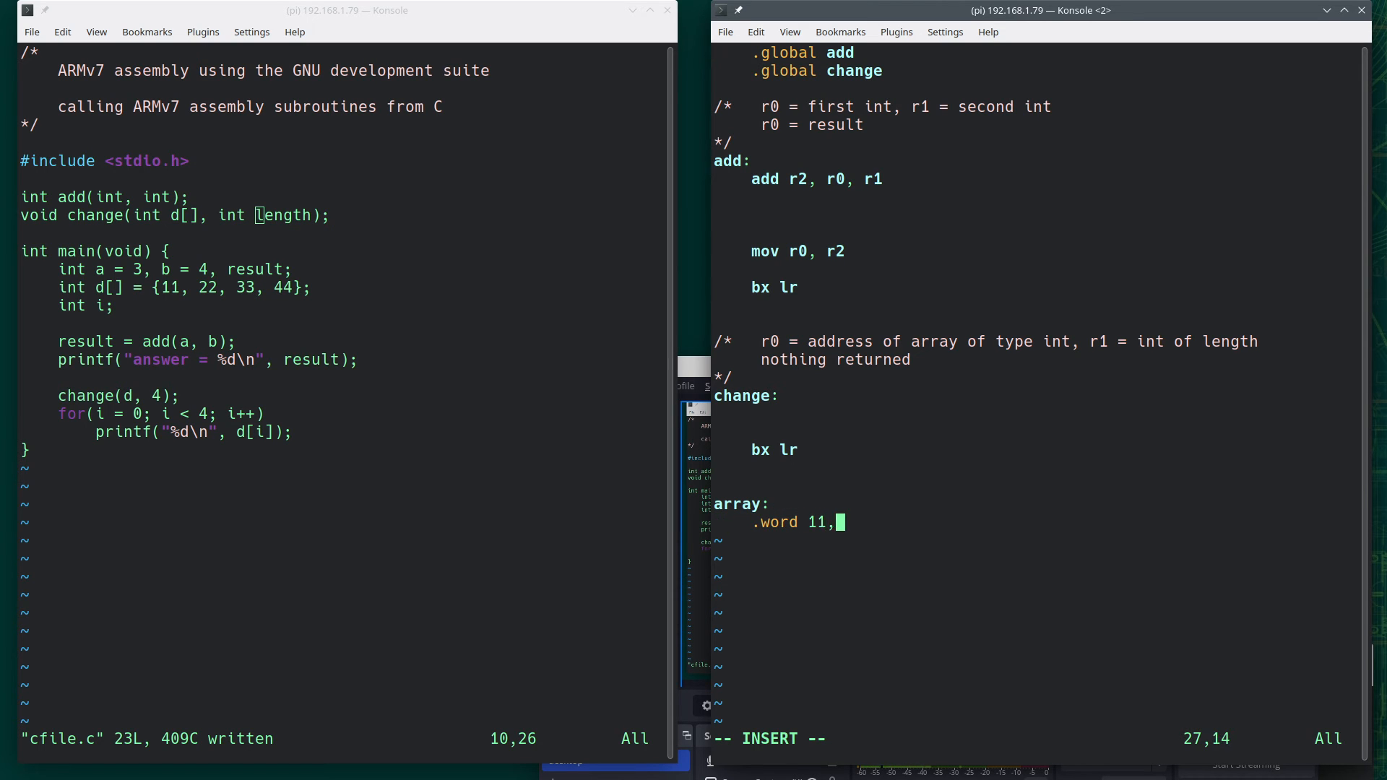
text(22, 33,)
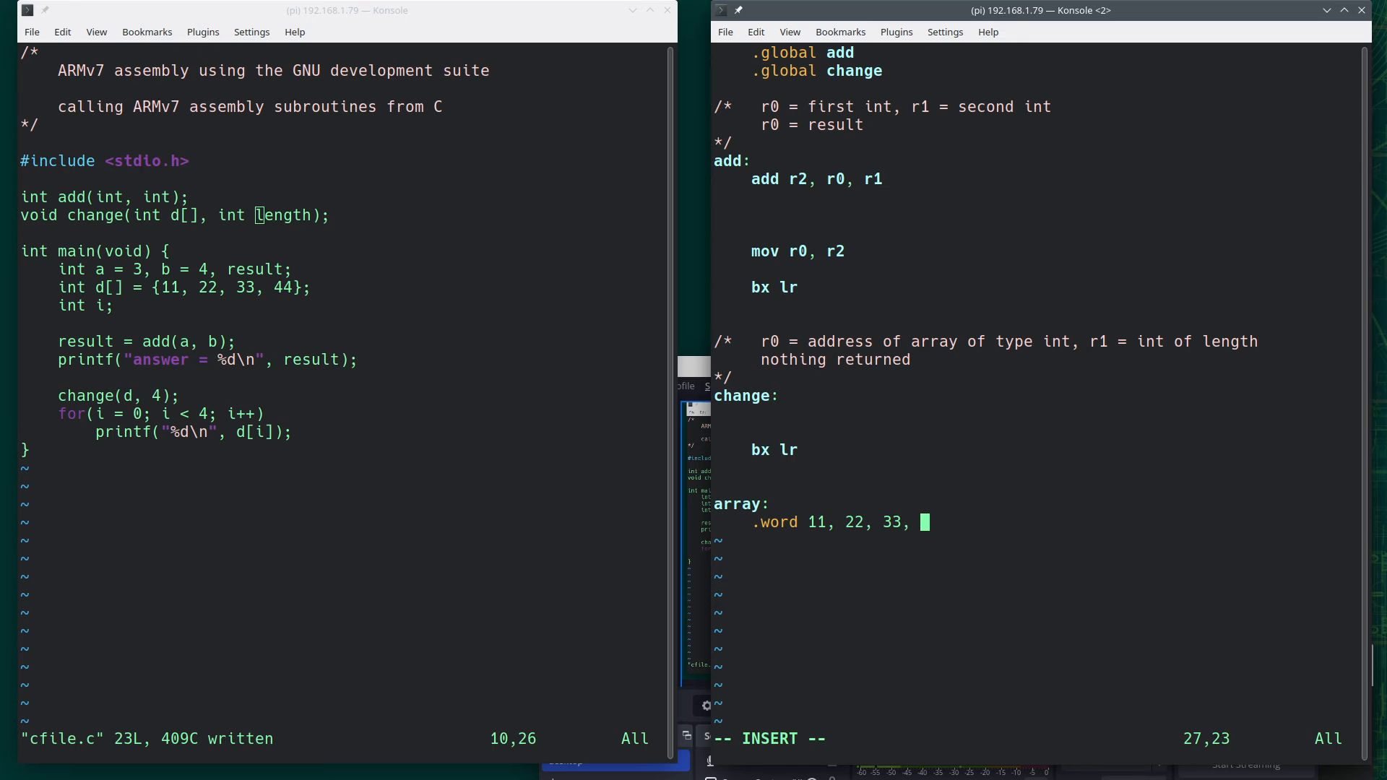
text(44)
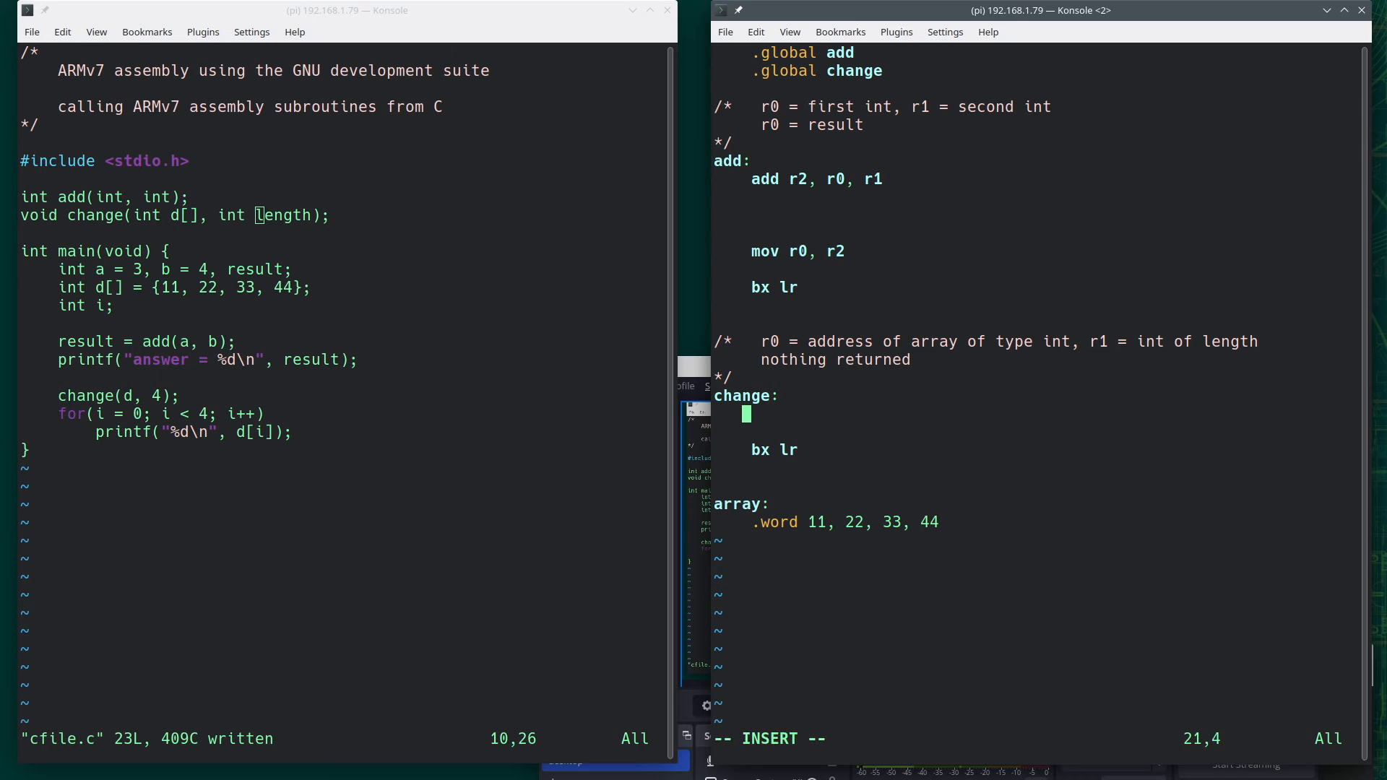
text(ldr r)
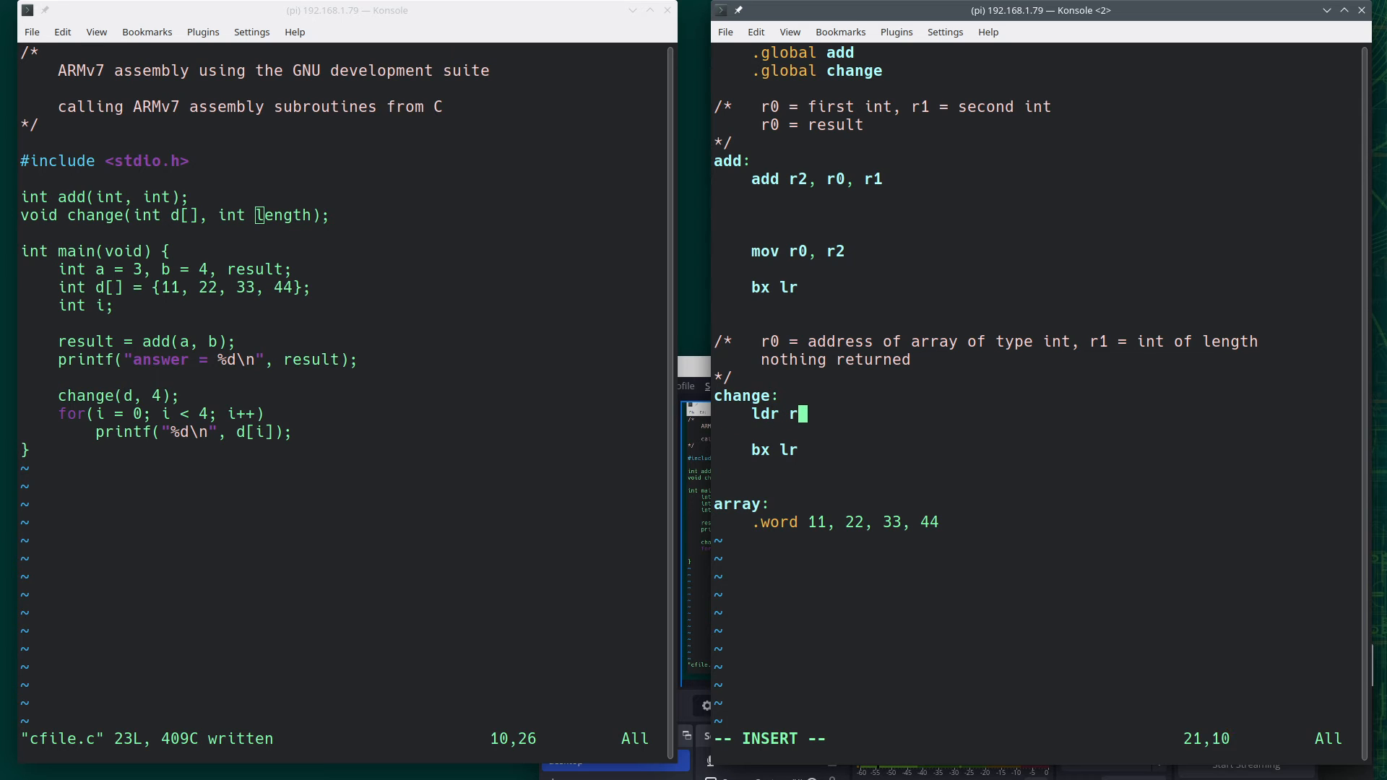
text(0, =array)
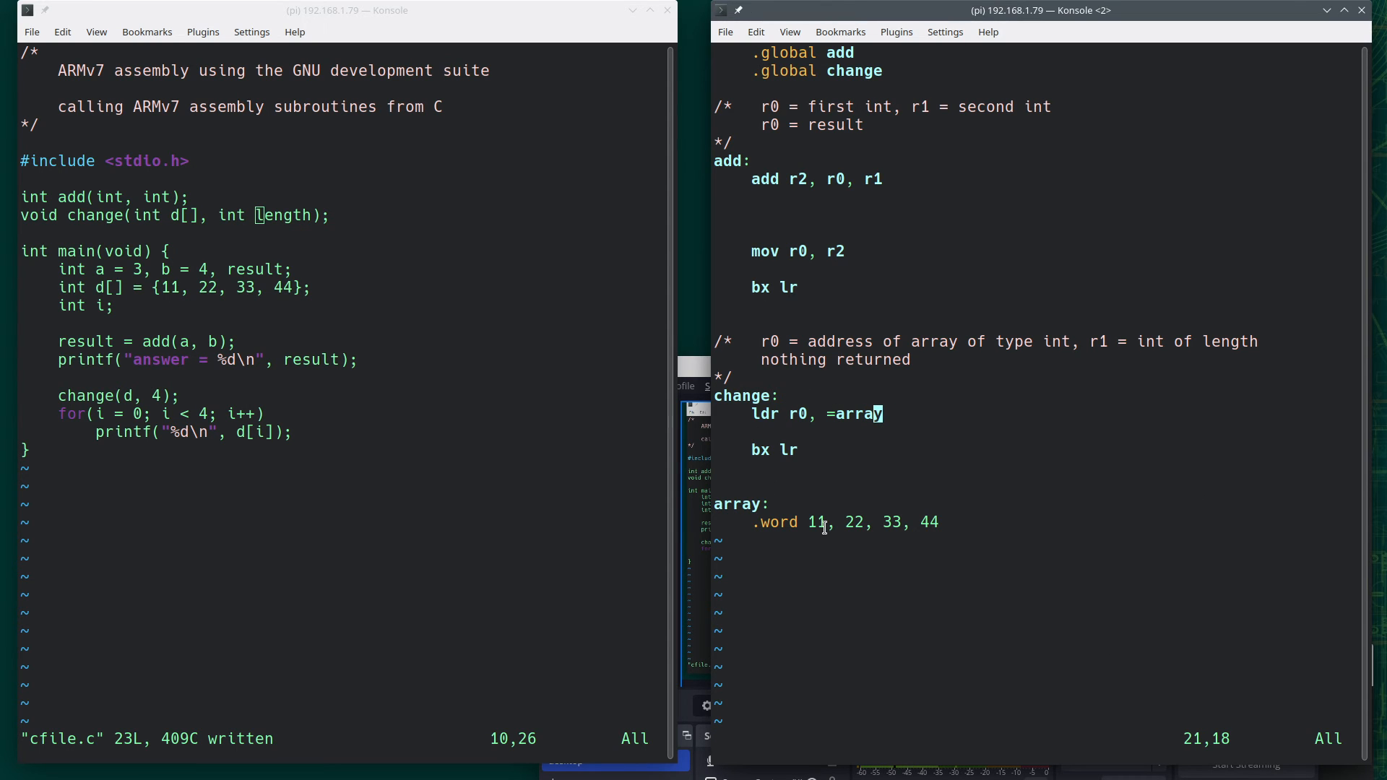
mouse_move(966, 540)
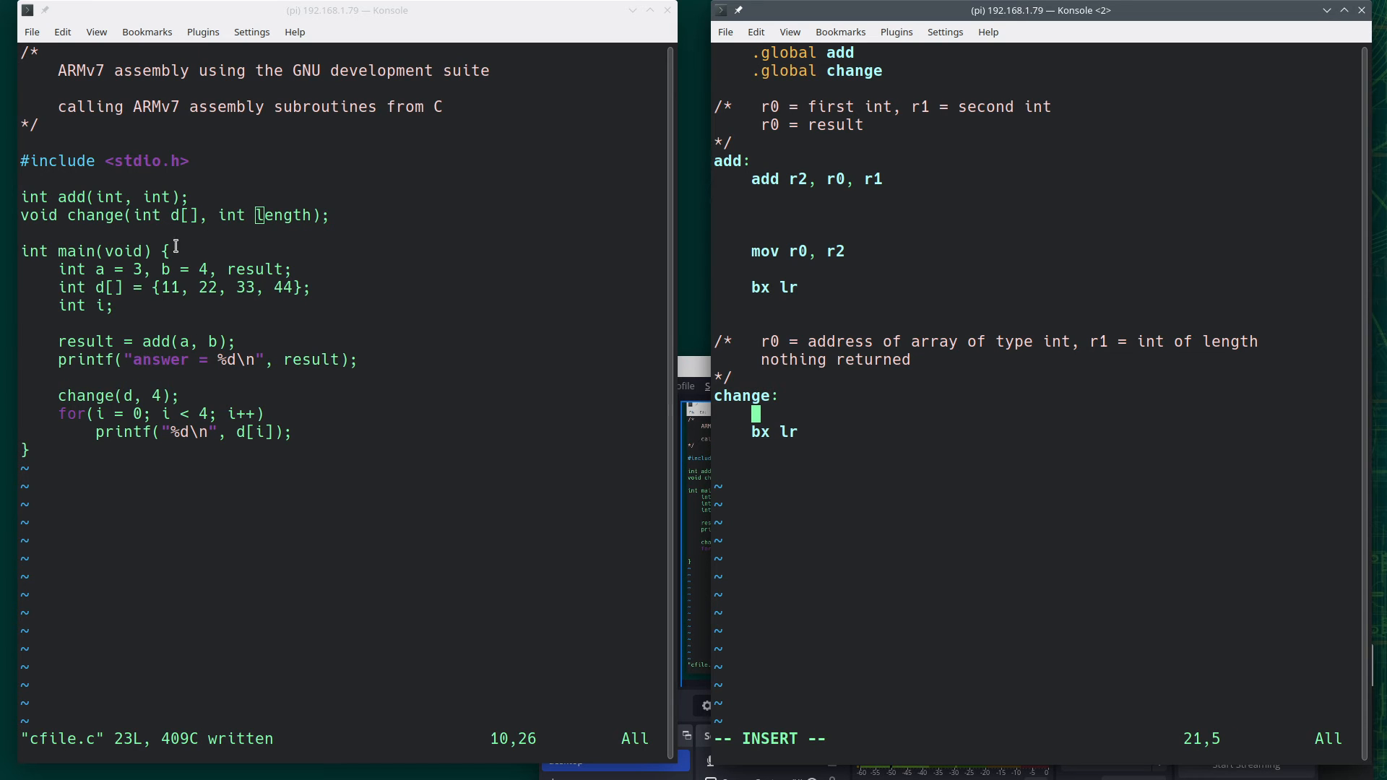
mouse_move(830, 445)
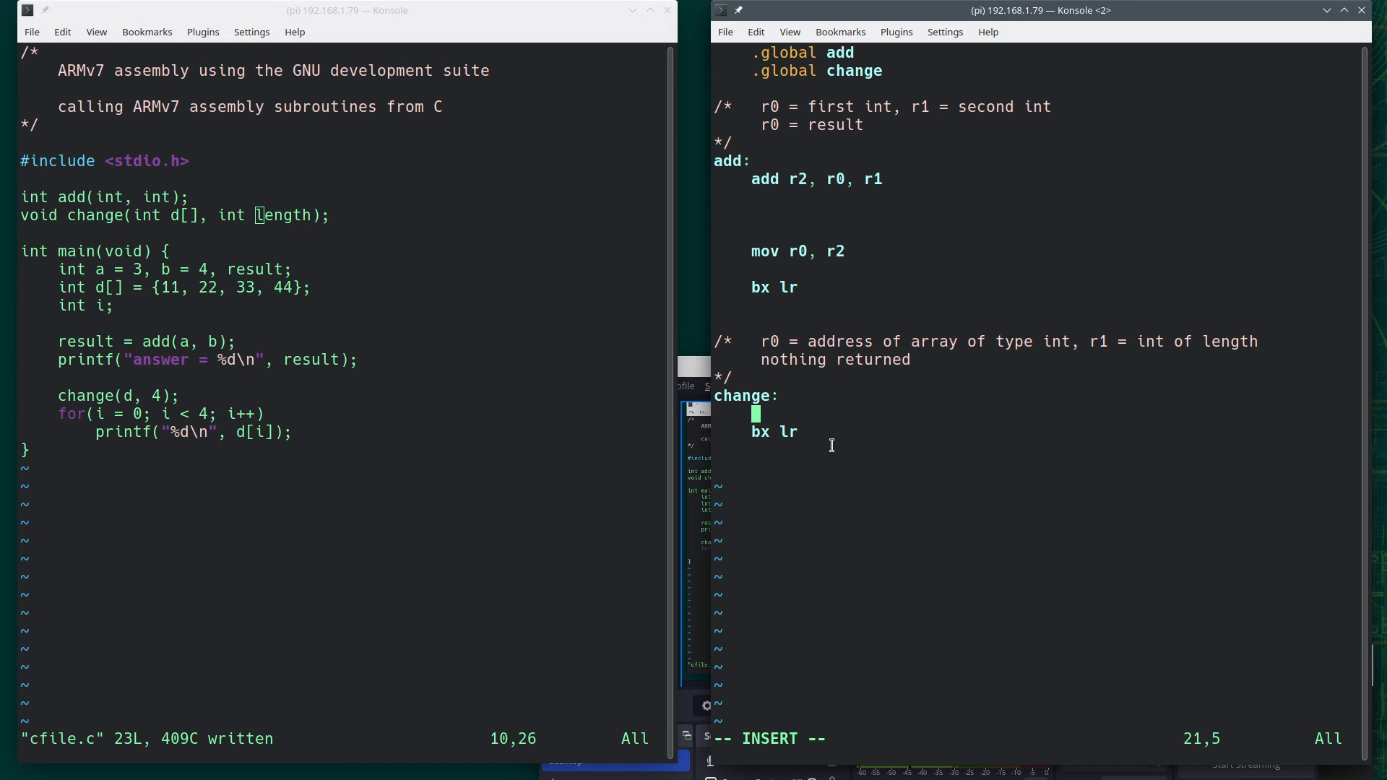
mouse_move(157, 284)
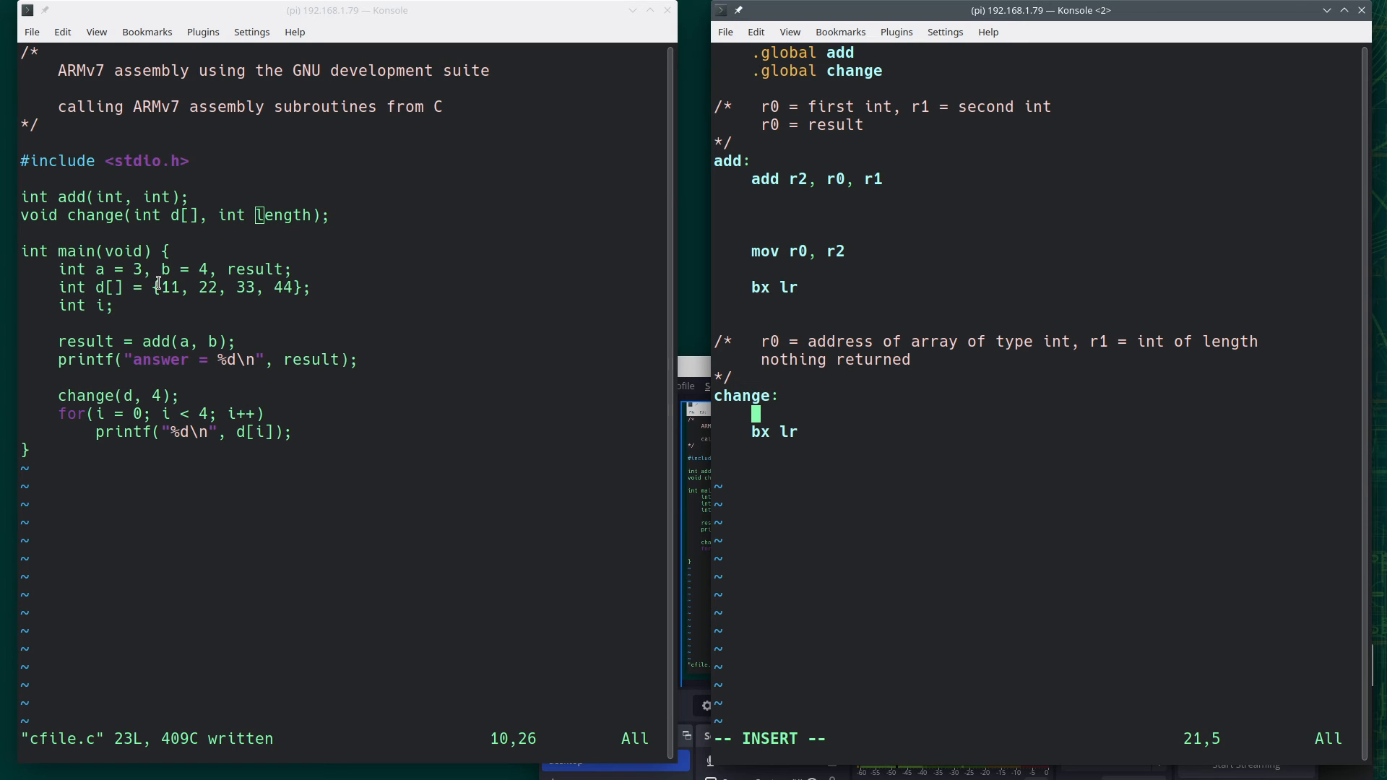
mouse_move(977, 285)
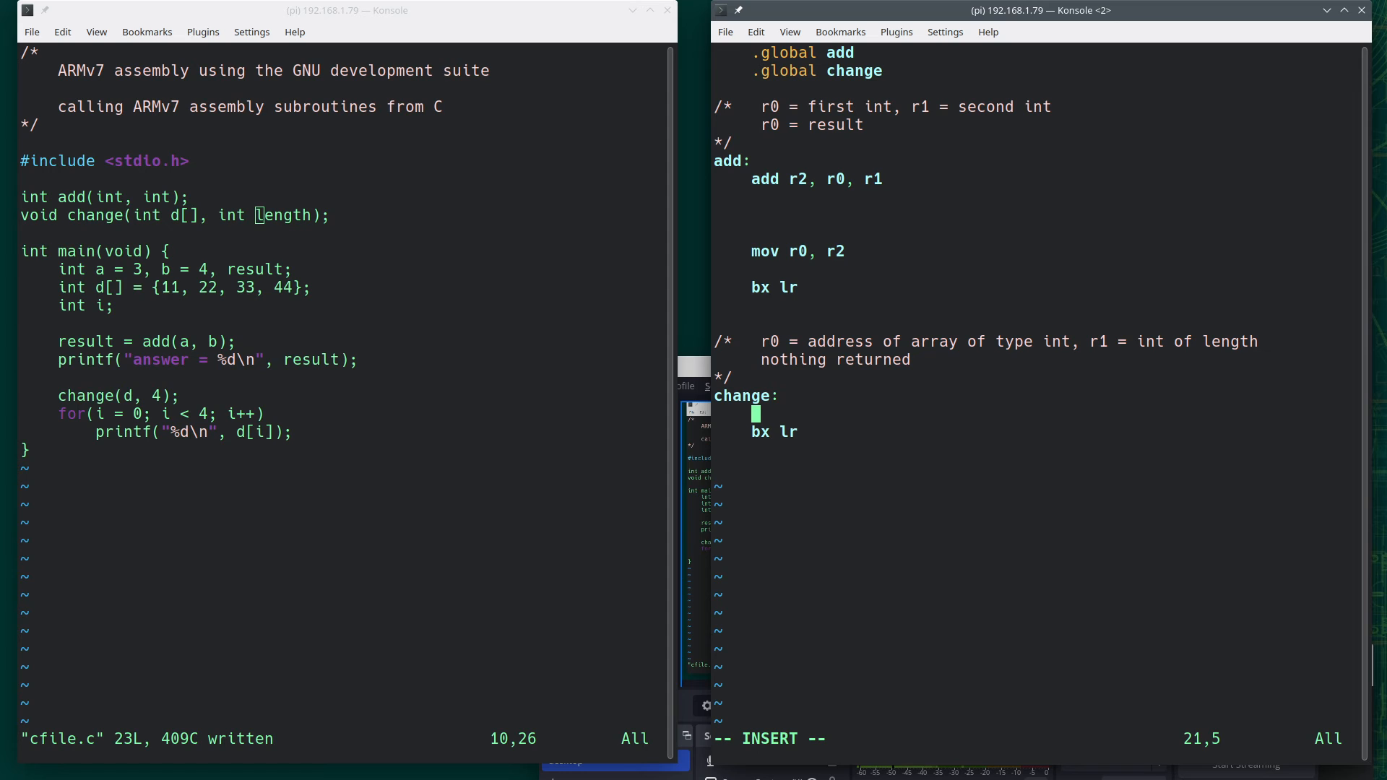
Under the change label, write 'ldr r2, [r0]', 'add r2, r2, #100' and 'str r2, [r0], #4'
text(ldr r)
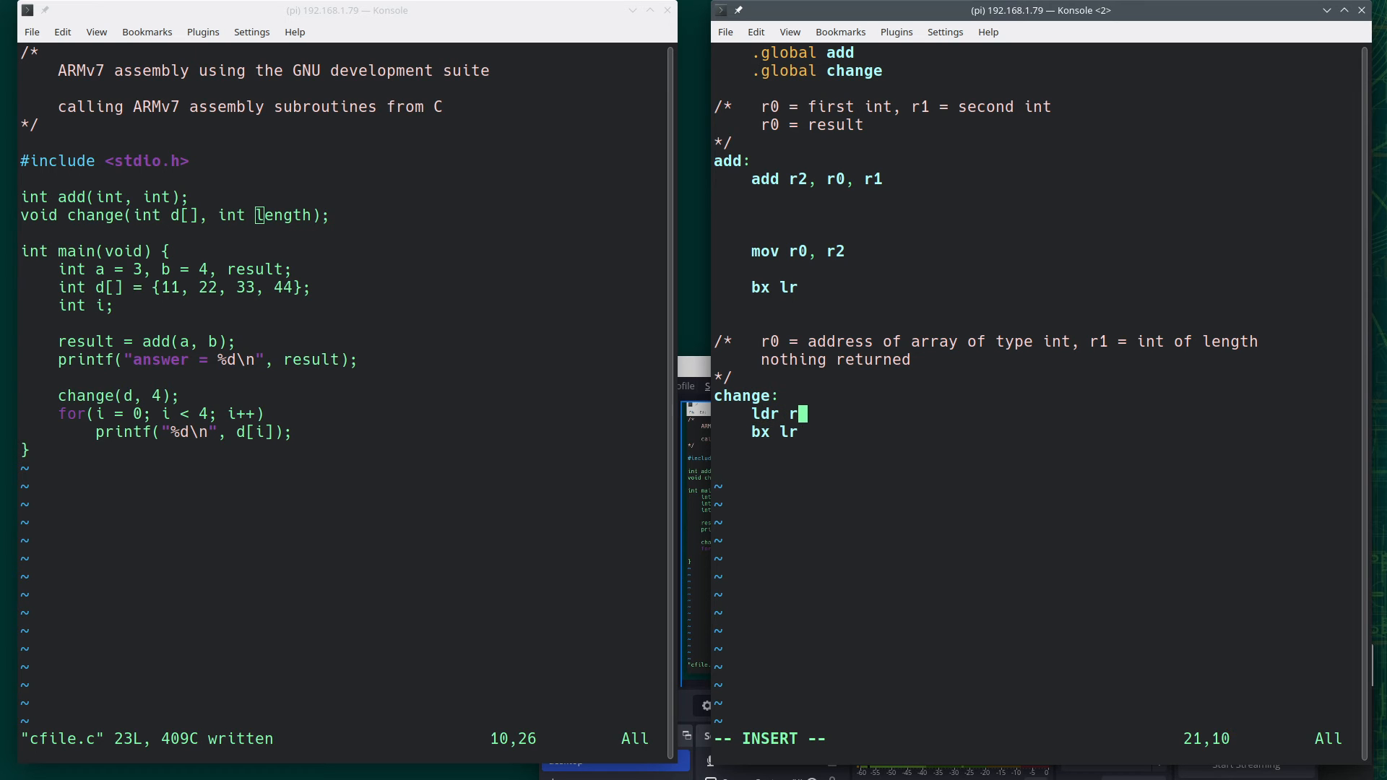
text(2, [r)
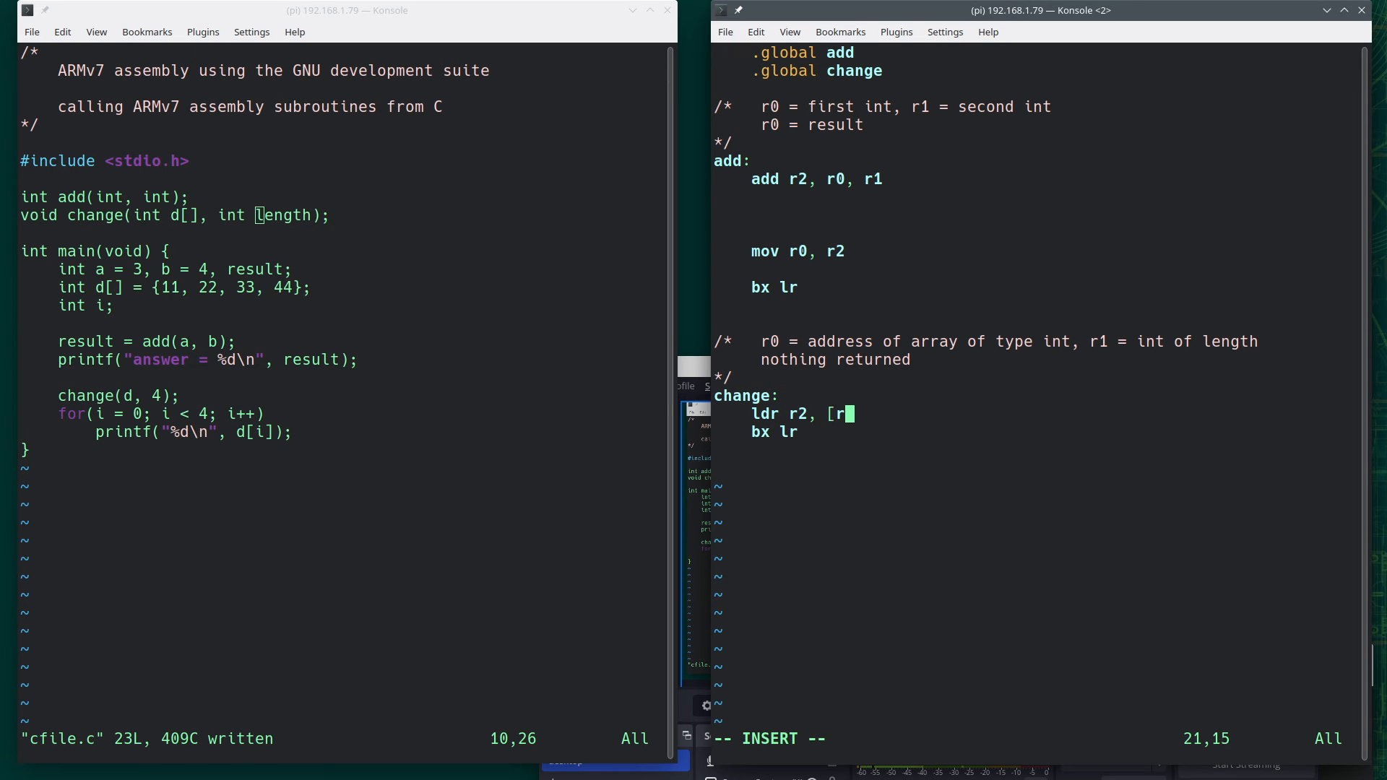
text(0])
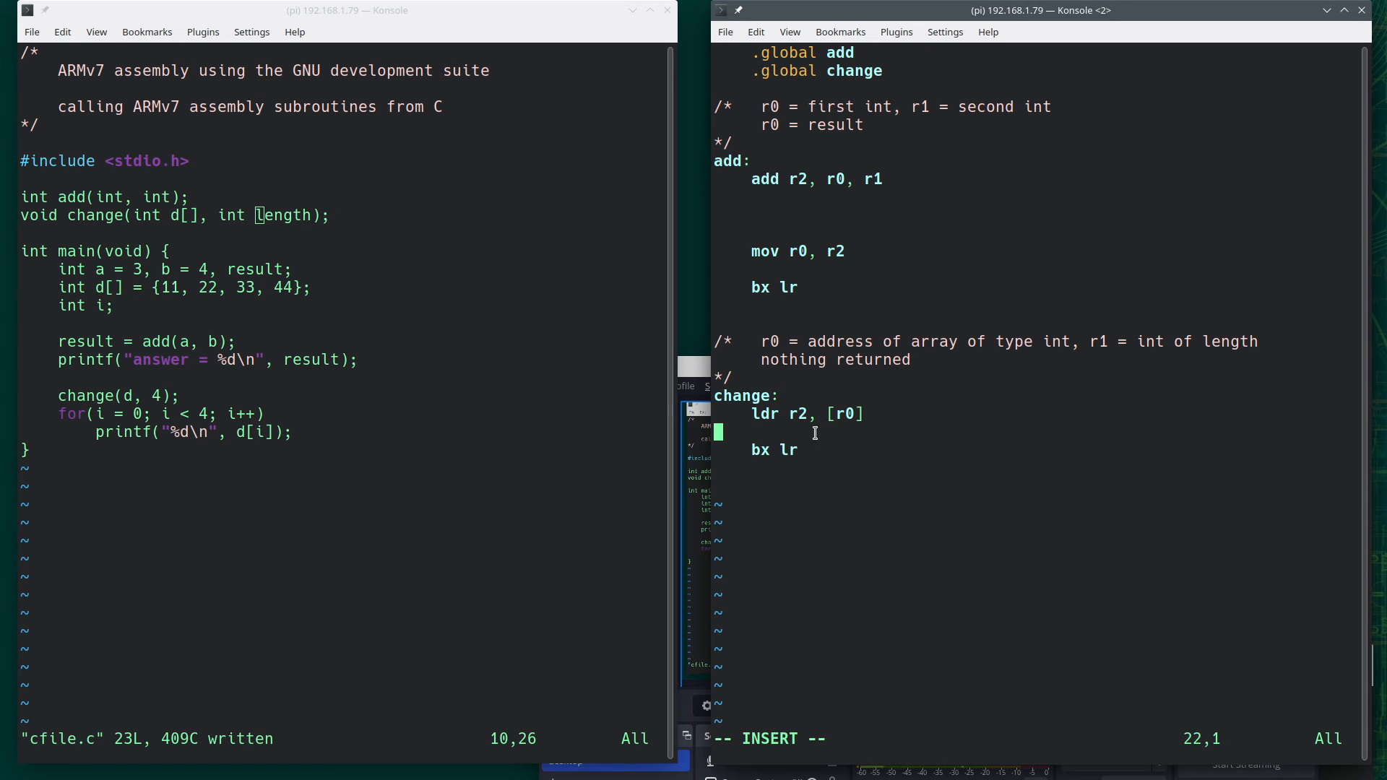
mouse_move(873, 413)
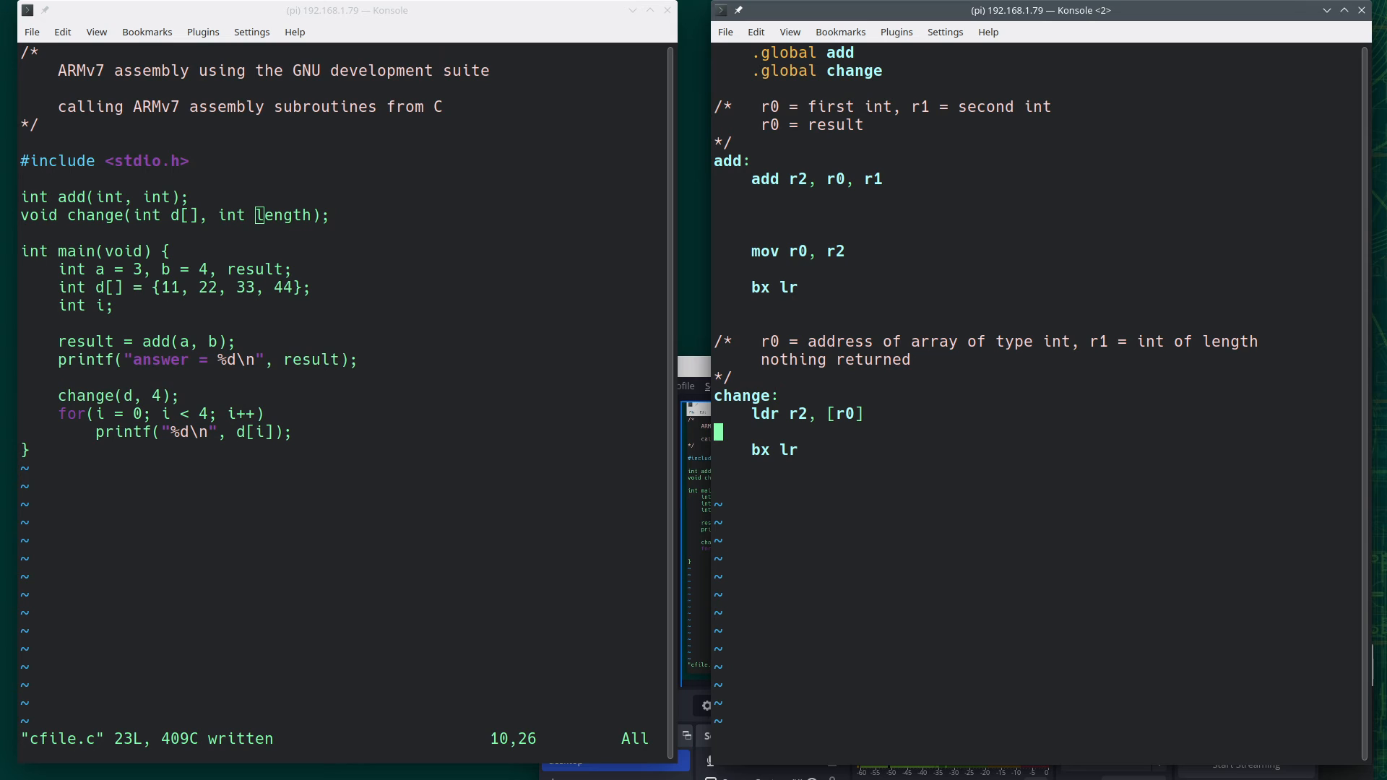
text(a)
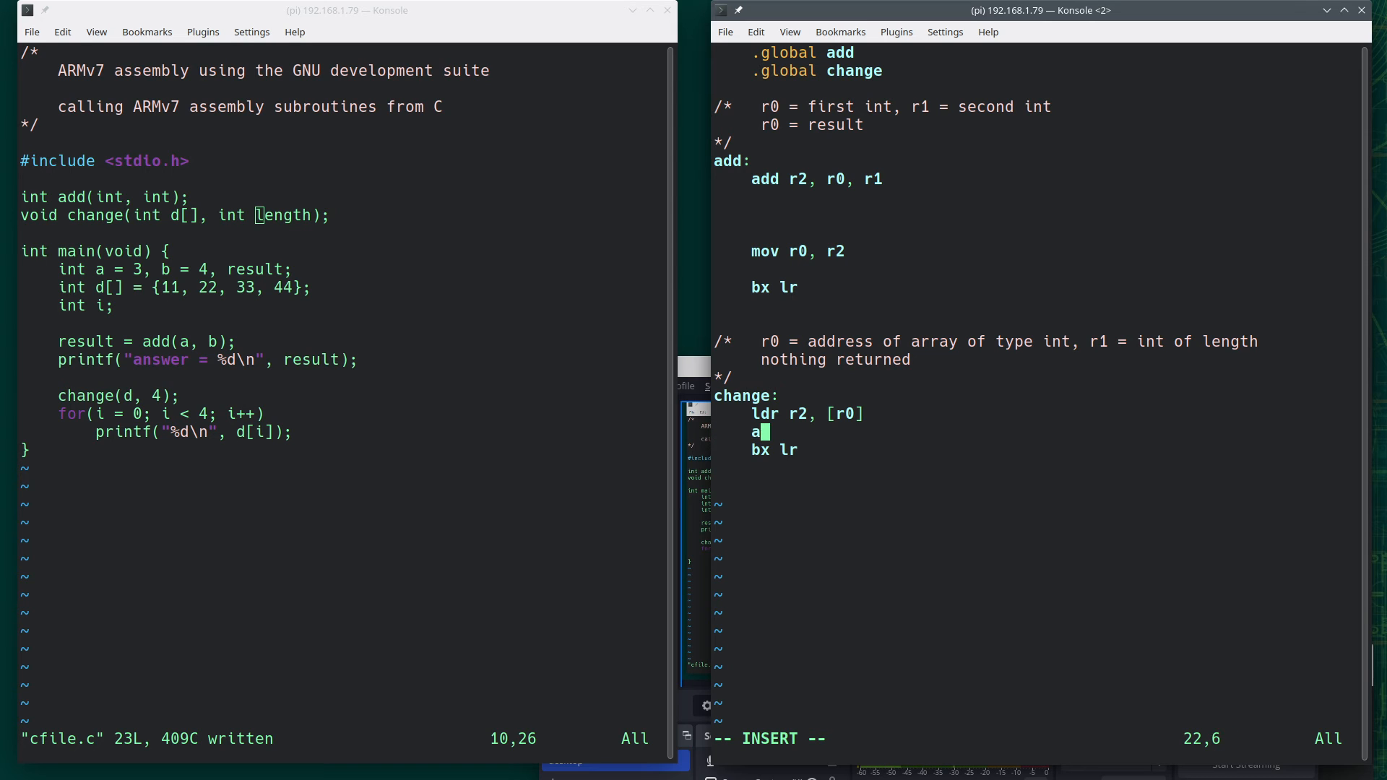
text(dd r2, r)
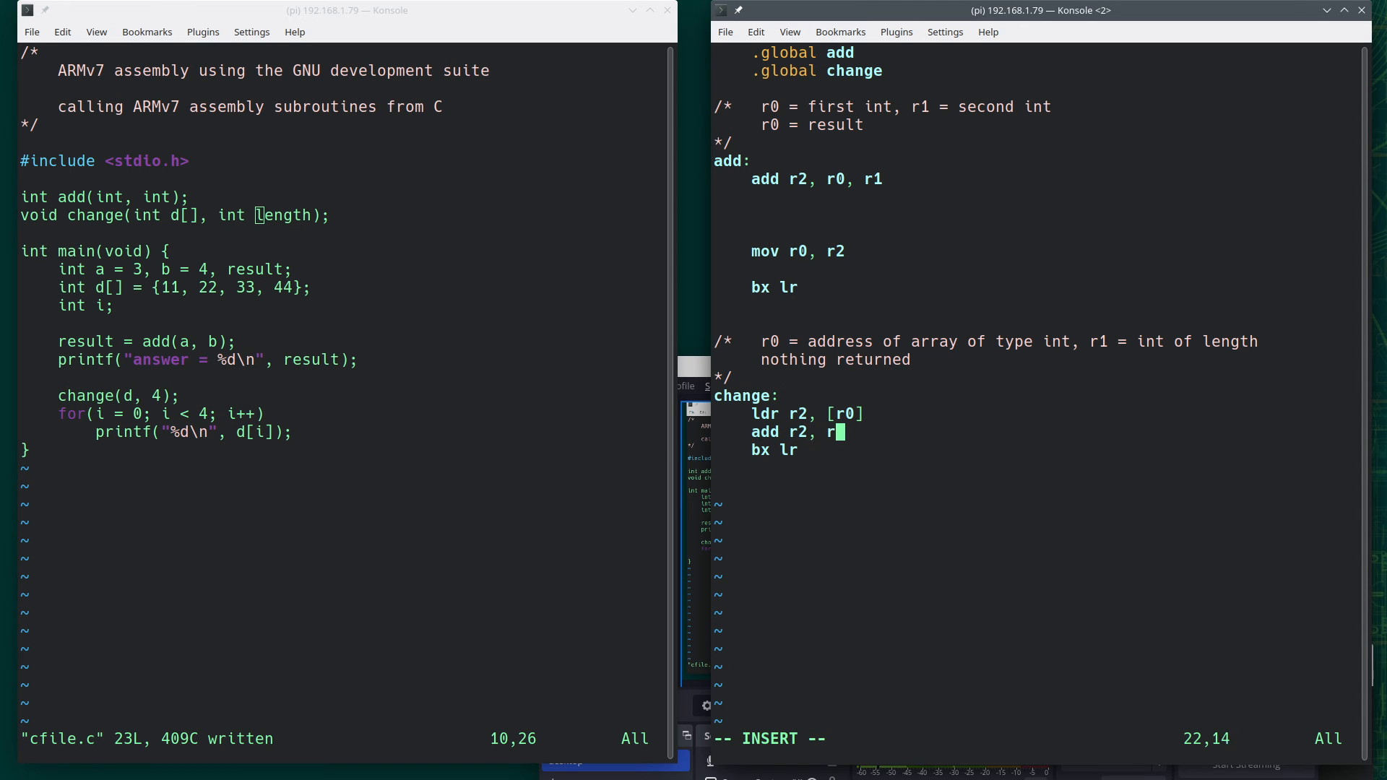
text(2, #100)
text(st)
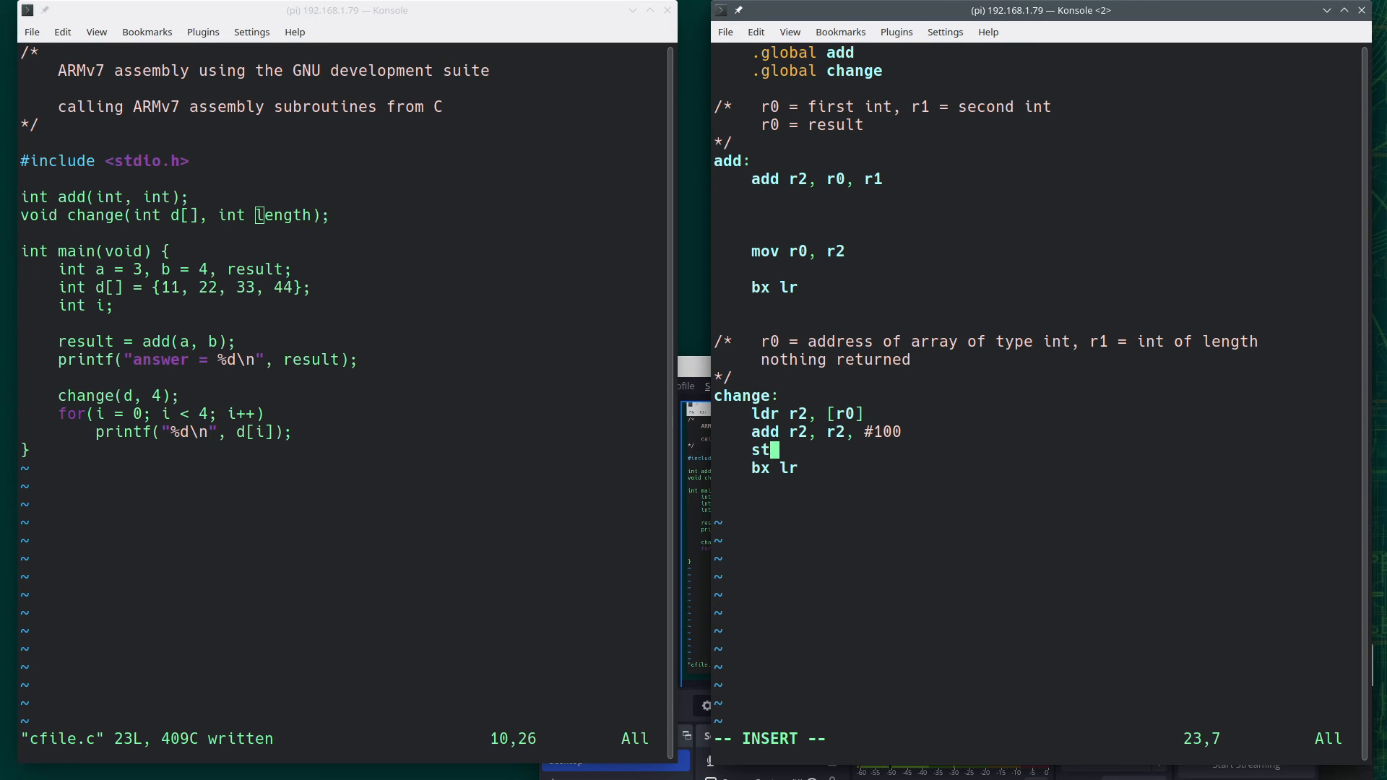
text(r r2,)
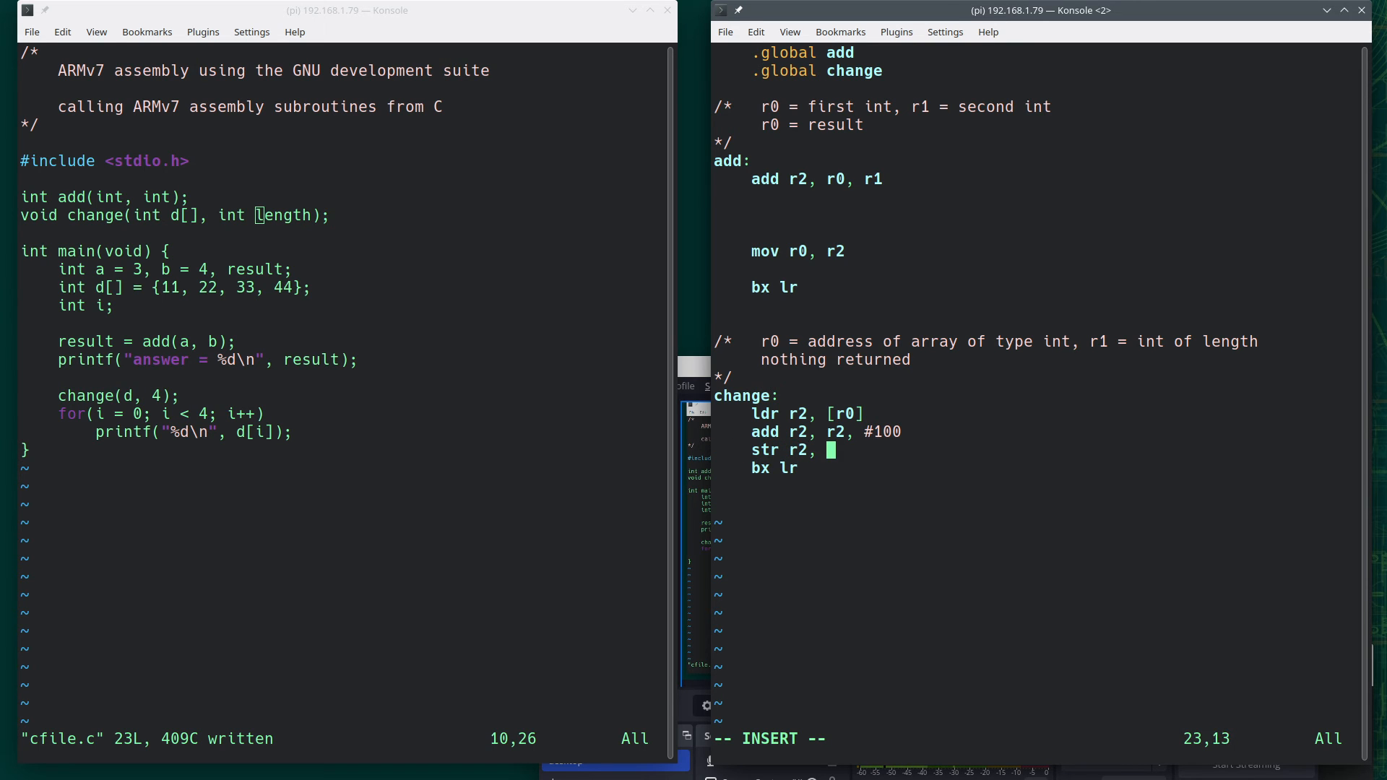
text([r0],)
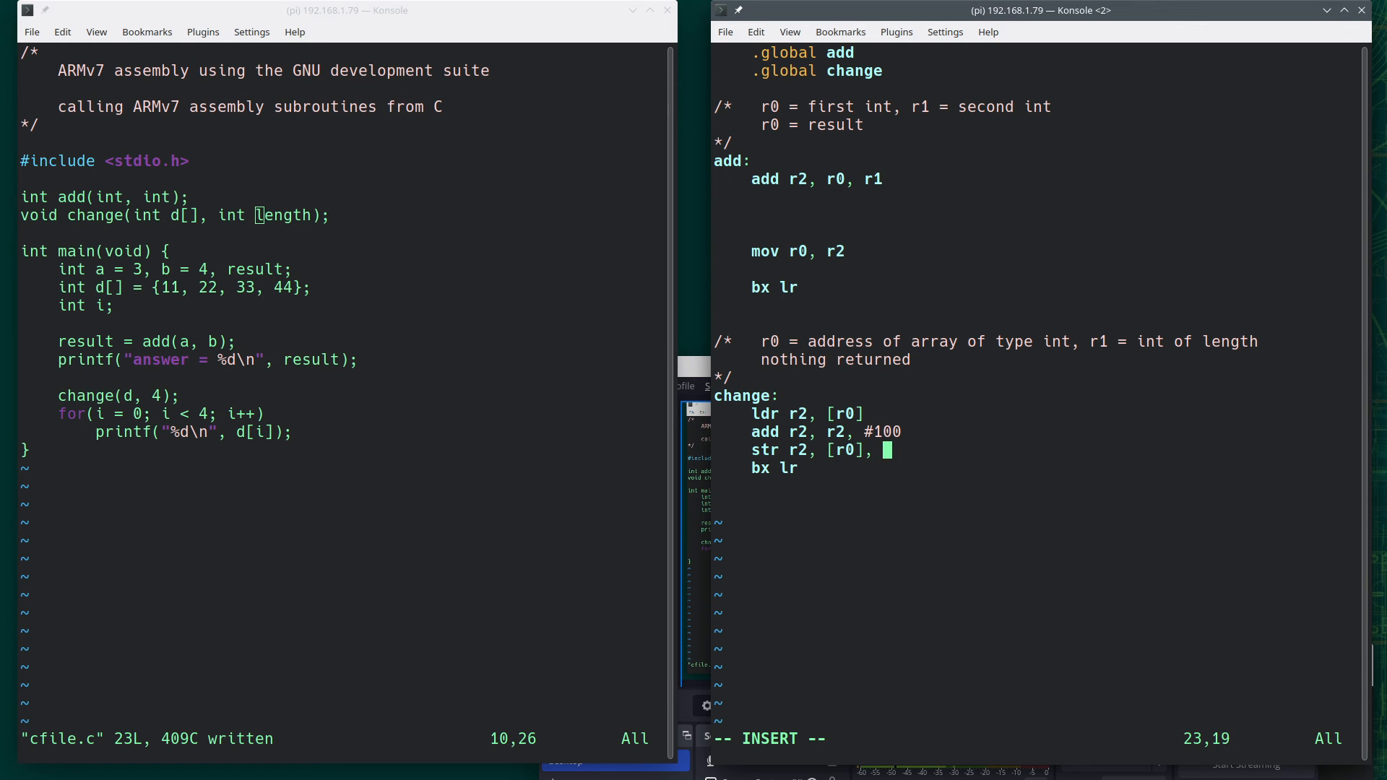
text(#4)
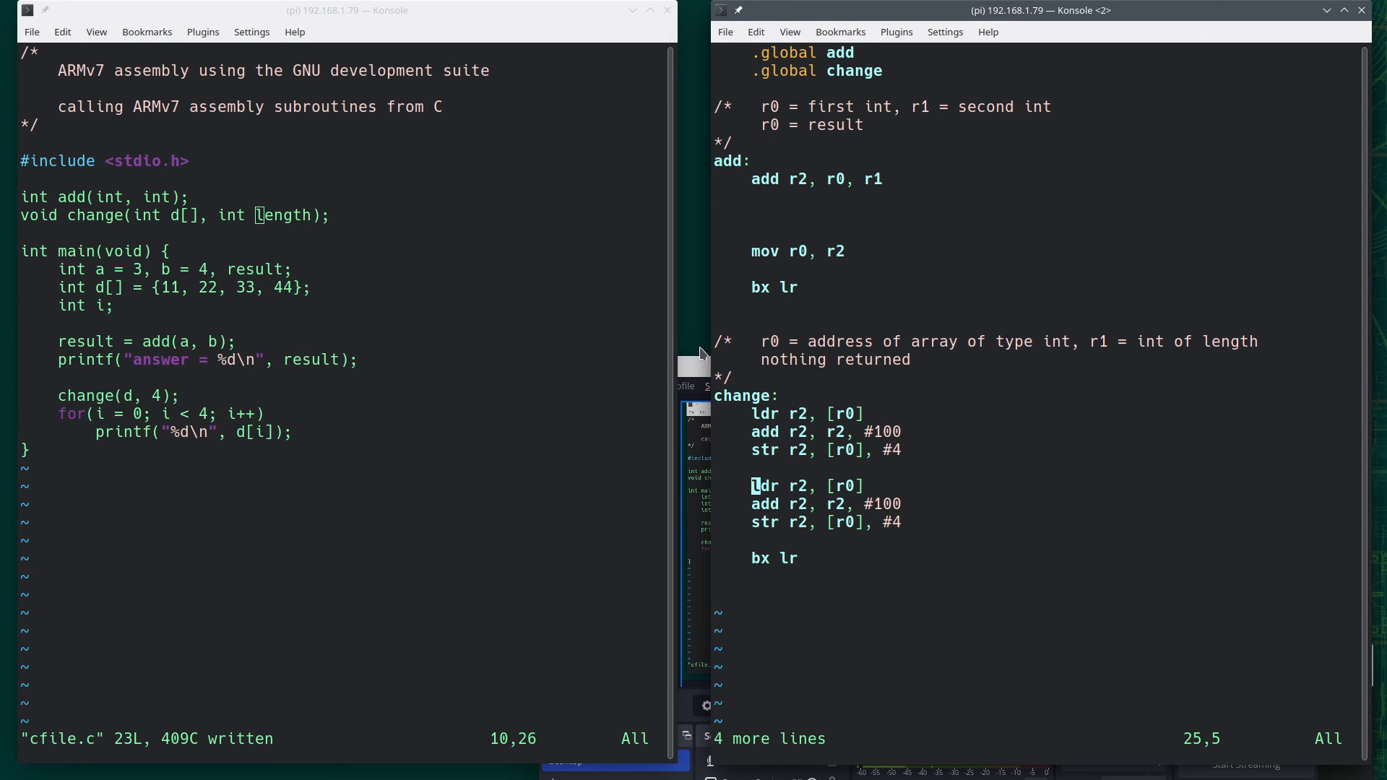
mouse_move(858, 461)
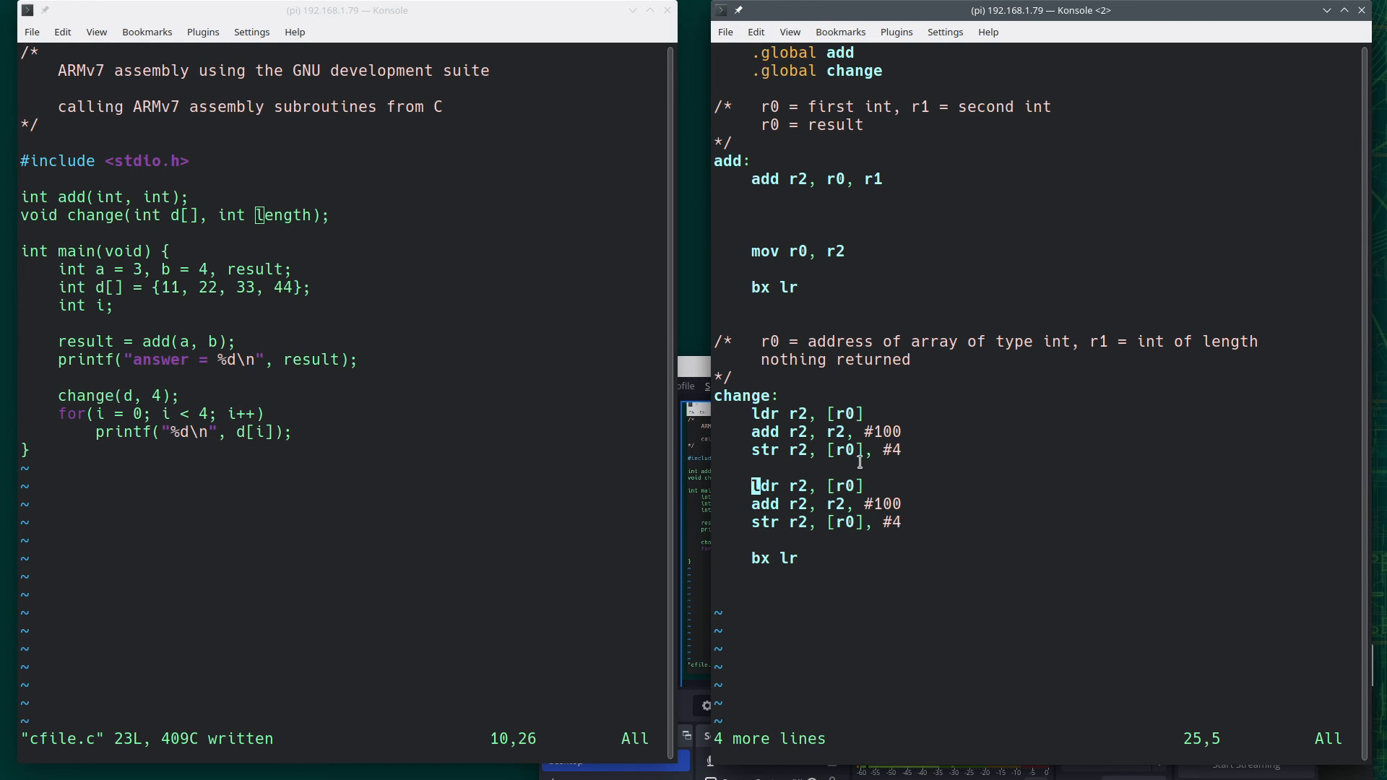
mouse_move(204, 287)
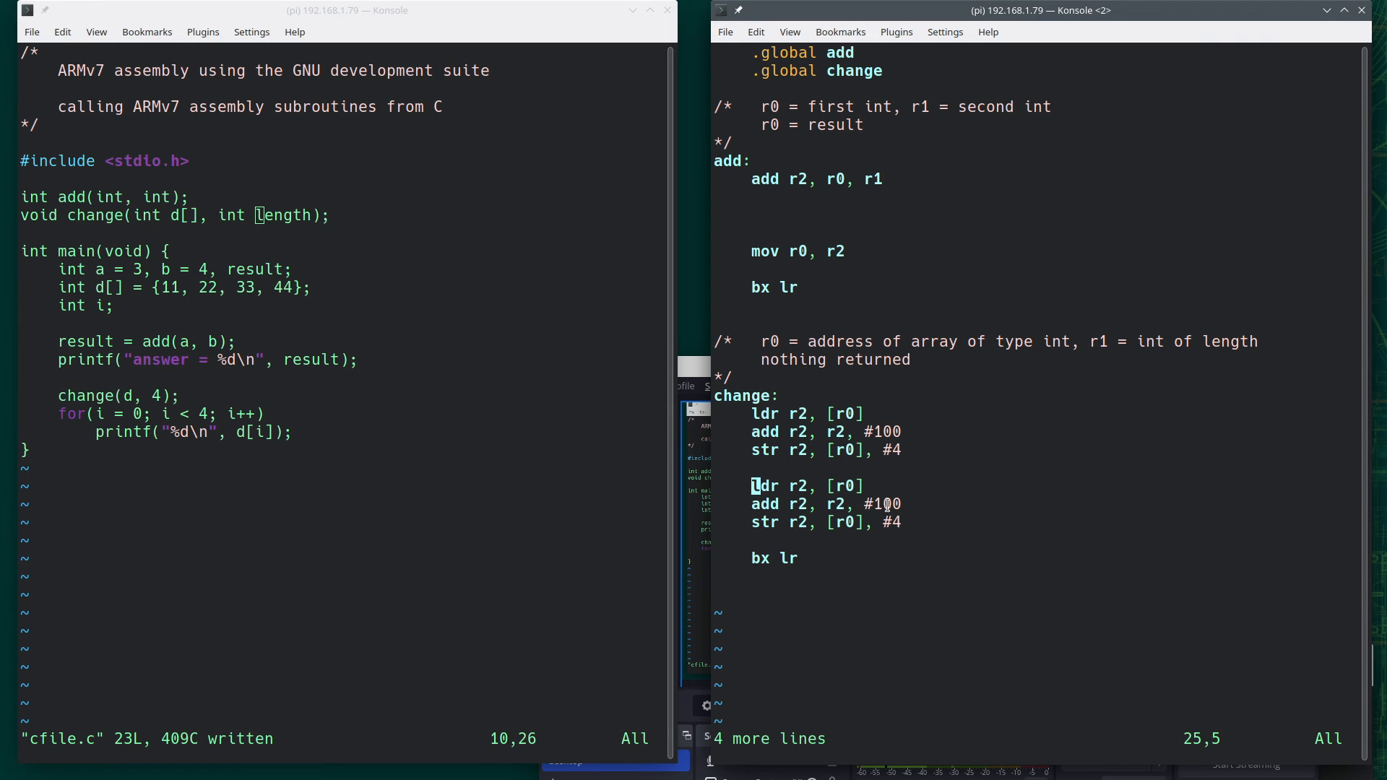
mouse_move(878, 556)
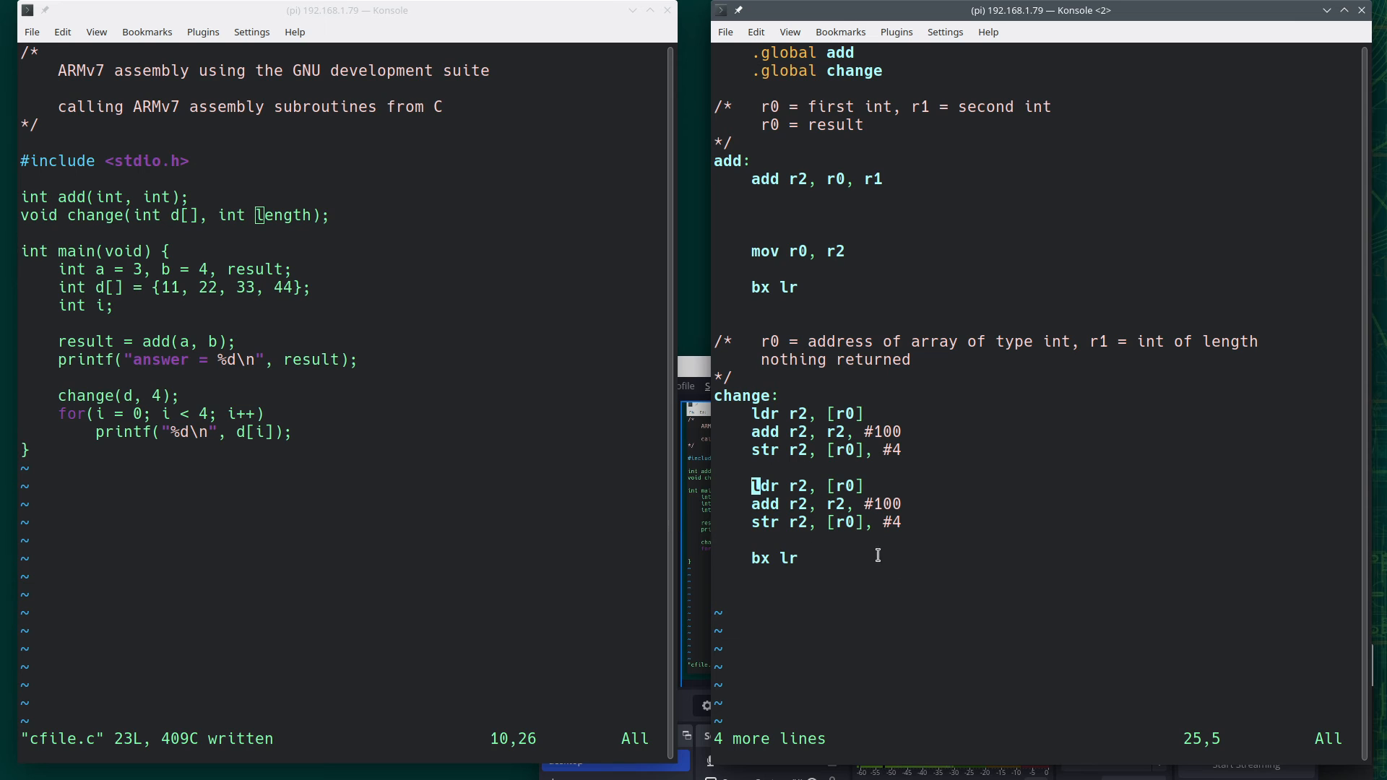
mouse_move(838, 455)
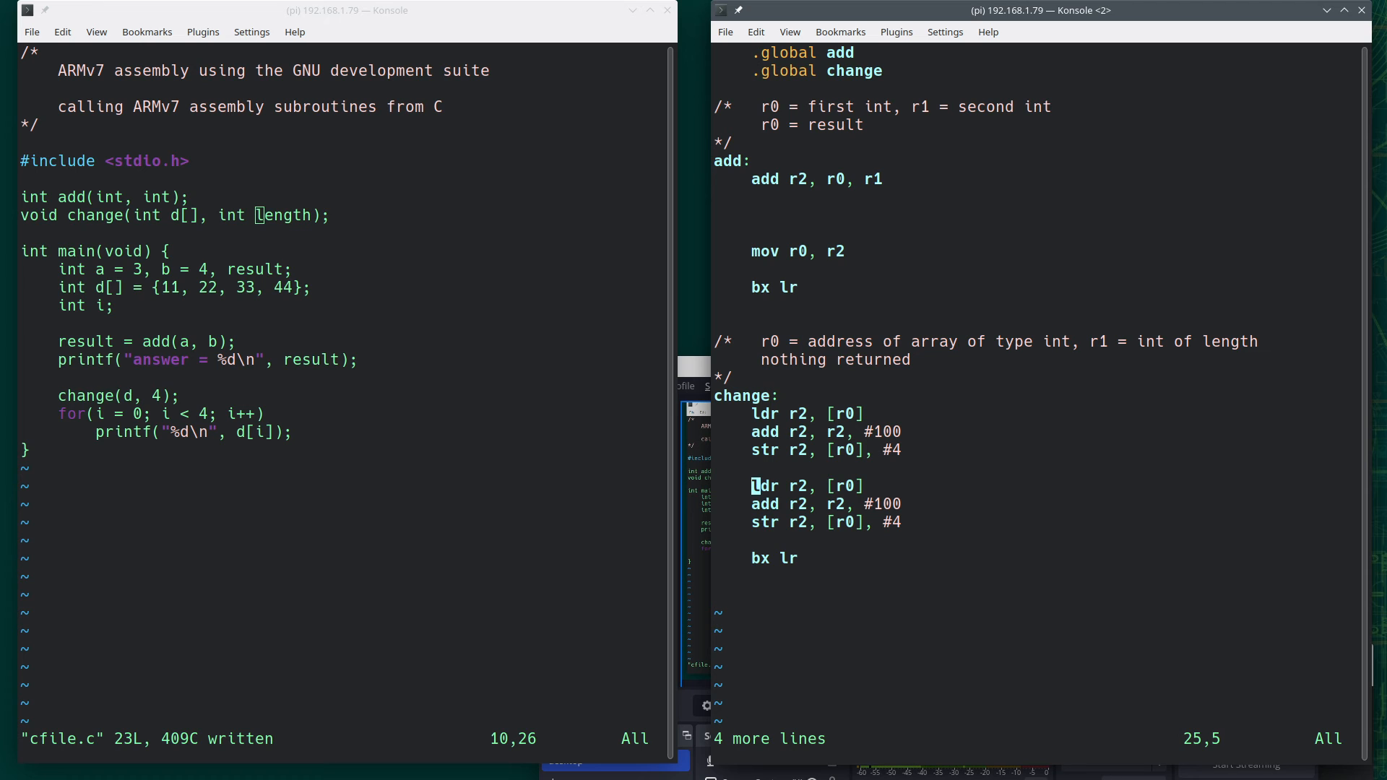
Enter the :wq command to save and quit afile.s with the duplicated change block
text(:wq)
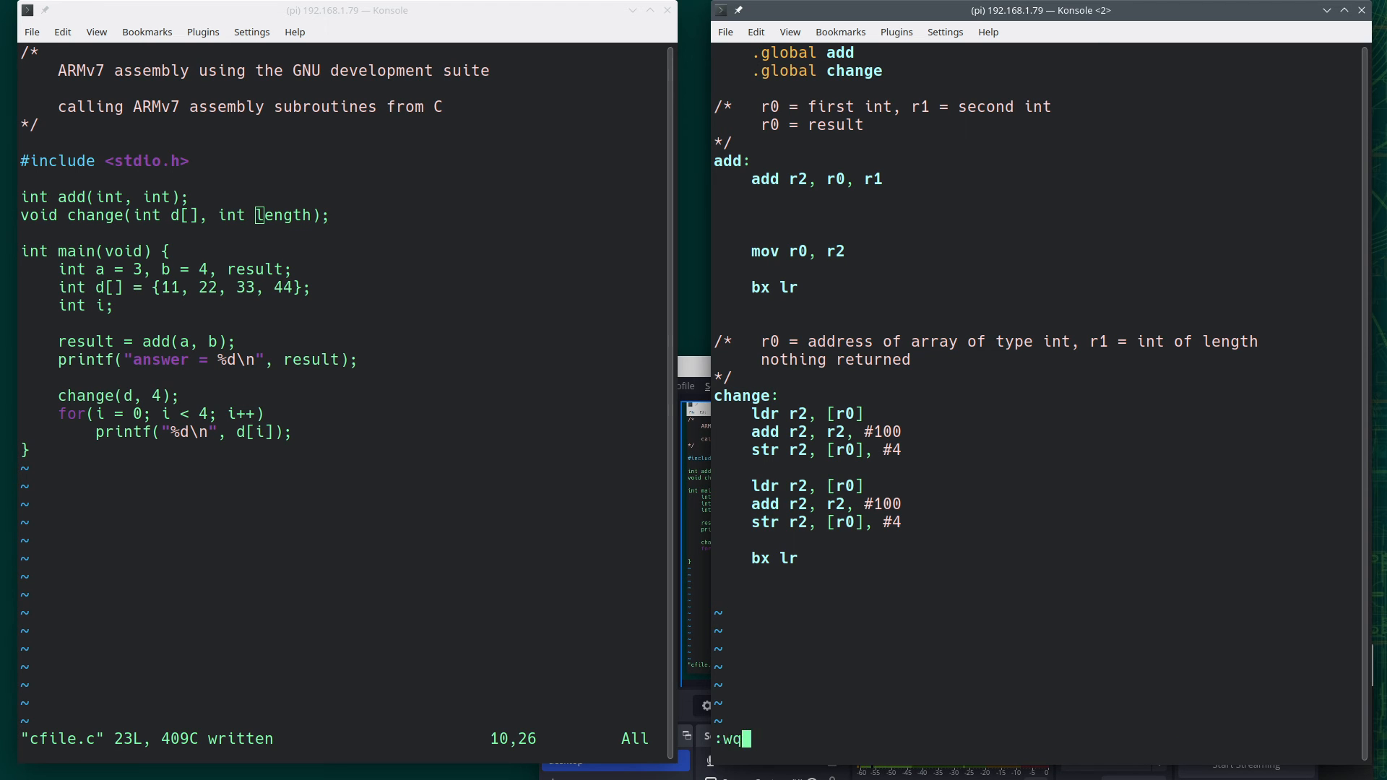
Save the assembly file and compile cfile.c with afile.s using gcc -g
key(Return)
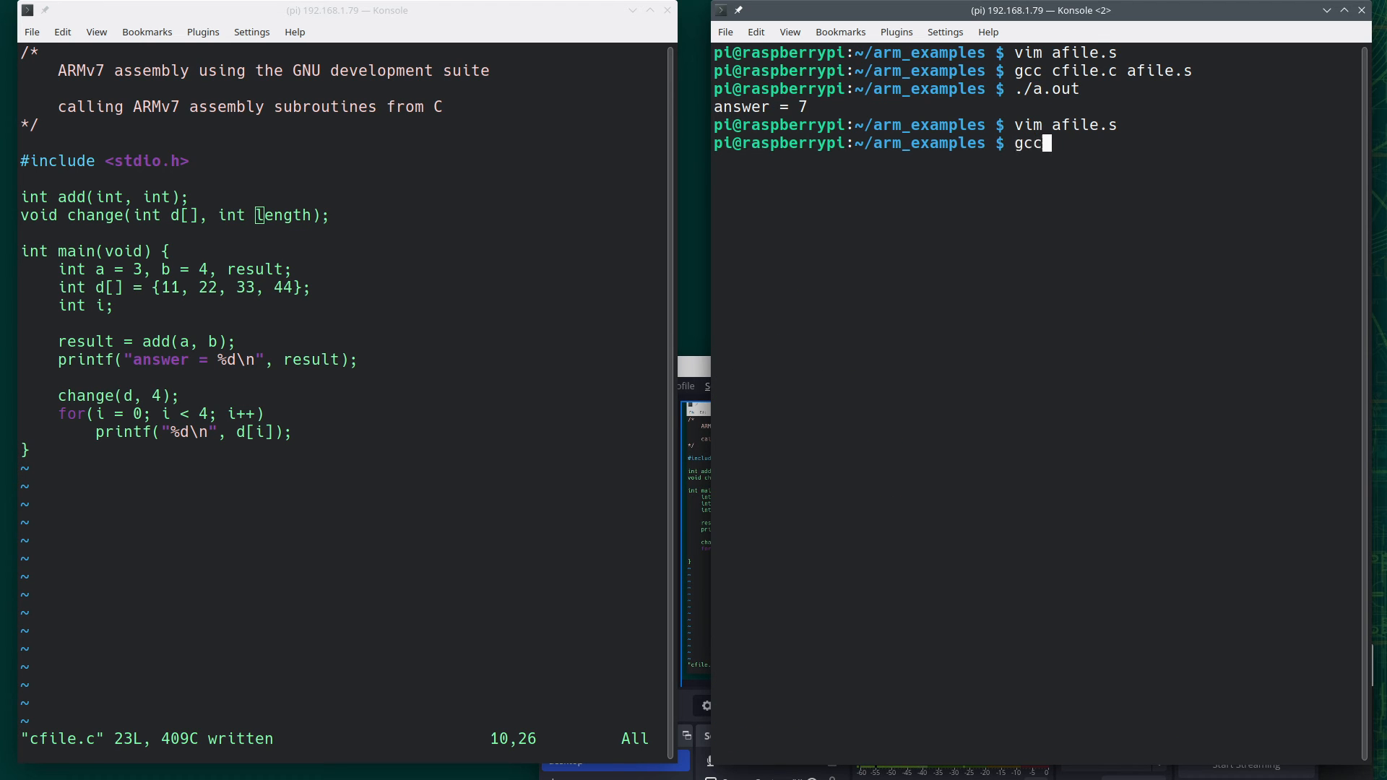
text(-g cf)
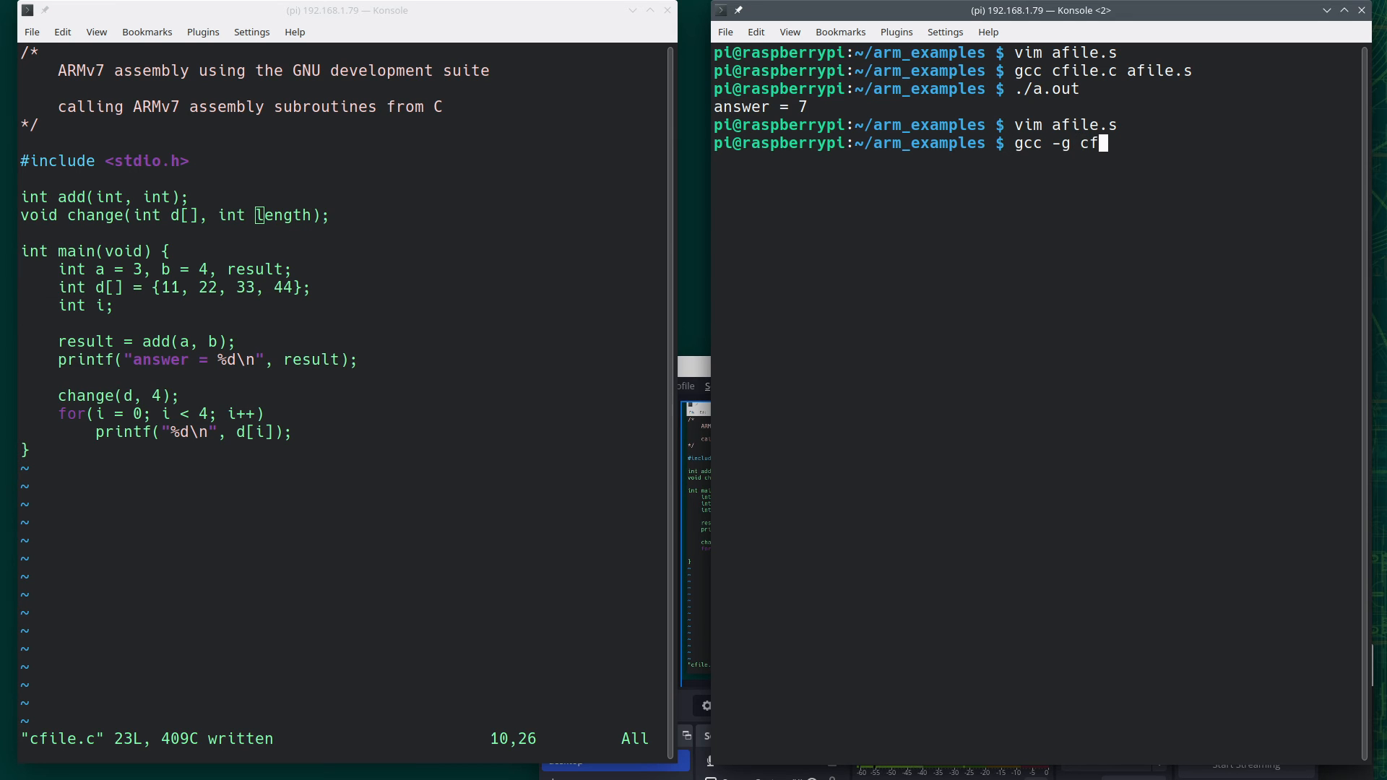
key(Return)
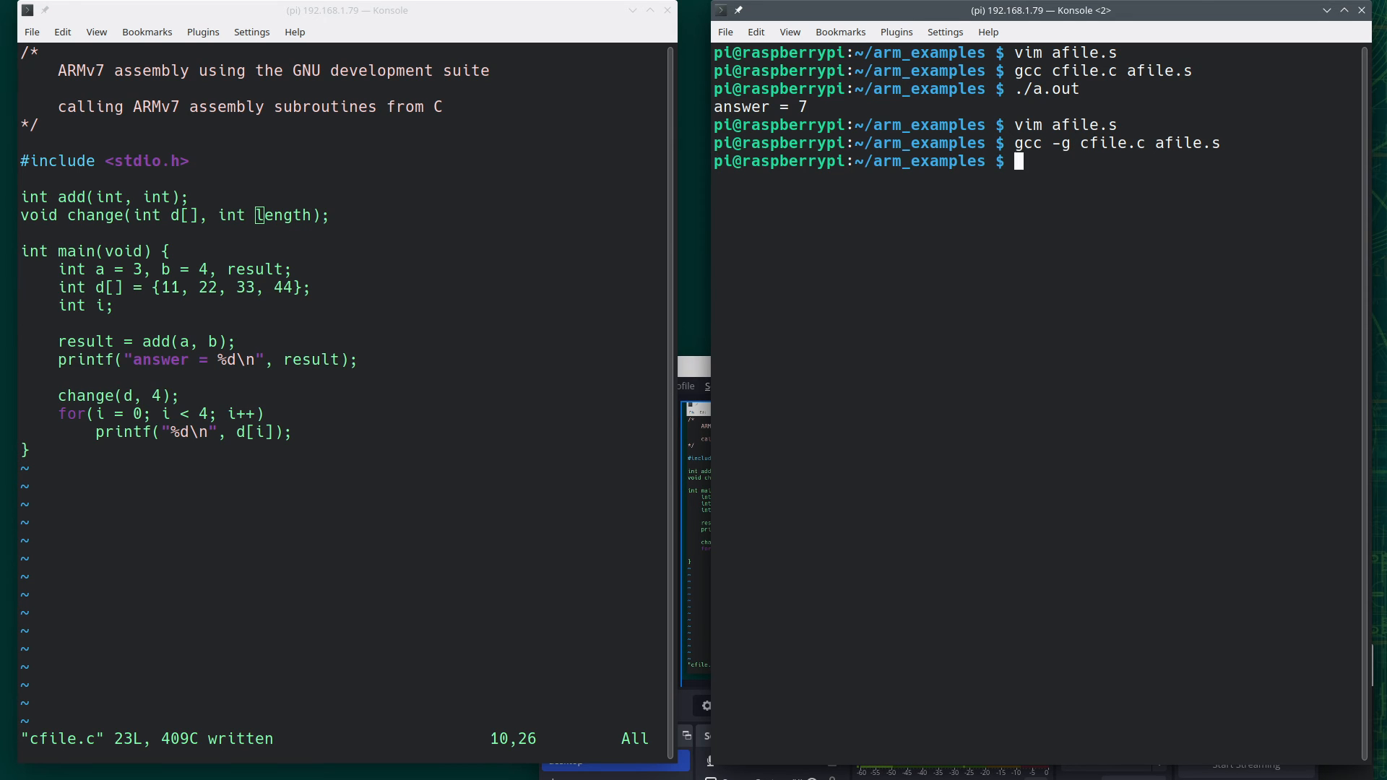
Run ./a.out, which prints answer = 7 then 111, 122, 33, 44
text(./a.out)
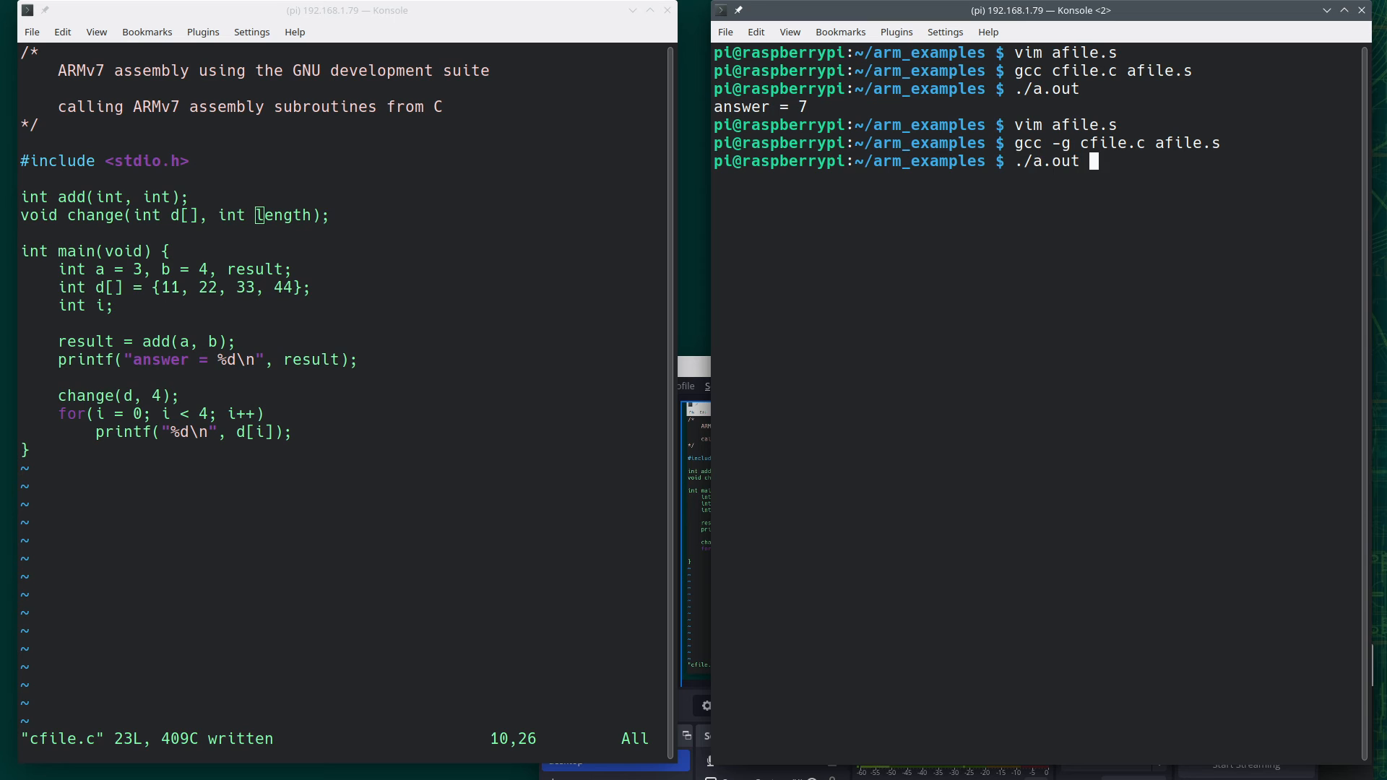
key(Return)
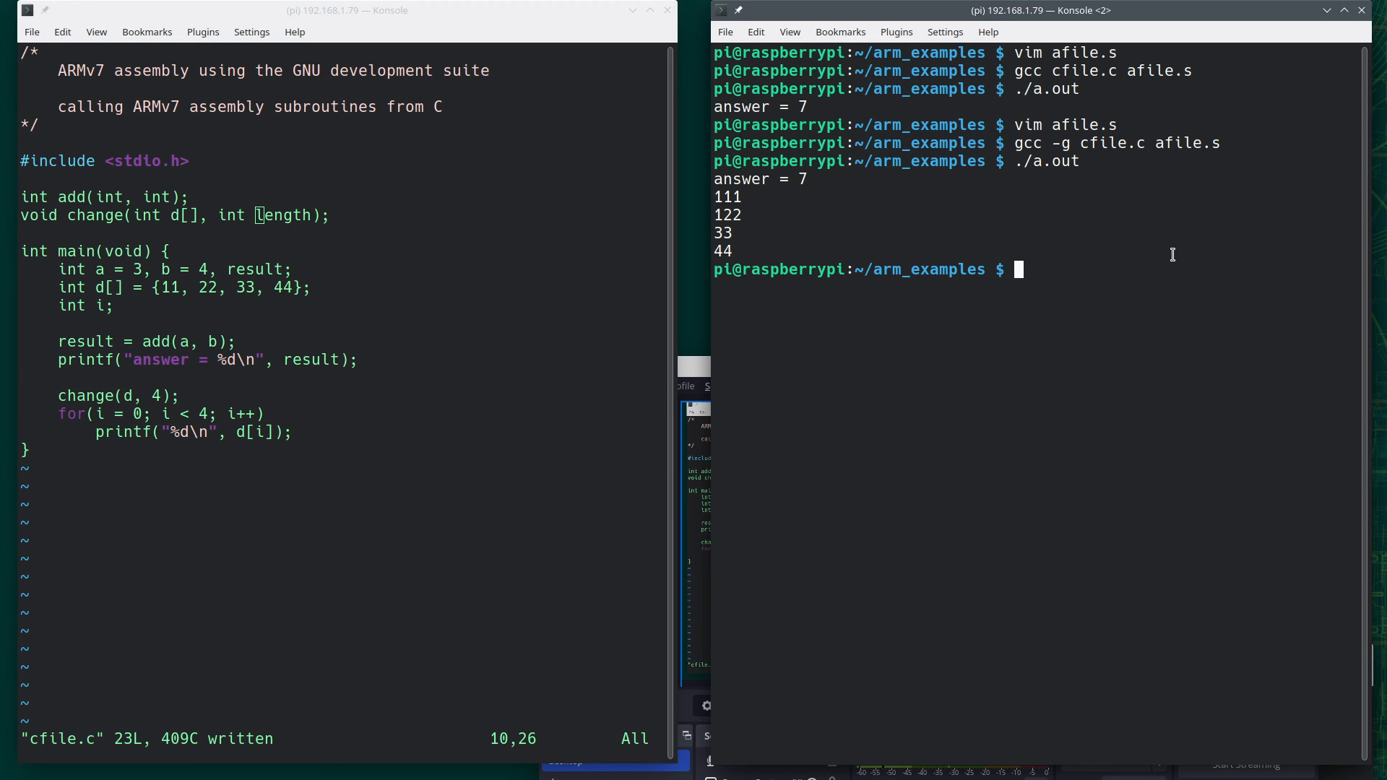
text(gdb a.)
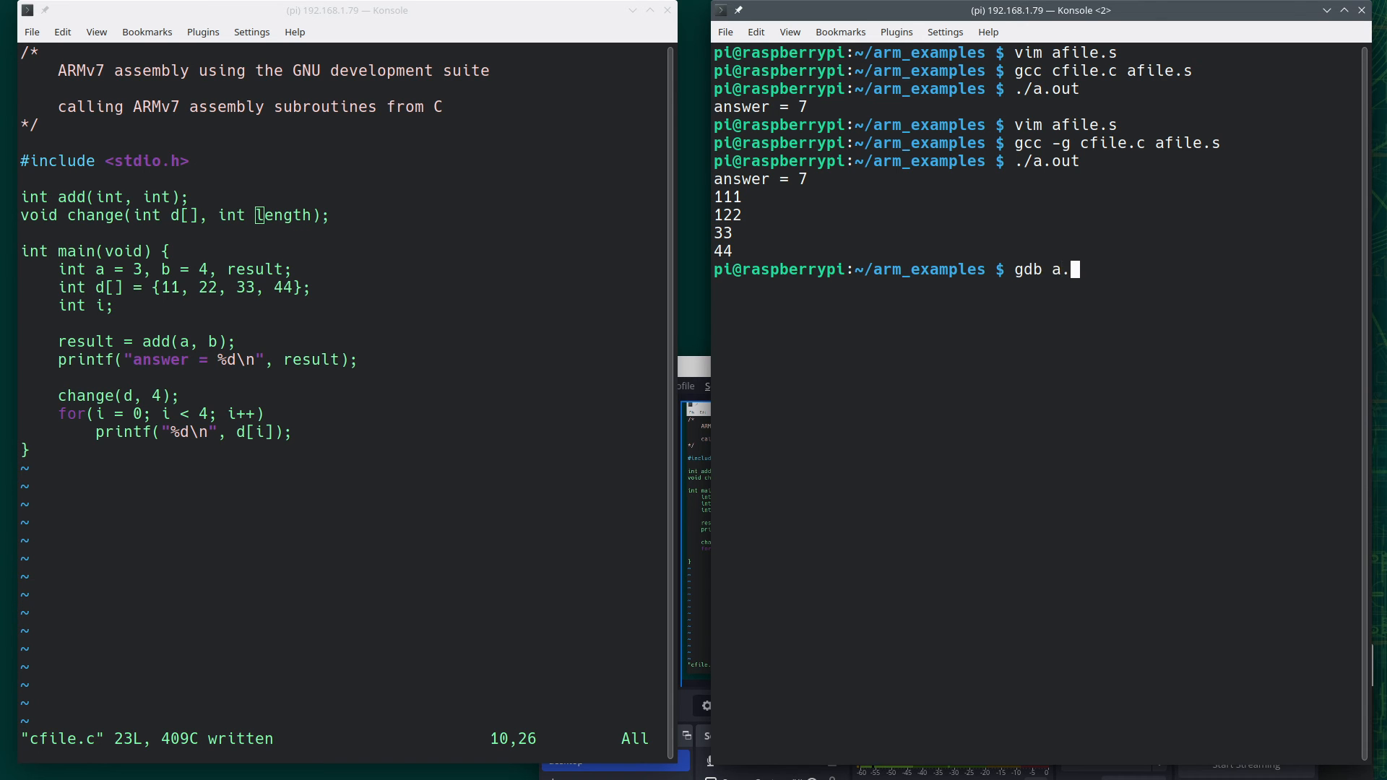
Launch gdb on a.out and set a breakpoint on the change subroutine
key(Return)
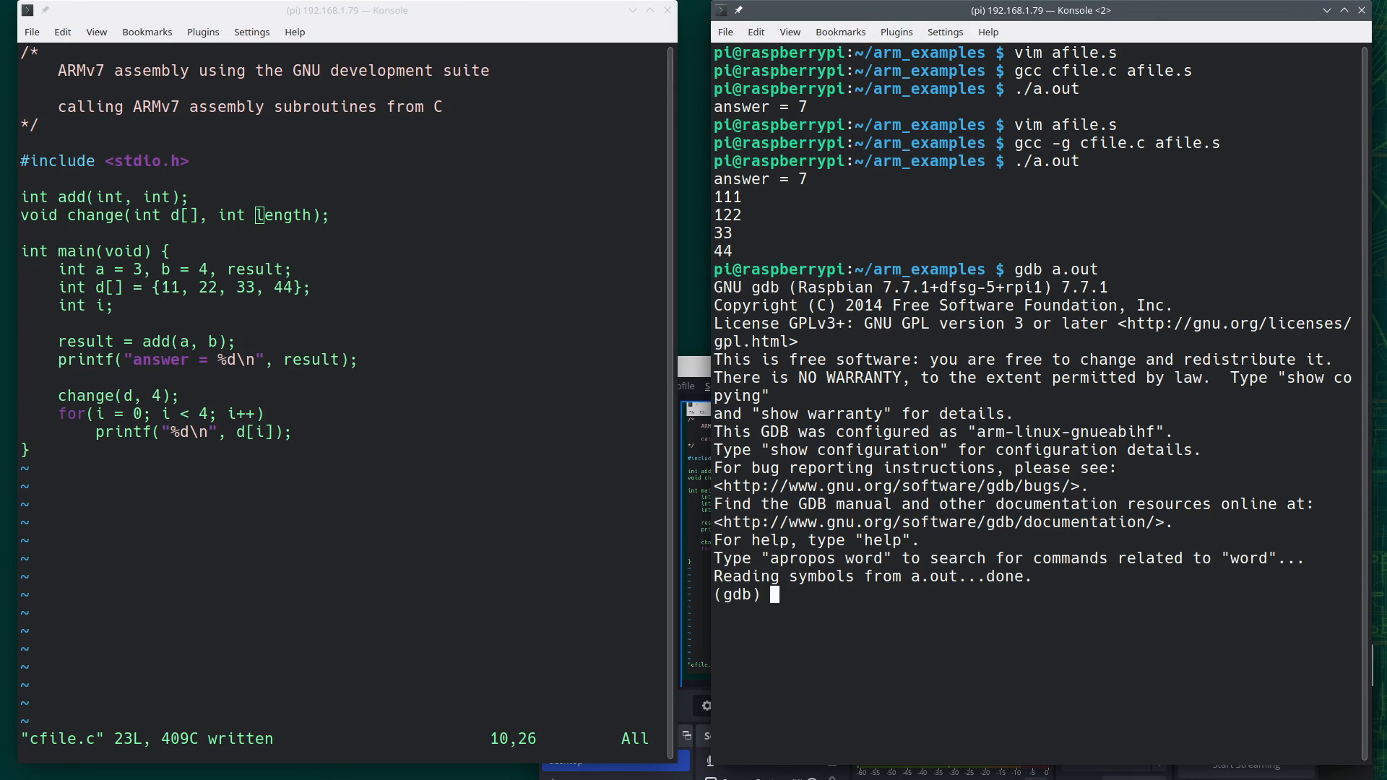
text(b)
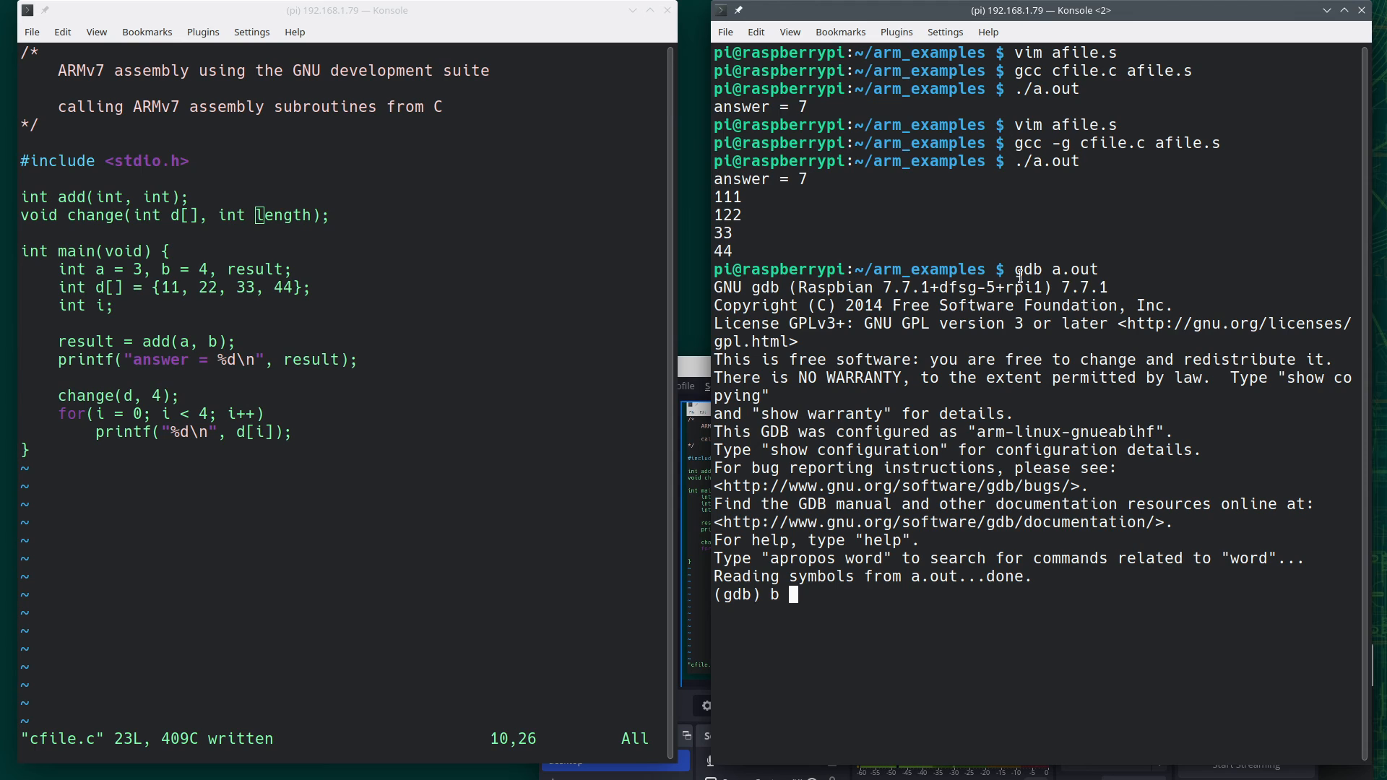
mouse_move(157, 352)
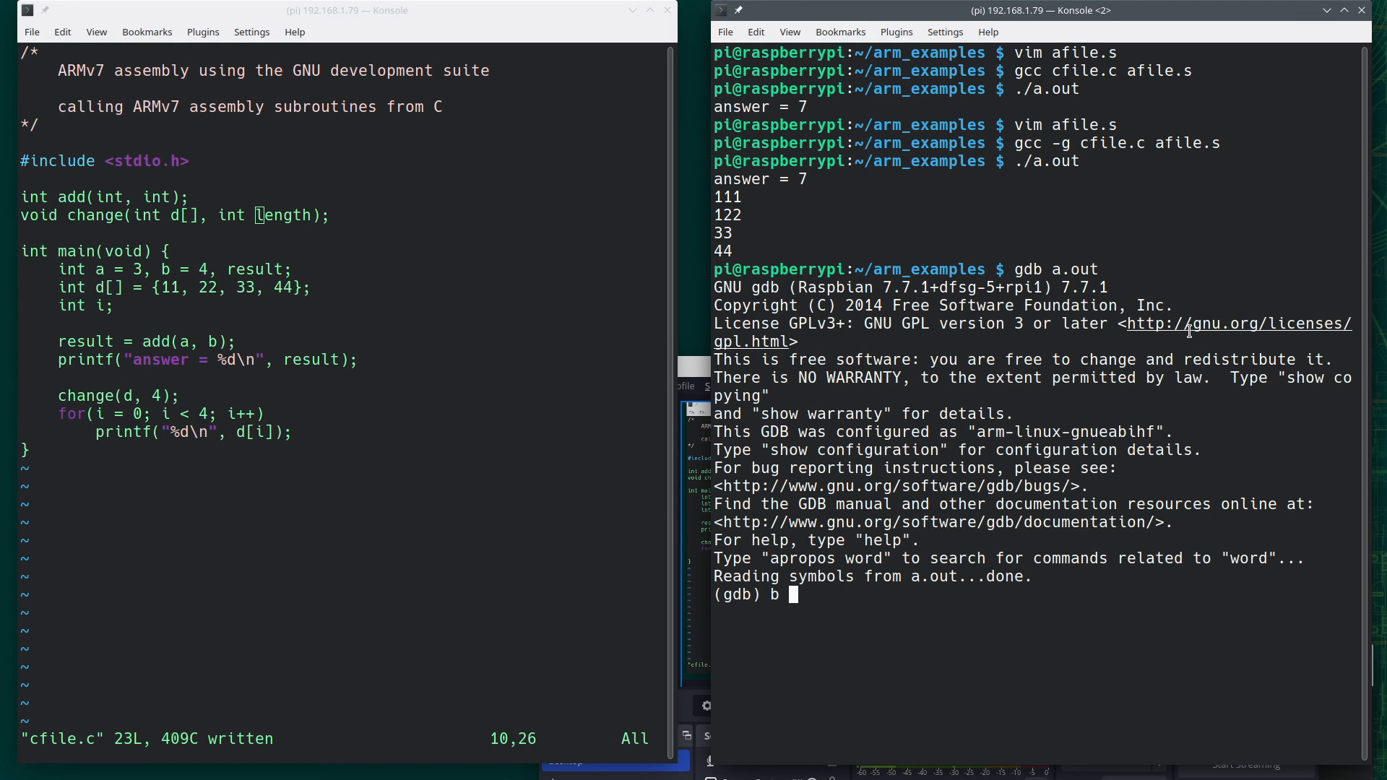
text(ch)
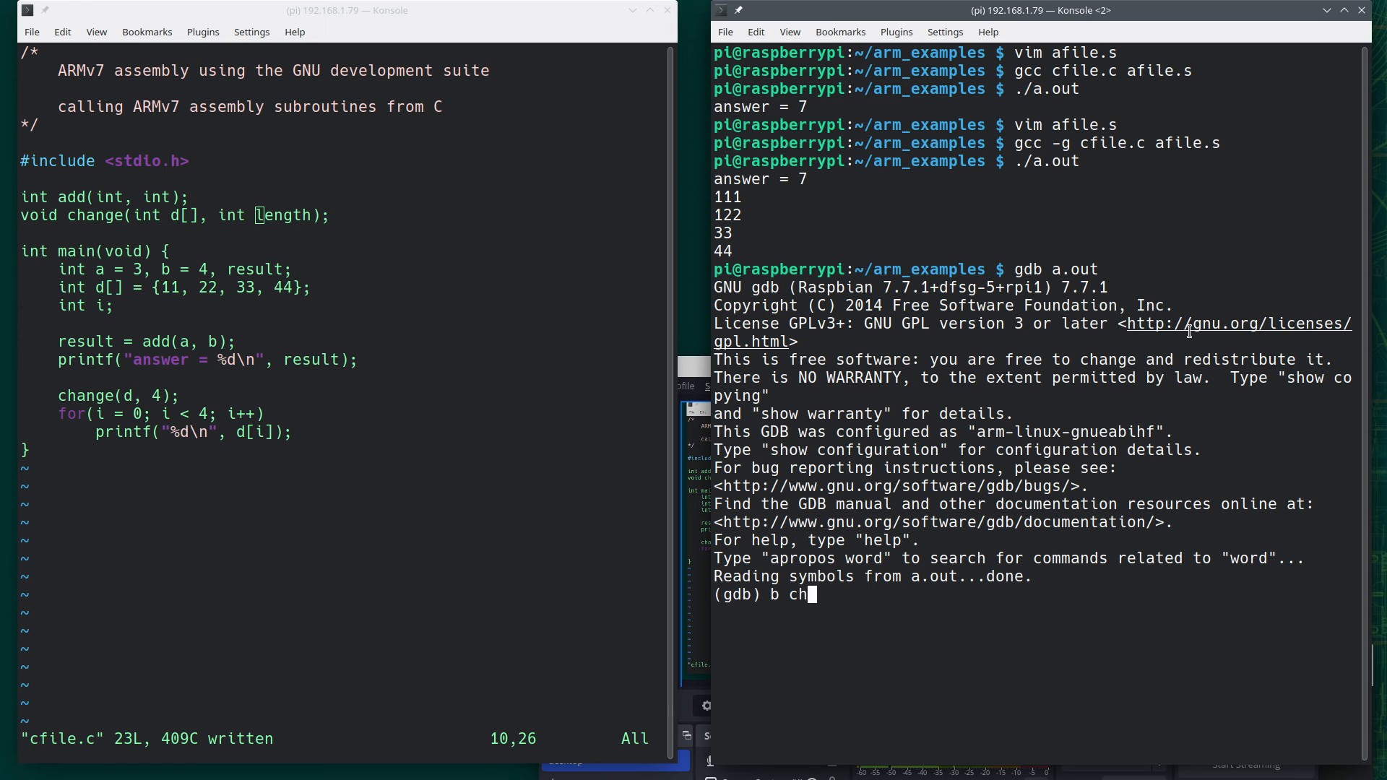
key(Return)
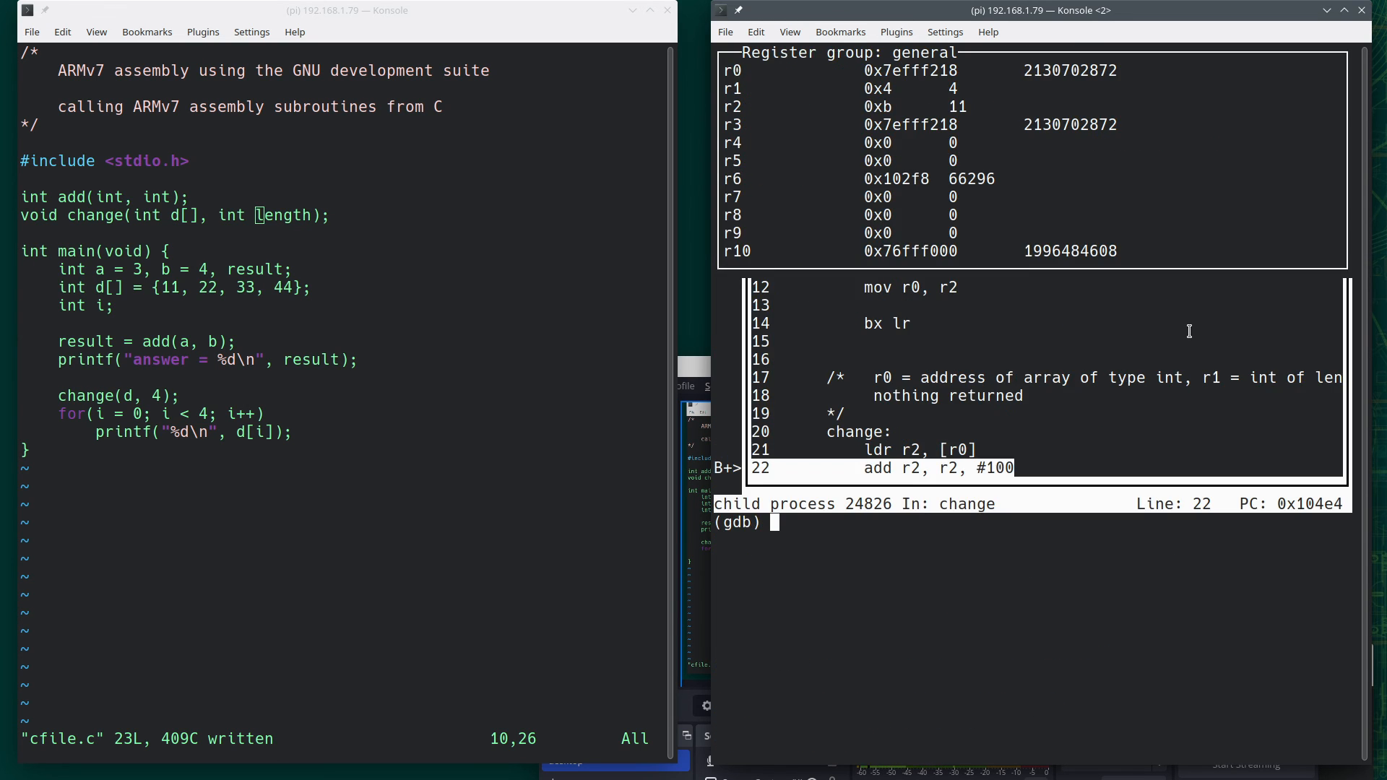
mouse_move(898, 366)
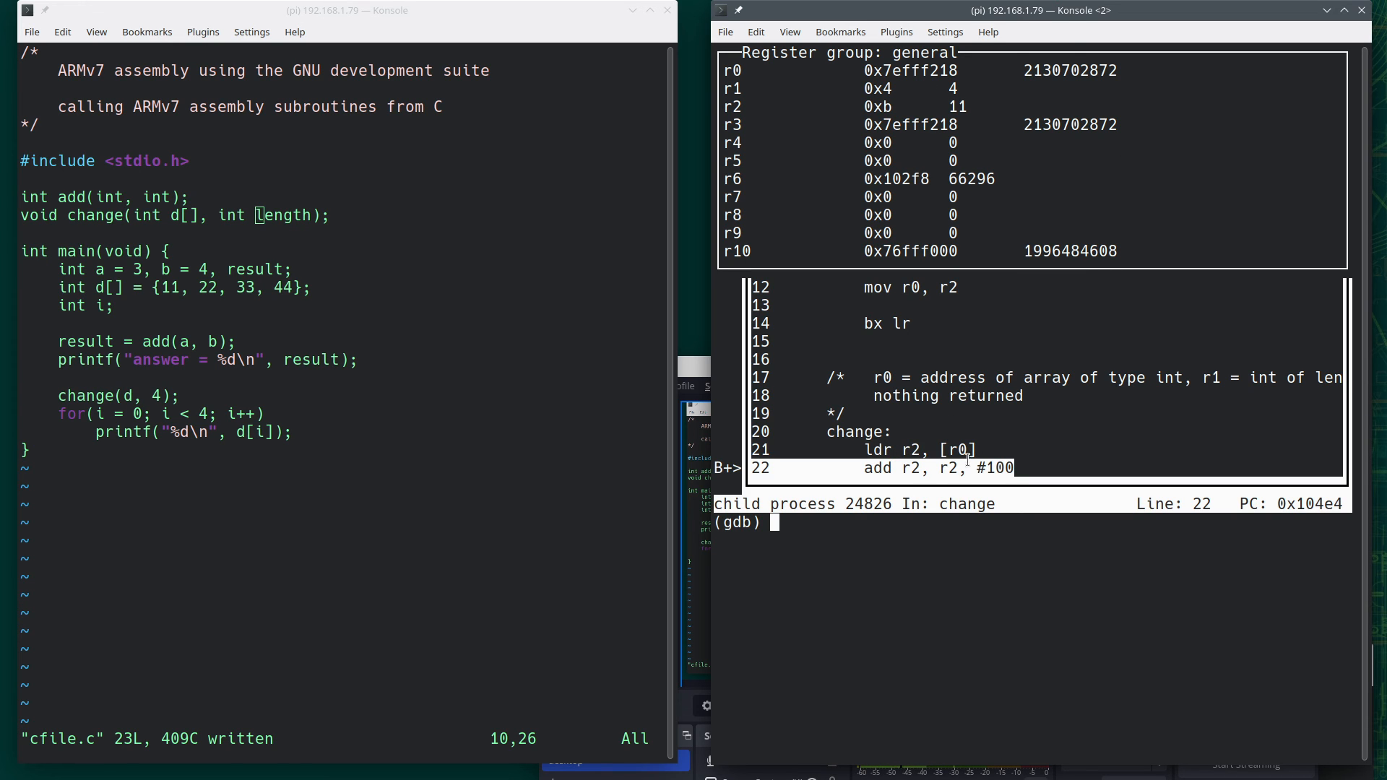
mouse_move(1110, 242)
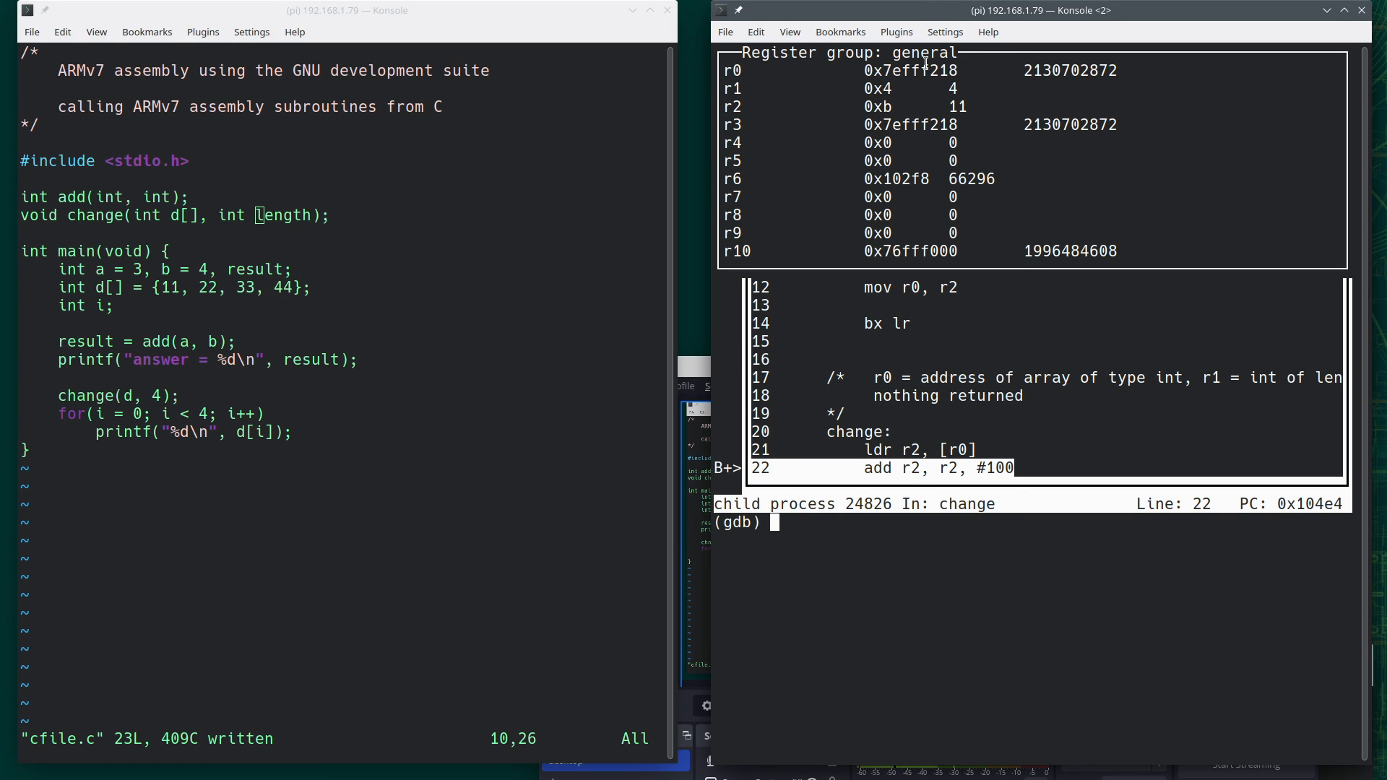
mouse_move(332, 324)
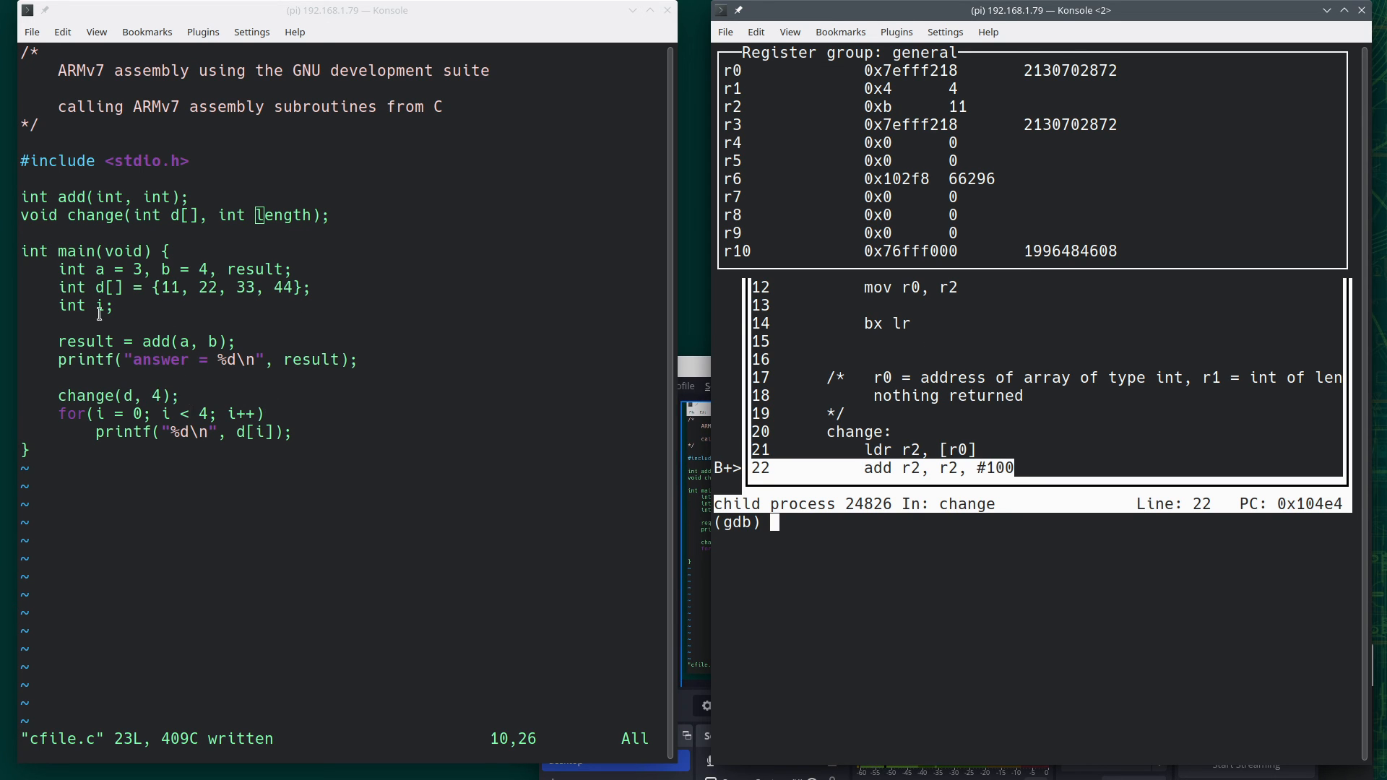
mouse_move(481, 393)
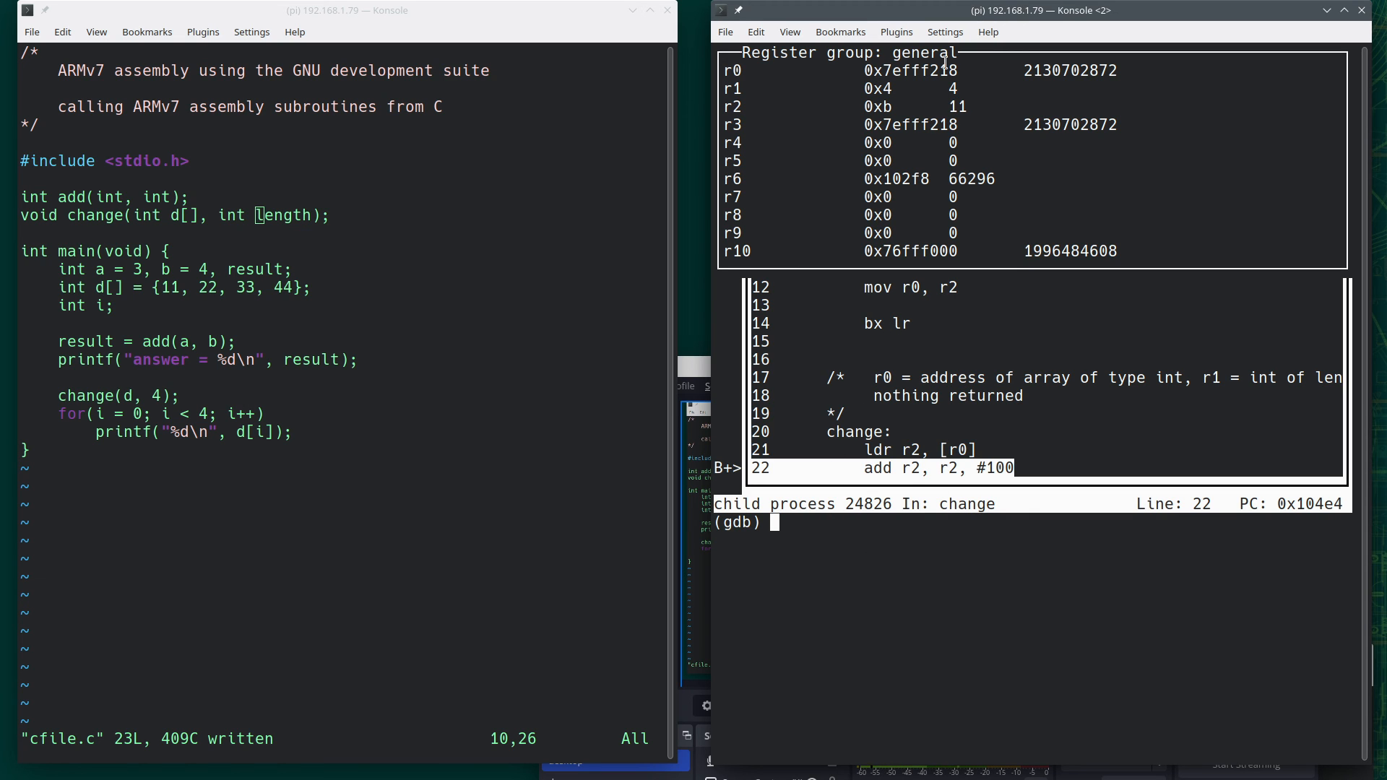
mouse_move(979, 311)
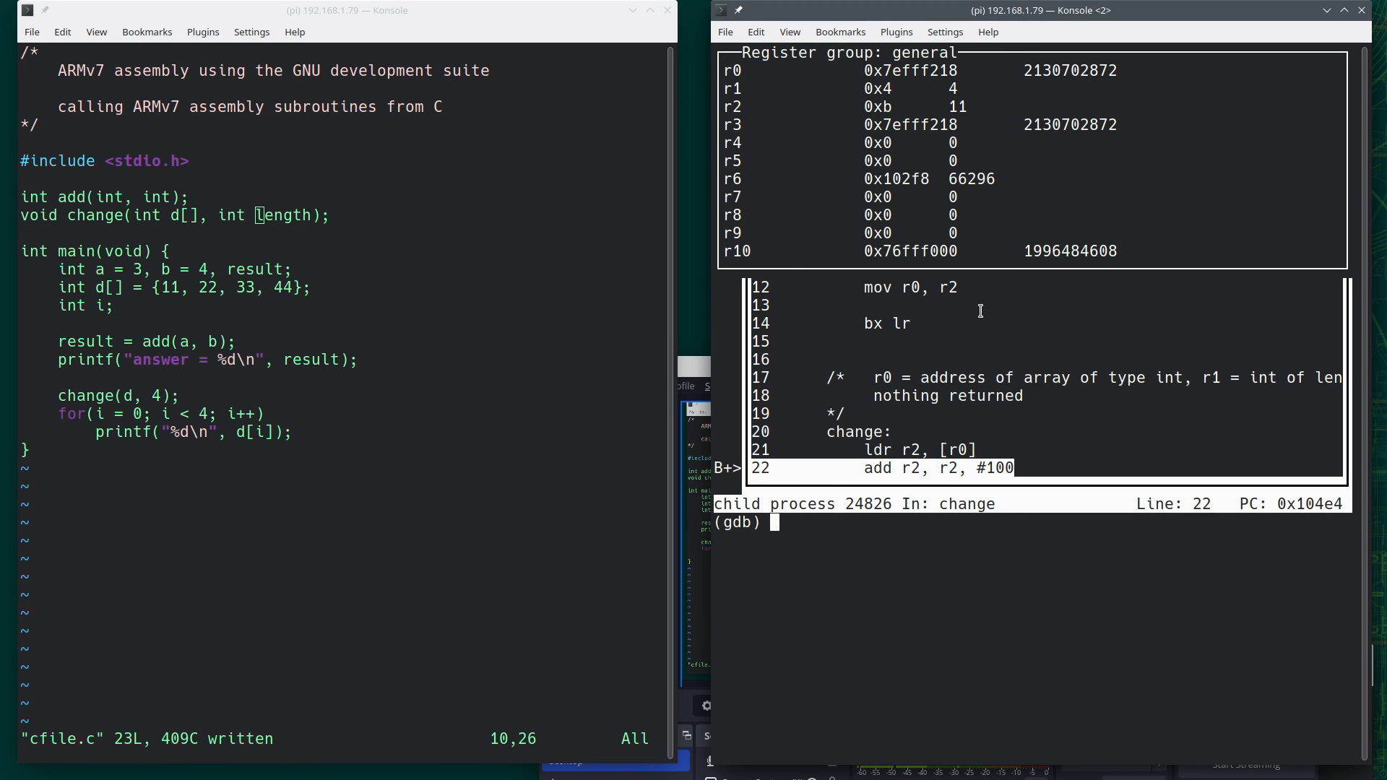
mouse_move(980, 447)
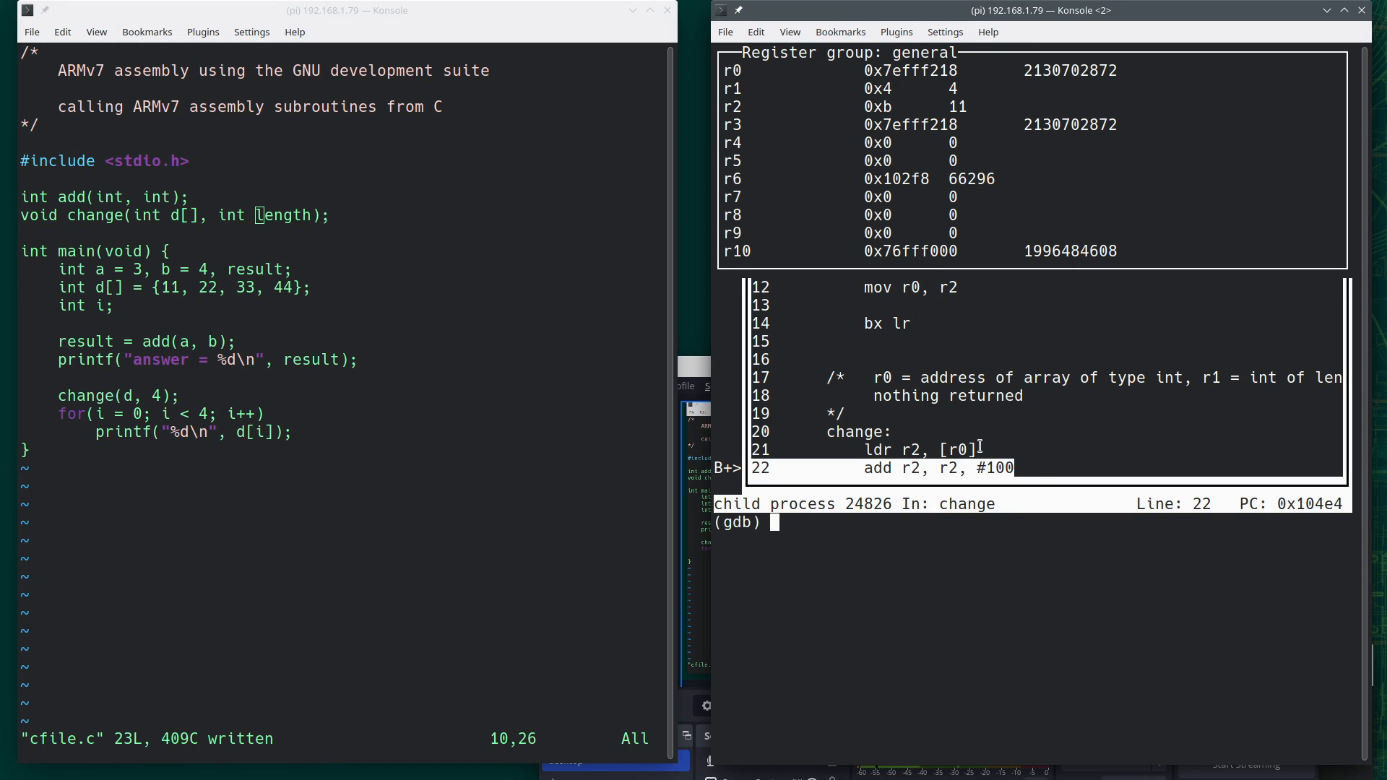
mouse_move(1191, 189)
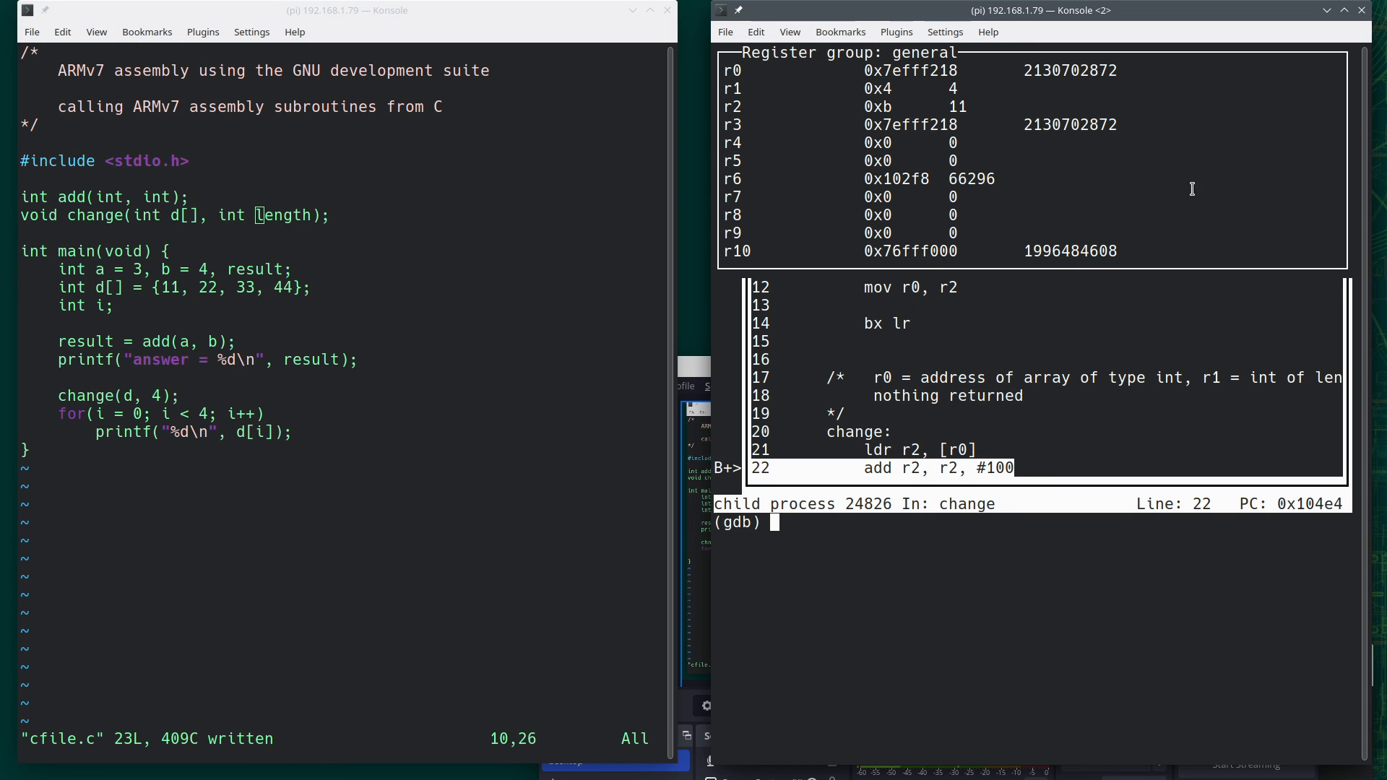
Examine four decimal words at 0x7efff218 with x /4wd, showing 11, 22, 33, 44
text(x)
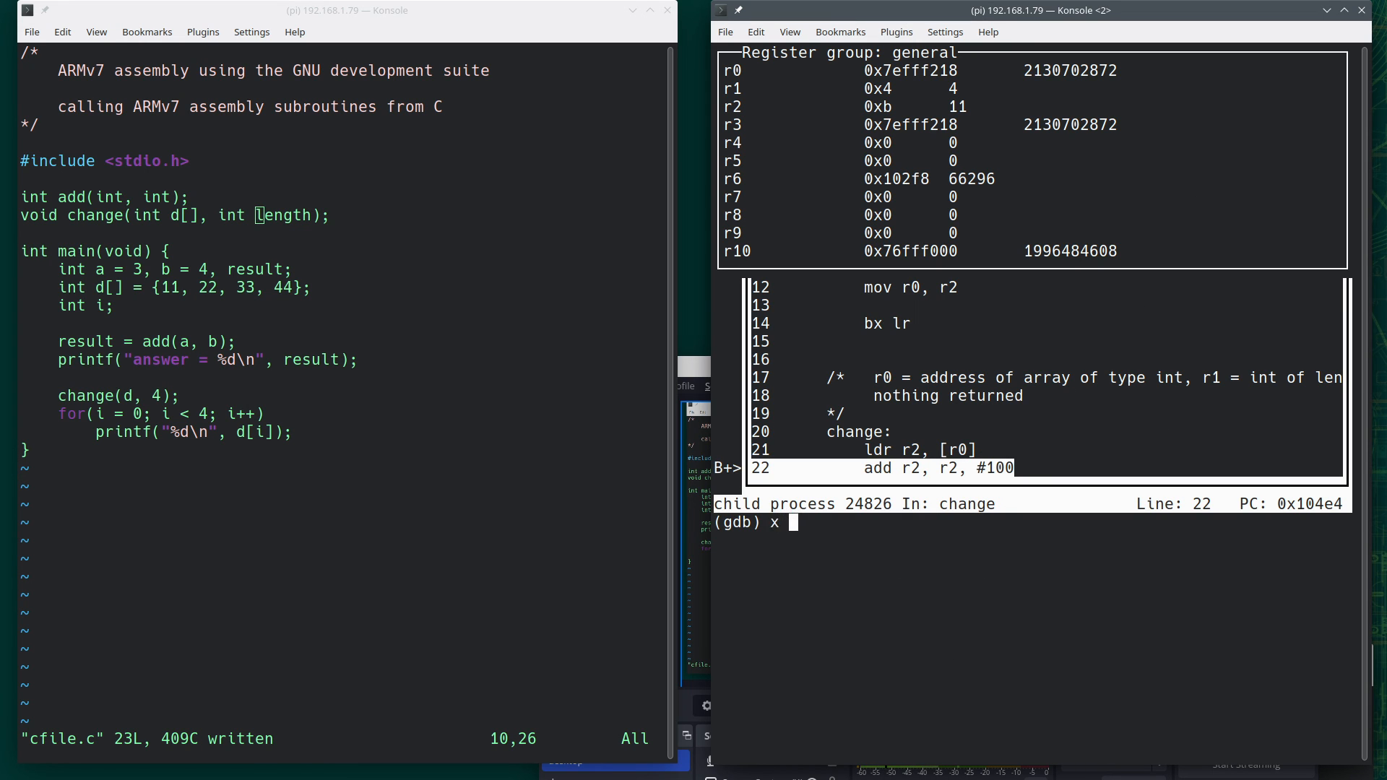
text(/4wd)
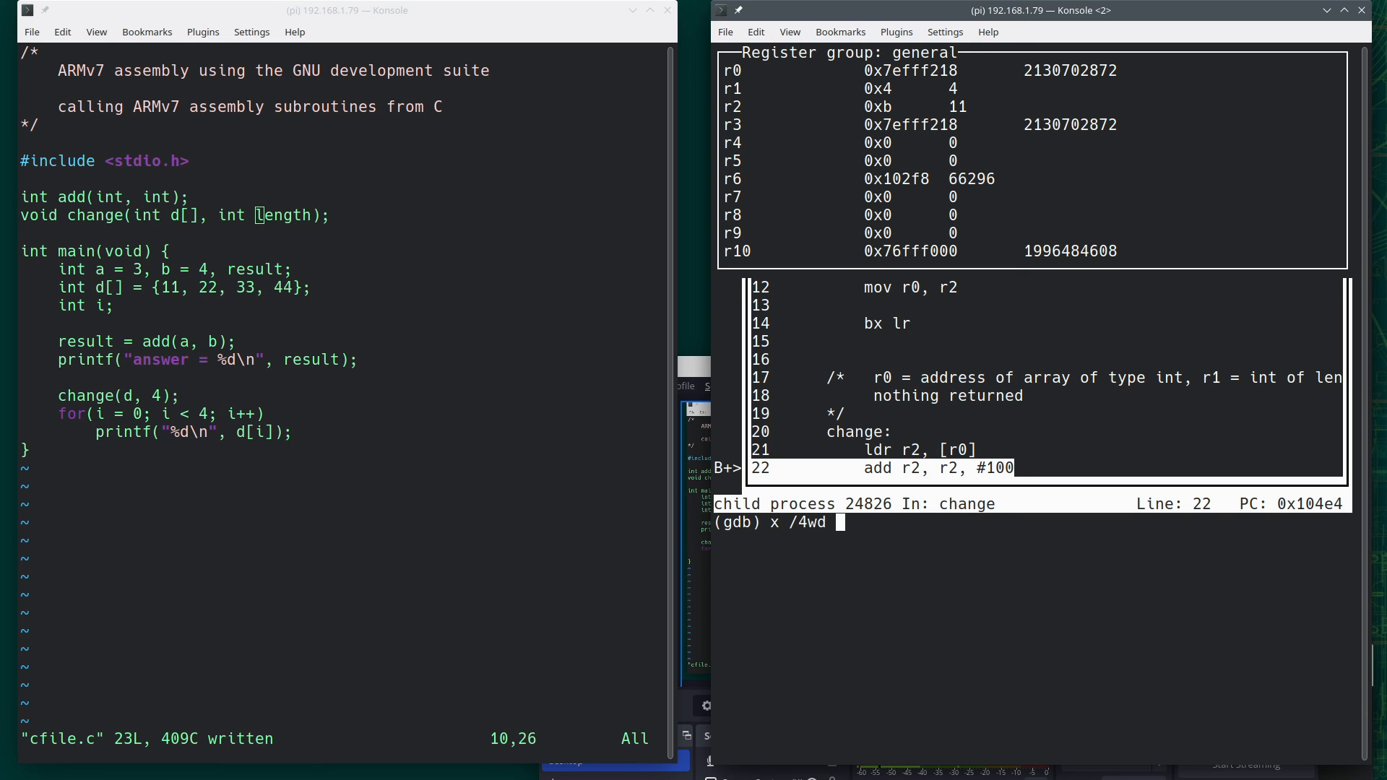
text(0x7eff)
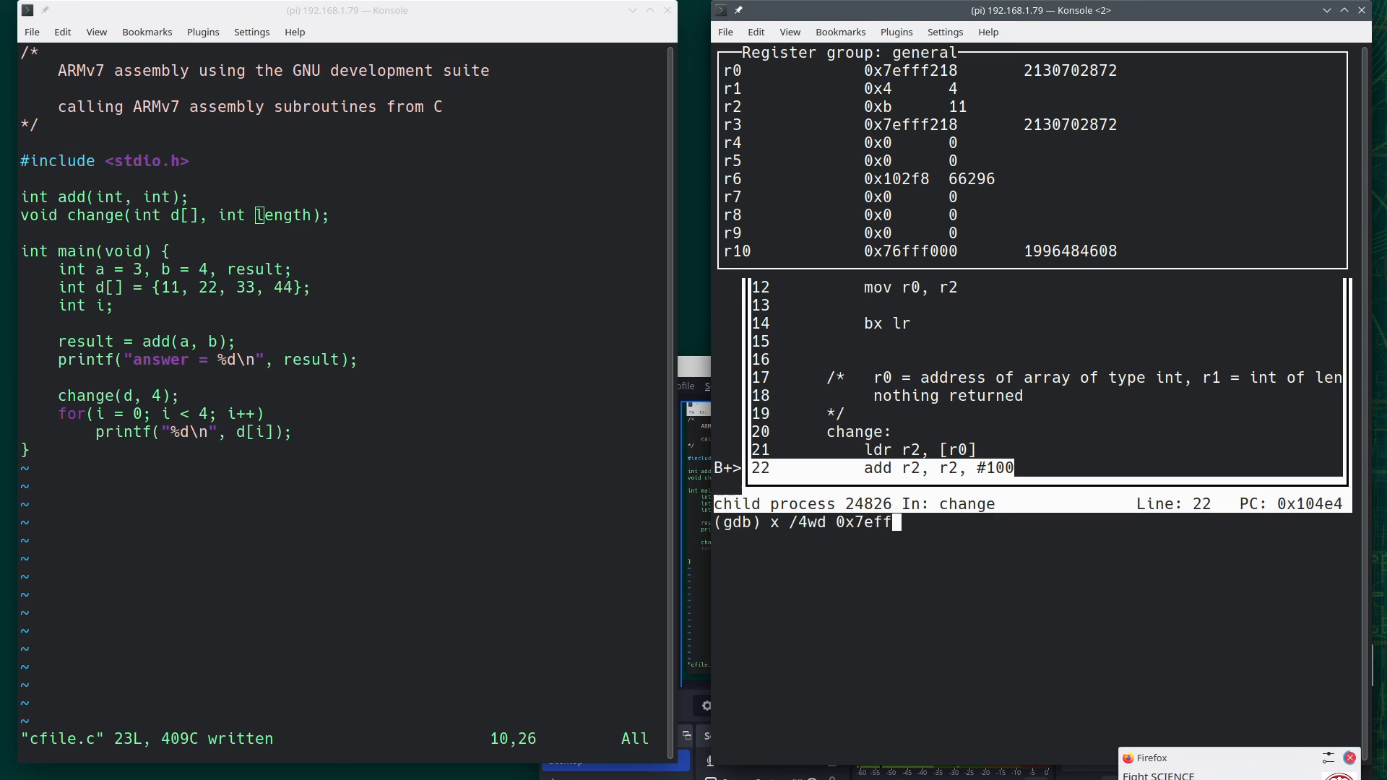
text(218)
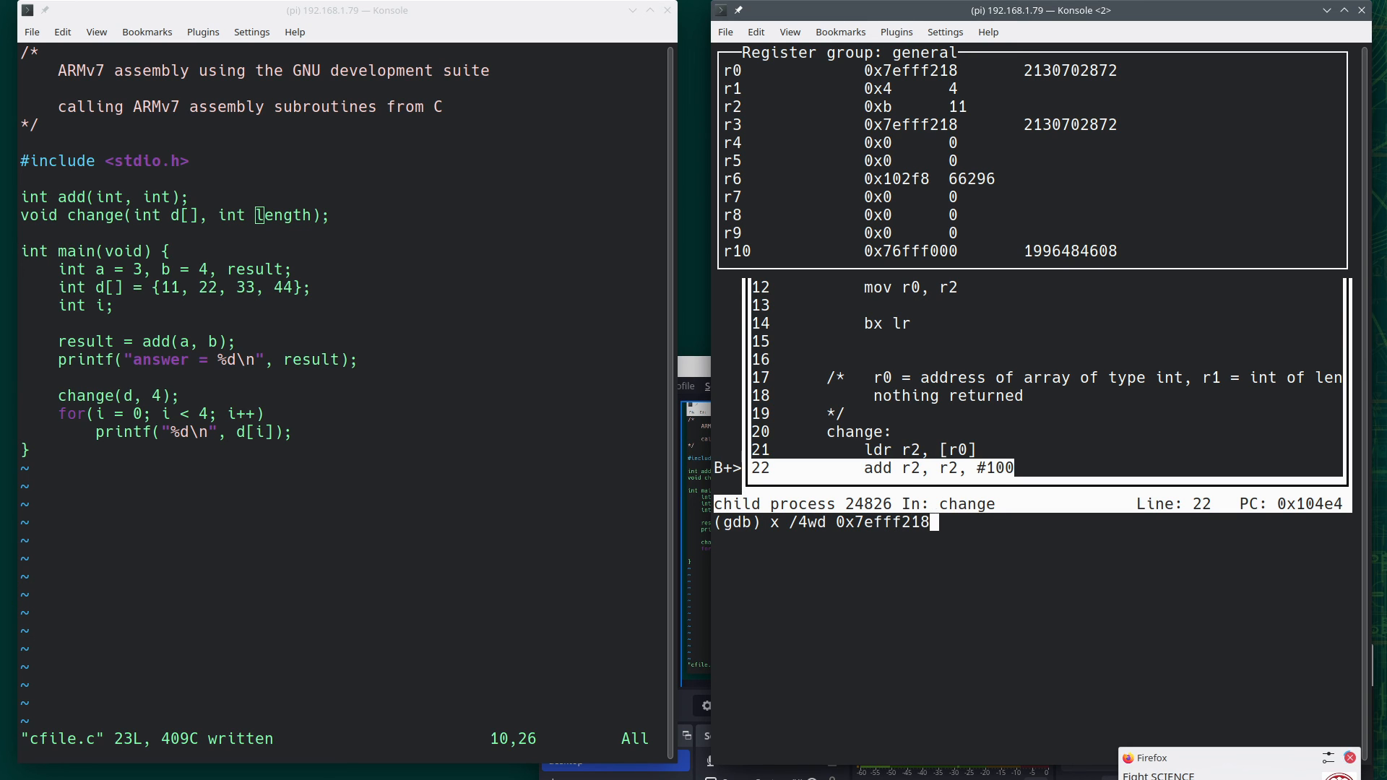
key(Return)
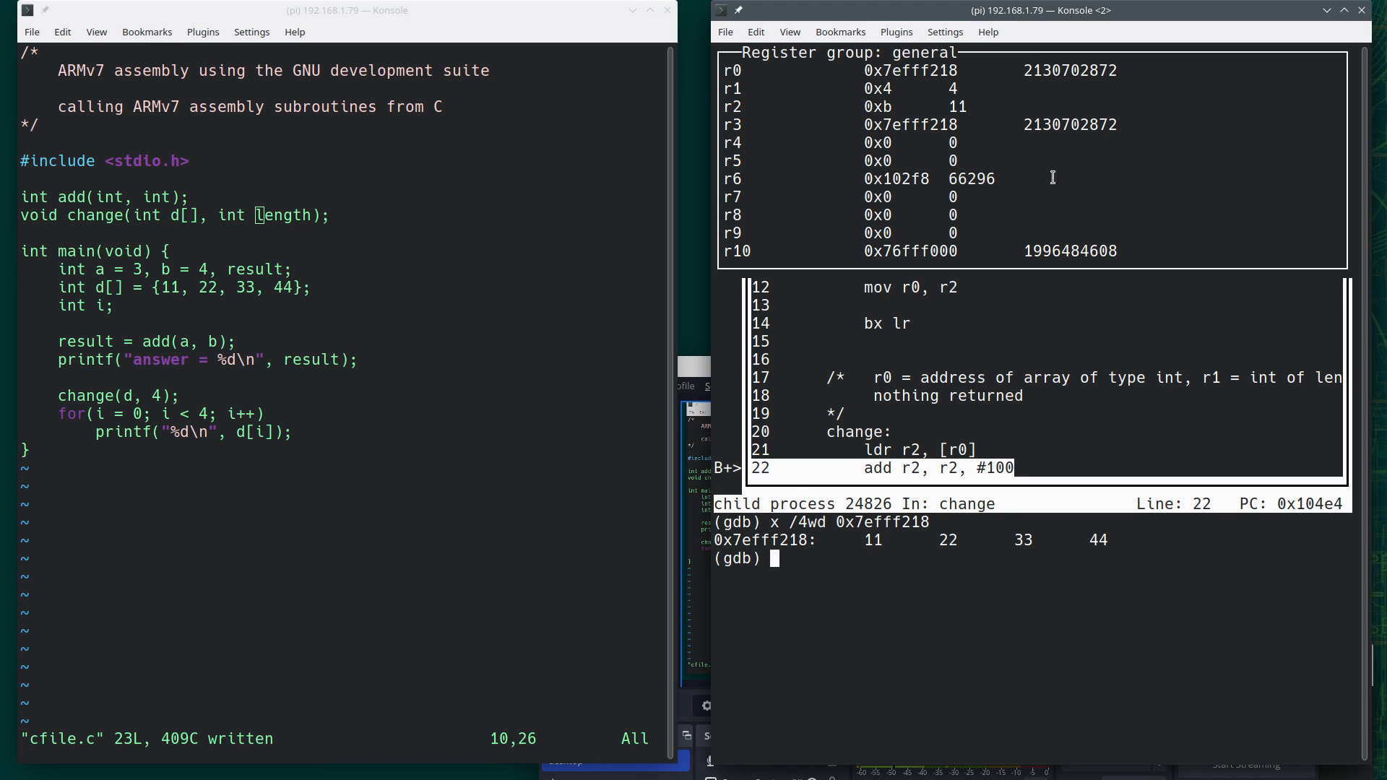
mouse_move(1131, 369)
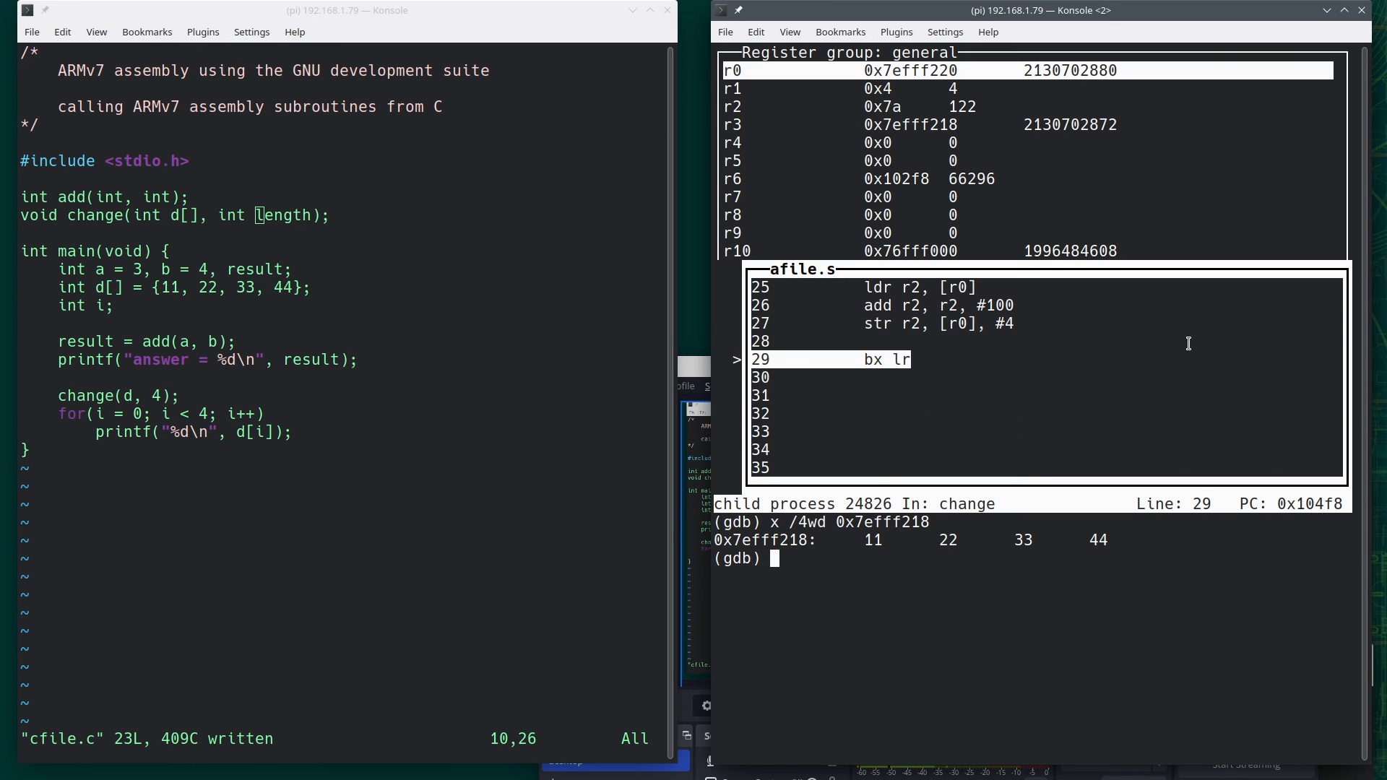
Re-examine 0x7efff218 with x /4wd, now showing 111, 122, 33, 44
text(x)
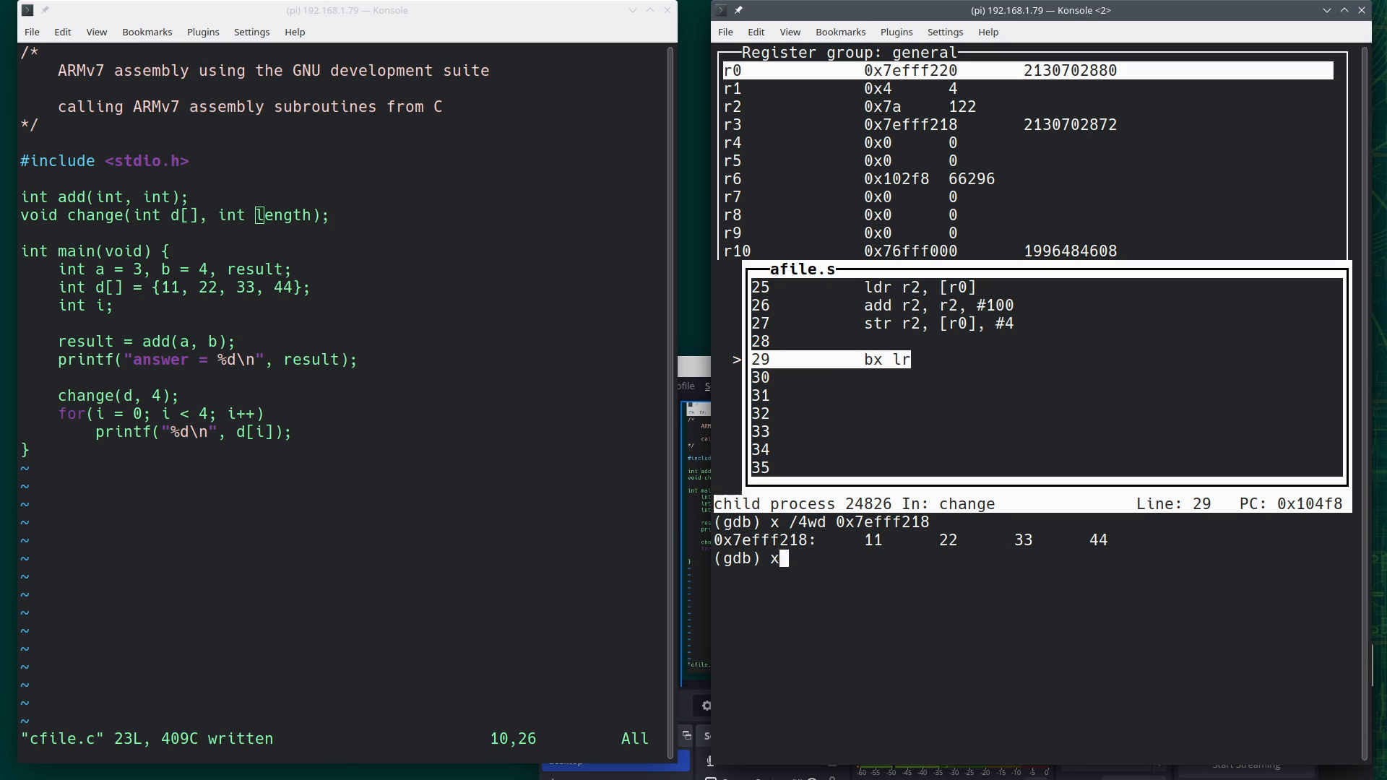
text(/4)
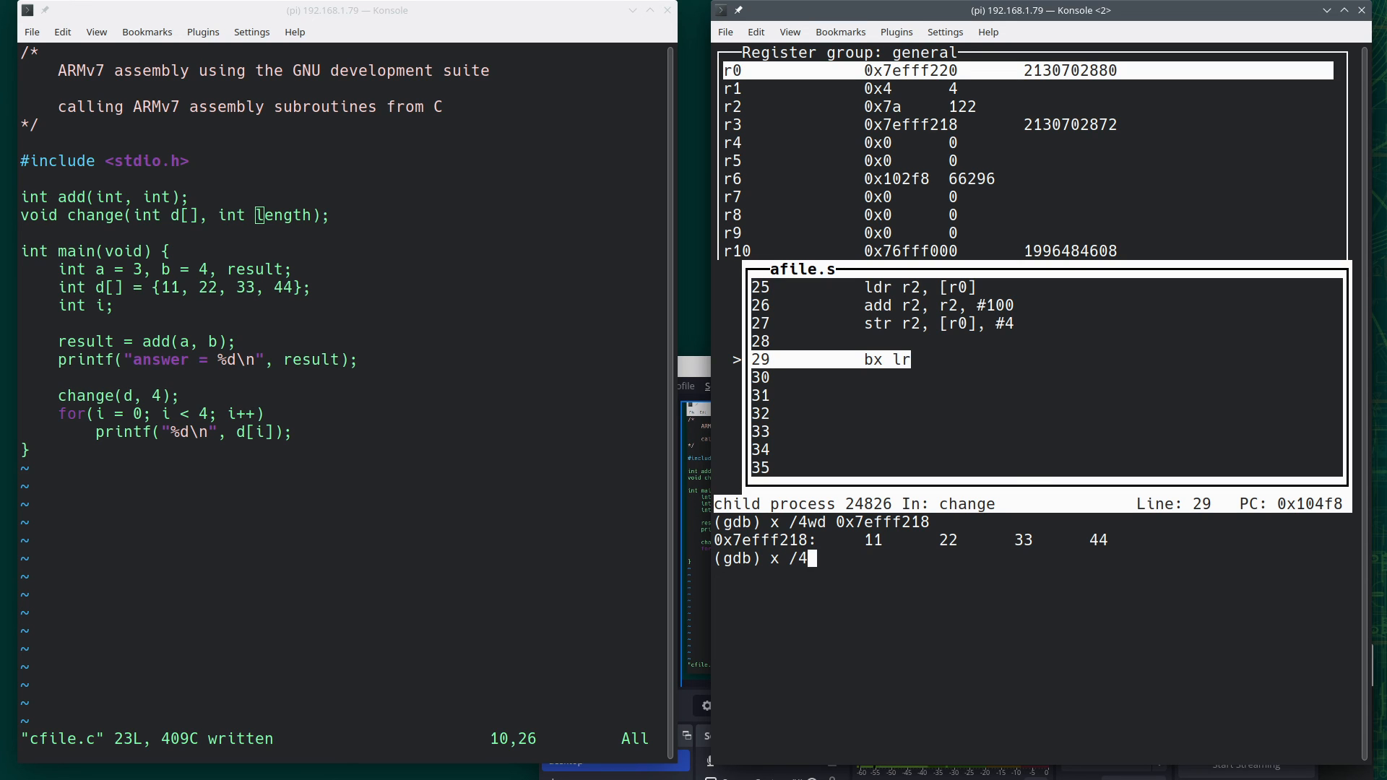
text(wd)
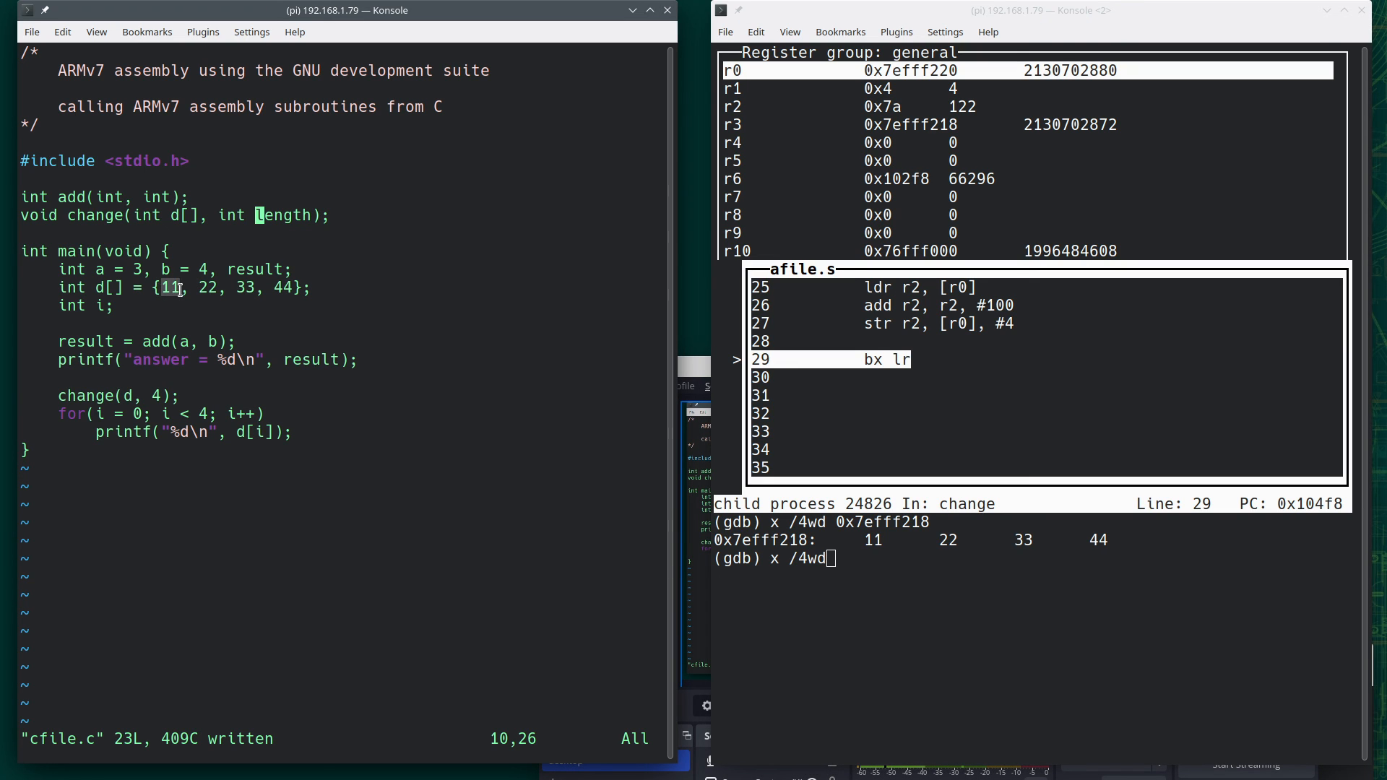
mouse_move(1173, 421)
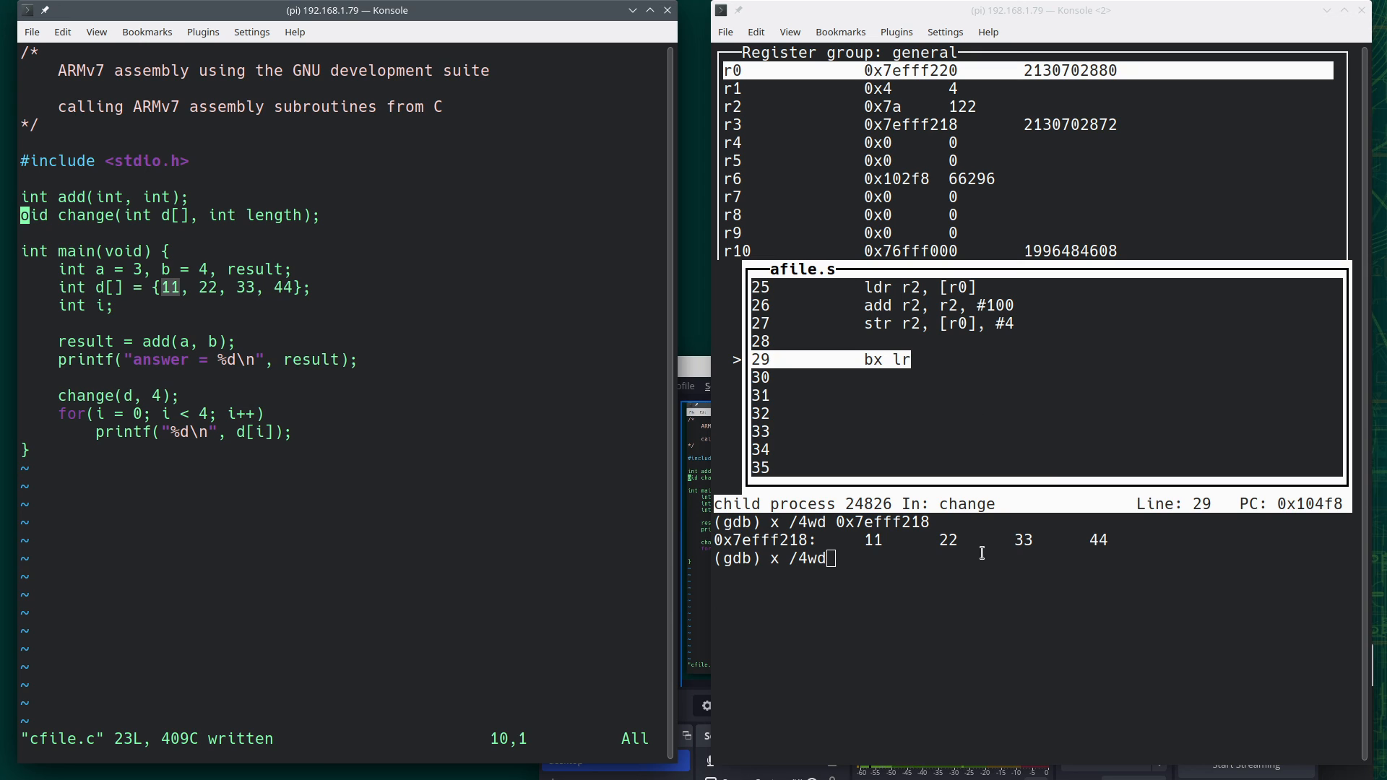
text(0x7eff)
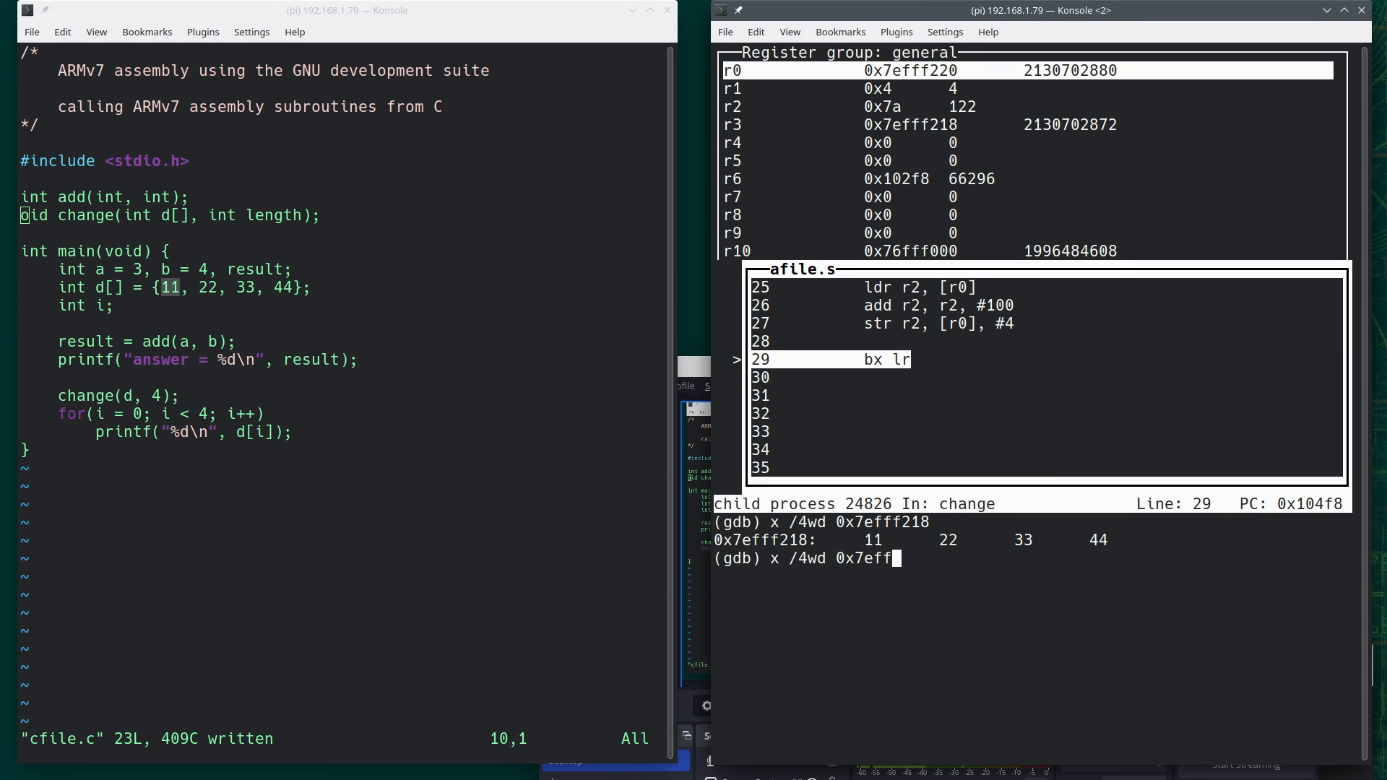
text(218)
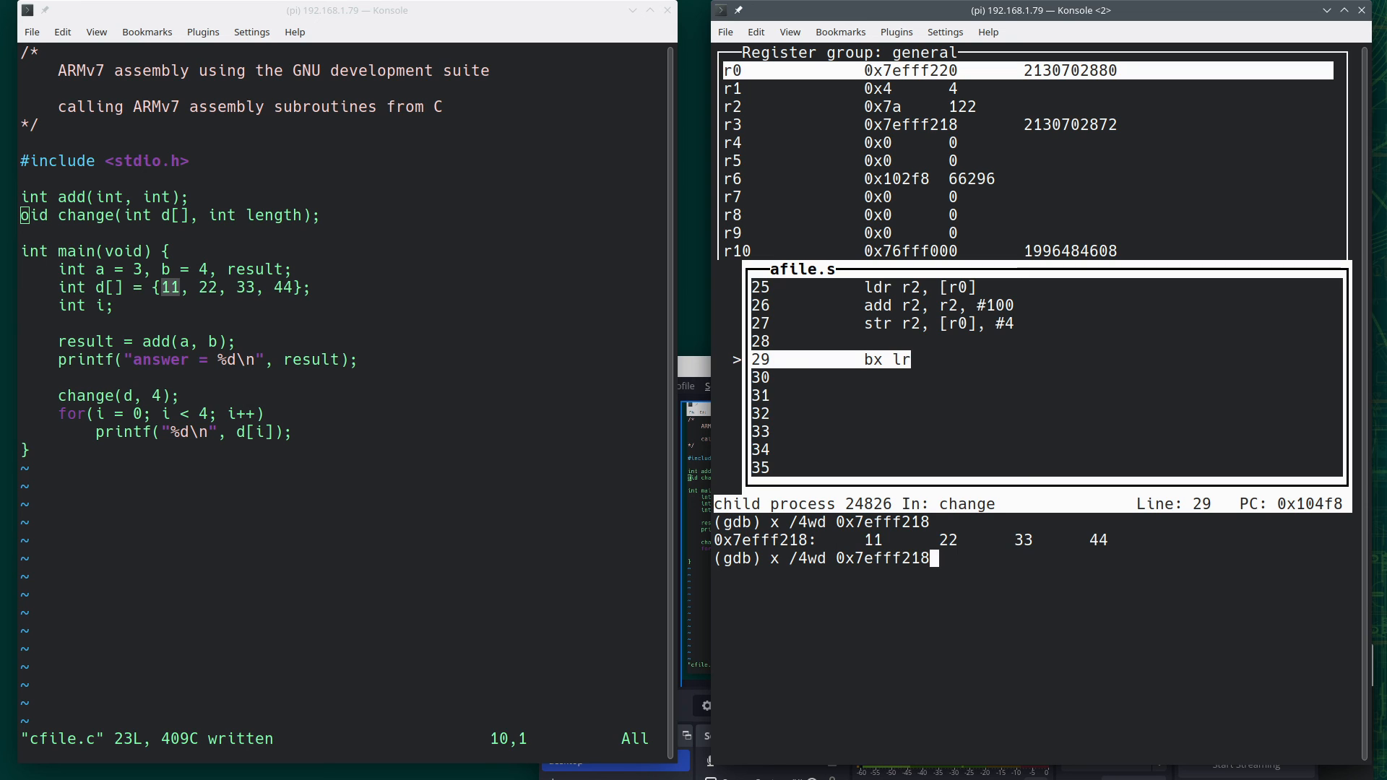
key(Return)
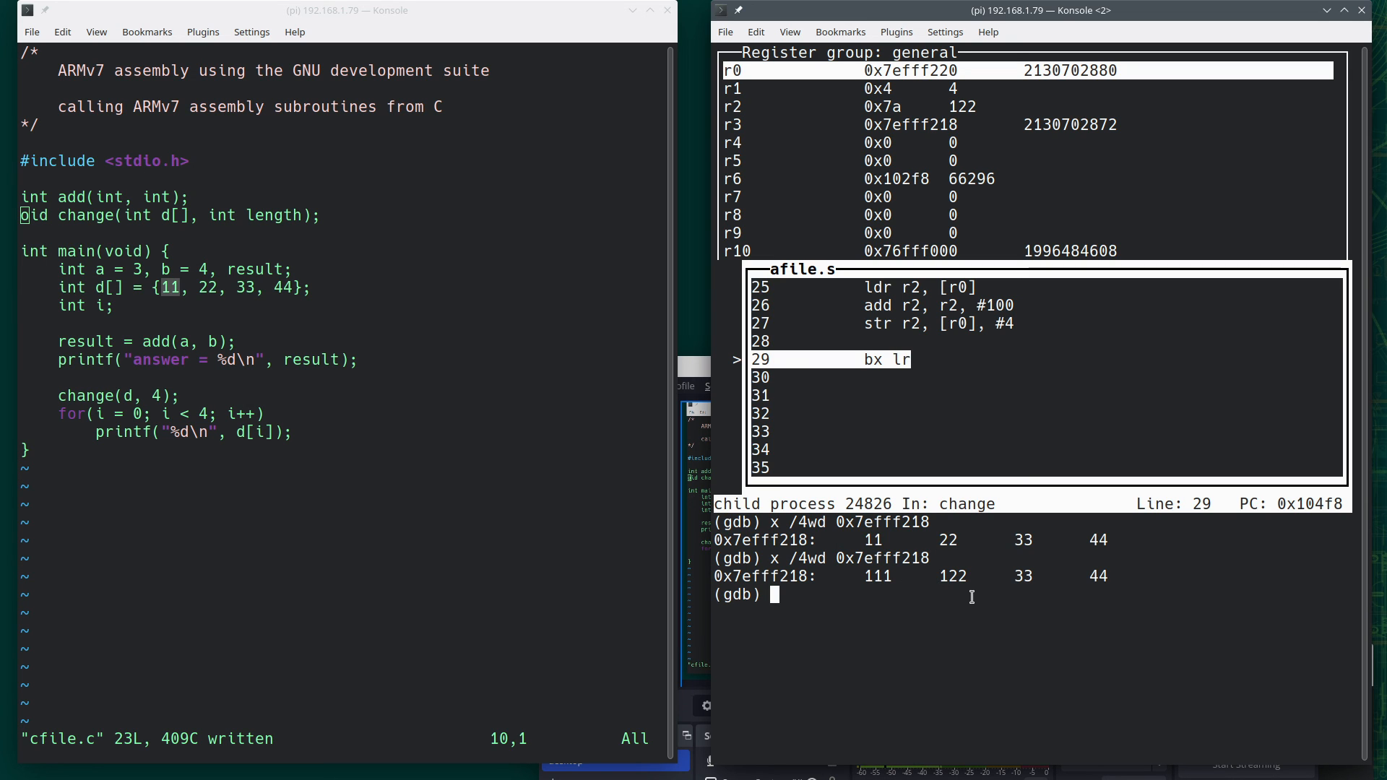
mouse_move(984, 609)
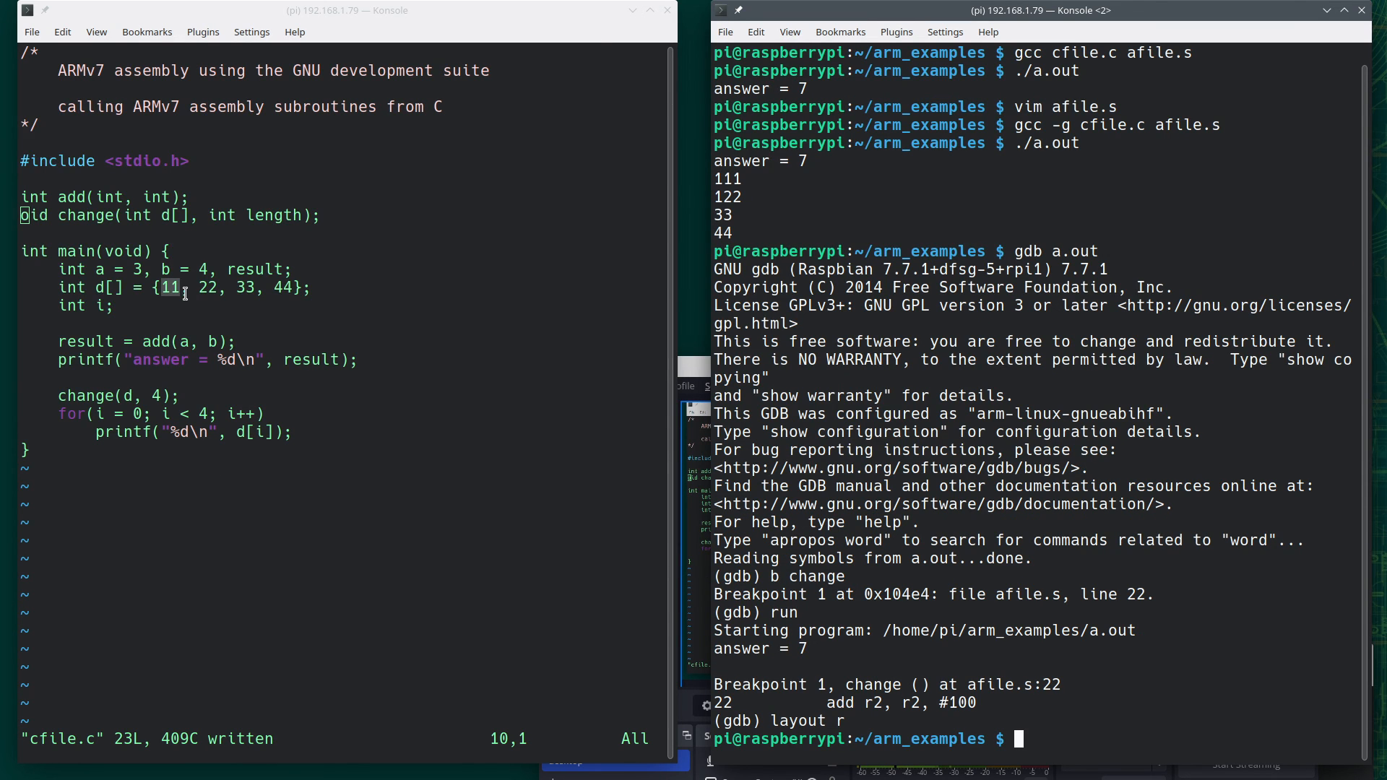
mouse_move(1214, 495)
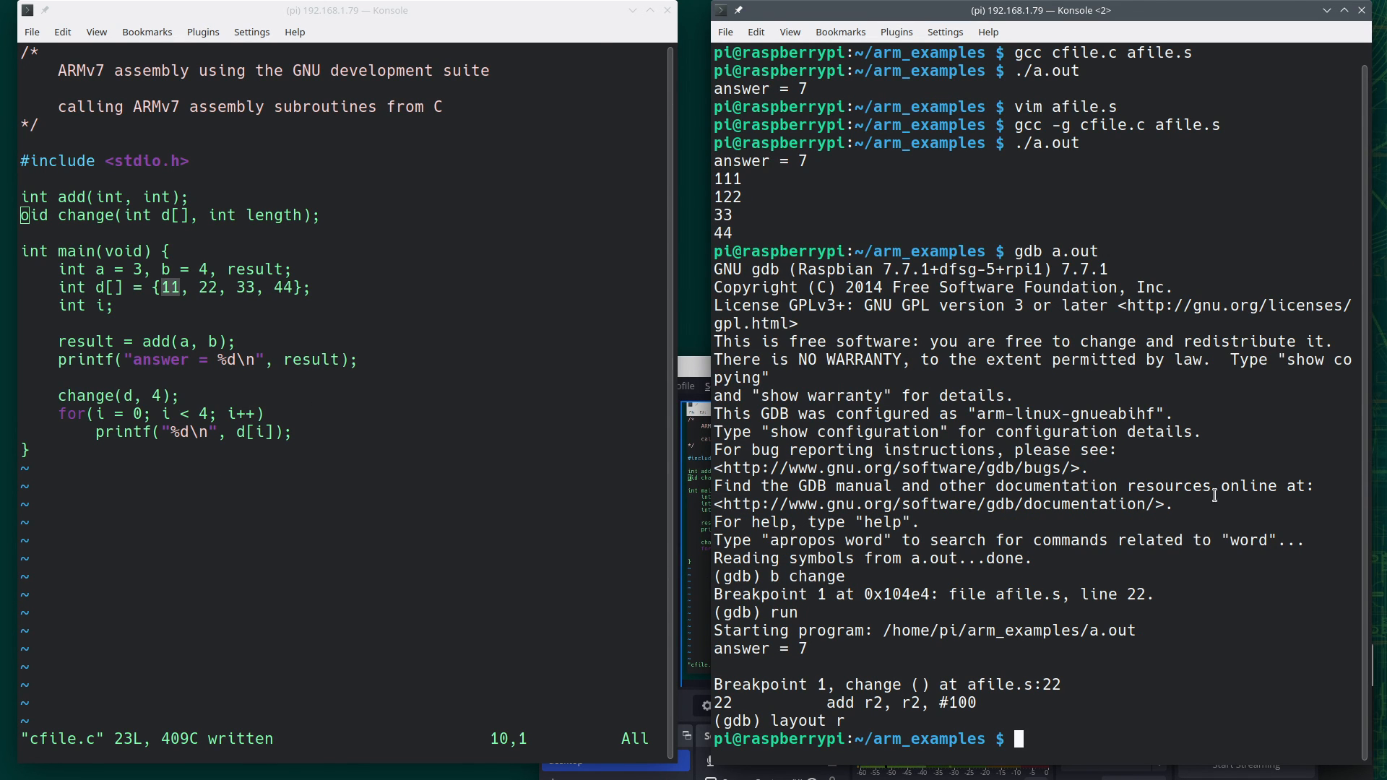
After leaving gdb, type 'vim afile.s' at the shell prompt
text(vim afile.s)
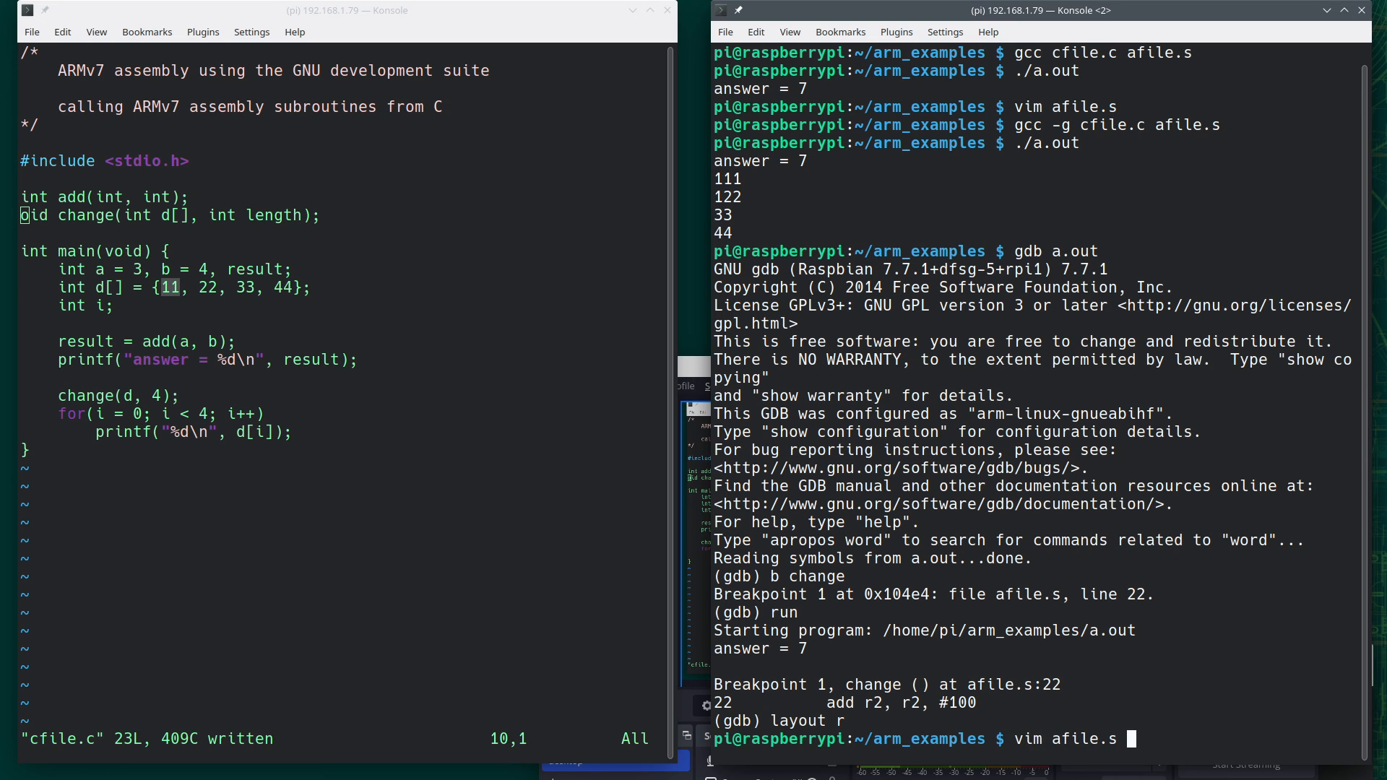
Open afile.s in vim to review the add and change routines
key(Return)
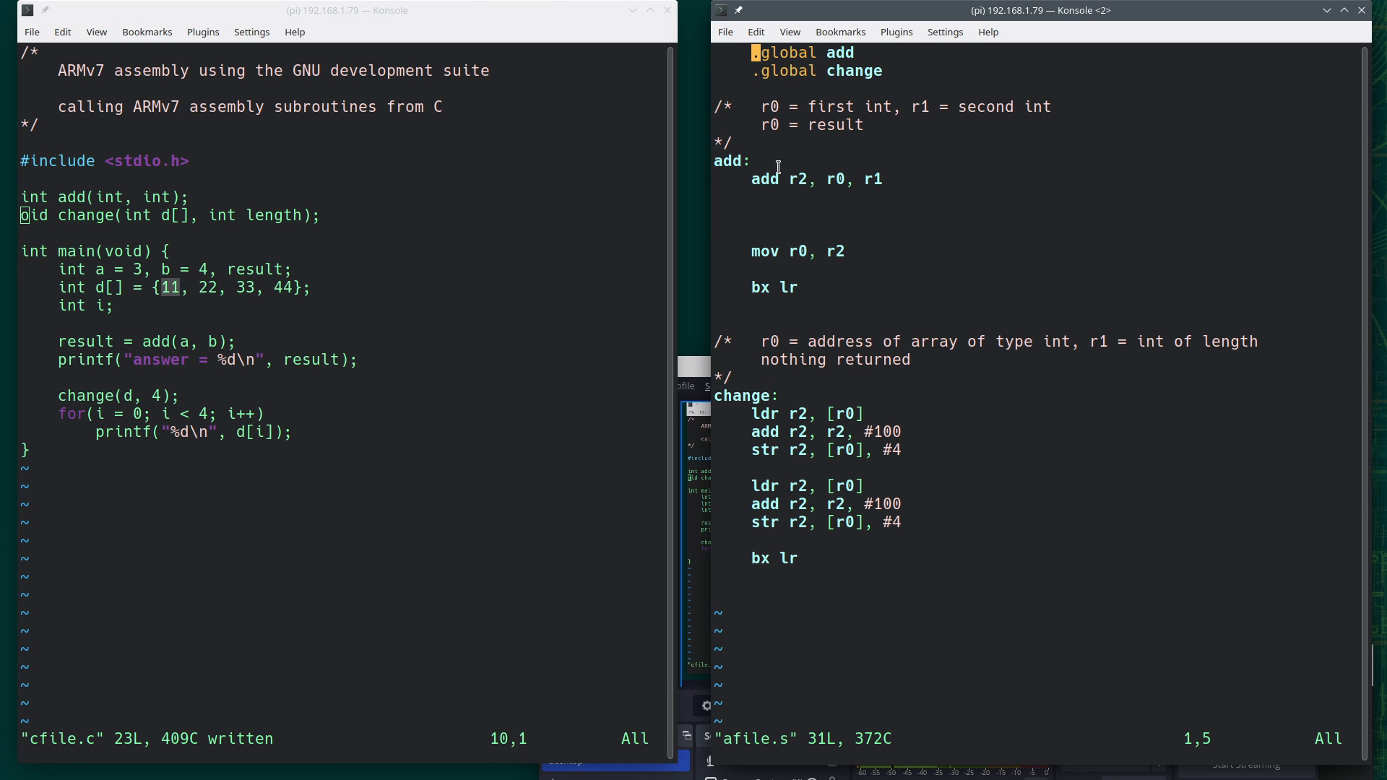
mouse_move(285, 66)
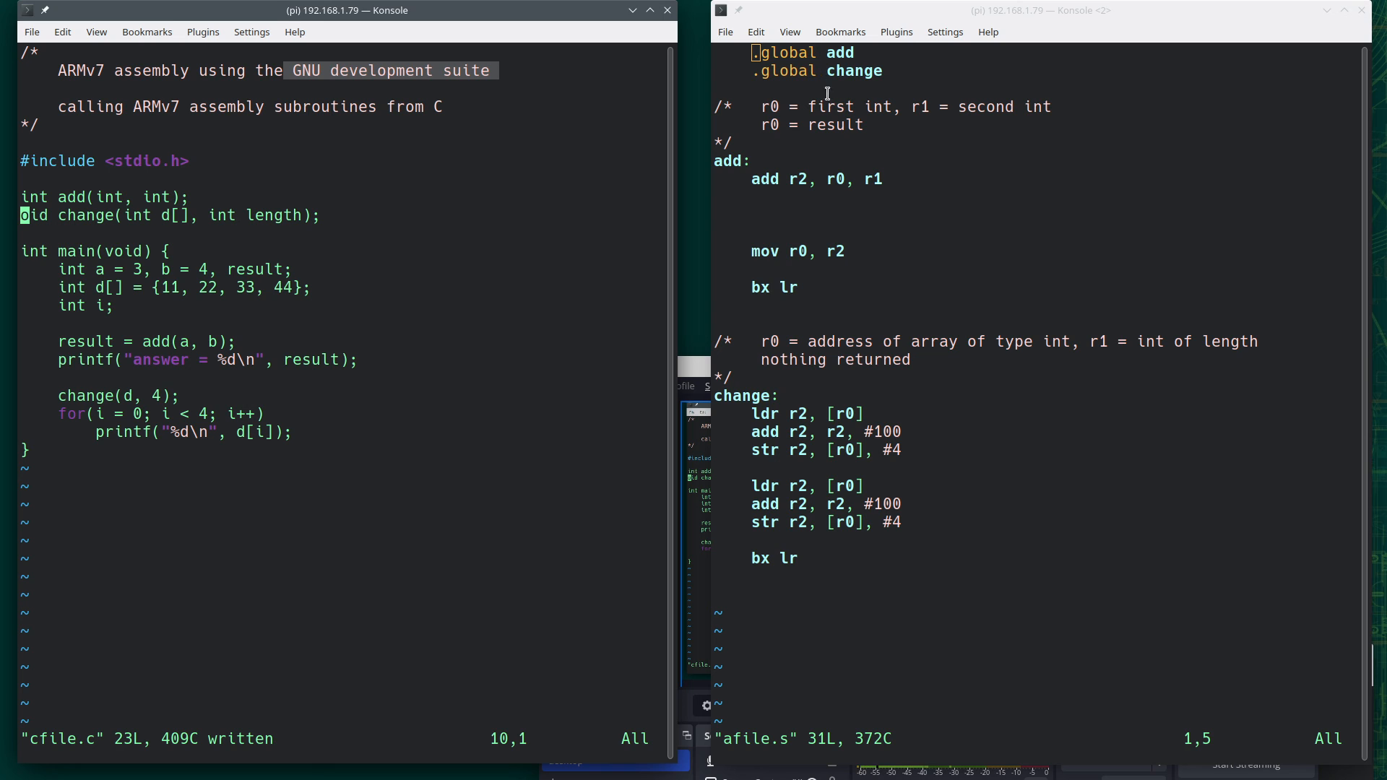
mouse_move(741, 260)
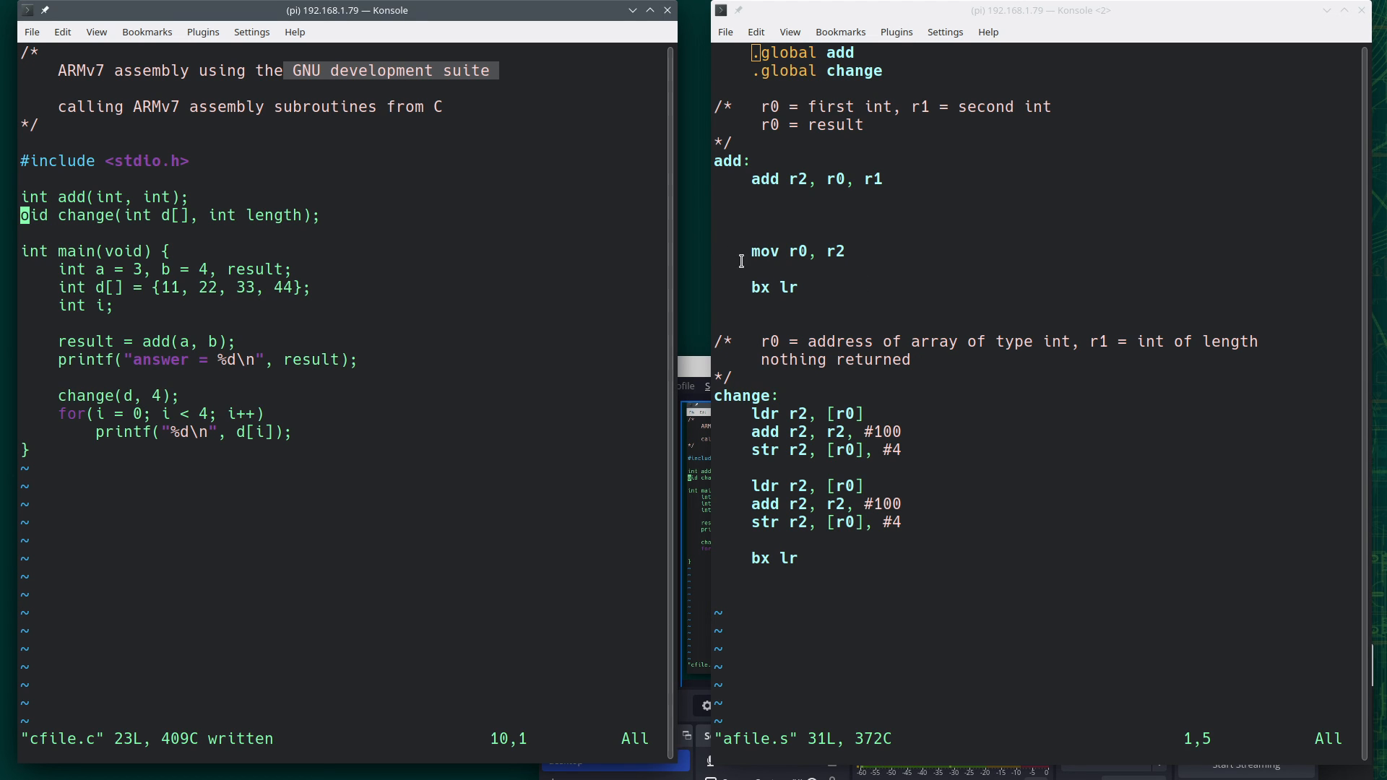
mouse_move(840, 143)
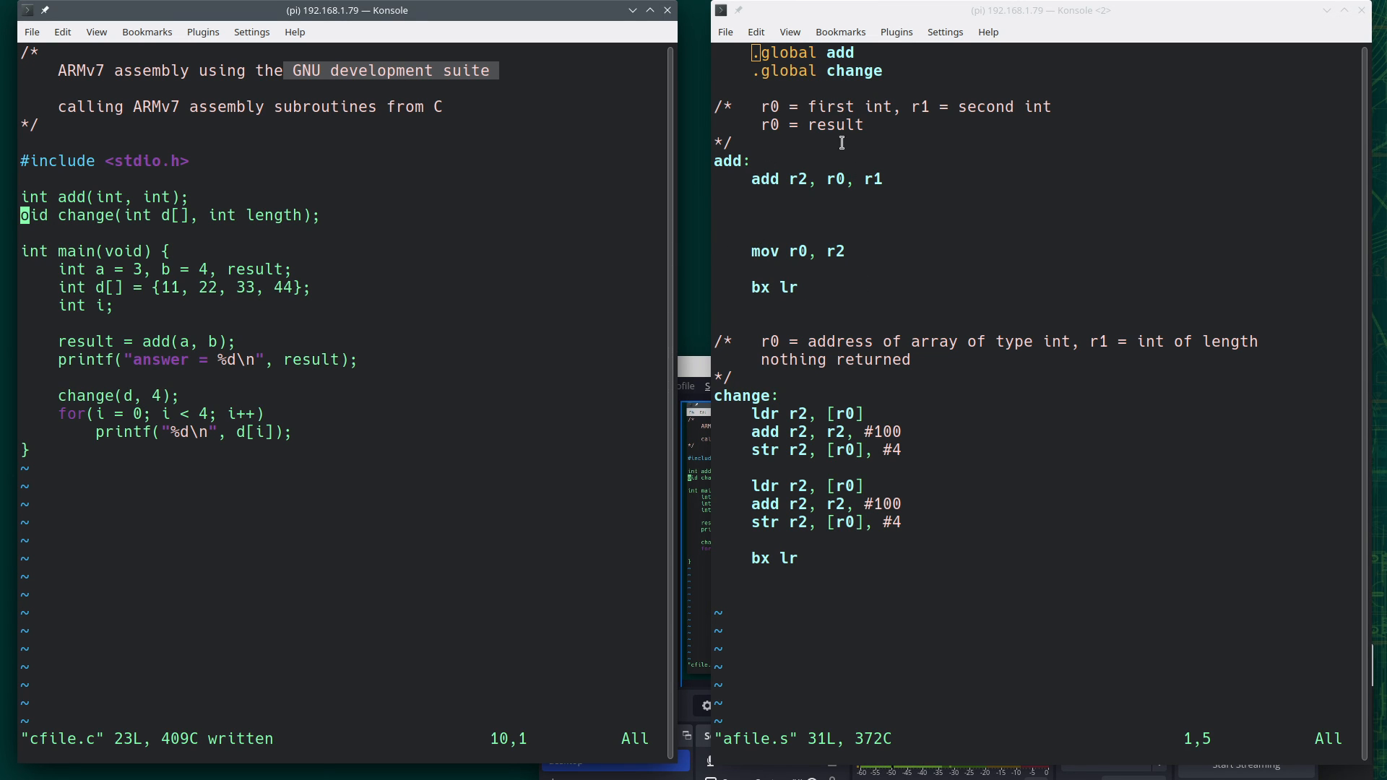
mouse_move(551, 288)
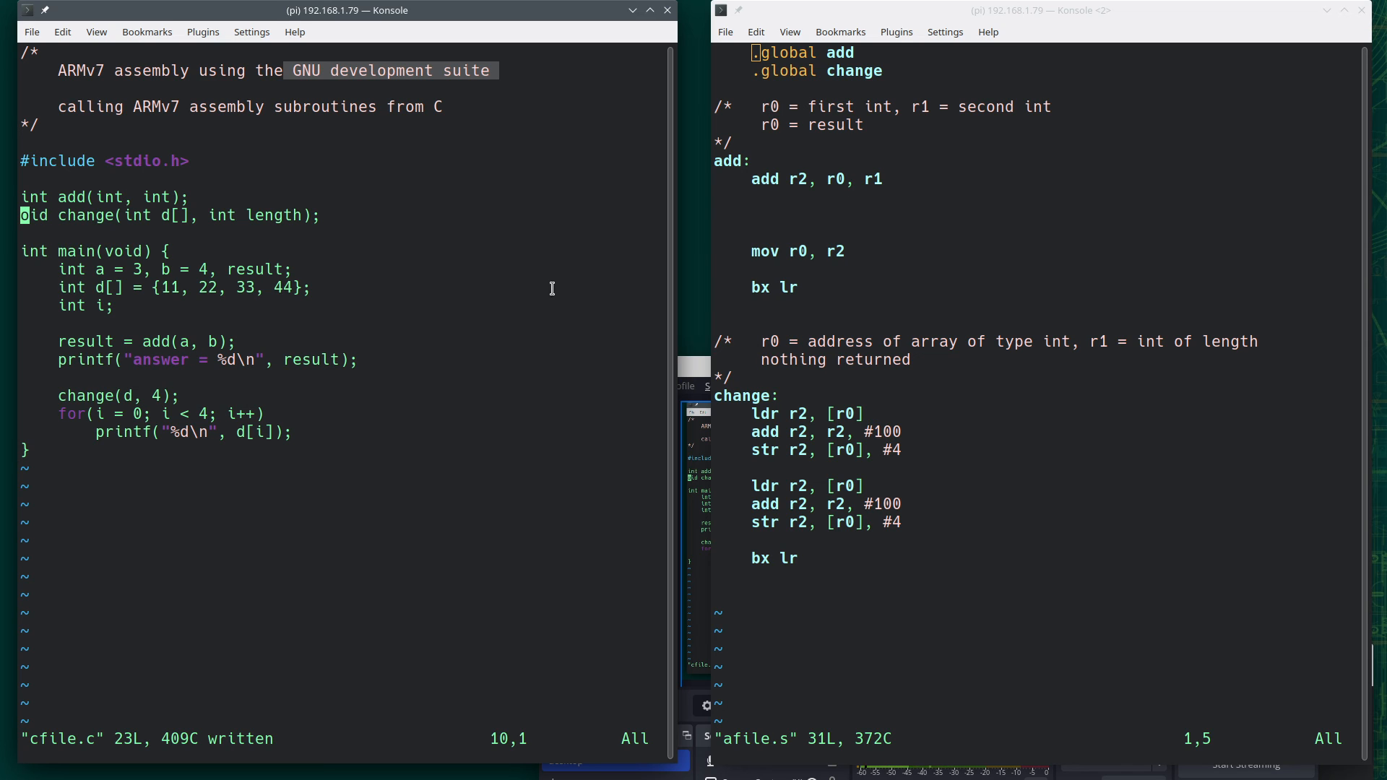
mouse_move(828, 191)
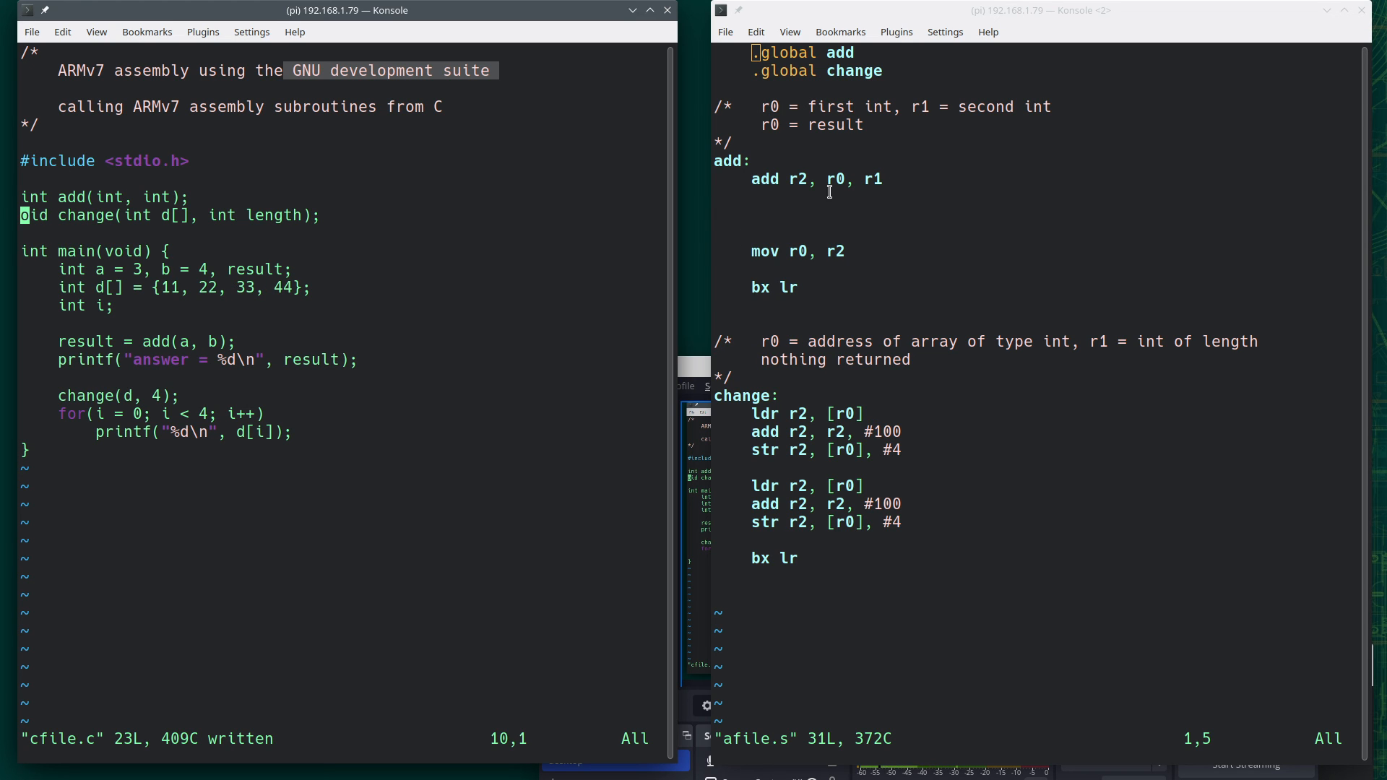